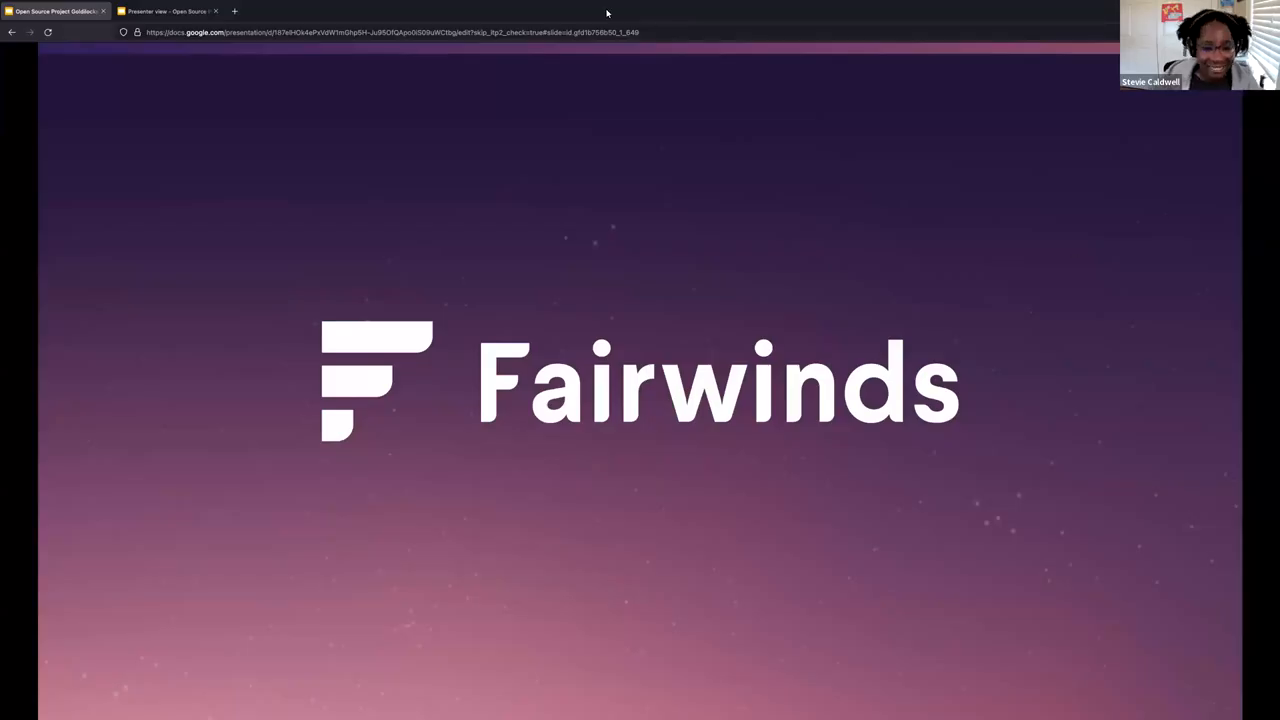
mouse_move(670, 133)
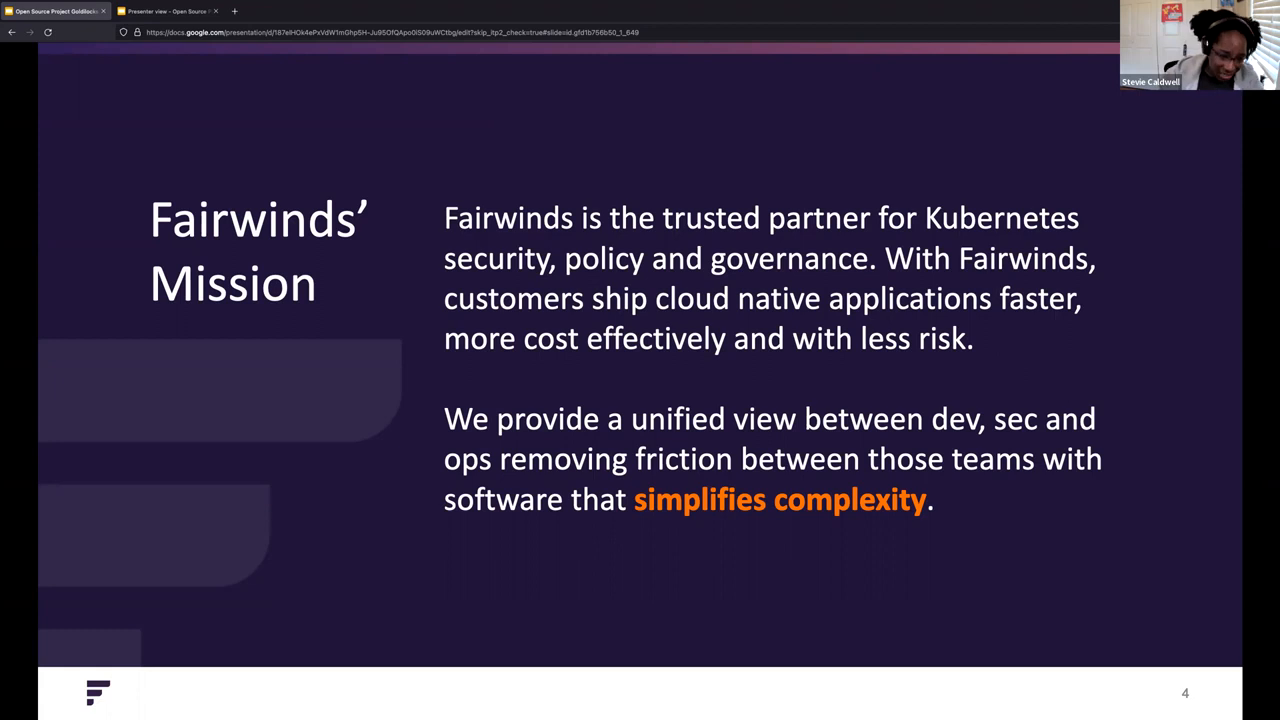
mouse_move(694, 370)
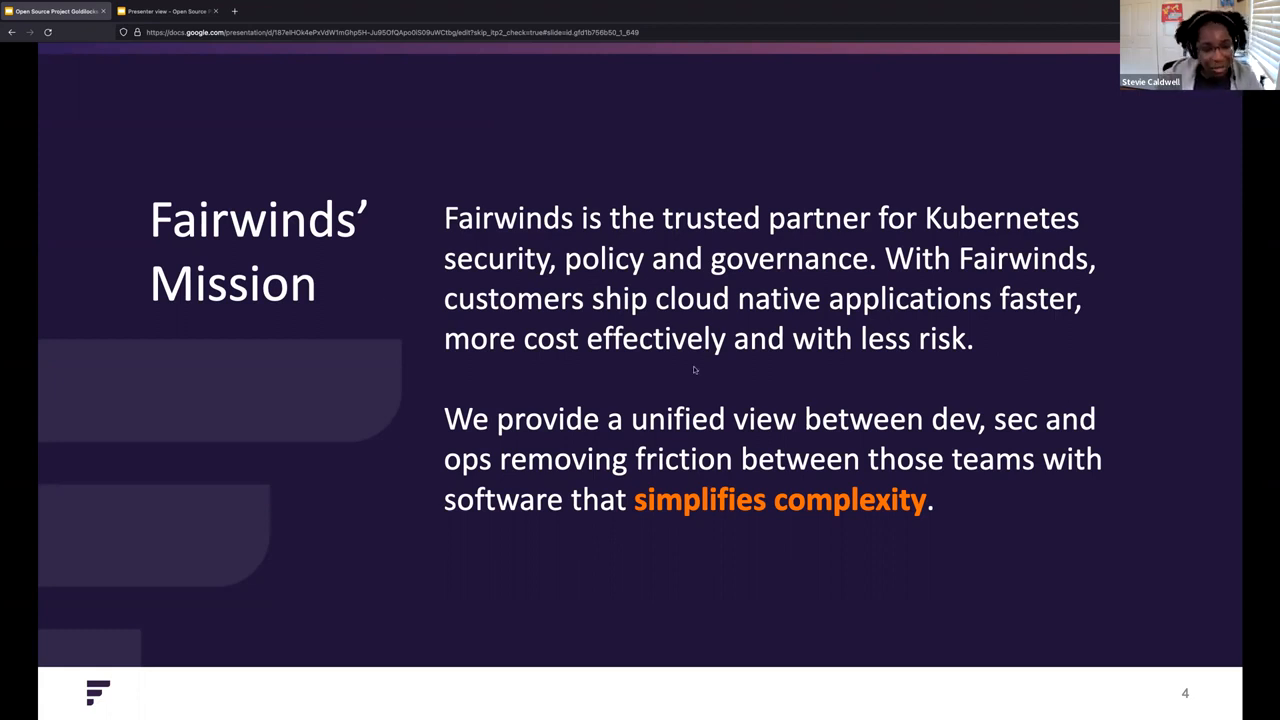
mouse_move(845, 290)
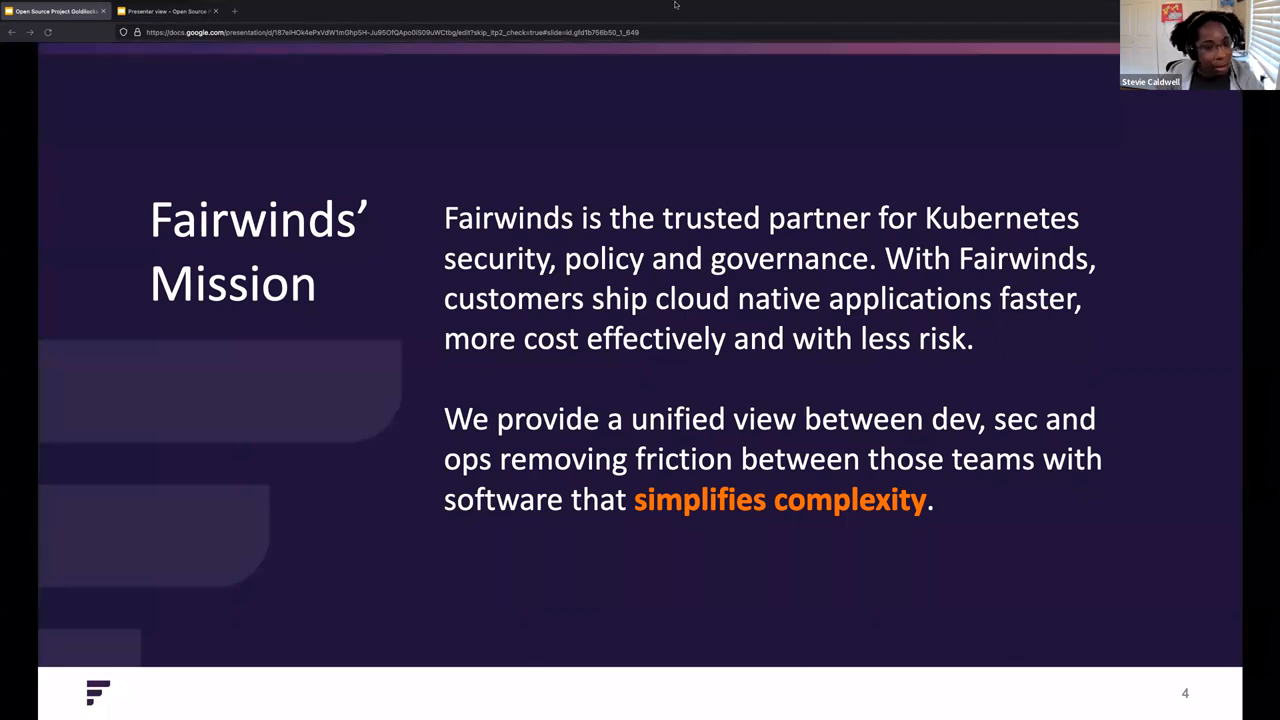
mouse_move(688, 353)
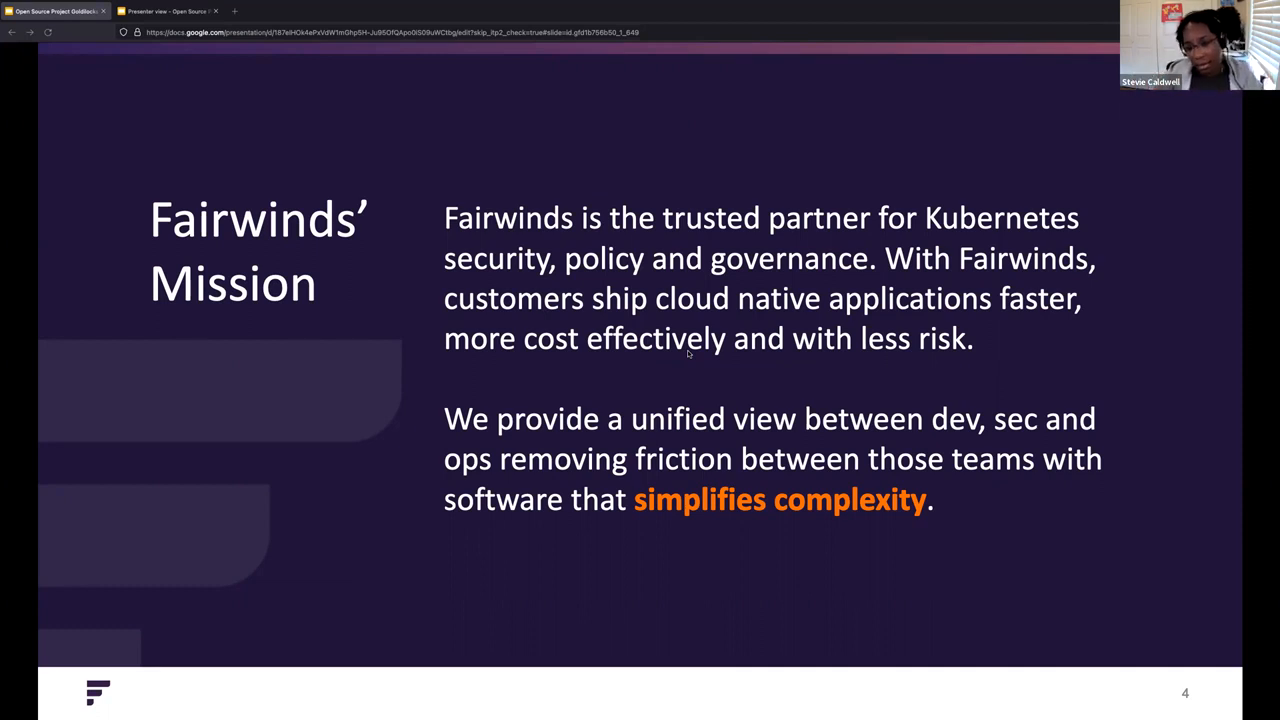
mouse_move(850, 143)
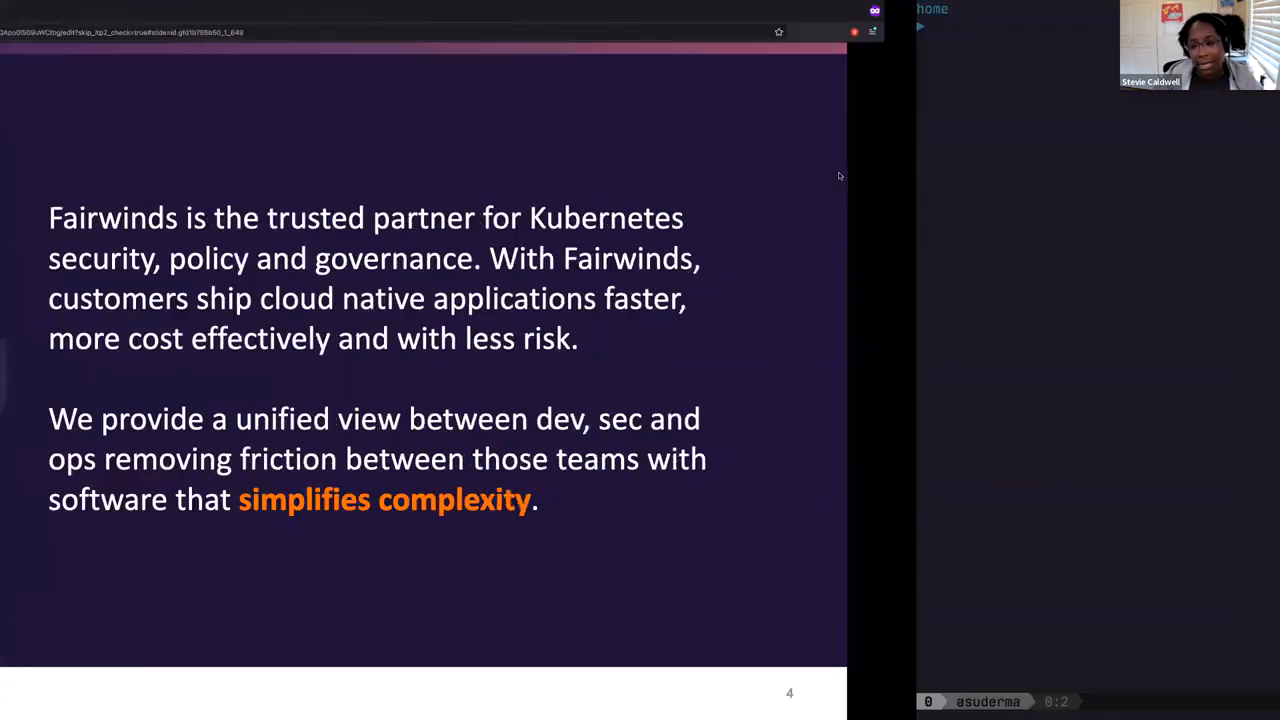
- Exit the Mission slideshow and switch to the Firefox Goldilocks documentation tab
left_click(175, 11)
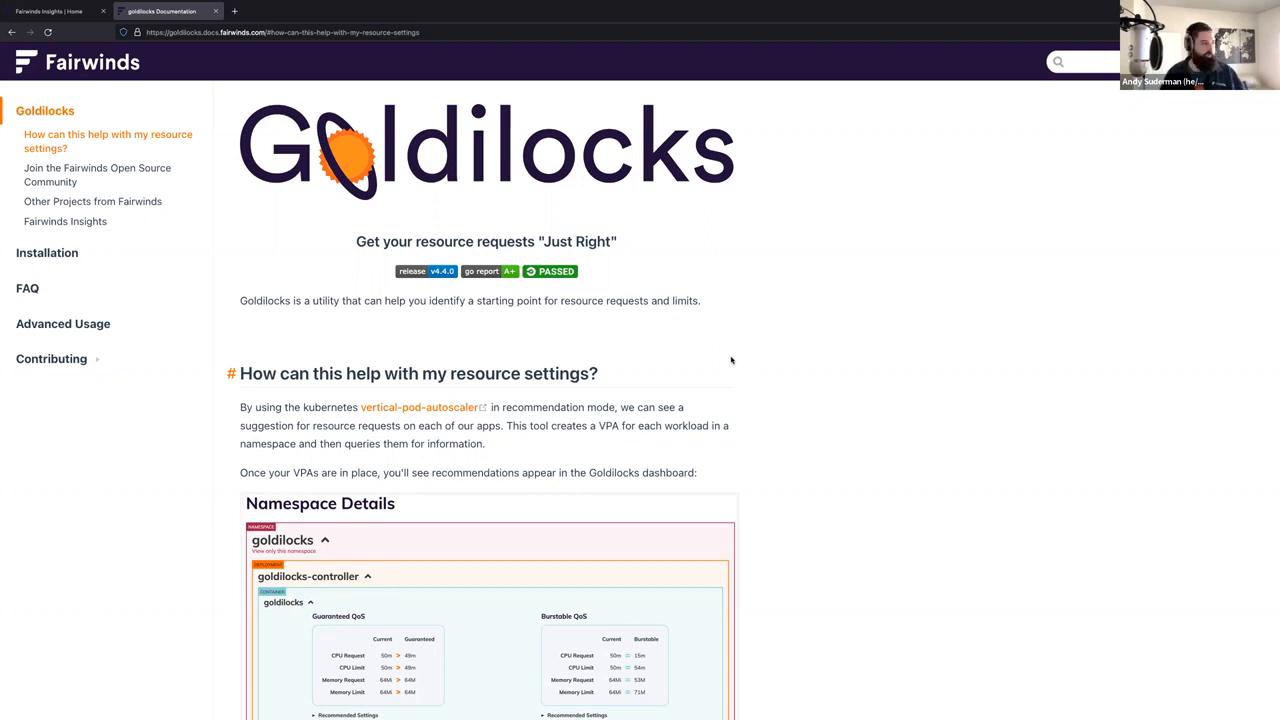
mouse_move(805, 423)
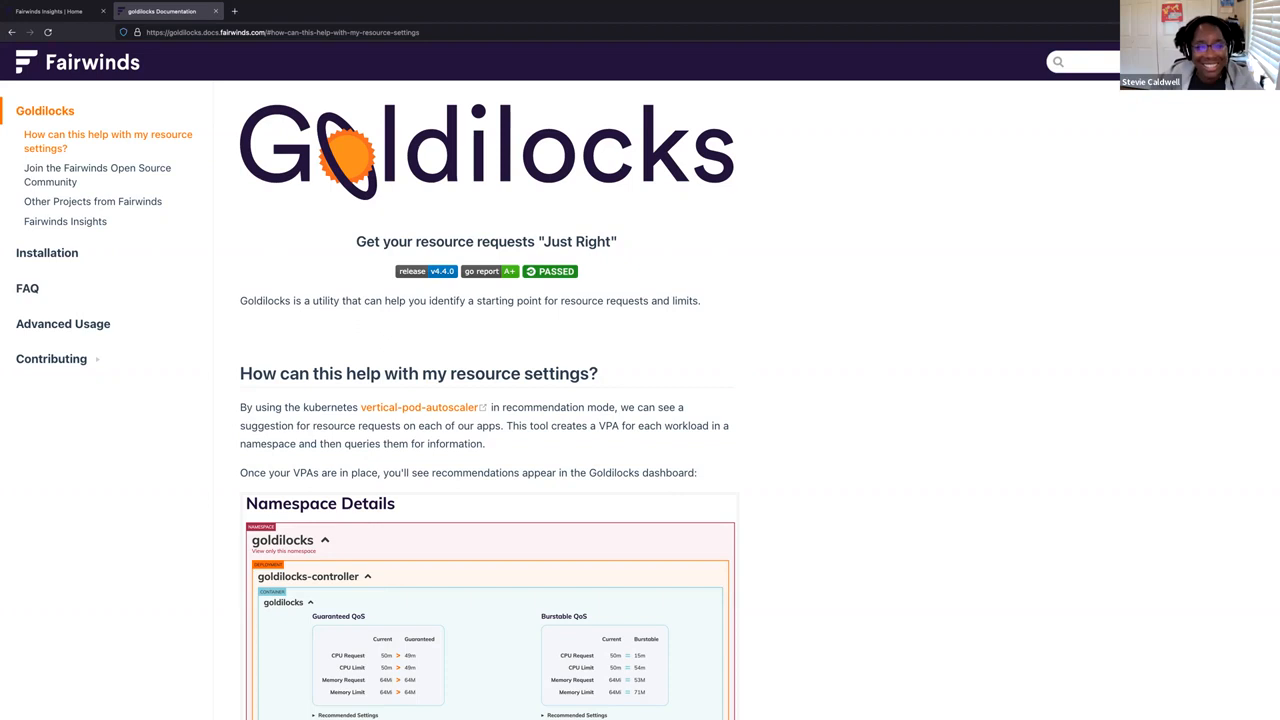
mouse_move(894, 357)
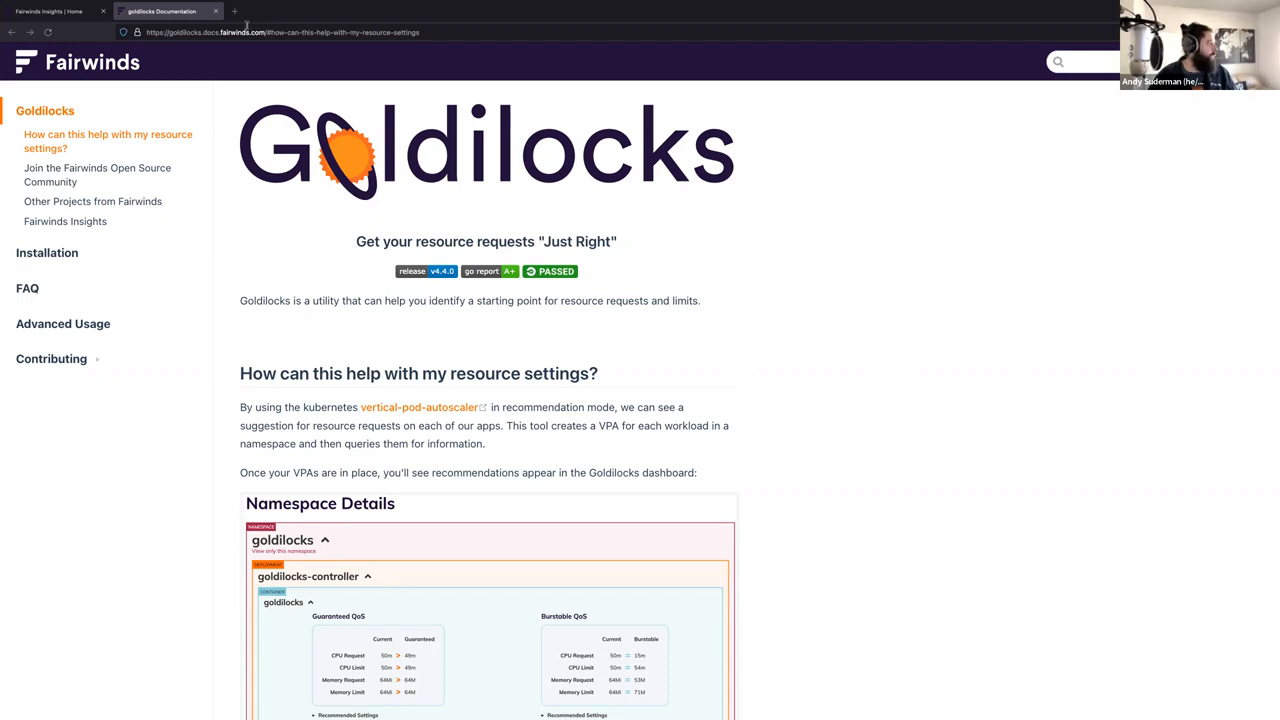
- Load github.com/fairwindsops/goldilocks in a new tab, fixing the 404 typo, and scroll to README
left_click(347, 11)
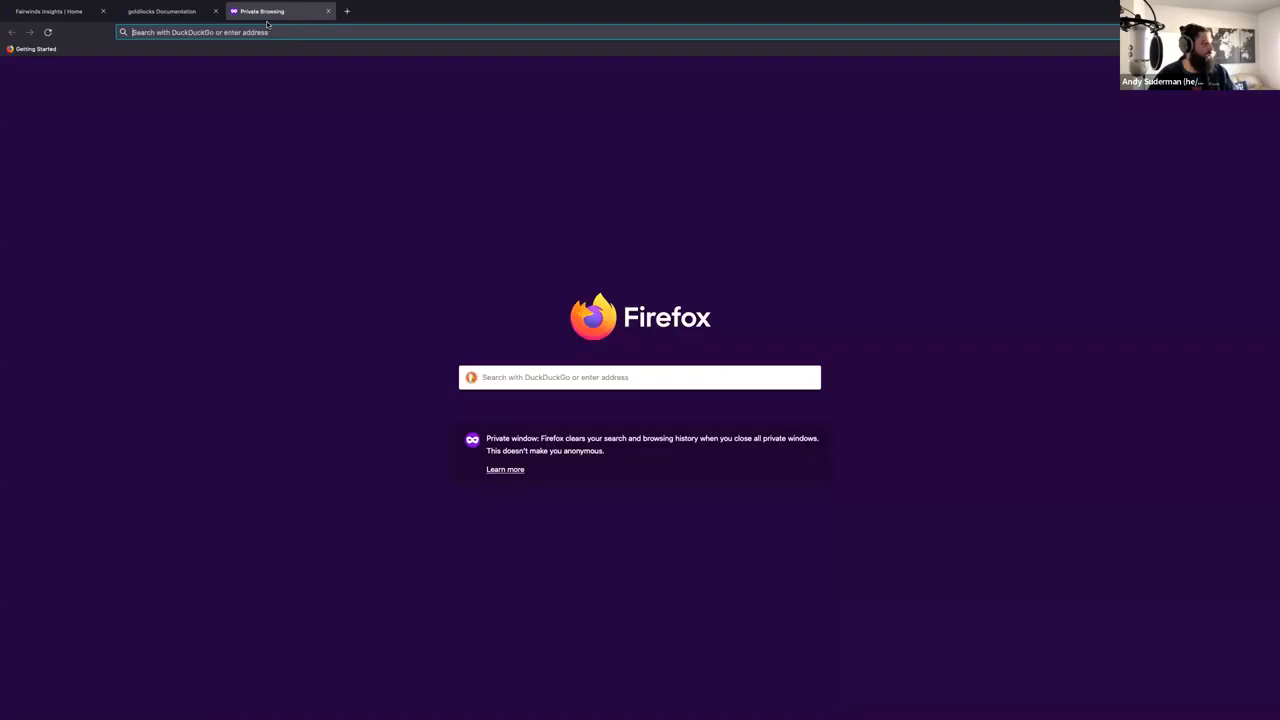
type("github.com/")
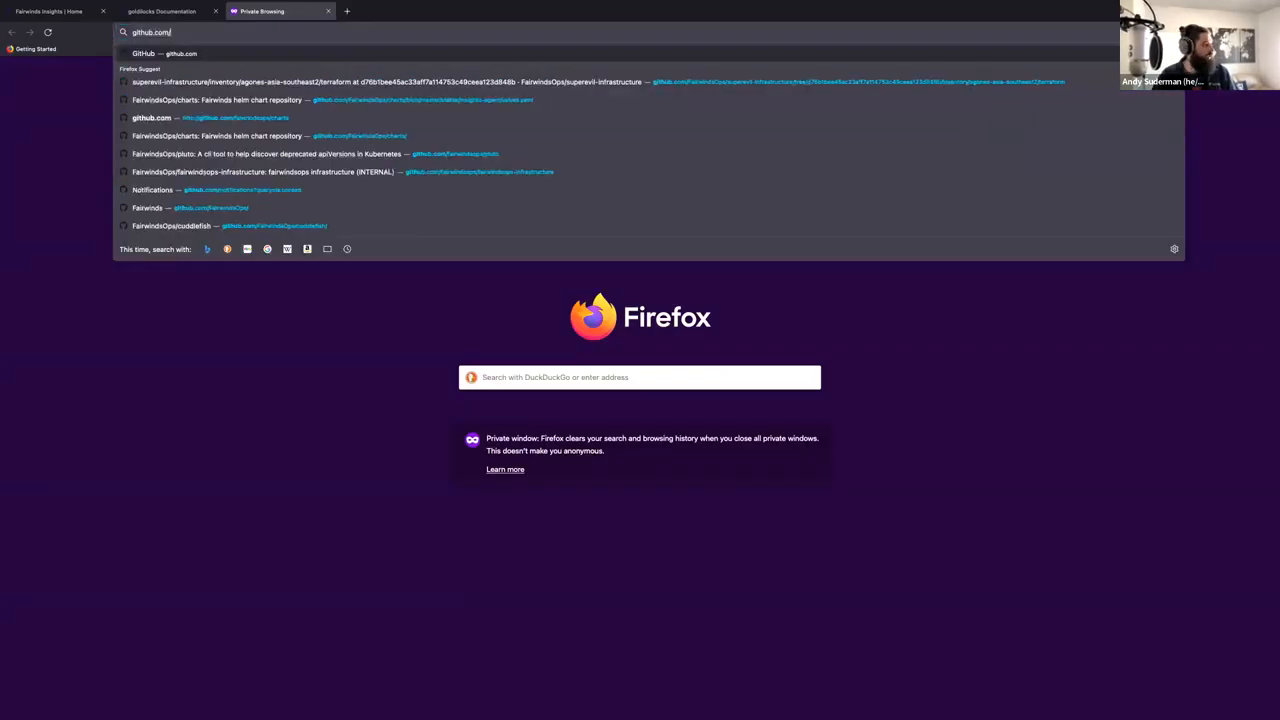
type("fairwidsops/goldilocks")
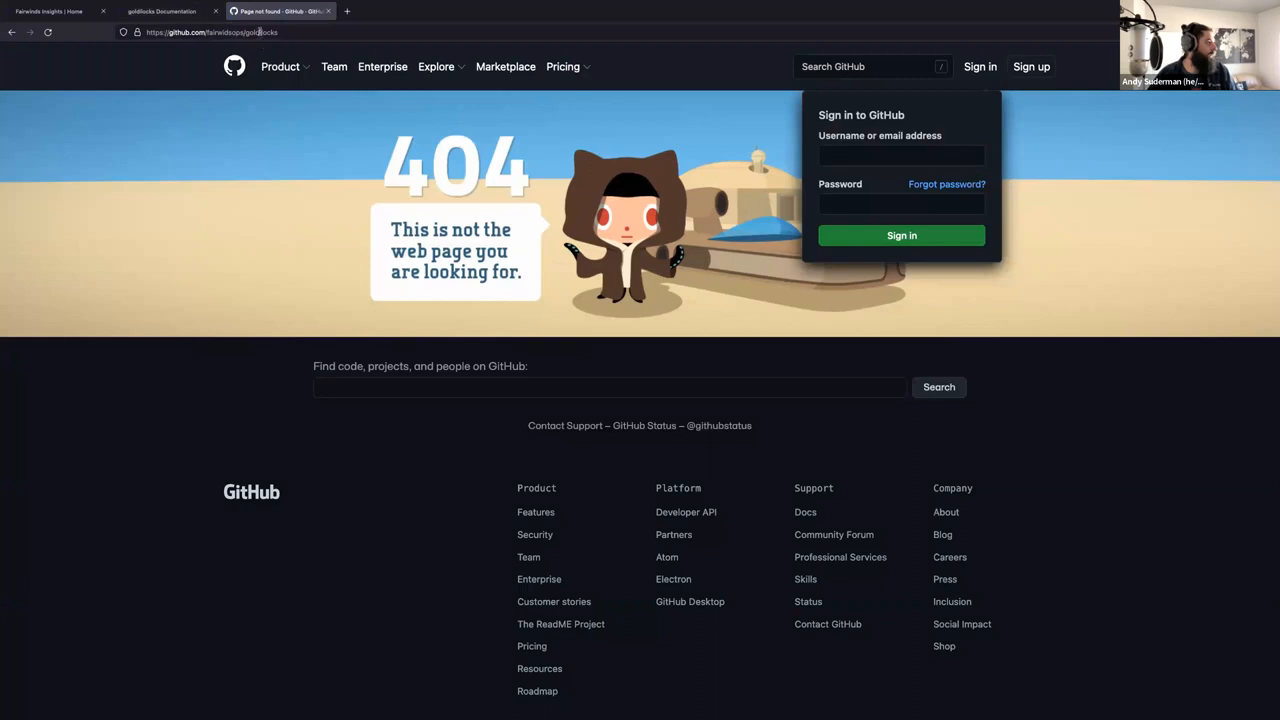
left_click(212, 32)
type("n")
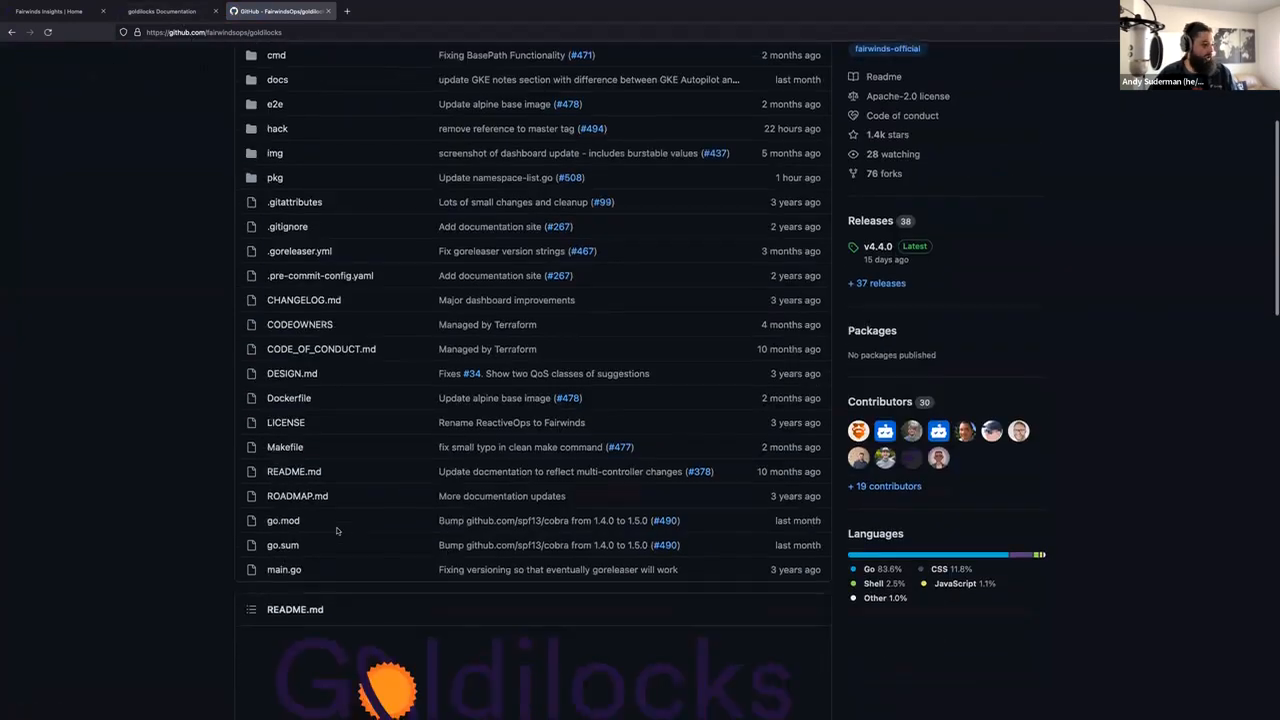
scroll("down", 3)
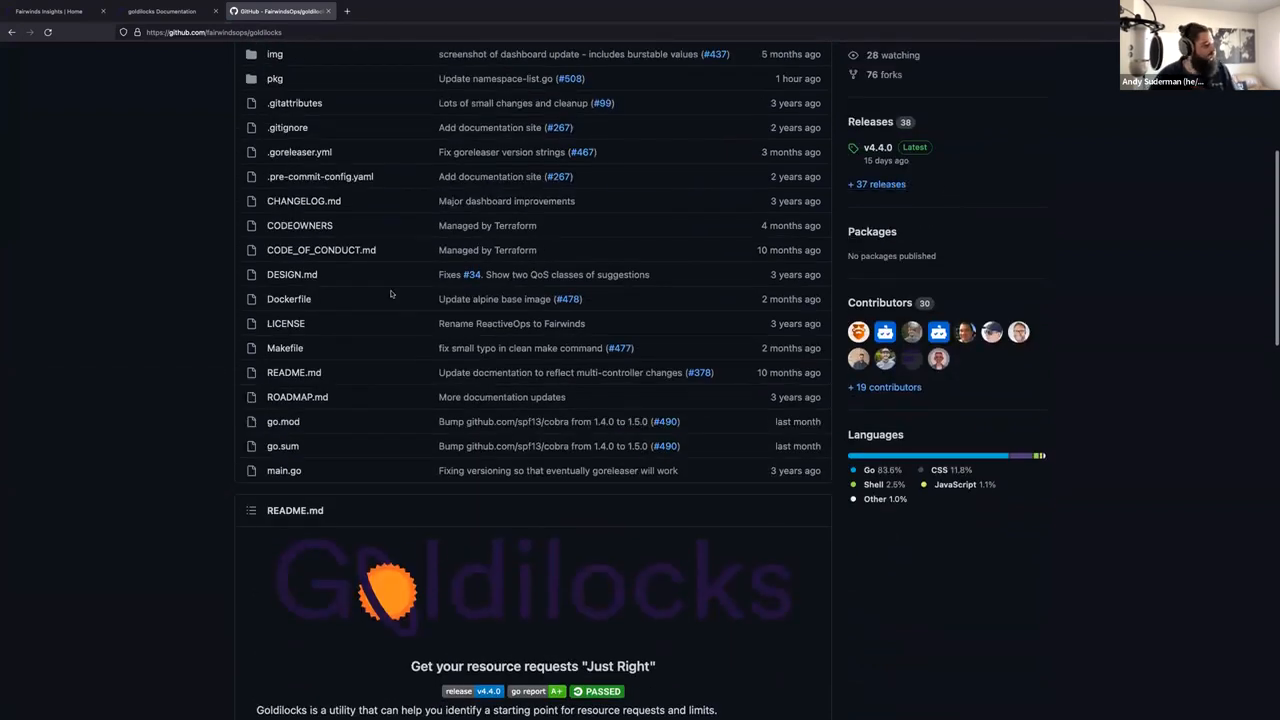
scroll("down", 3)
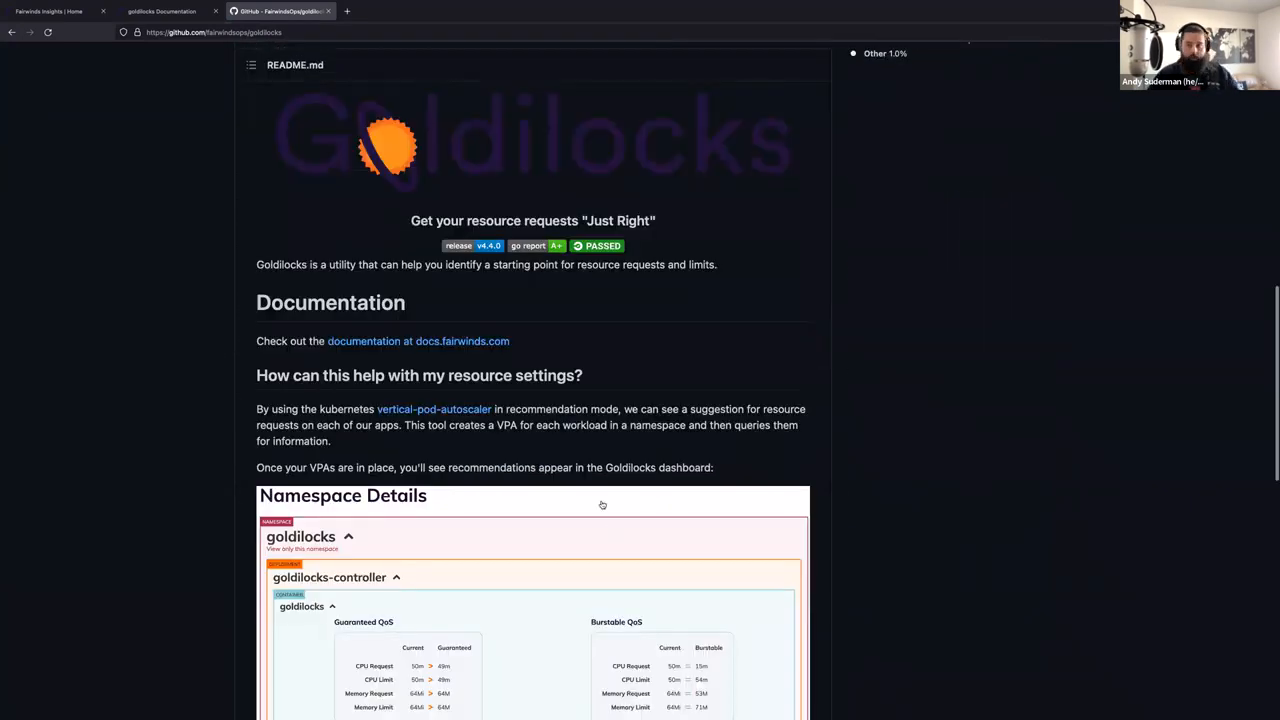
- Switch back to the Goldilocks documentation tab, keeping the GitHub tab open
left_click(160, 11)
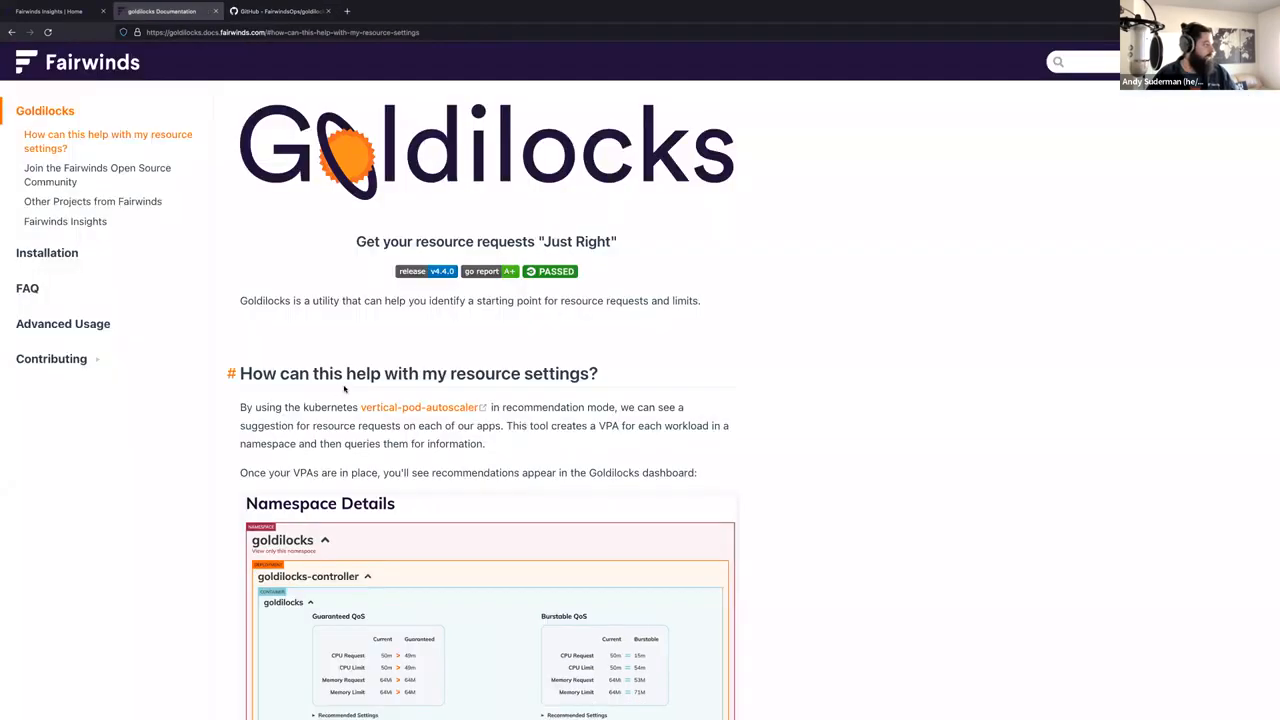
mouse_move(658, 555)
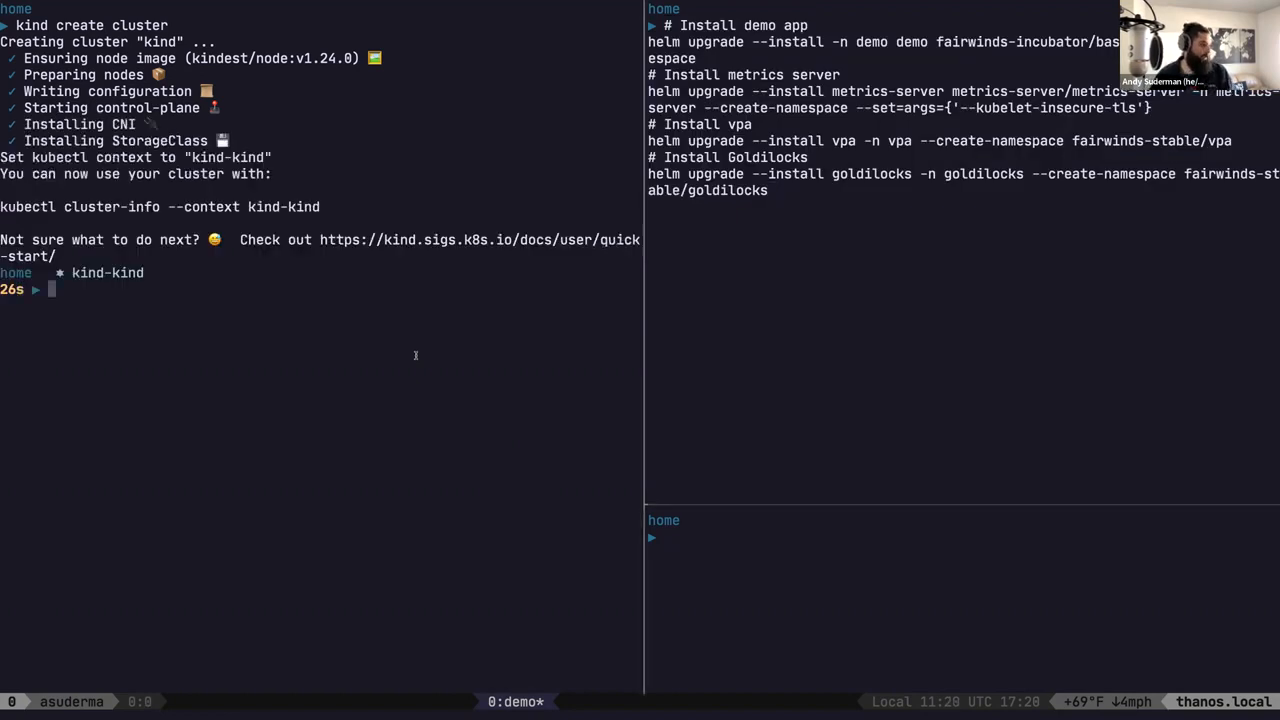
- Run helm upgrade --install for demo, metrics-server, vpa and goldilocks until all deploy
type("cl")
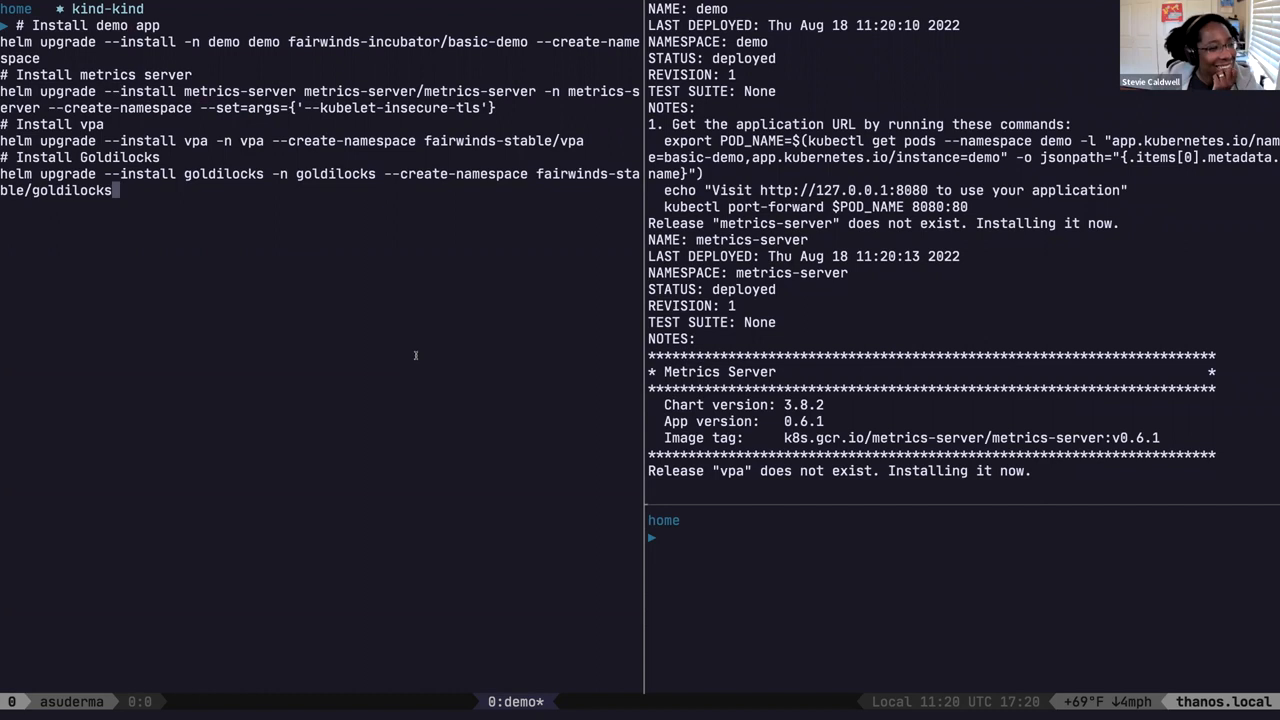
mouse_move(1207, 420)
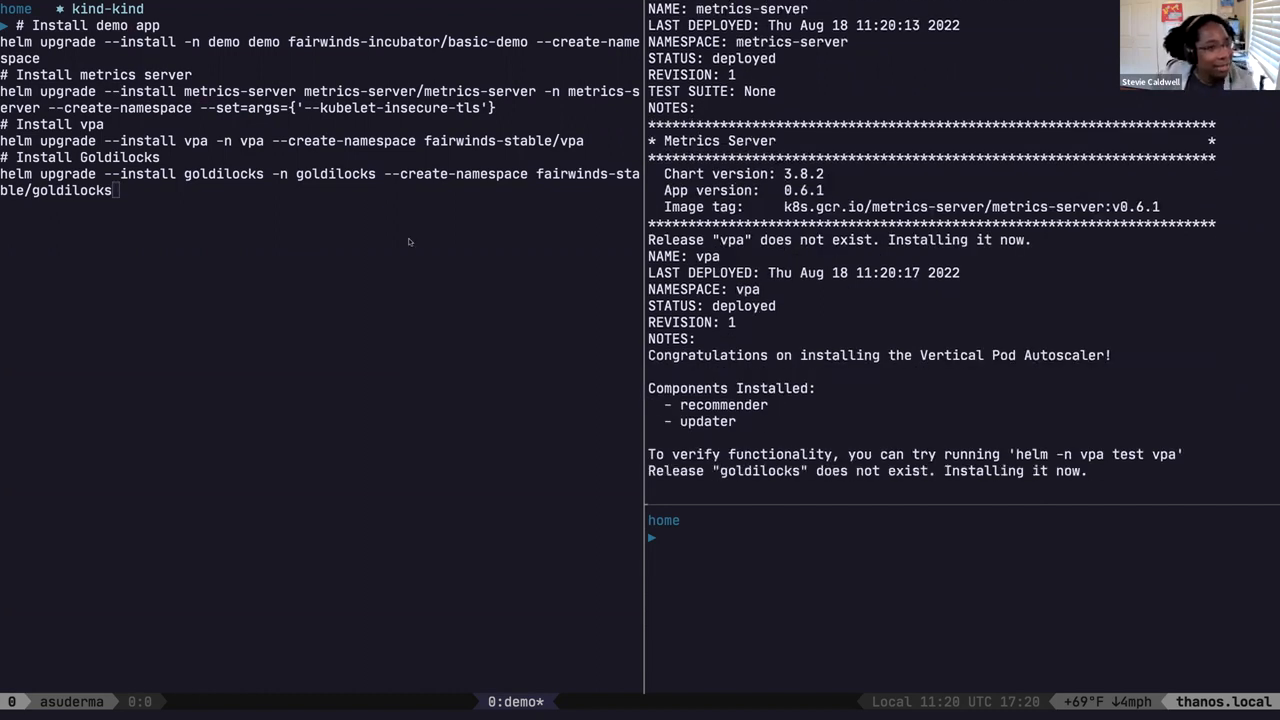
mouse_move(401, 255)
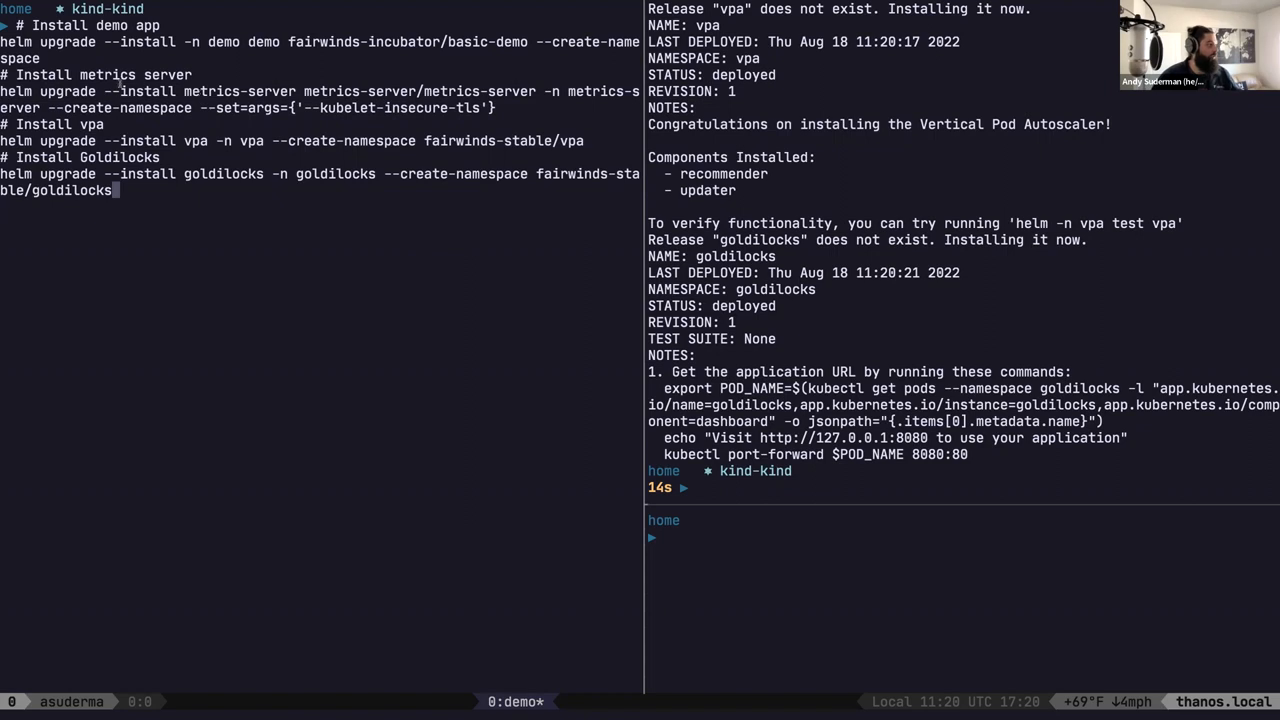
mouse_move(280, 82)
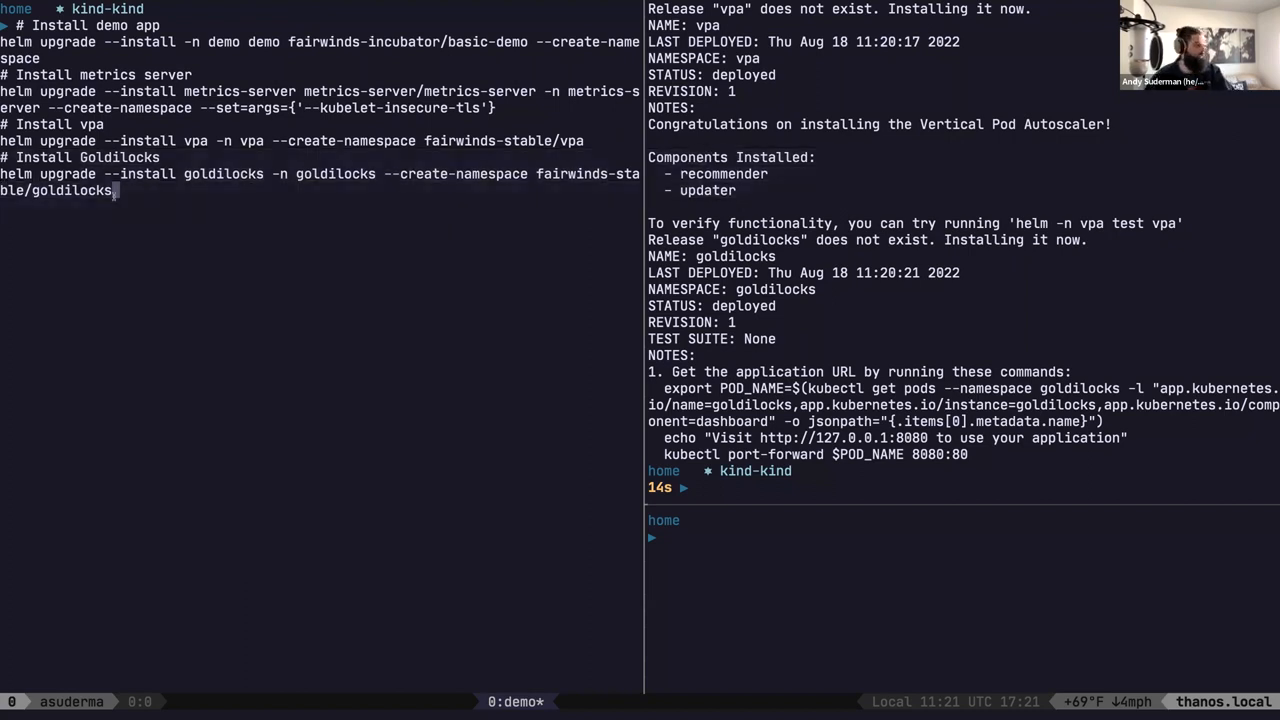
double_click(571, 173)
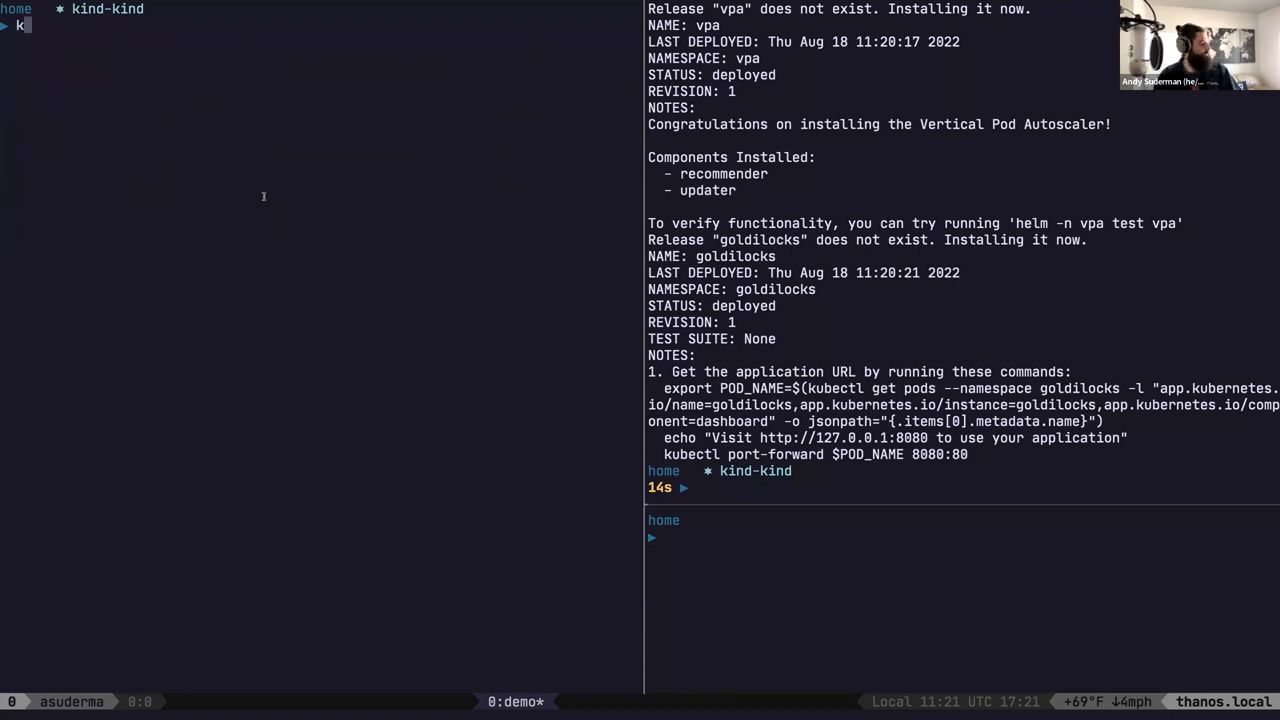
type("k g")
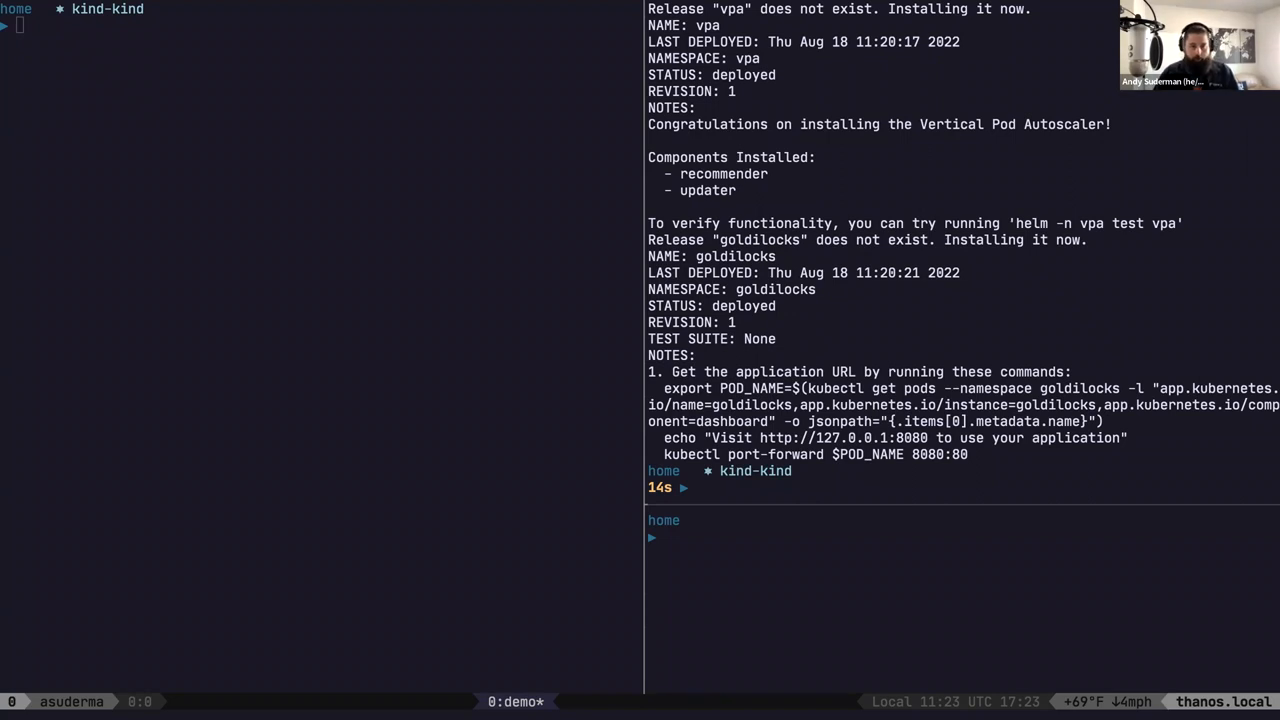
mouse_move(953, 200)
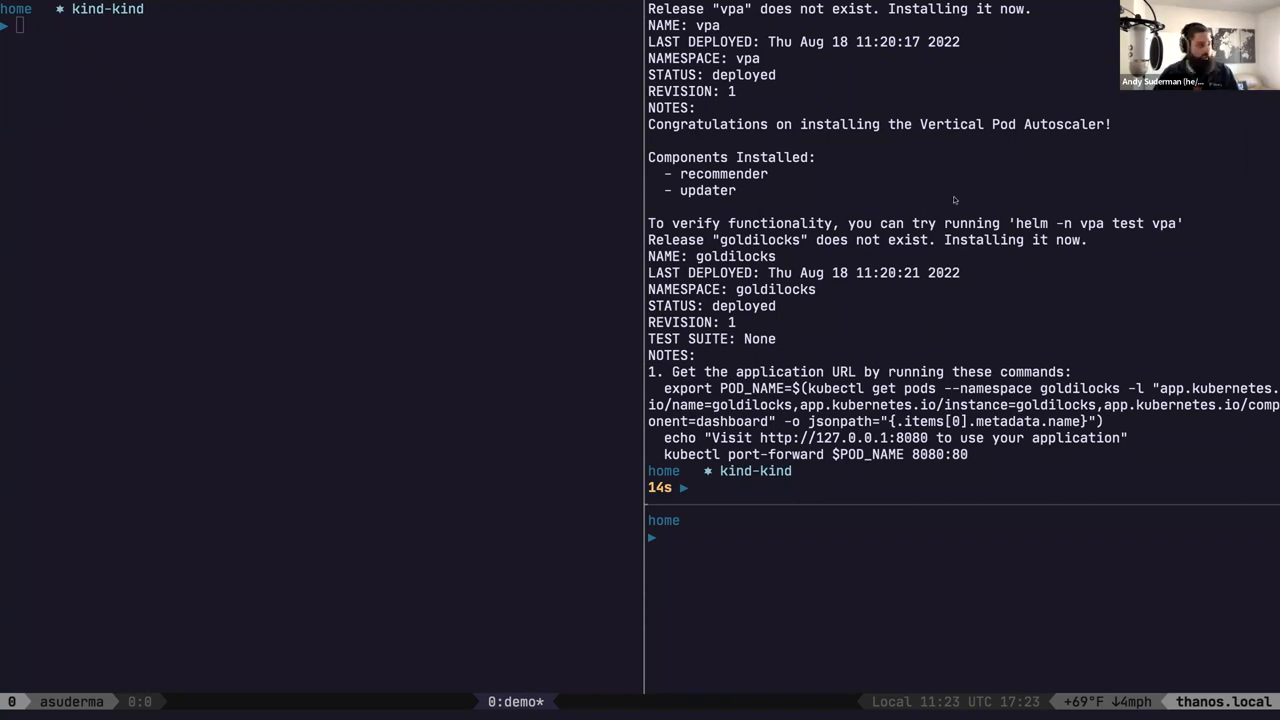
- Port-forward svc/goldilocks-dashboard to local port 8080 and begin typing 'k get po -n goldilocks'
type("kubectl -n goldilocks port-forward svc/goldilocks-dashboard 8080:80")
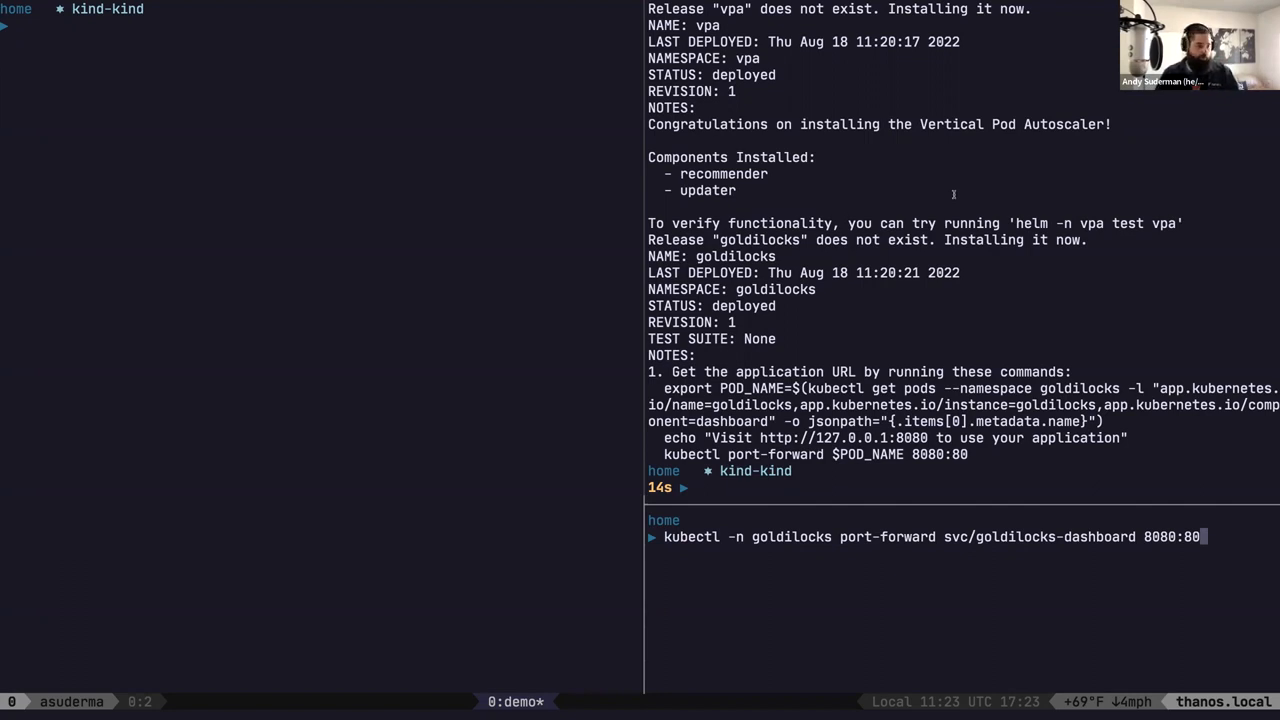
type("k get")
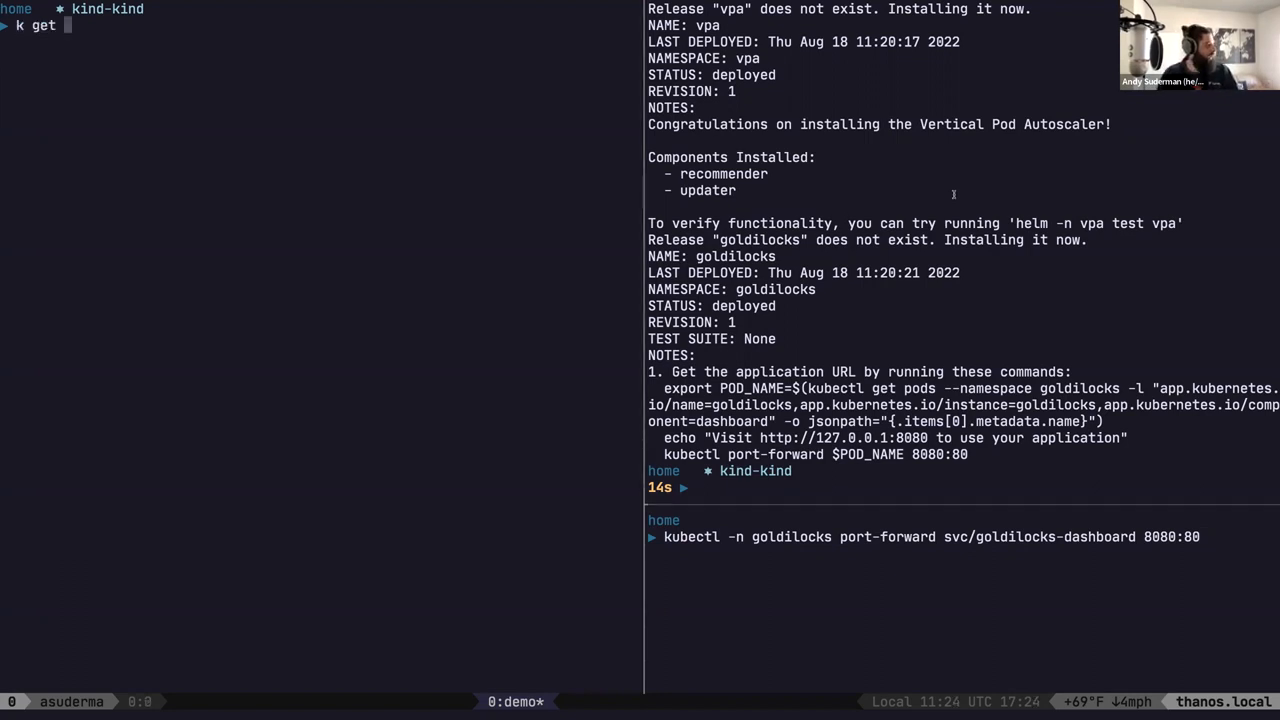
type("po -n goldil")
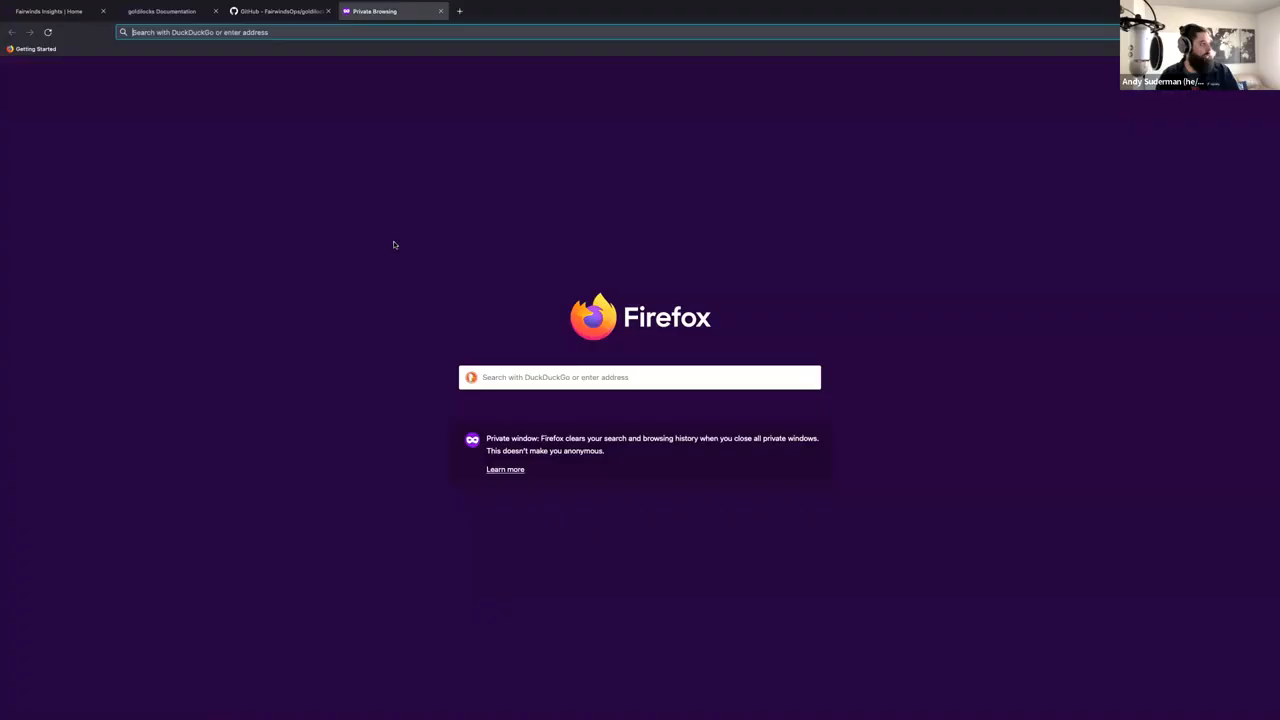
type("localhost:8080/namespaces")
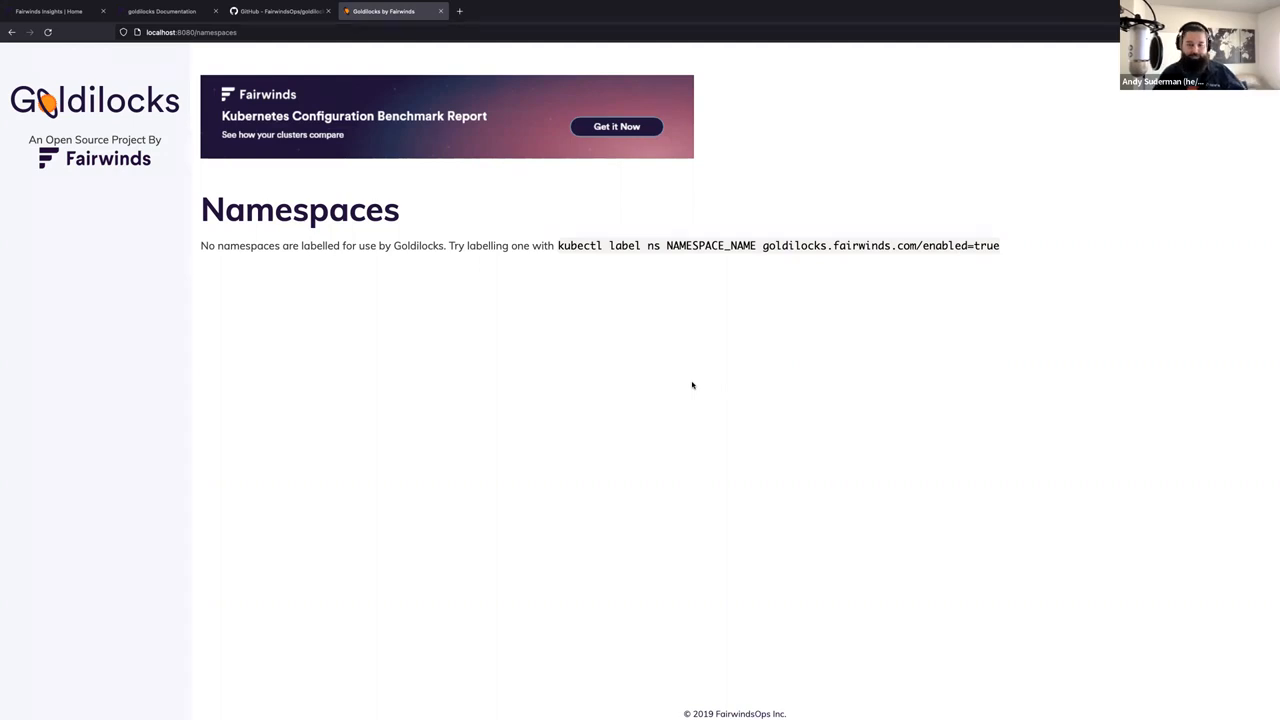
mouse_move(447, 356)
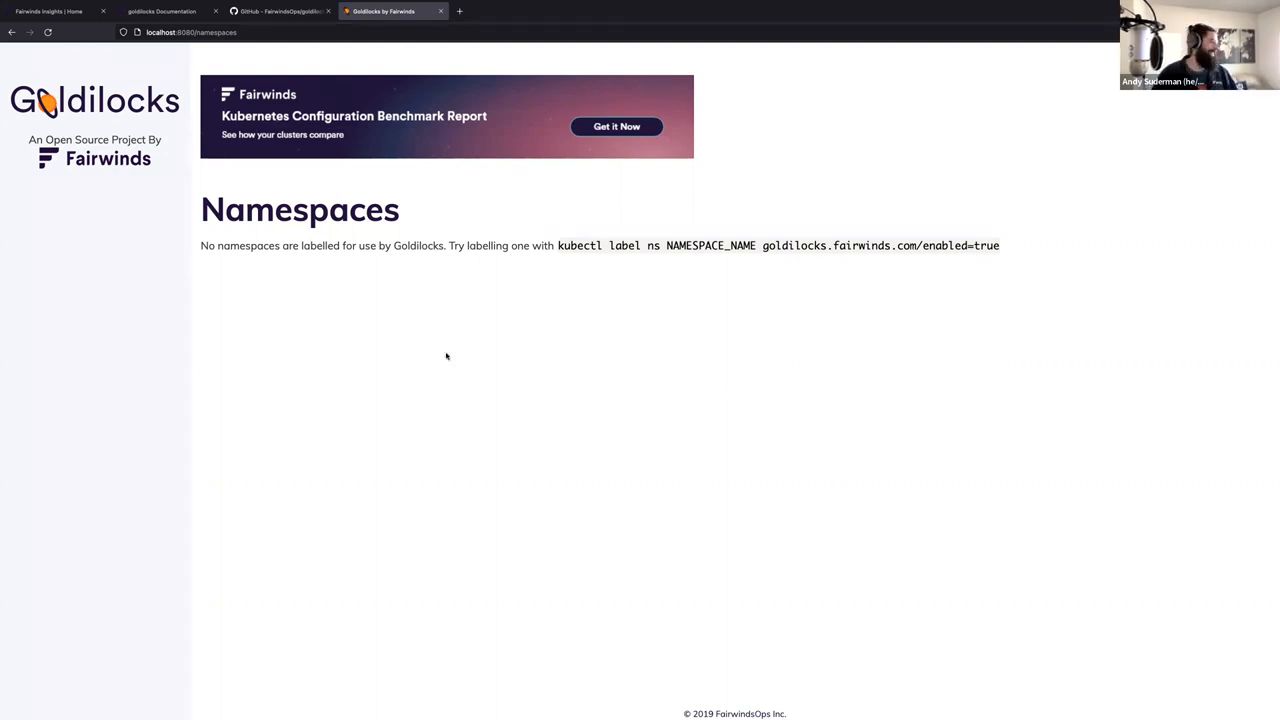
mouse_move(530, 358)
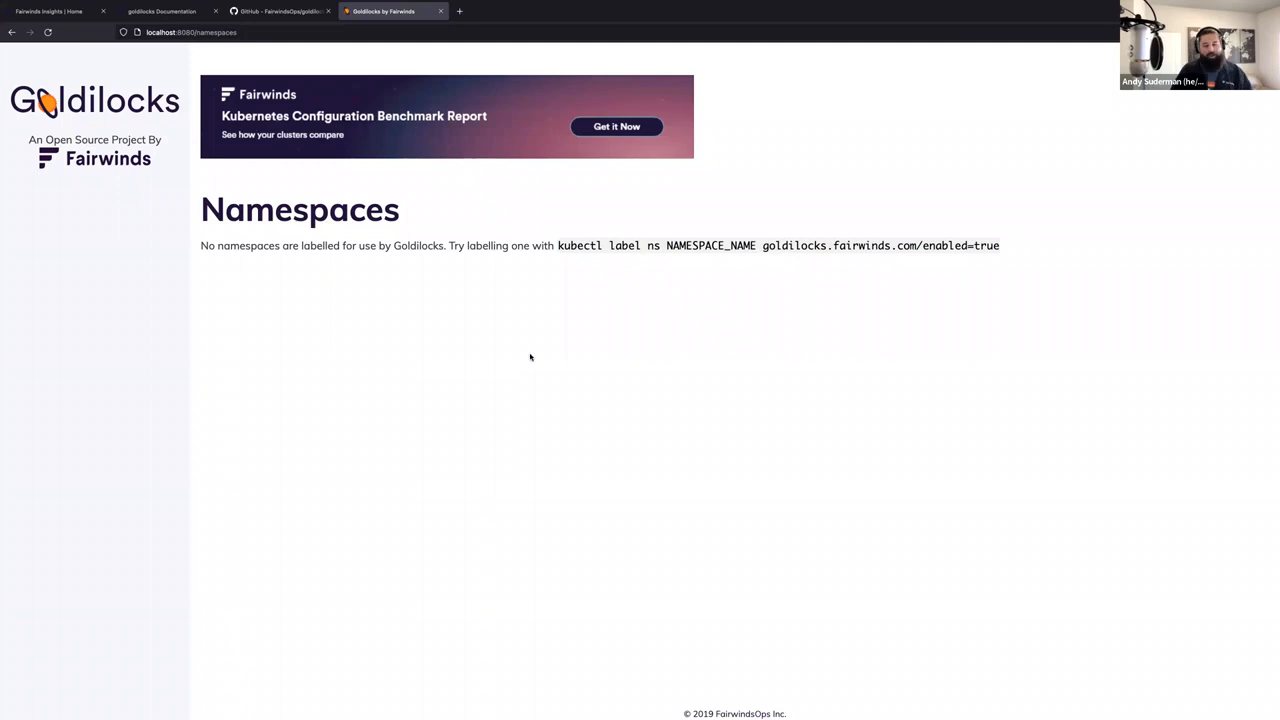
mouse_move(650, 209)
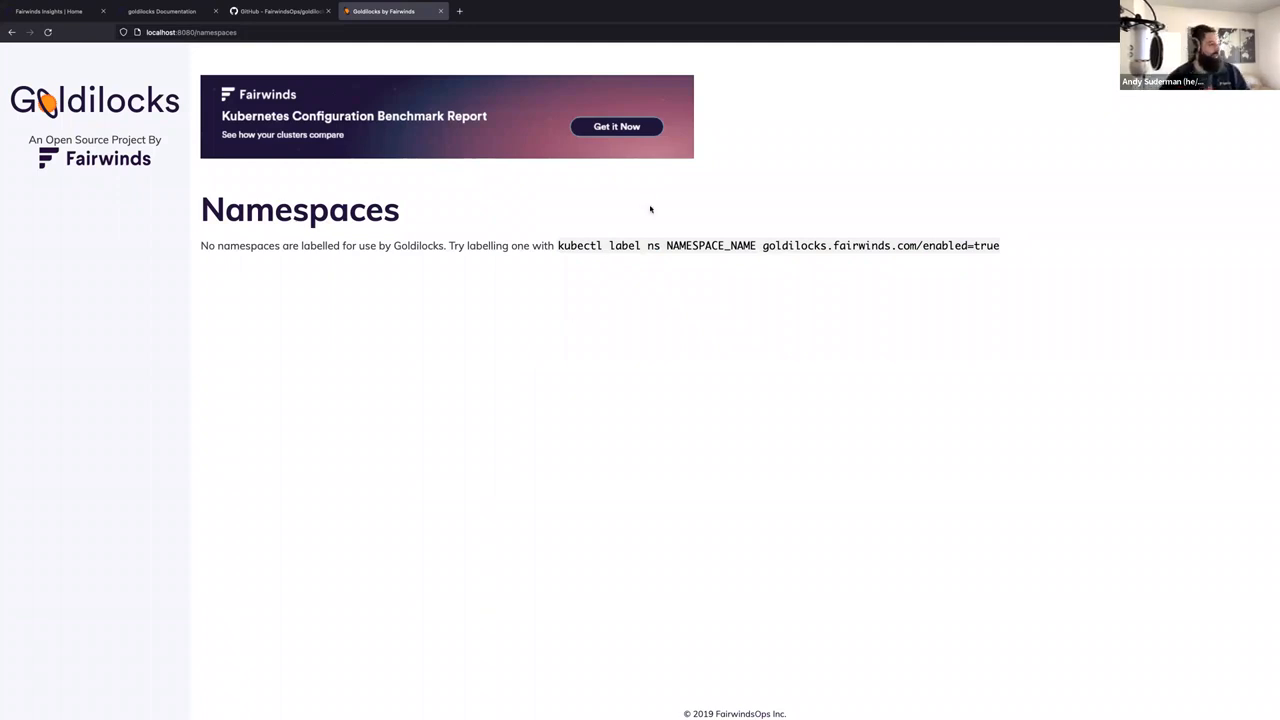
mouse_move(386, 713)
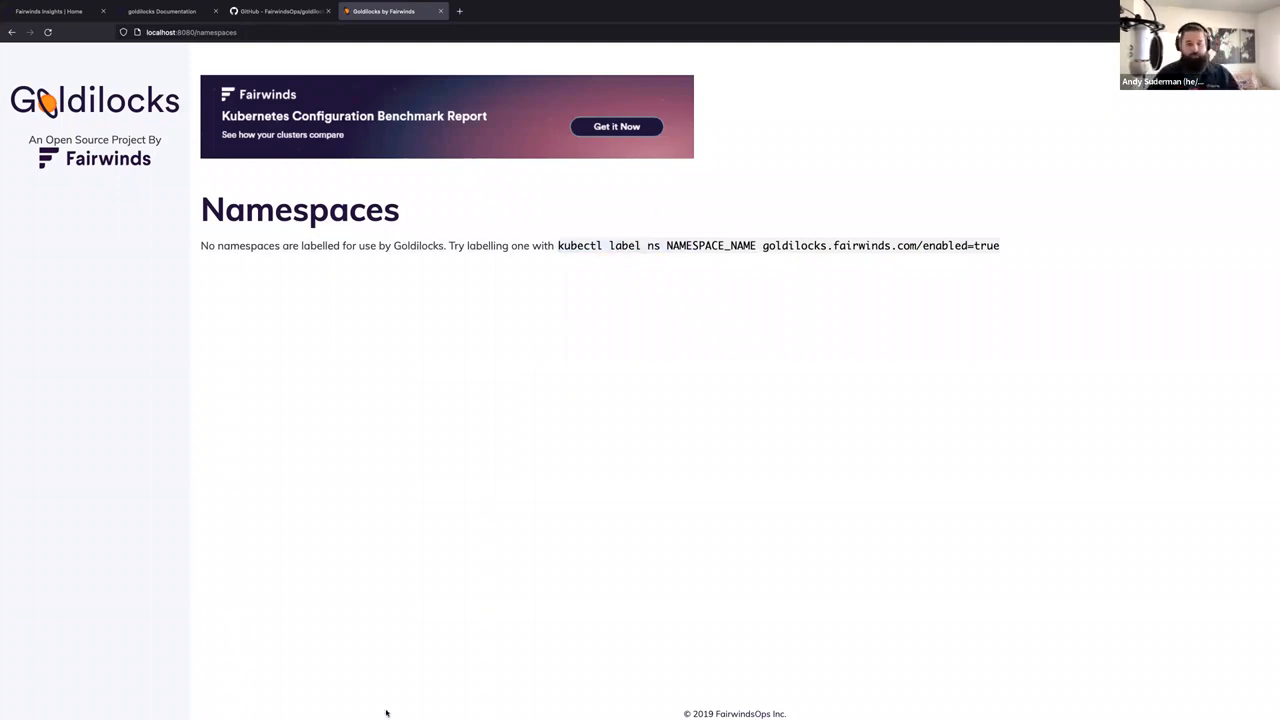
mouse_move(729, 530)
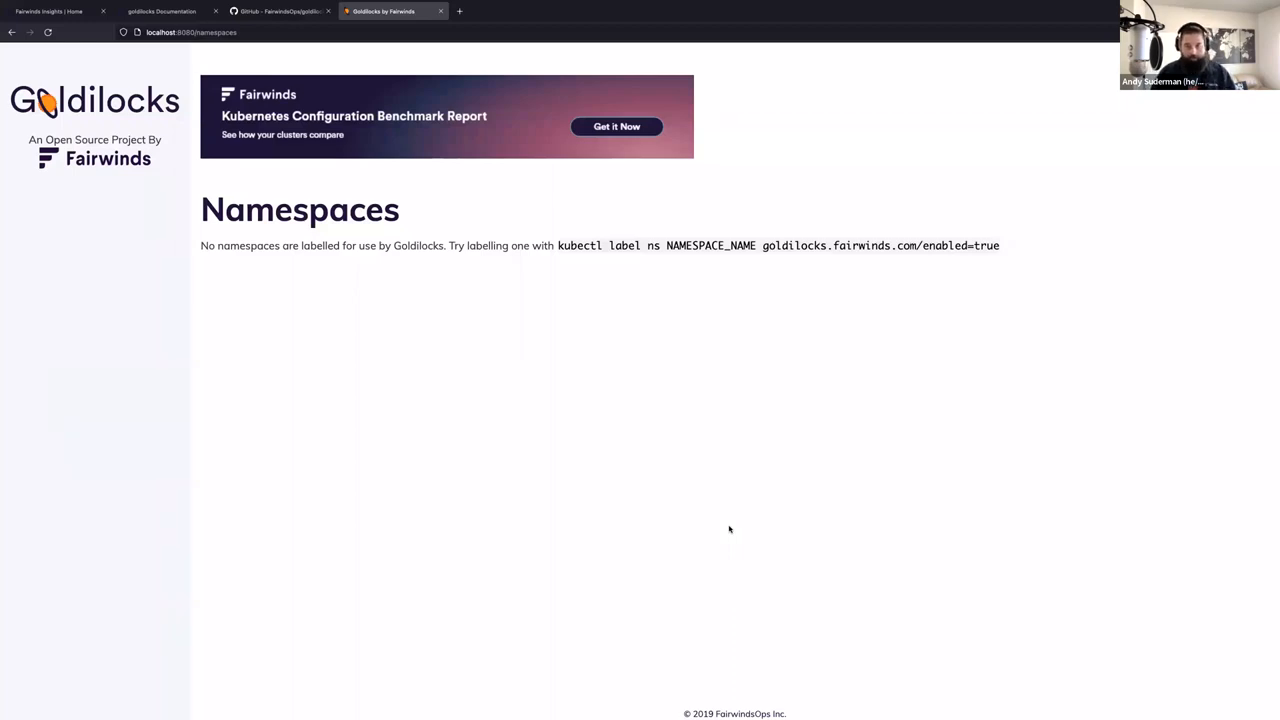
mouse_move(775, 472)
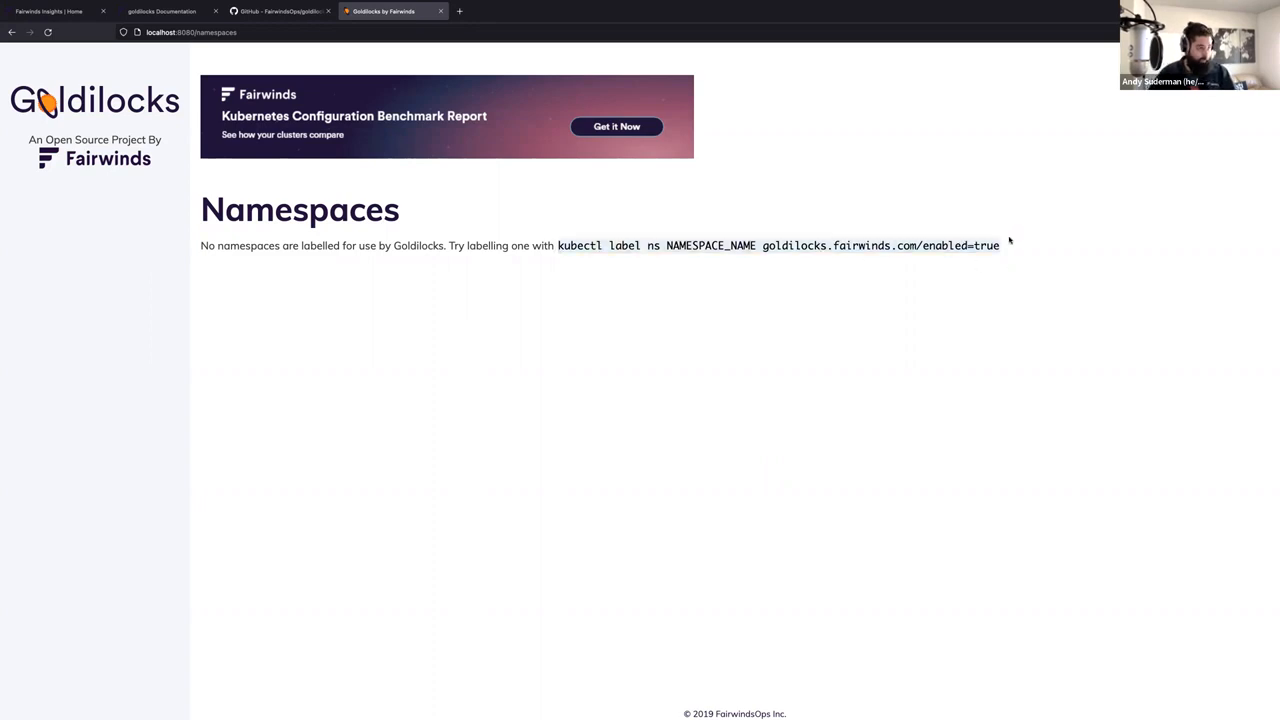
left_click_drag(762, 245, 999, 245)
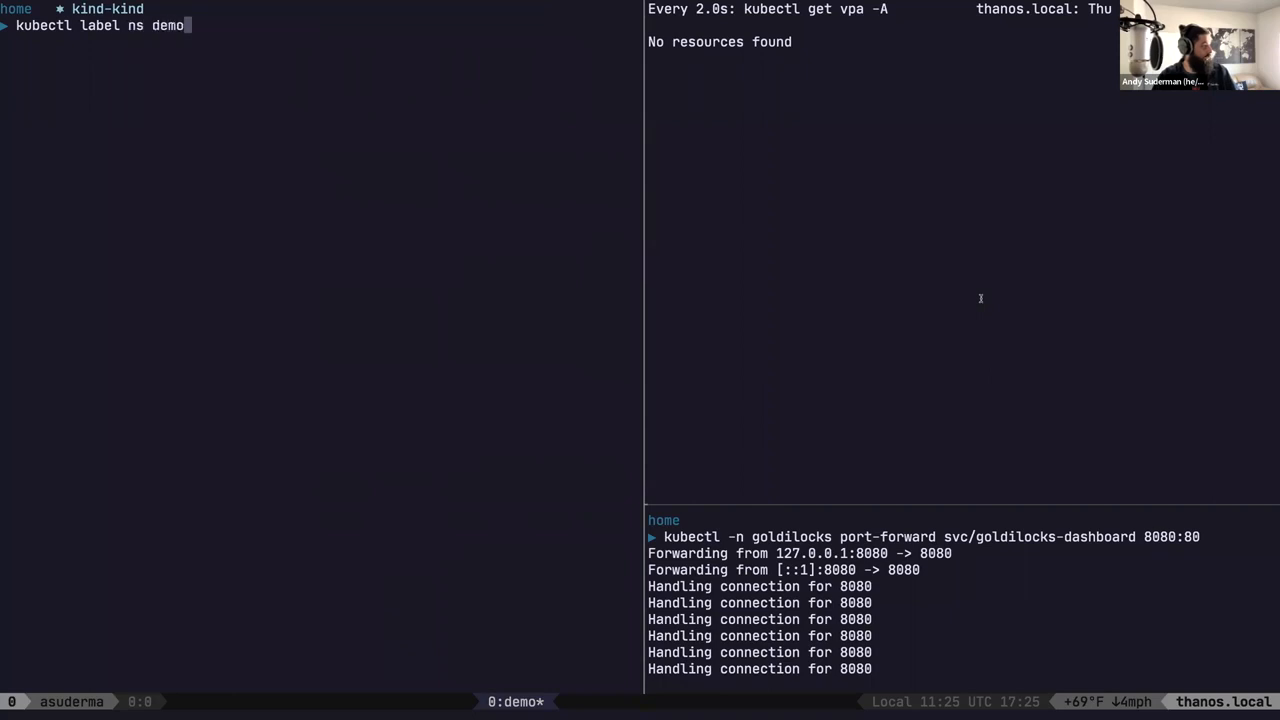
- Label the demo namespace with goldilocks.fairwinds.com/enabled=true
type("\" \"")
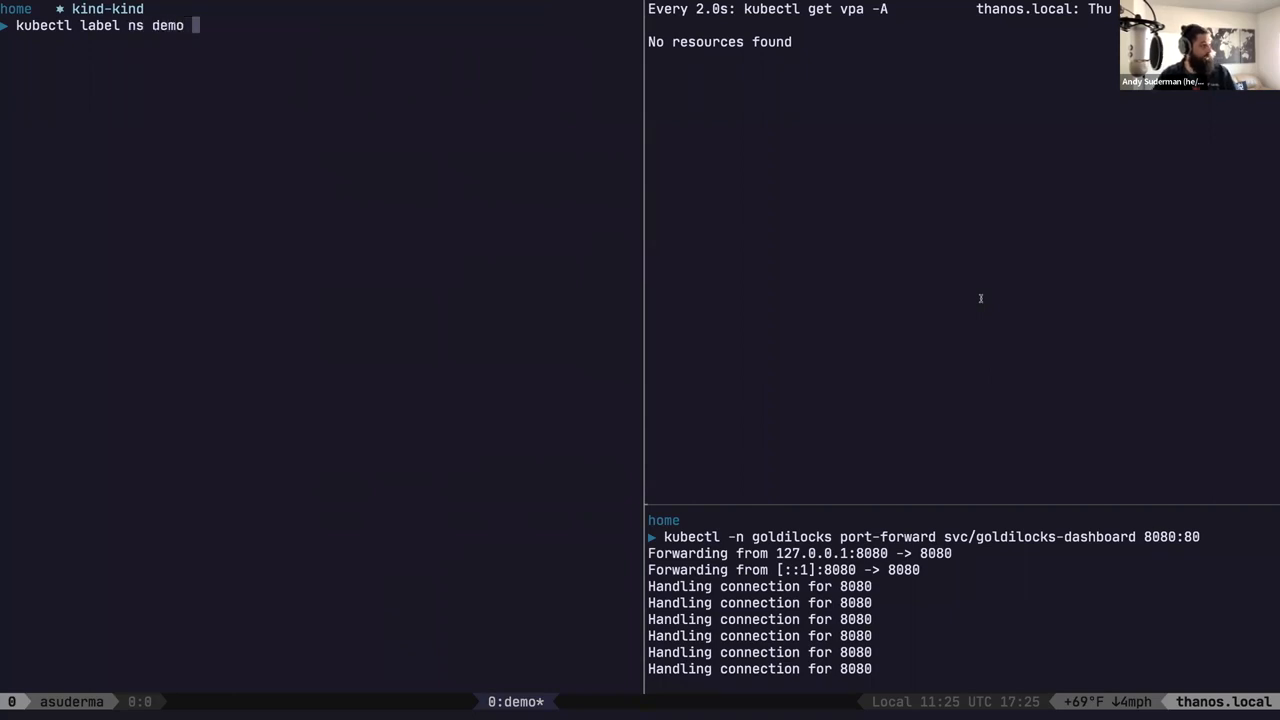
type("goldilocks.fairwinds.com/")
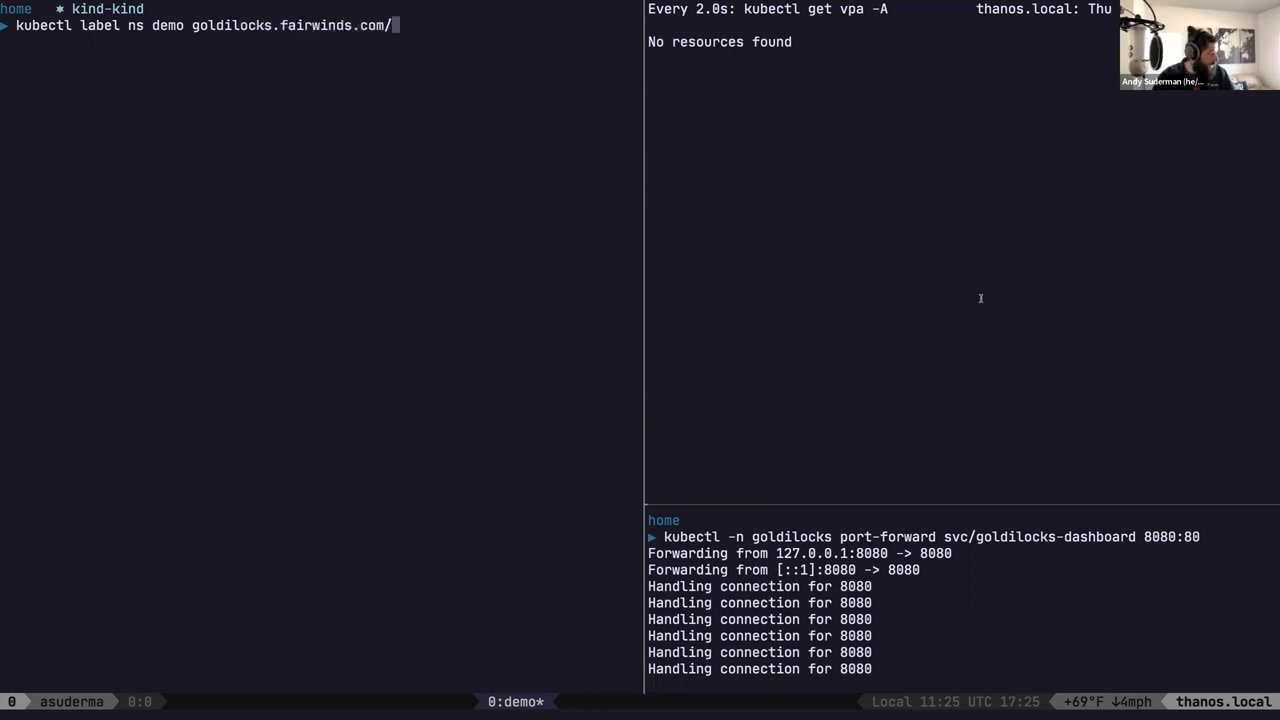
type("enabled=true")
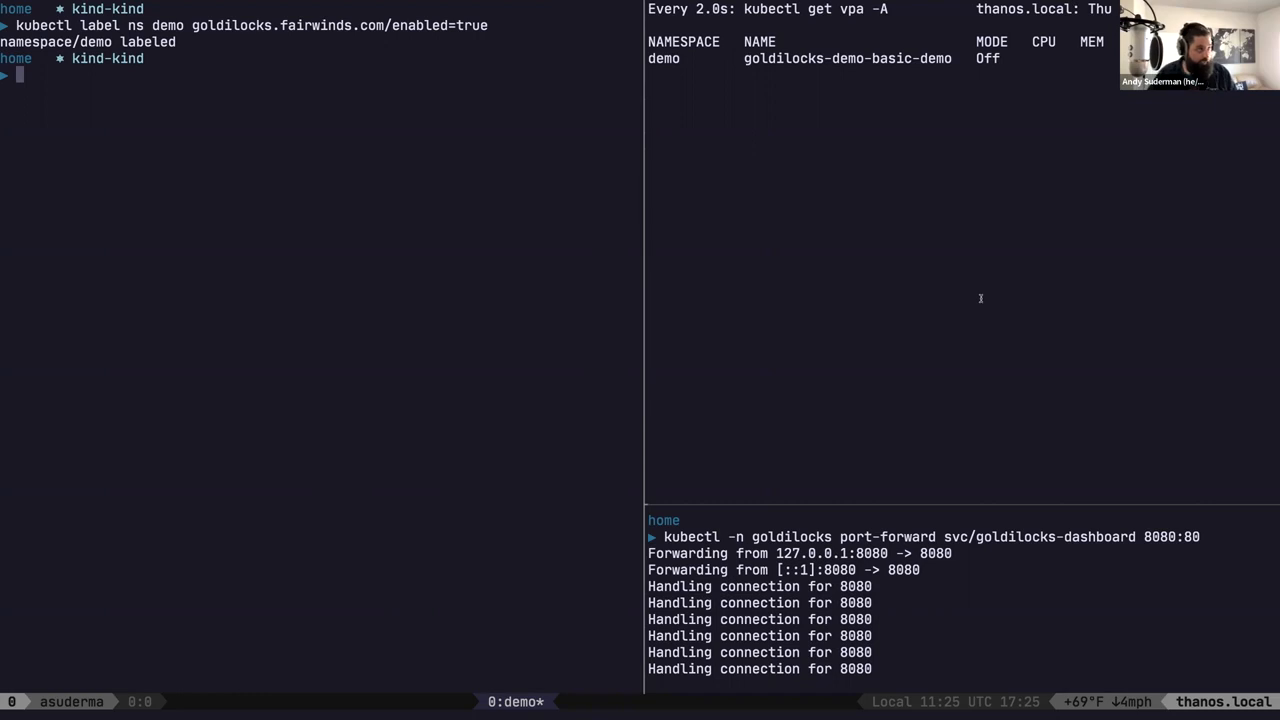
- List deployments in goldilocks and demo namespaces, showing controller, dashboard and demo-basic-demo ready
type("k get depl")
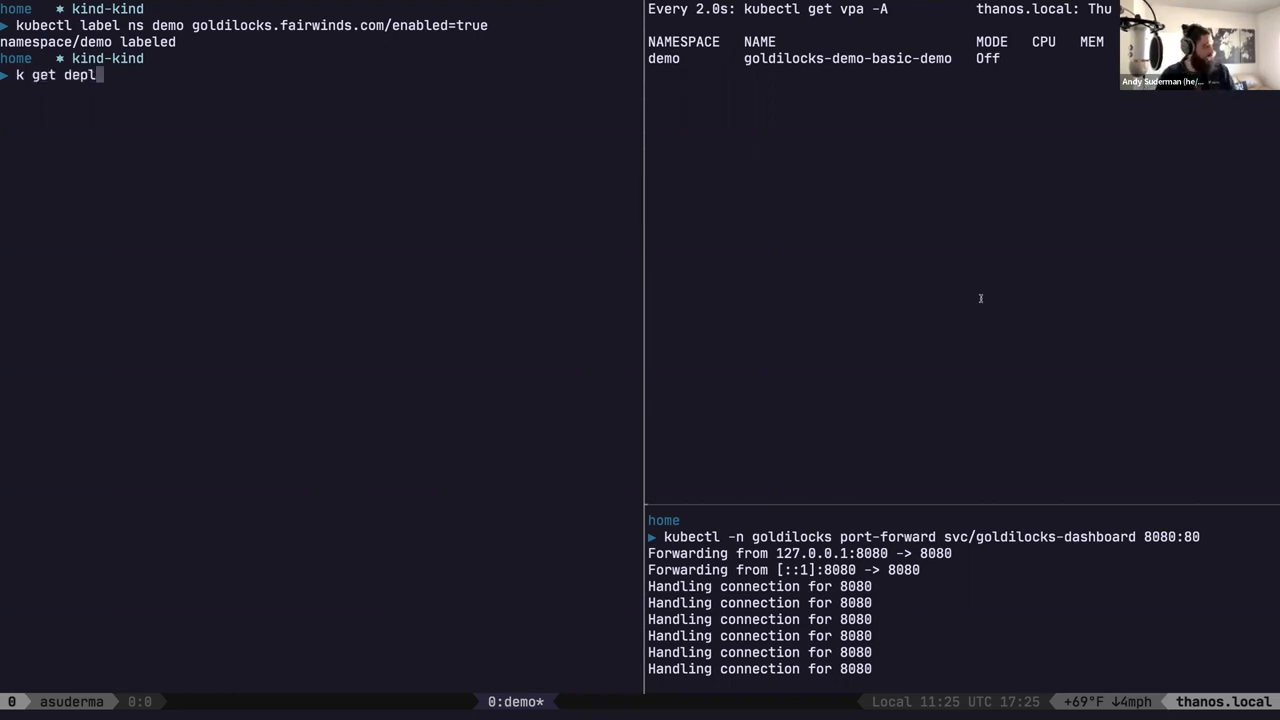
type("oy -n goldilco")
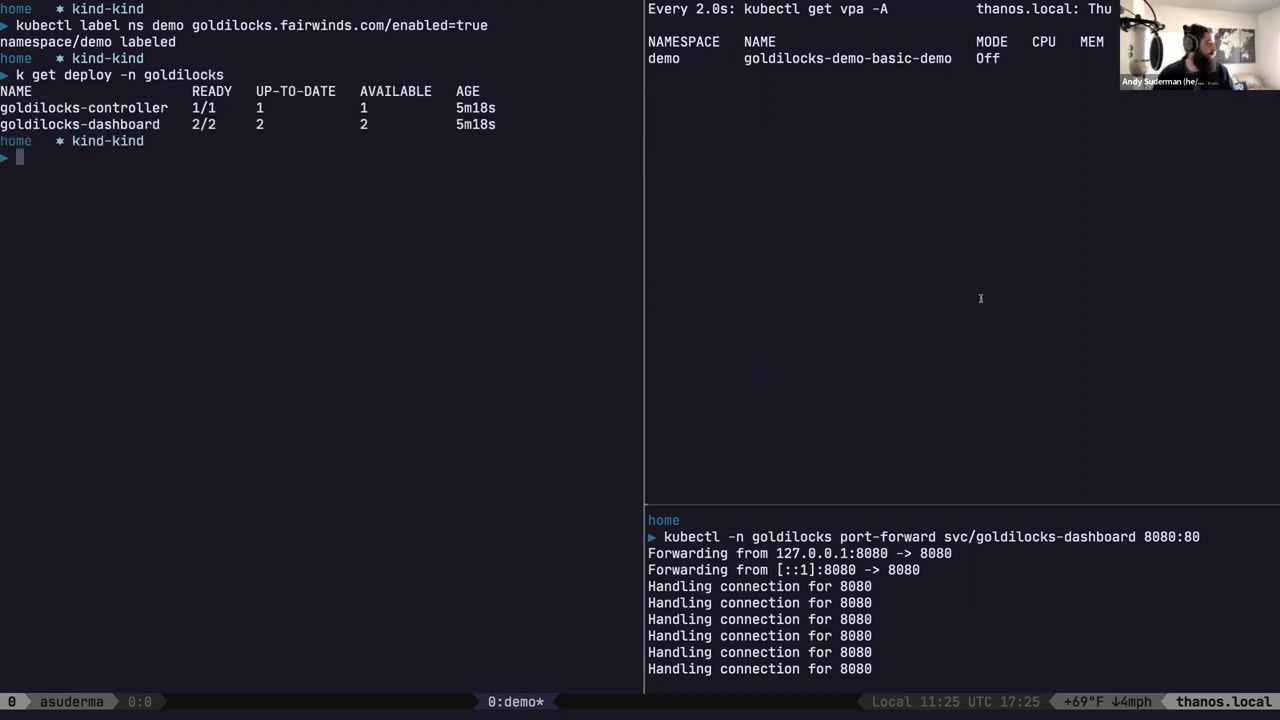
type("k get deploy -n demo")
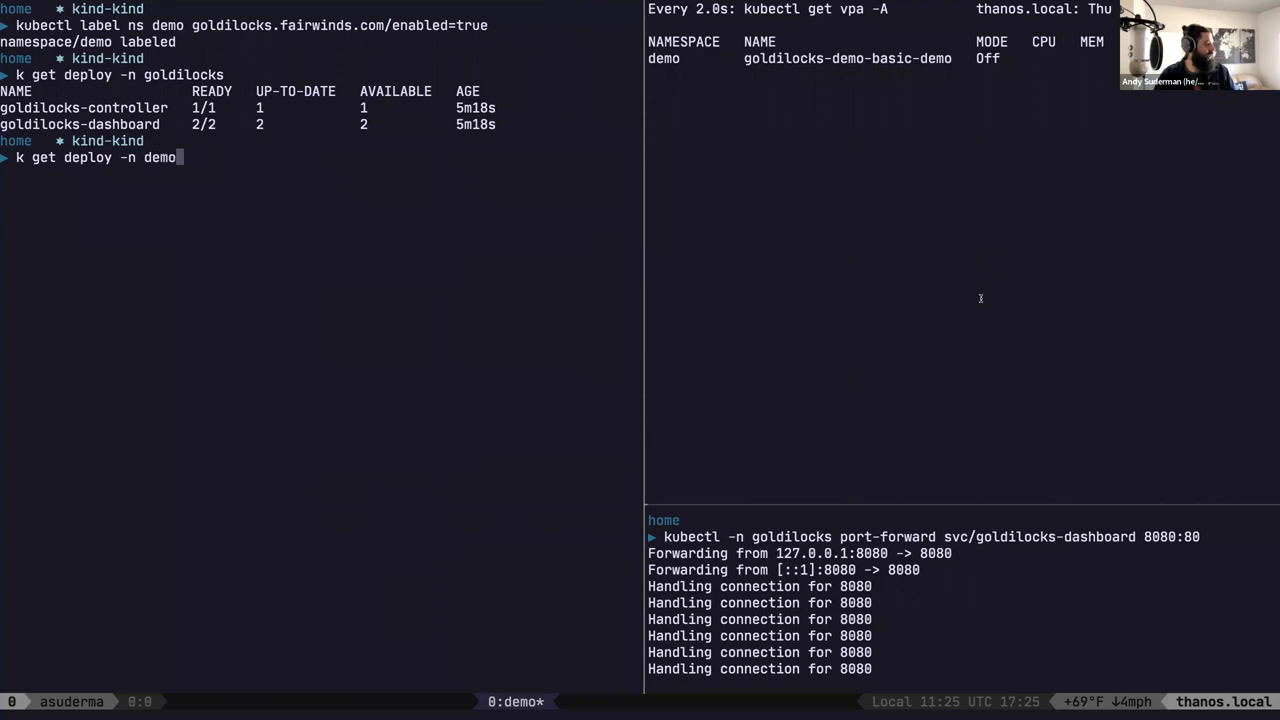
key("Return")
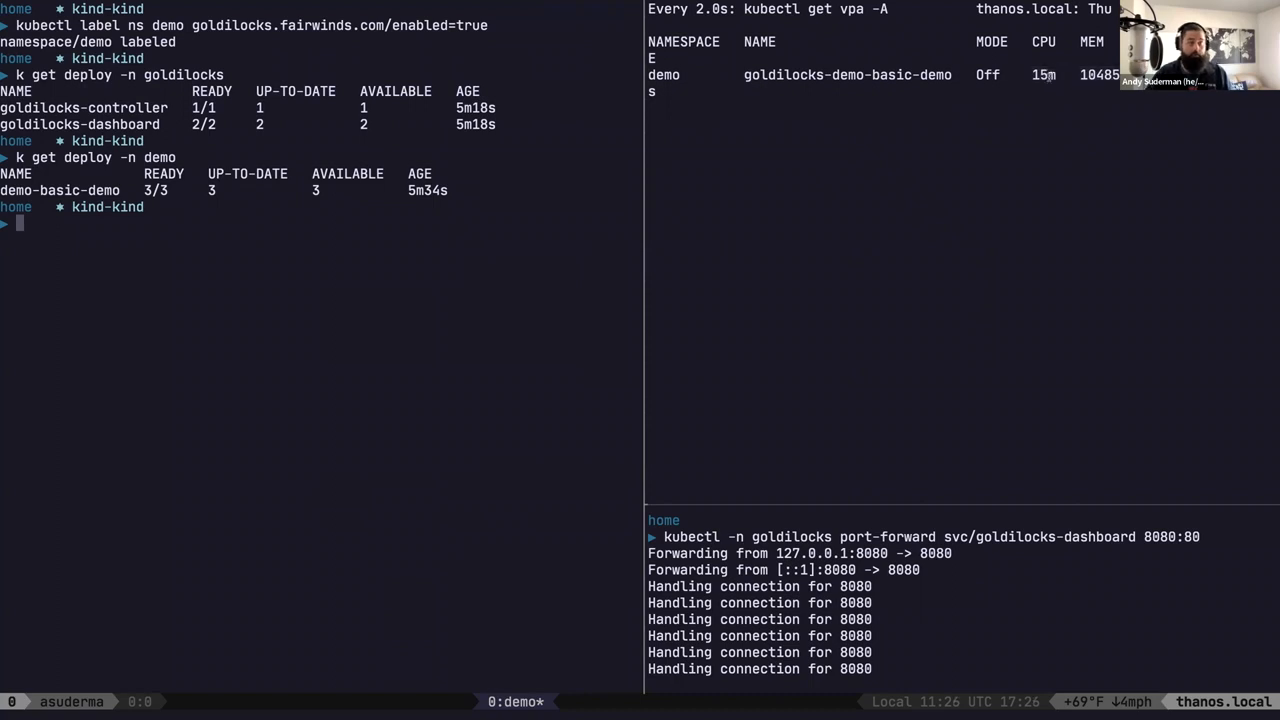
mouse_move(1018, 125)
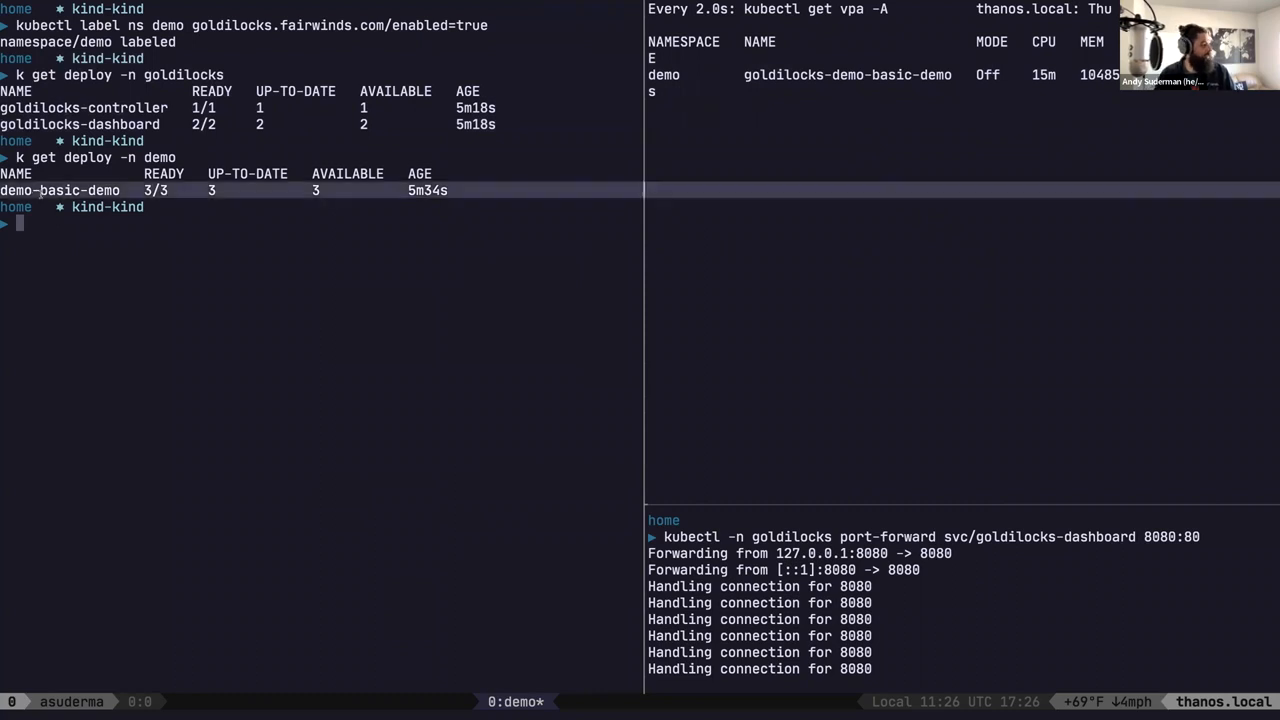
- Print the goldilocks-demo-basic-demo VPA with -oyaml and select part of its output
type("k get vpa -n d")
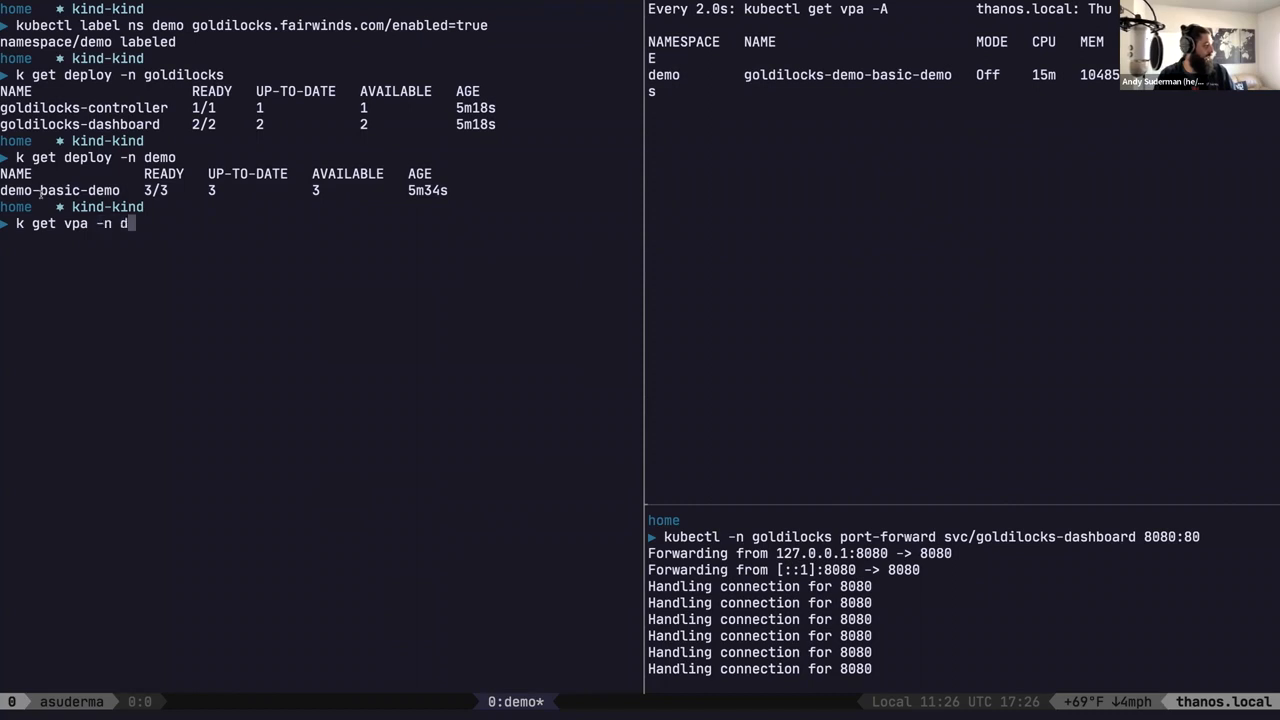
type("emo demo")
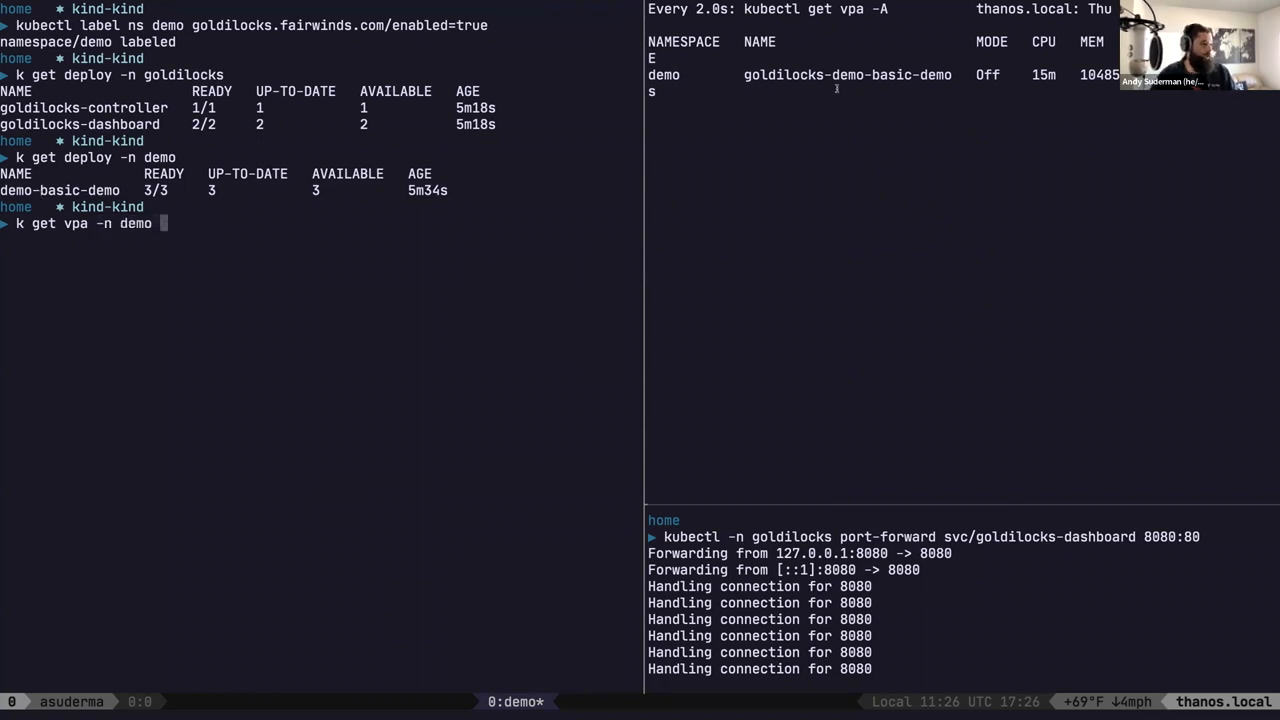
type("goldilocks-demo-basic-demo")
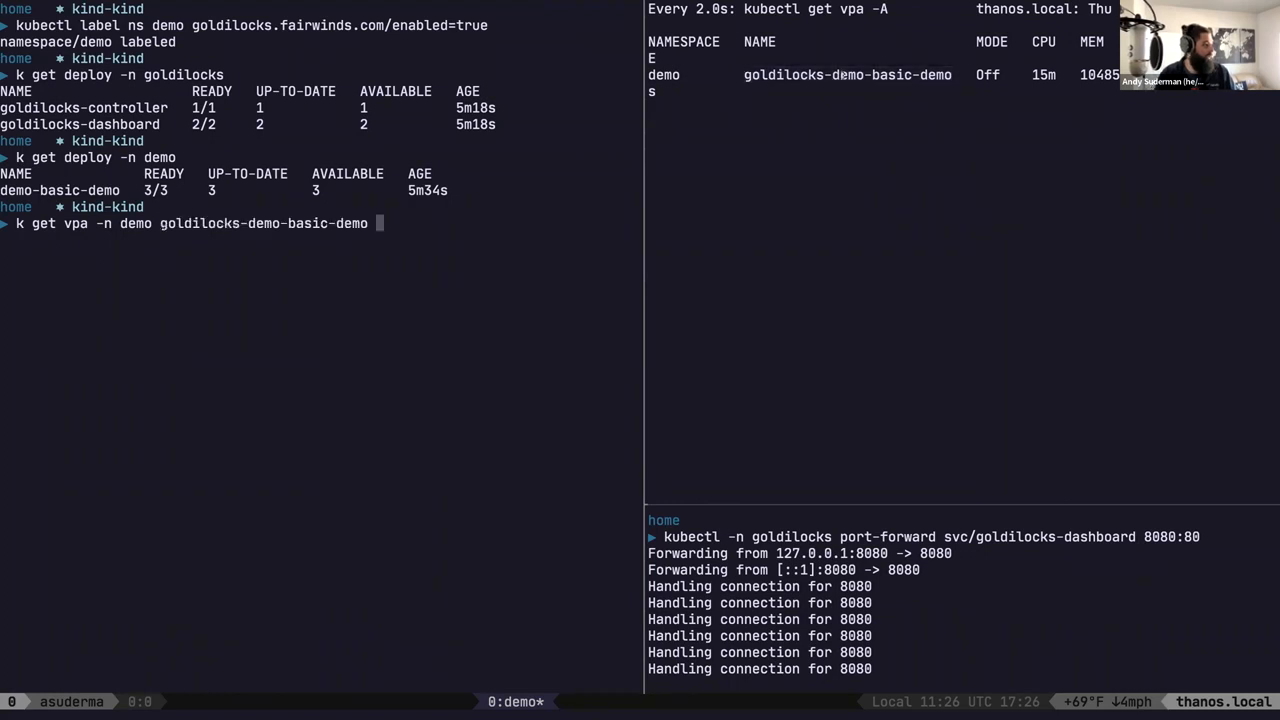
type("-oyaml")
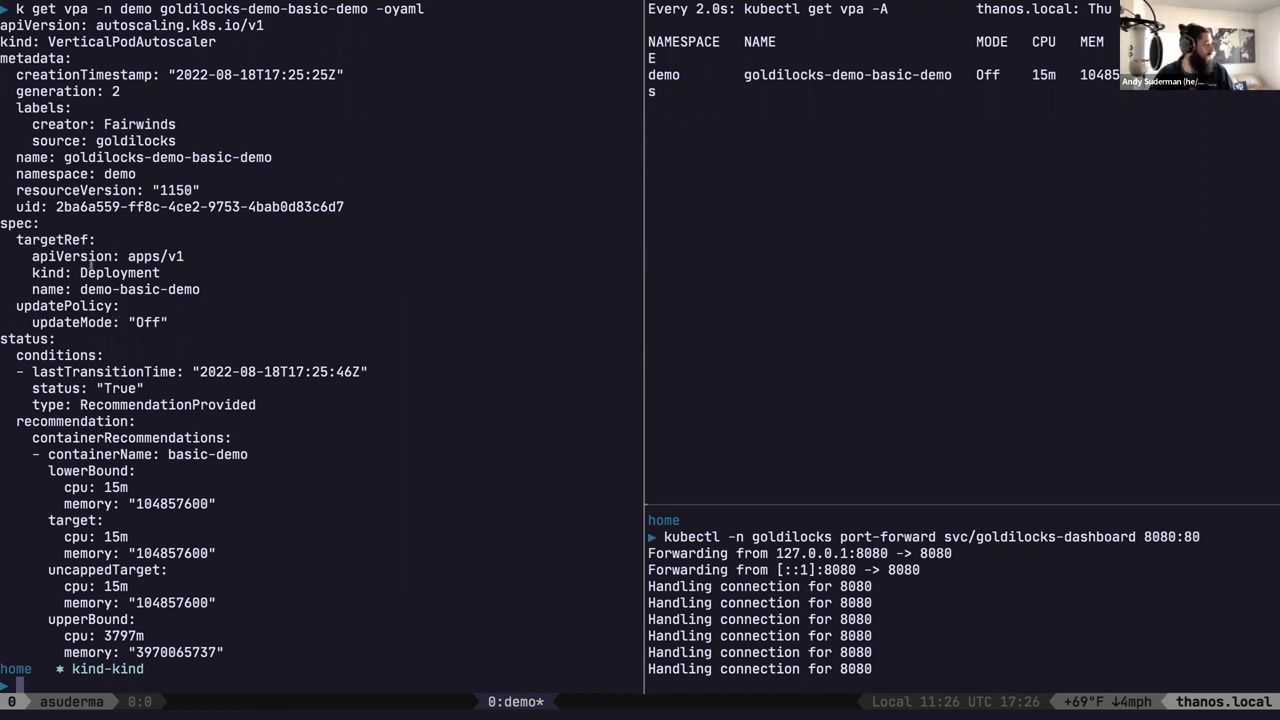
left_click_drag(31, 256, 199, 289)
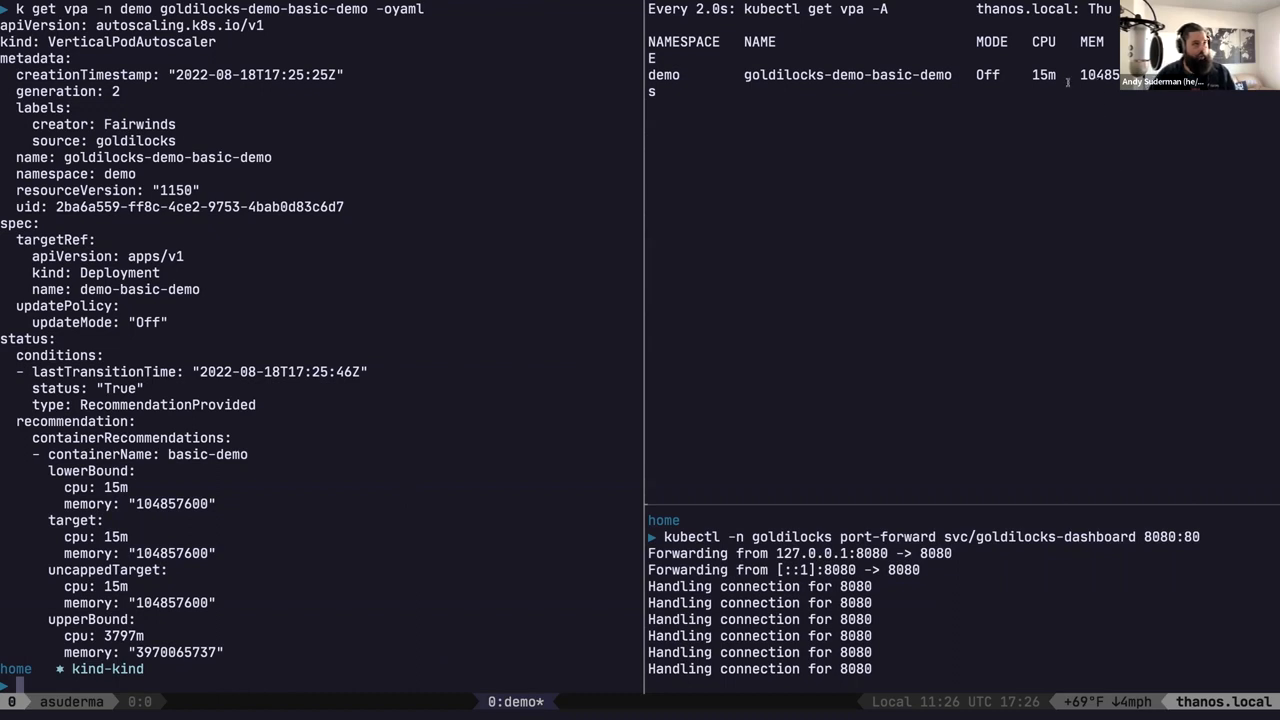
mouse_move(930, 143)
type("k to")
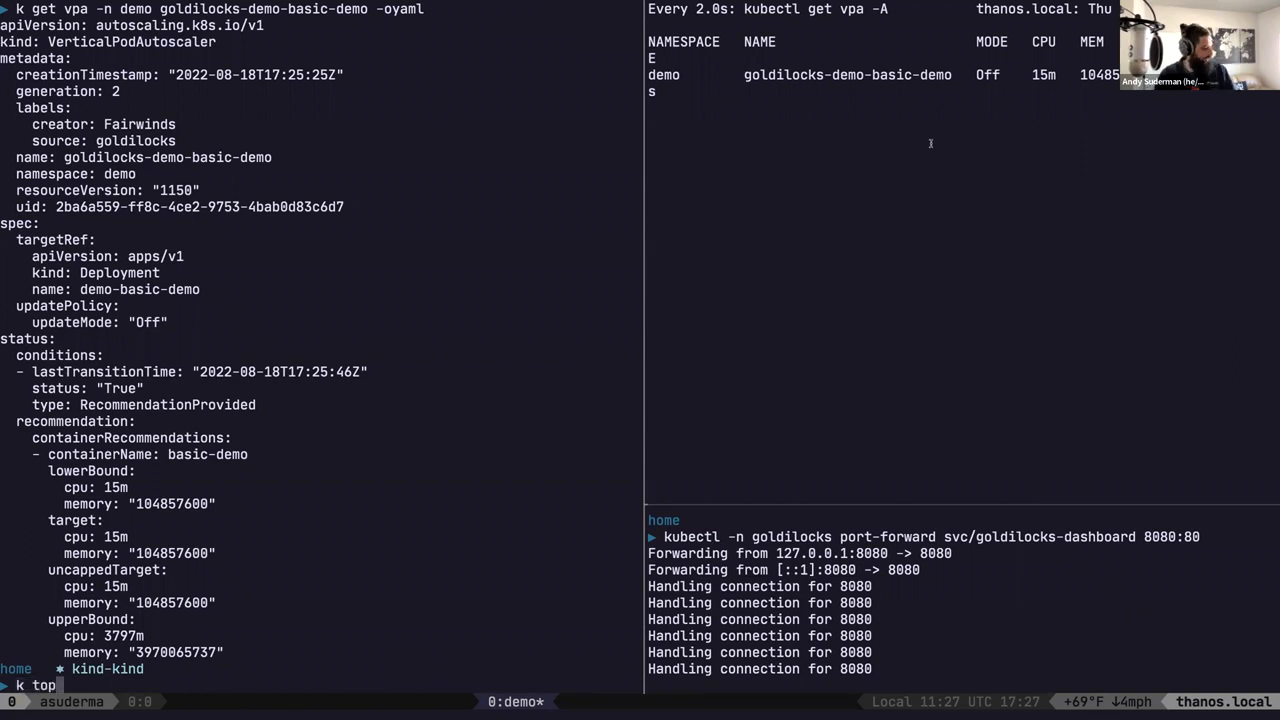
- Run 'k top po -n demo' to check pod resource usage in the demo namespace
type("po -n demo")
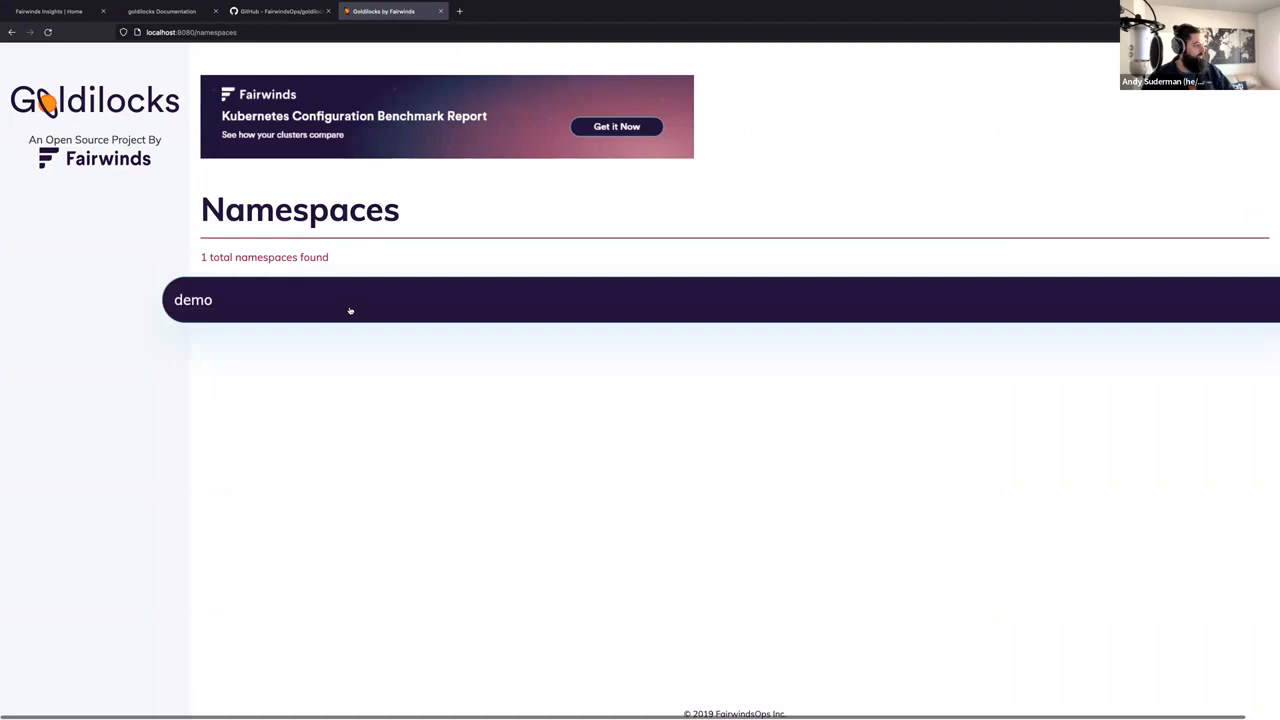
- Open the demo namespace and scroll to basic-demo's Guaranteed and Burstable QoS recommendations
left_click(193, 300)
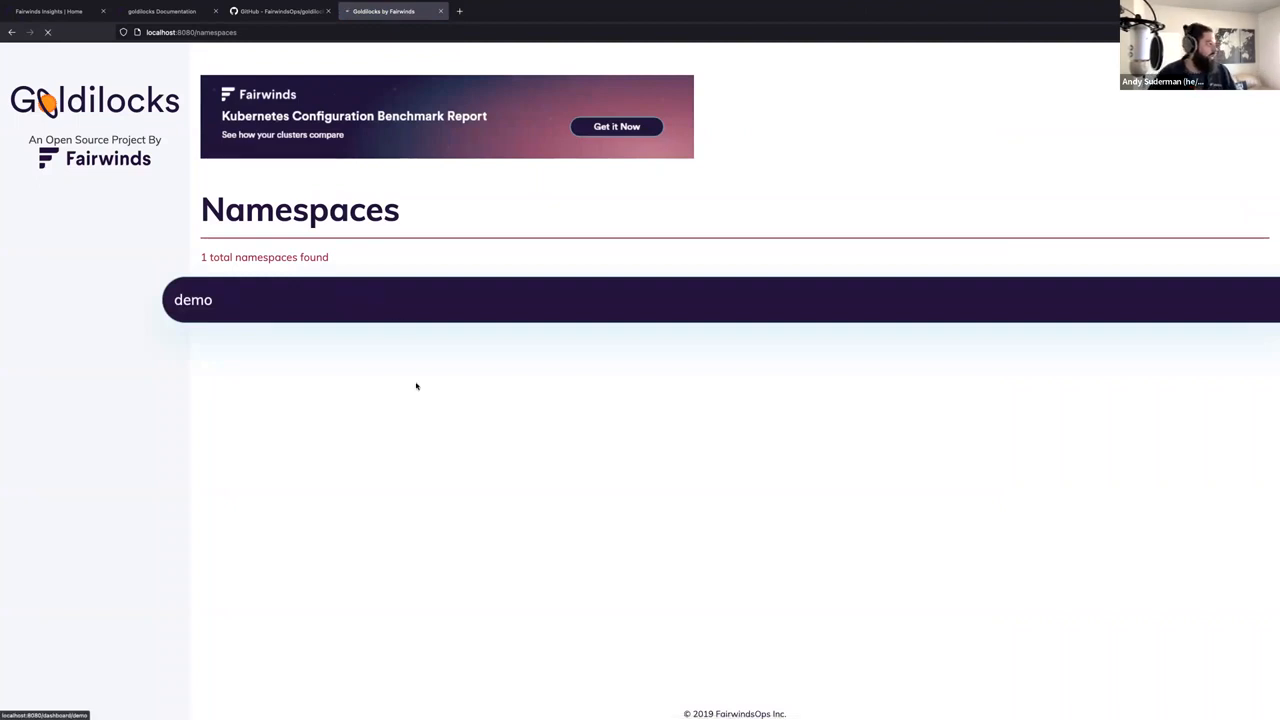
left_click(193, 300)
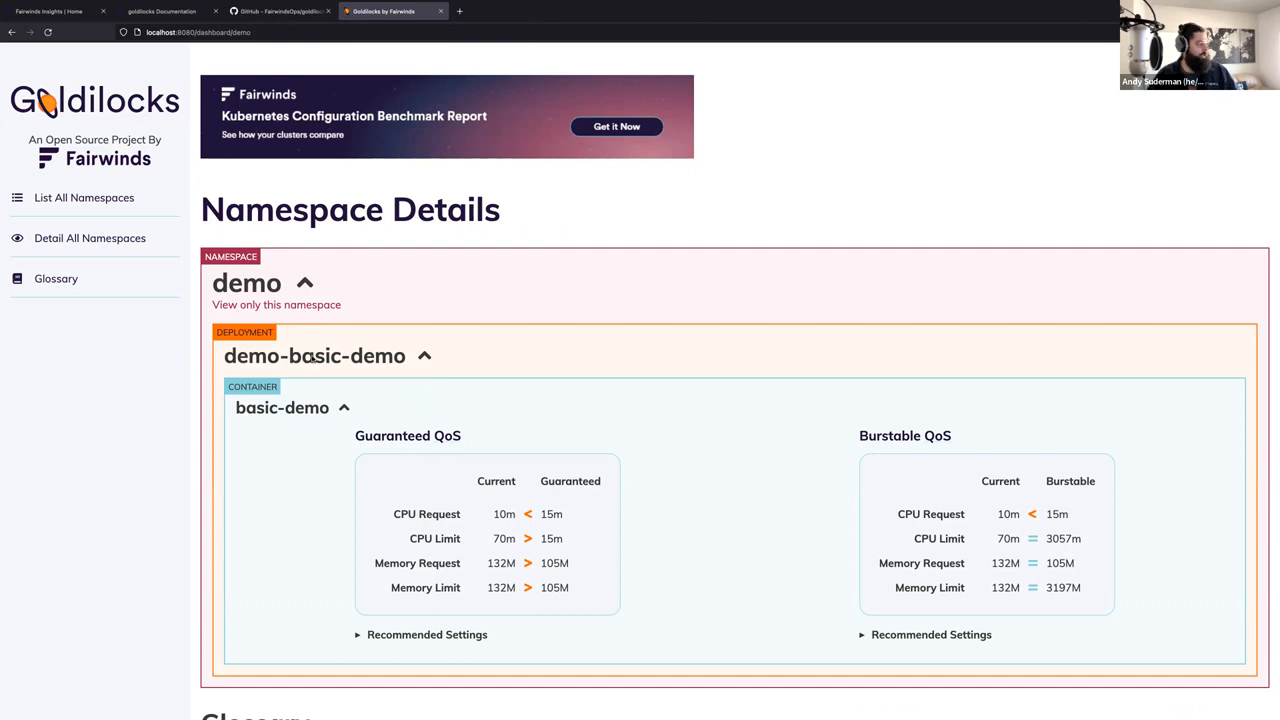
scroll("down", 3)
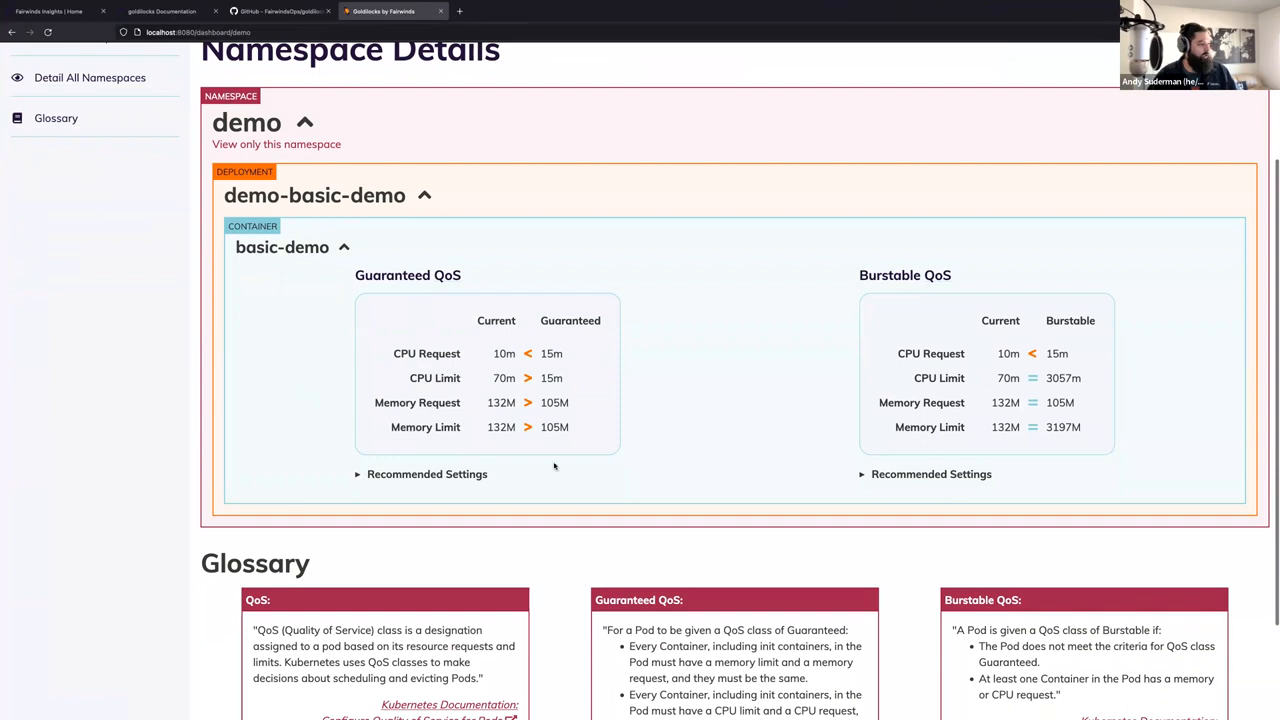
mouse_move(575, 363)
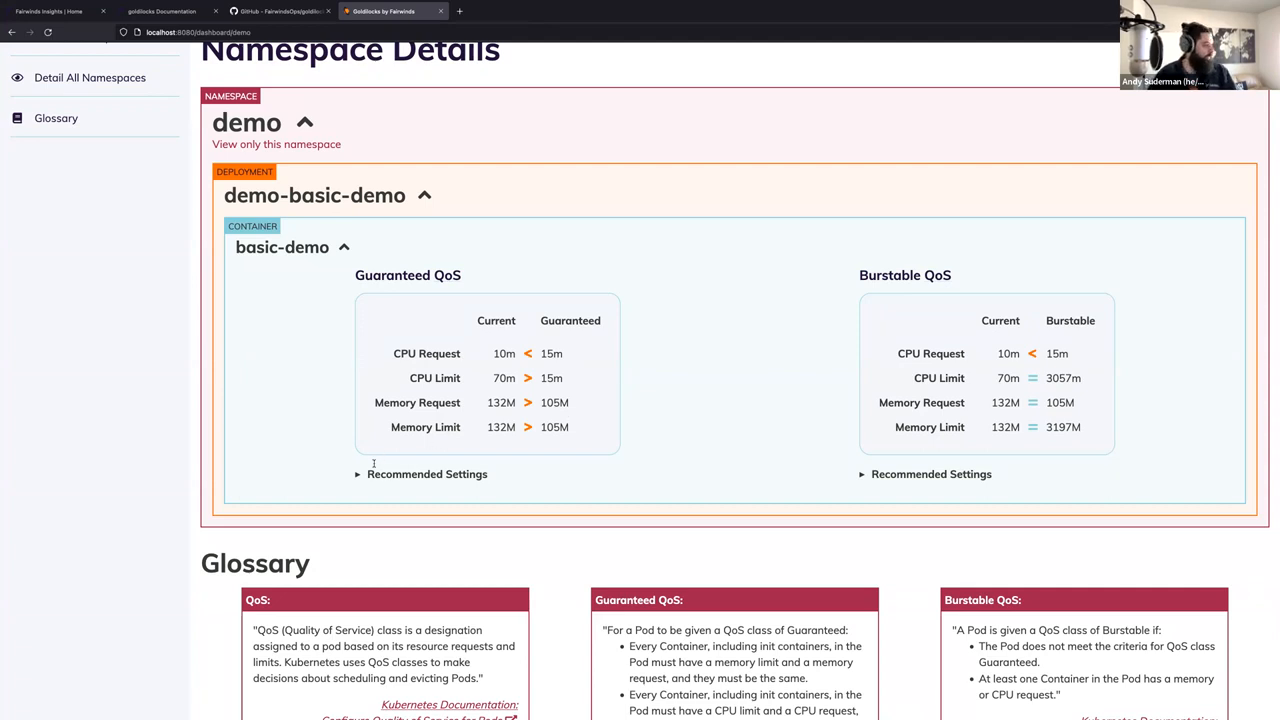
- Expand the Guaranteed QoS recommended settings and scroll down to the refreshed Burstable limits
left_click(427, 474)
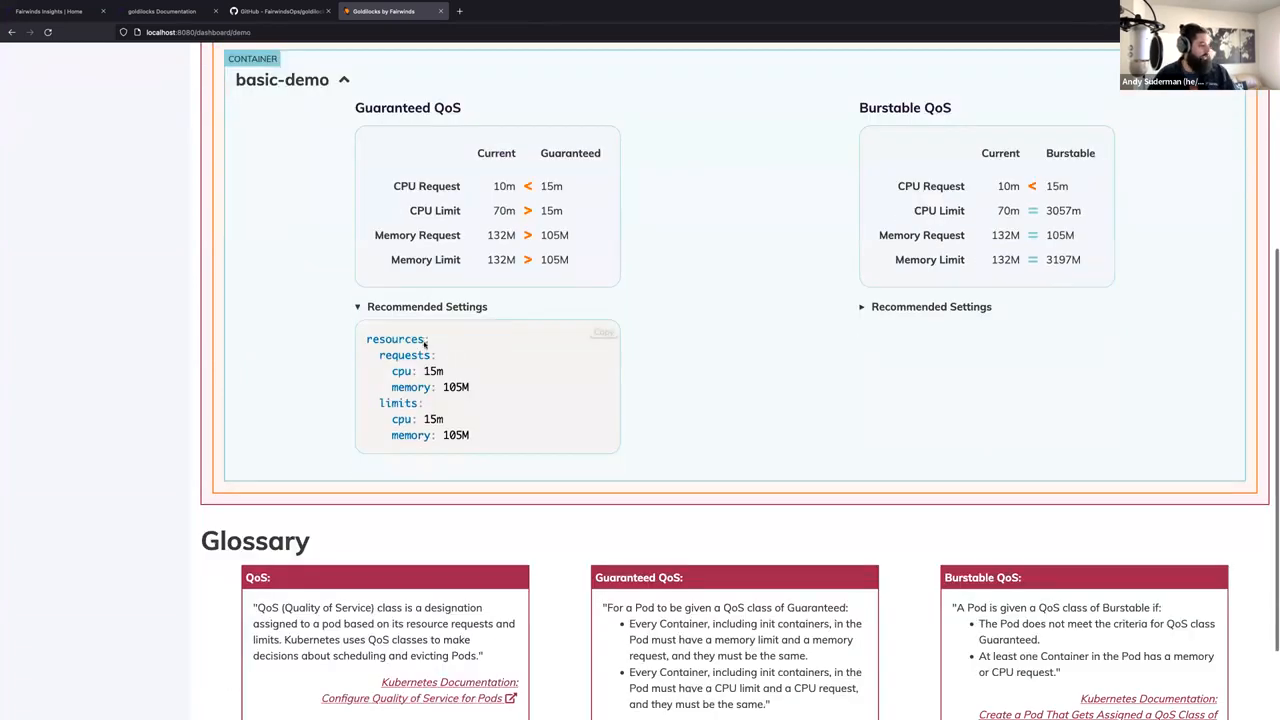
mouse_move(698, 383)
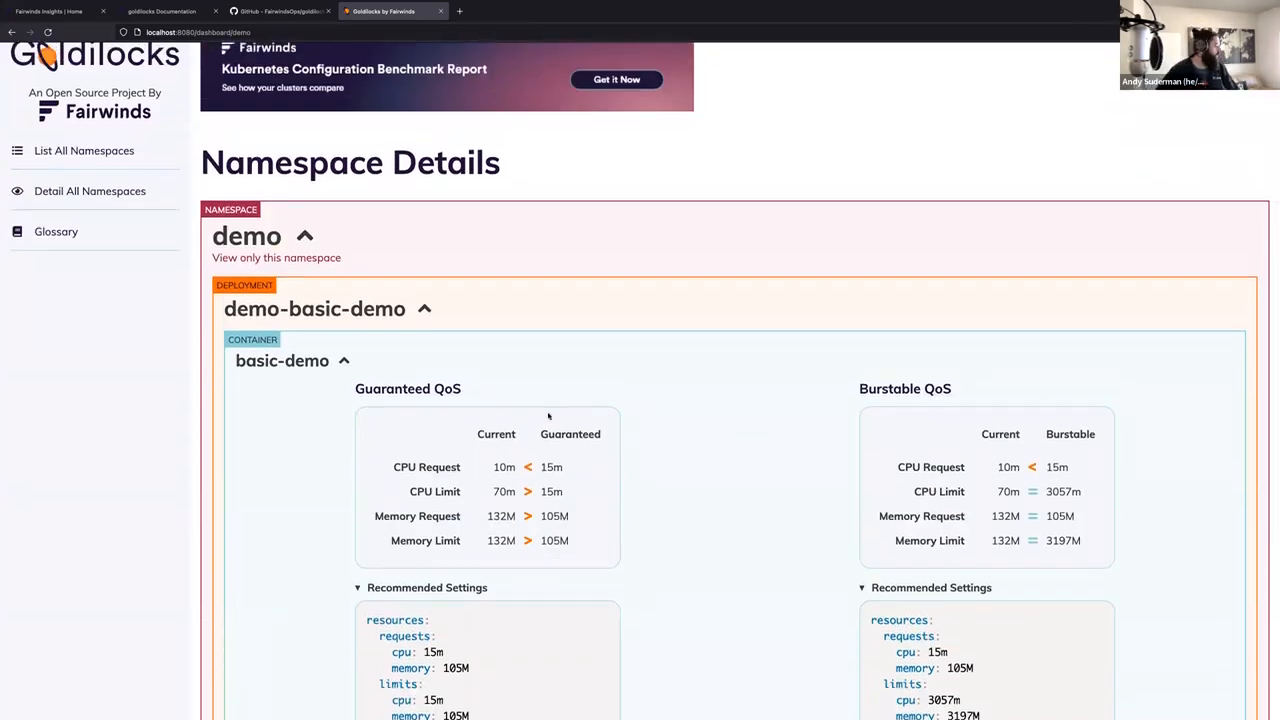
mouse_move(477, 396)
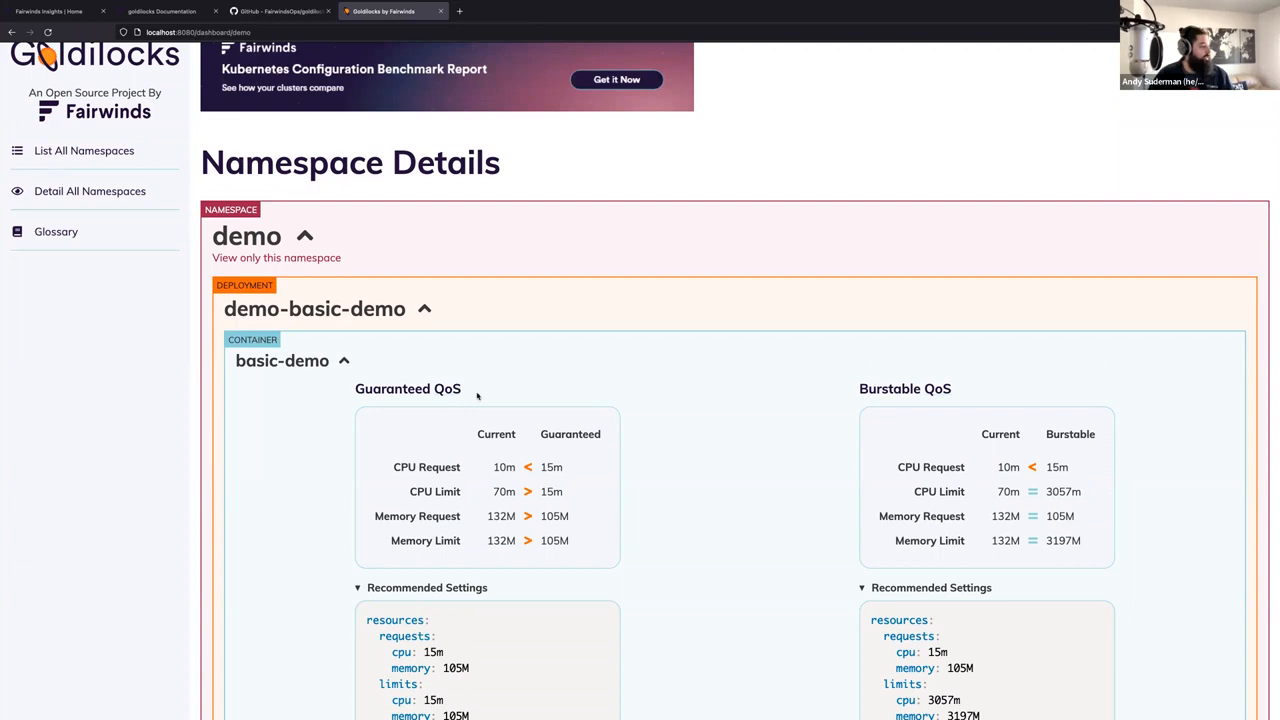
scroll("down", 3)
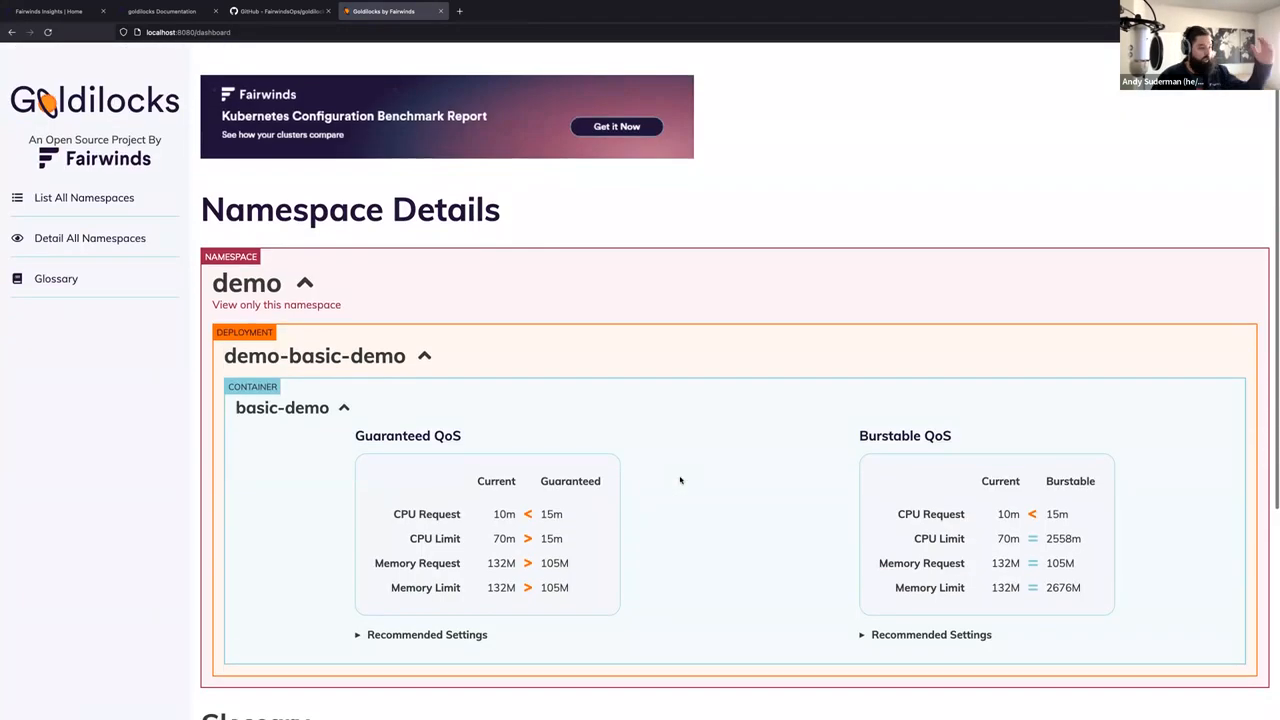
mouse_move(672, 456)
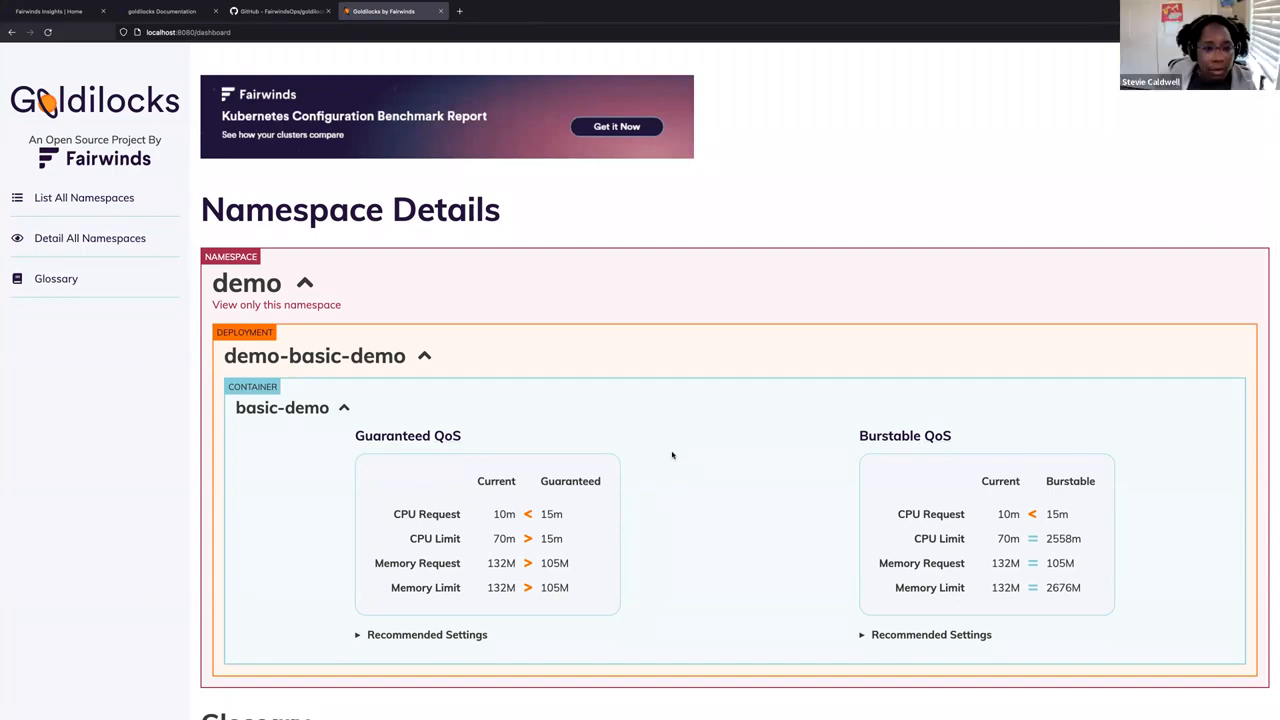
- Show basic-demo's Guaranteed QoS YAML: 15m CPU and 105M memory requests and limits
scroll("down", 3)
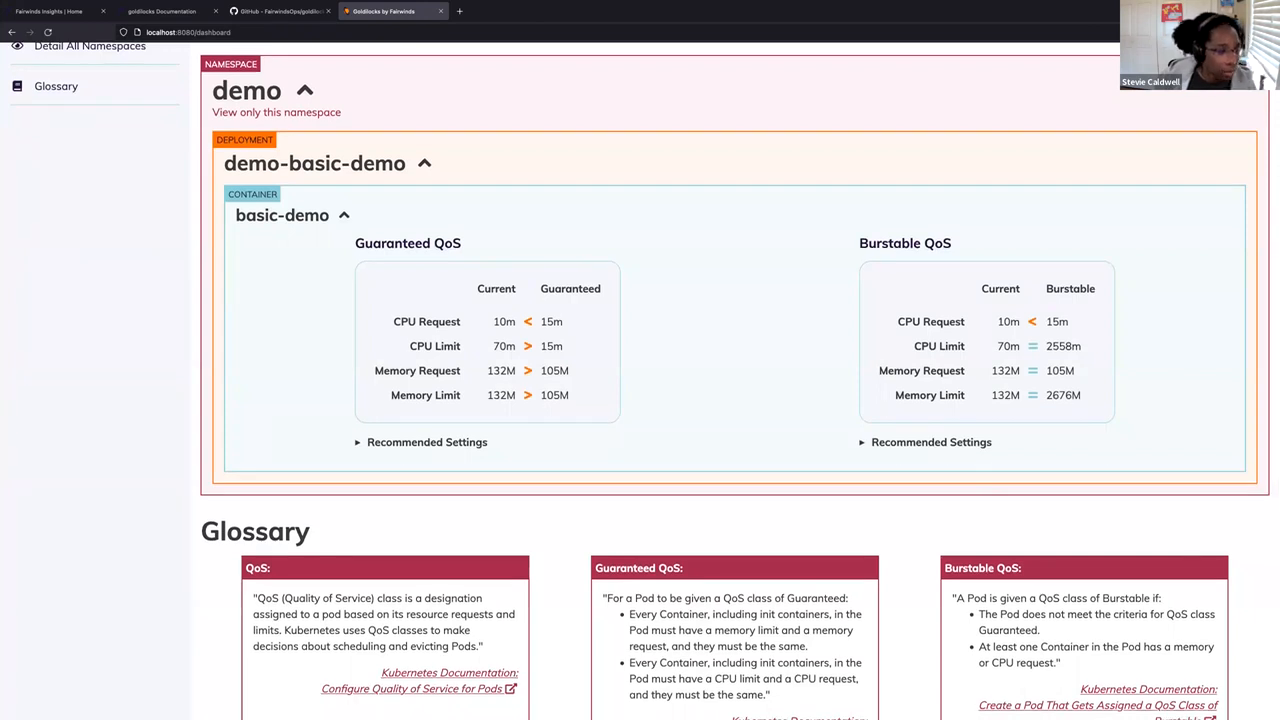
scroll("down", 3)
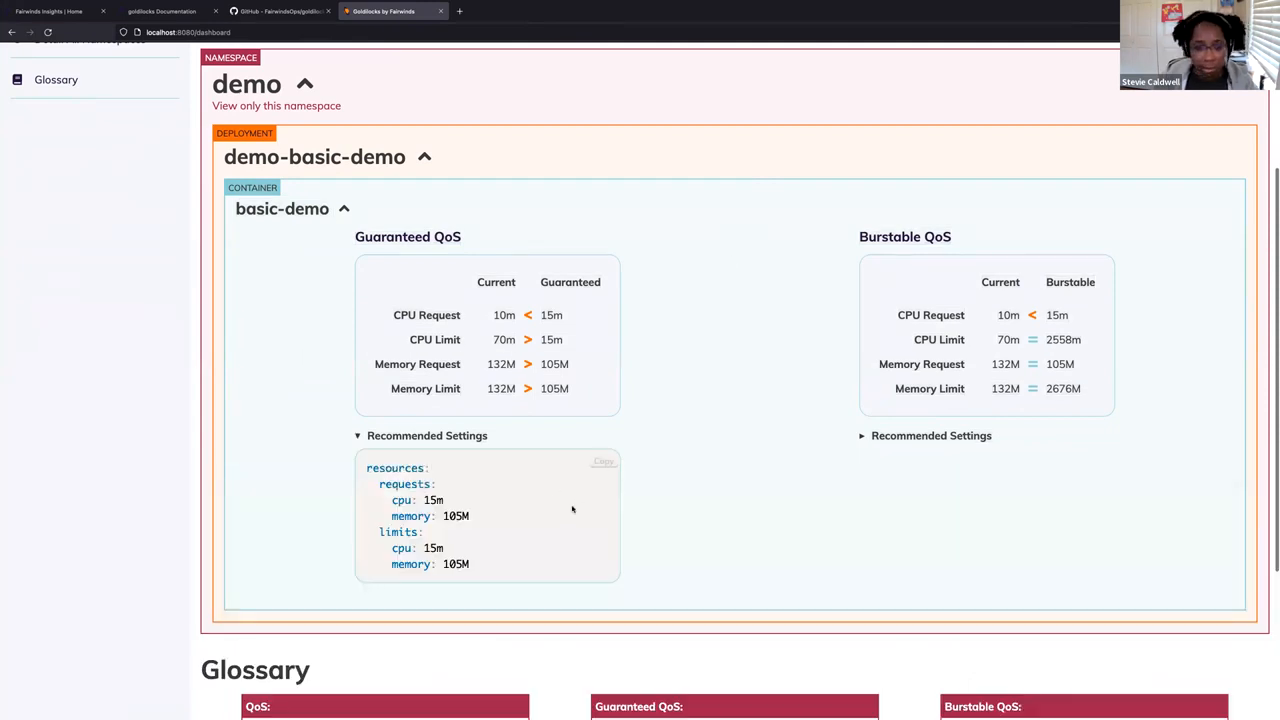
left_click(603, 461)
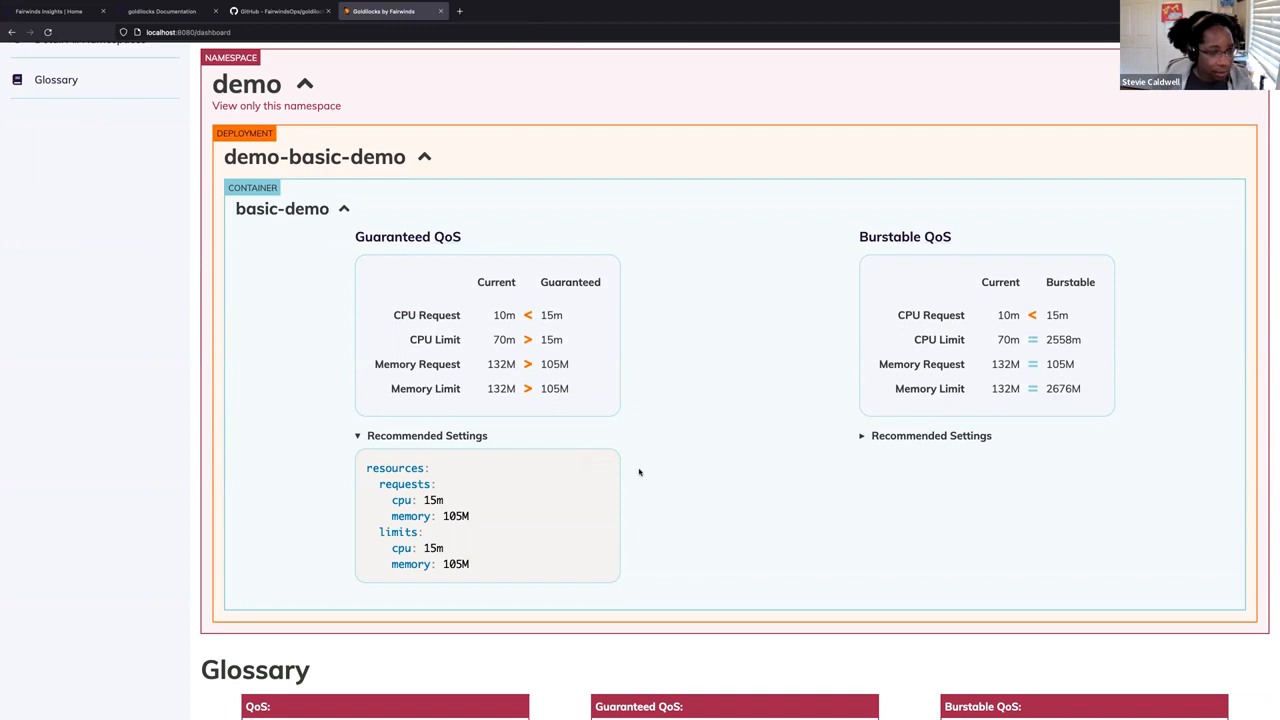
left_click(598, 461)
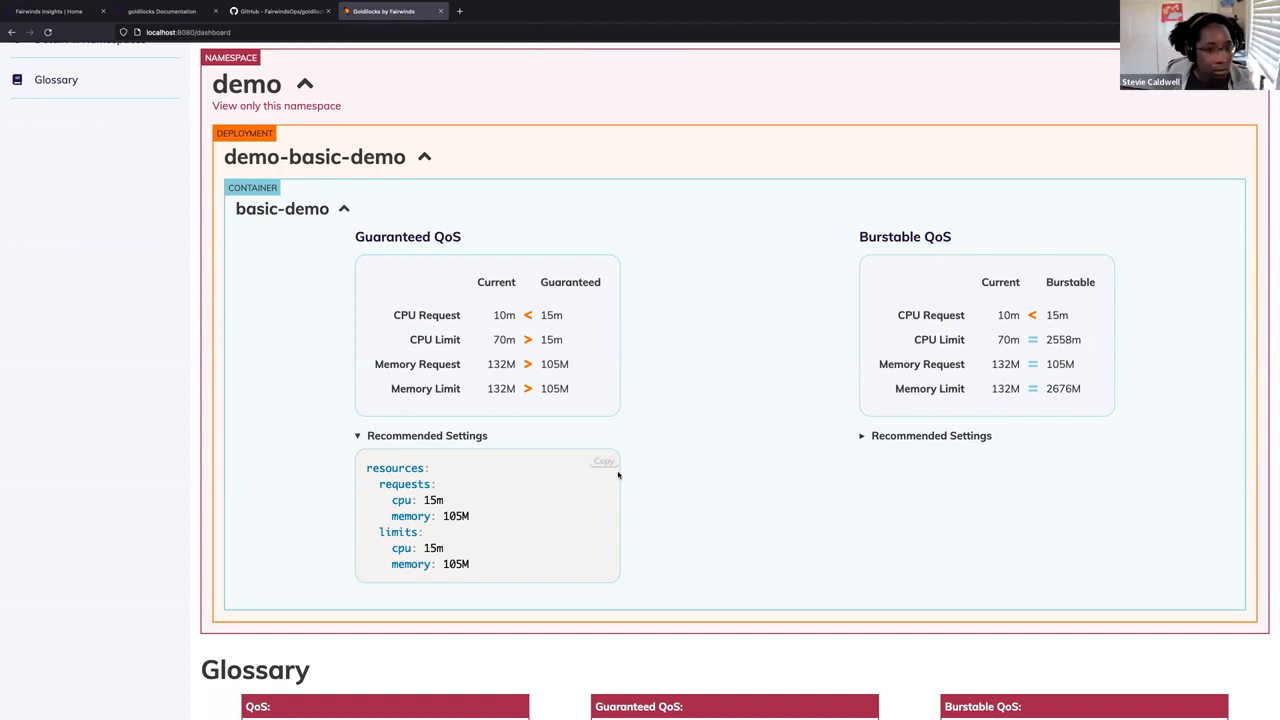
mouse_move(920, 407)
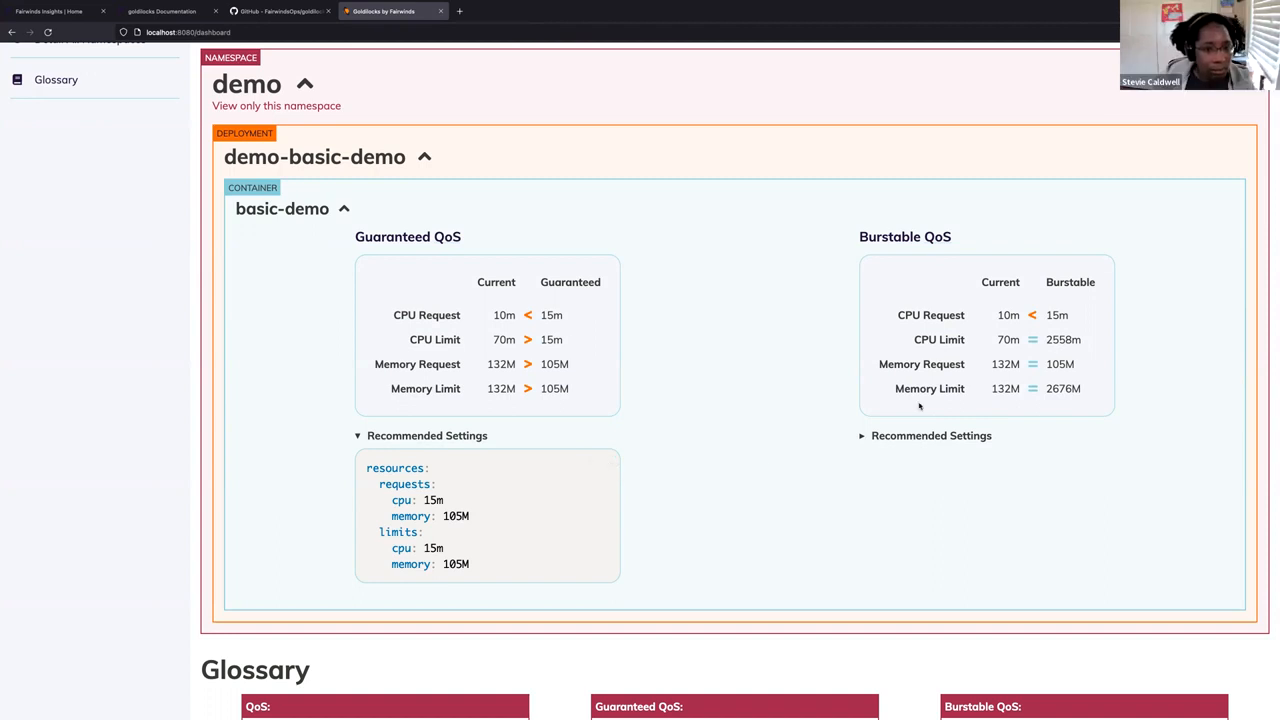
scroll("down", 3)
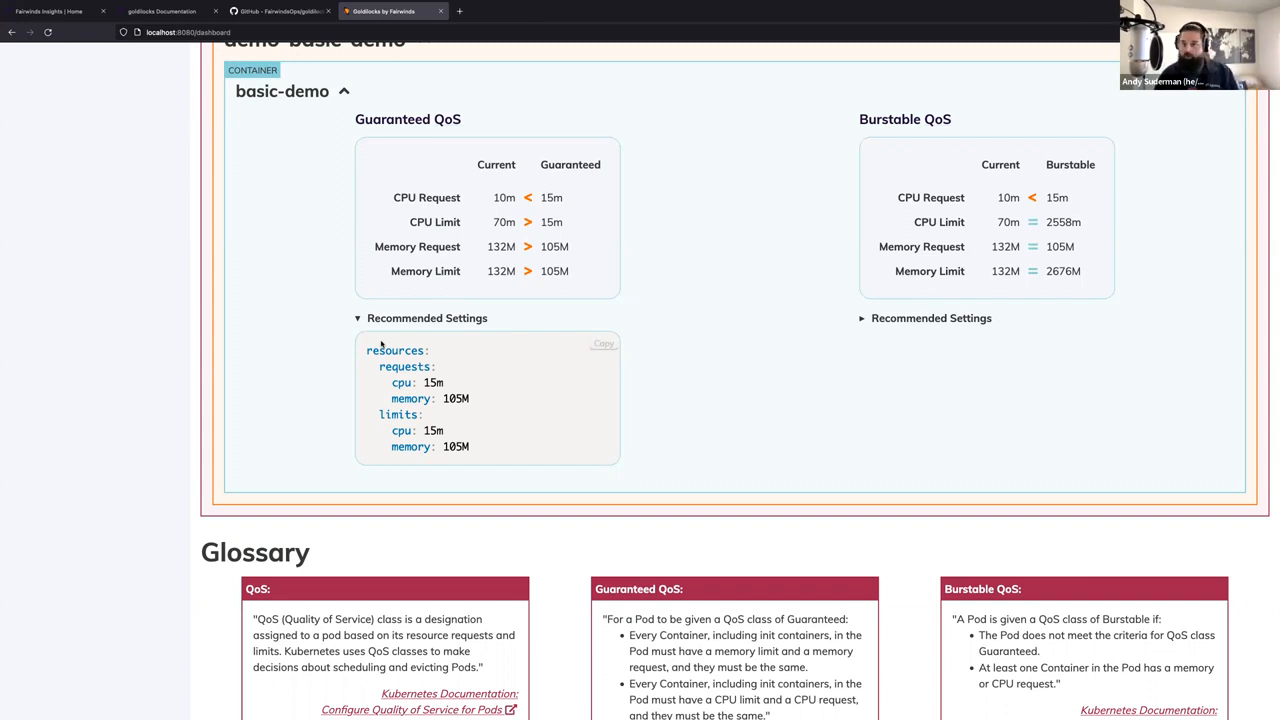
mouse_move(270, 299)
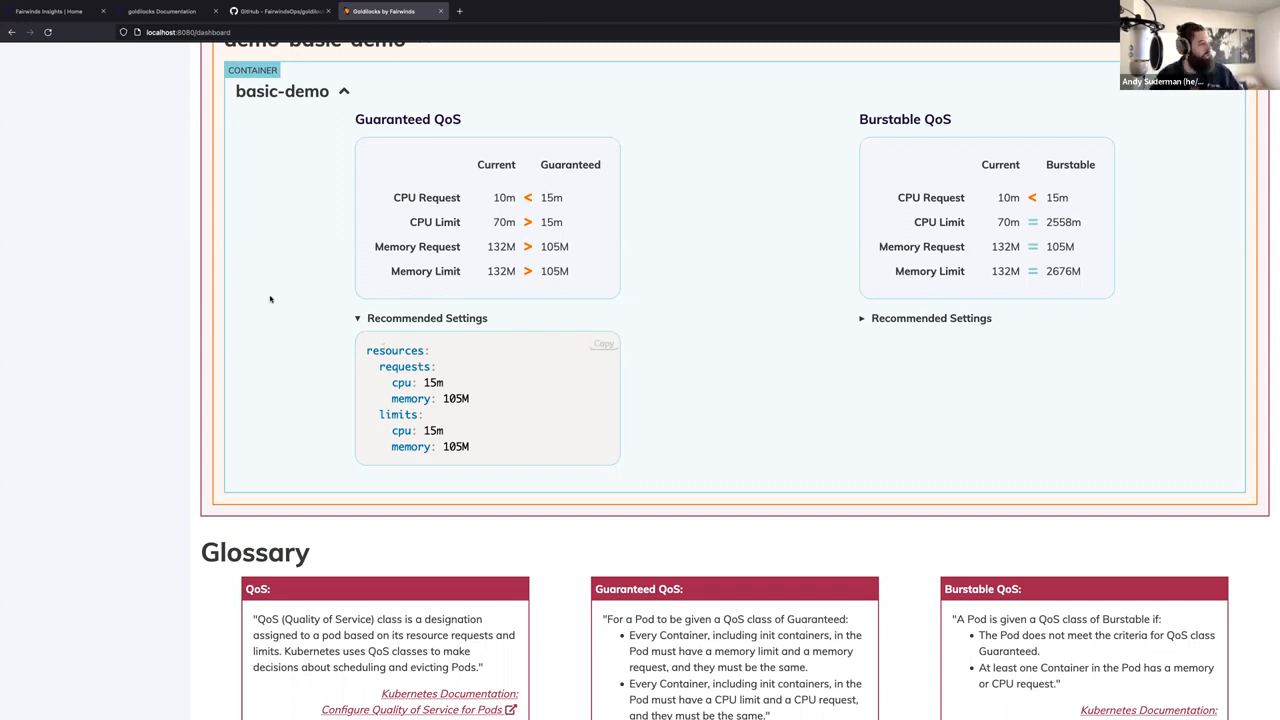
mouse_move(790, 437)
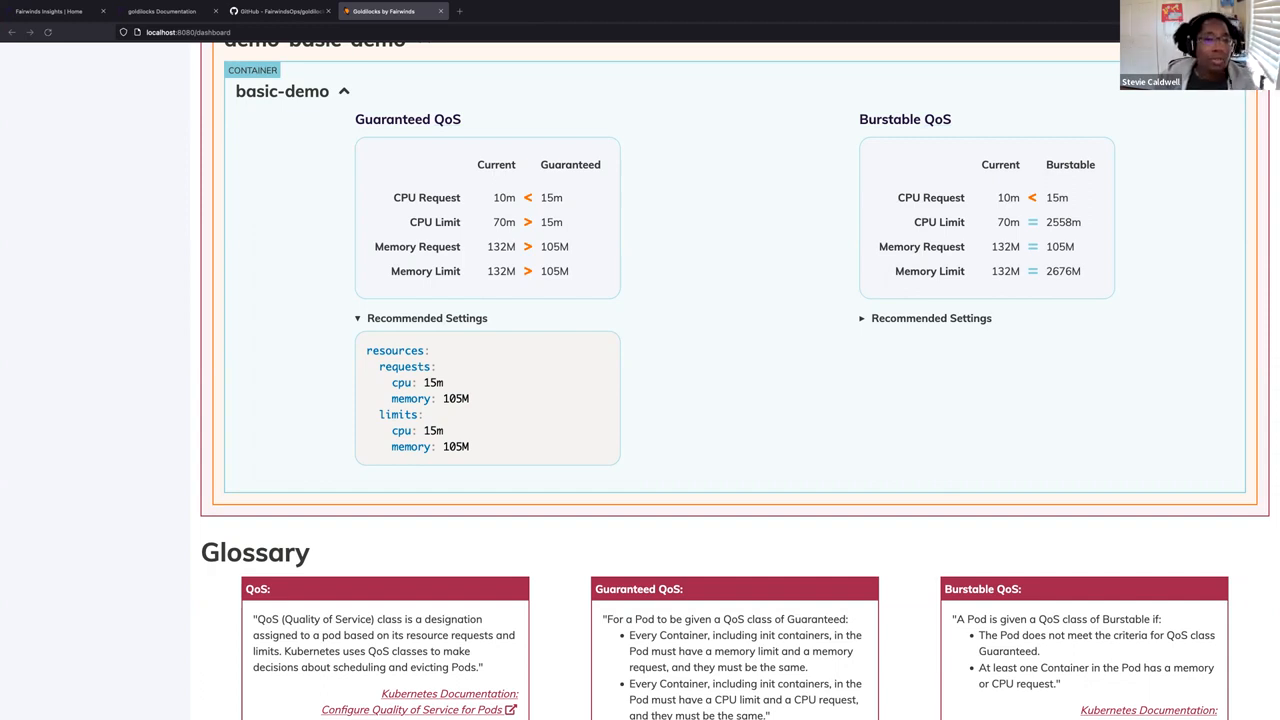
mouse_move(962, 343)
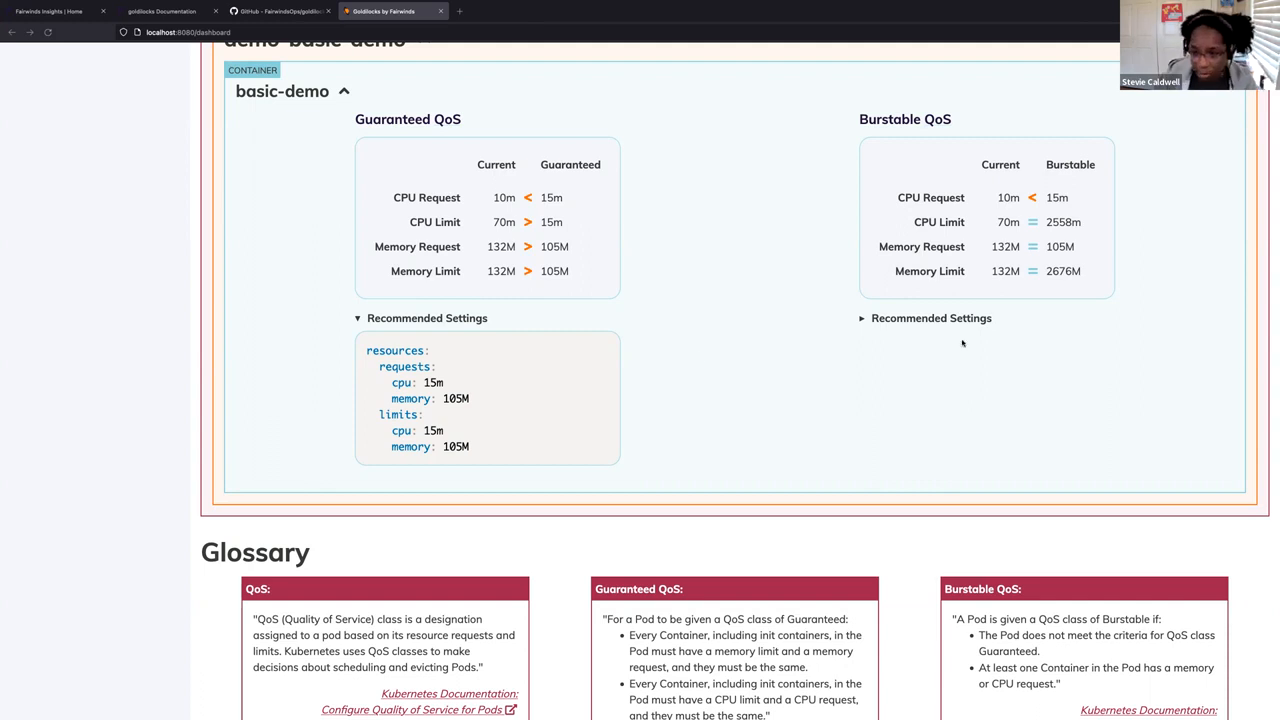
scroll("down", 3)
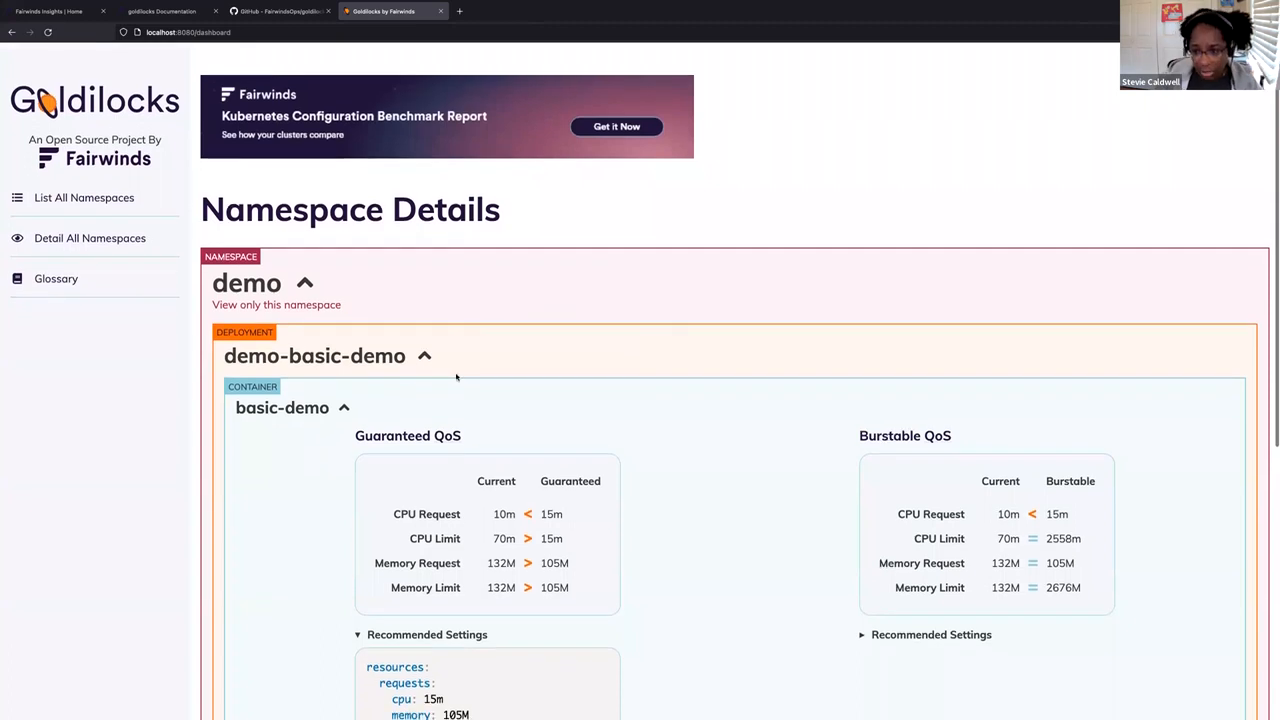
mouse_move(489, 373)
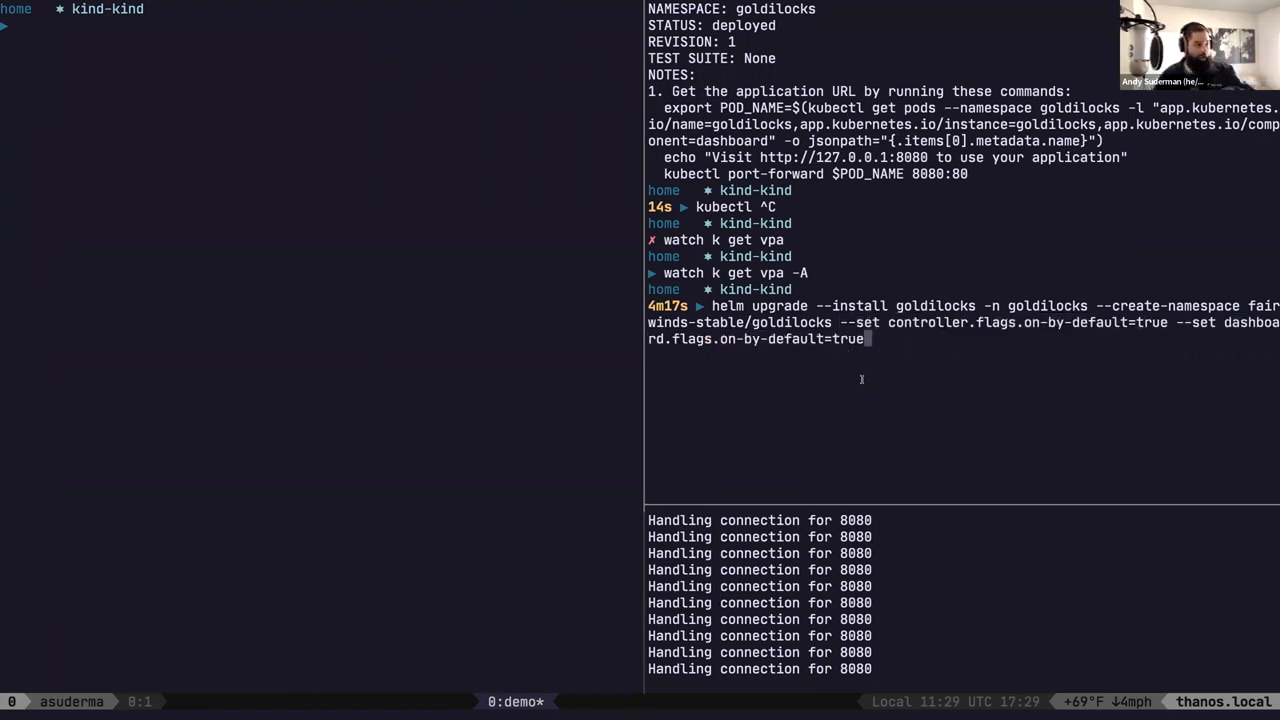
- Run the on-by-default Goldilocks helm upgrade, then search the demo namespace definition for goldi
key("enter")
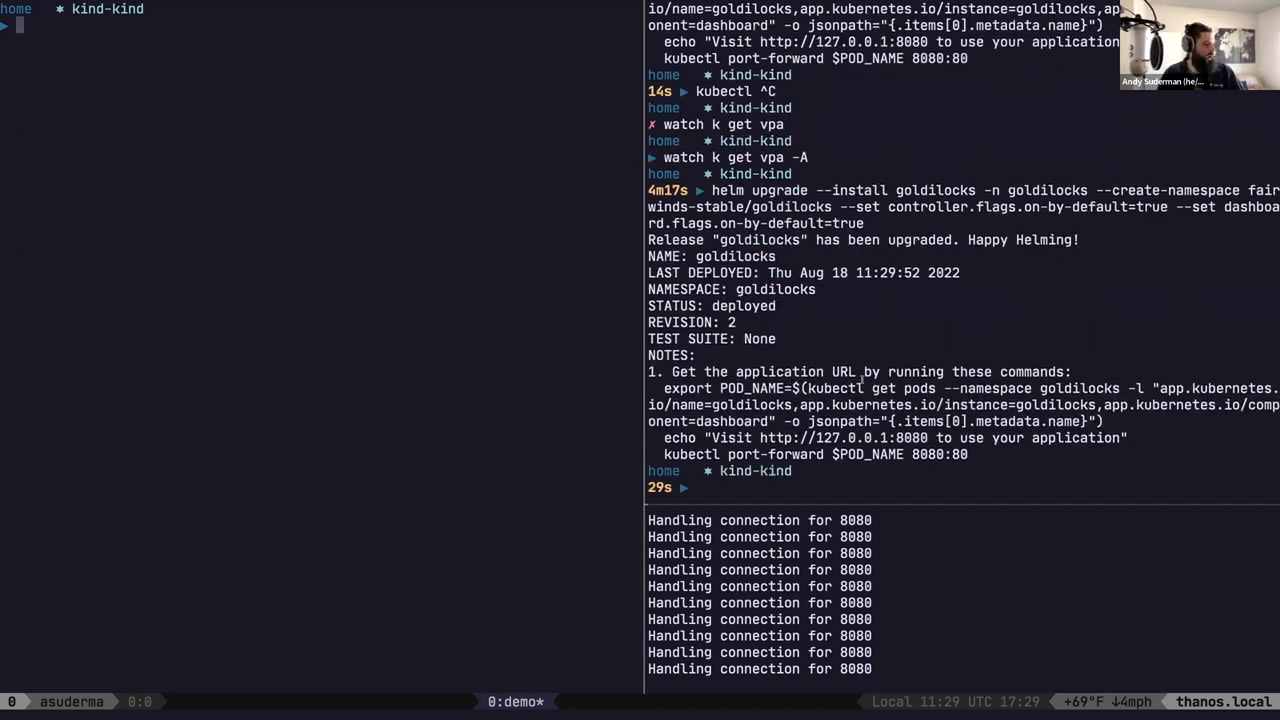
type("k edit ns")
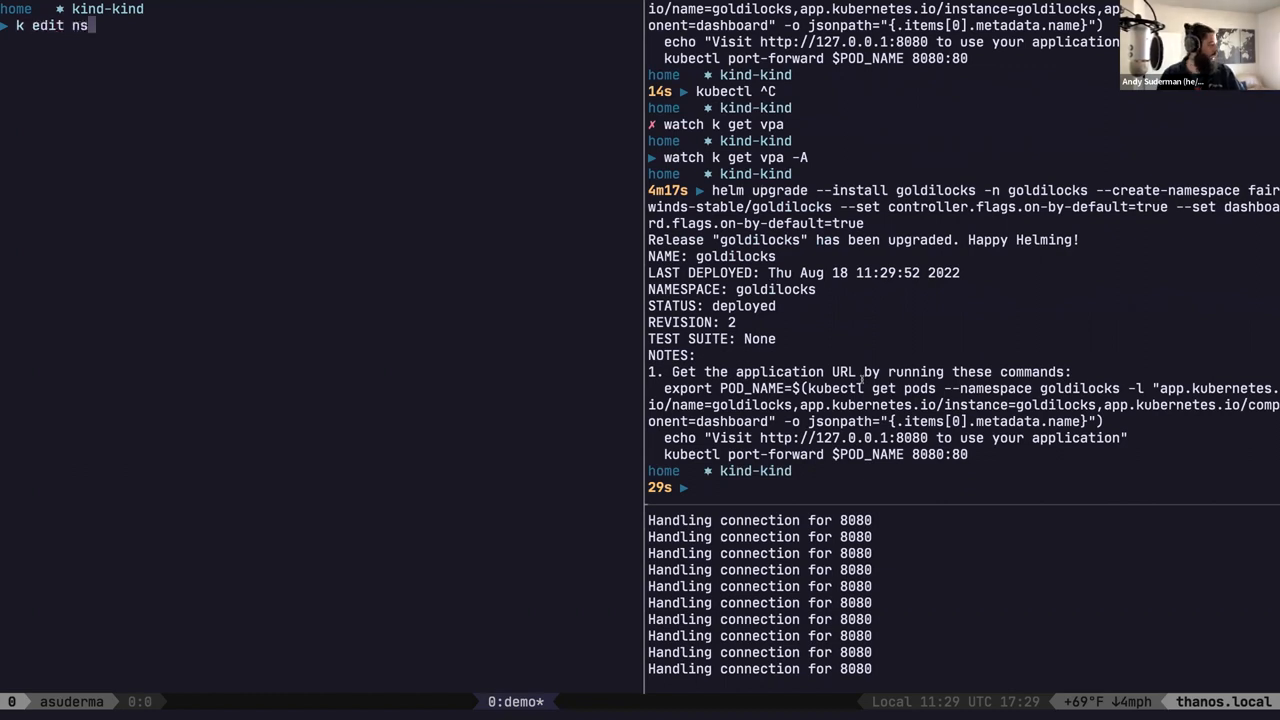
key("Return")
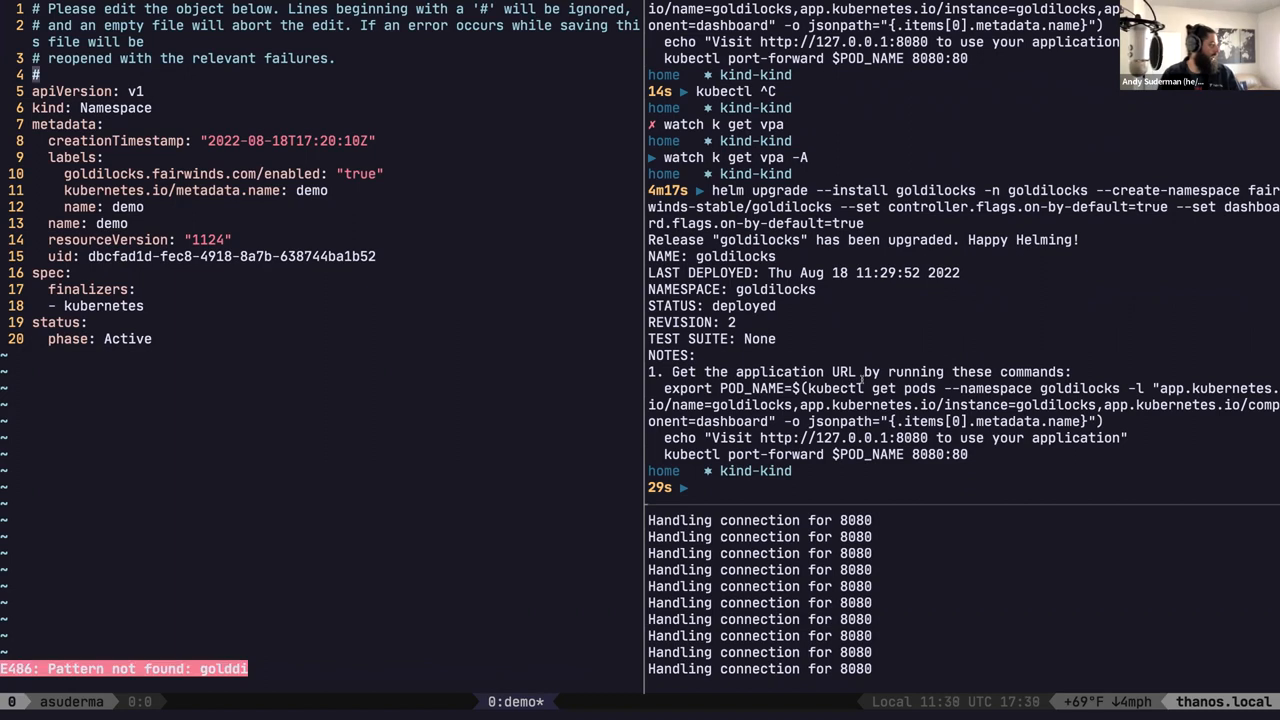
type("goldi")
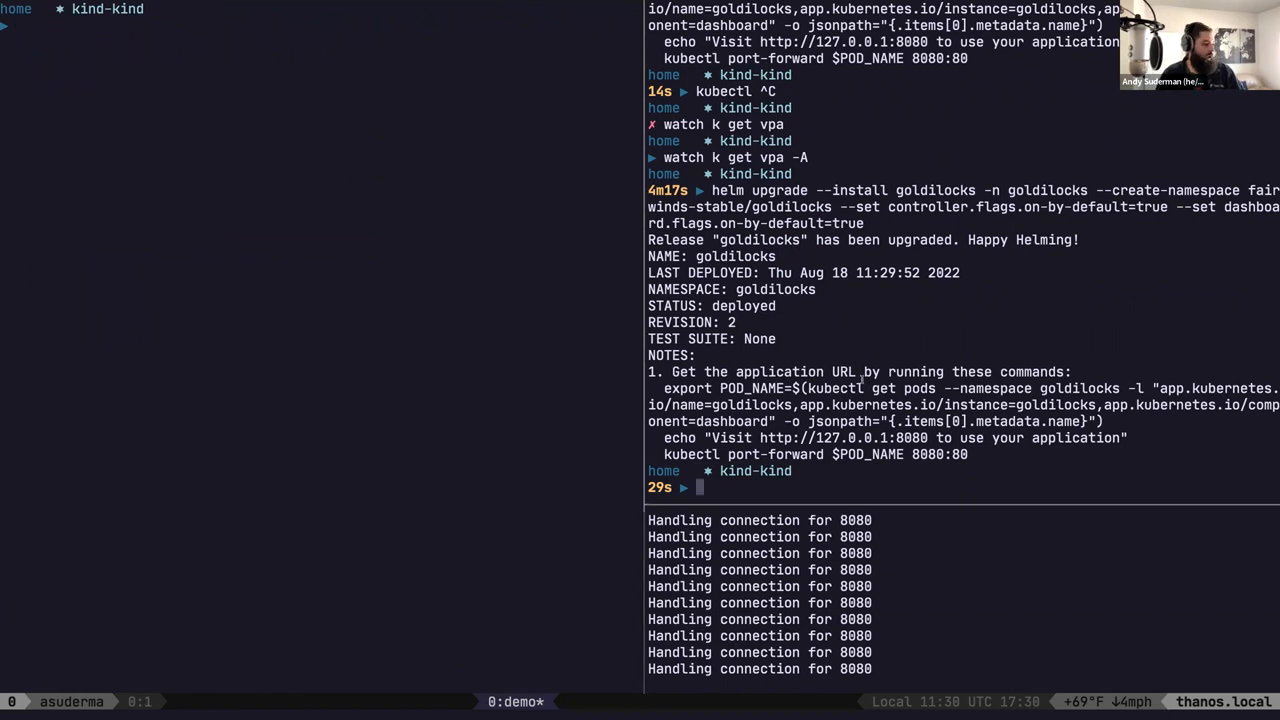
type("k get vp")
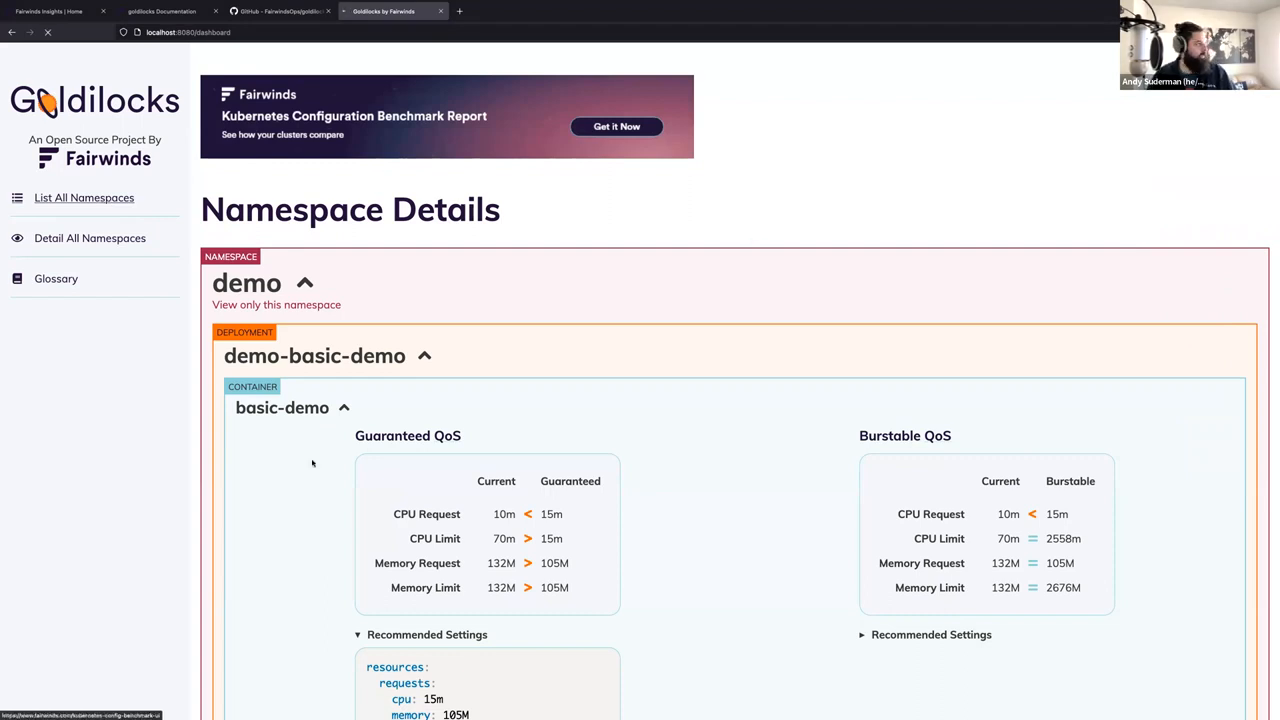
mouse_move(784, 418)
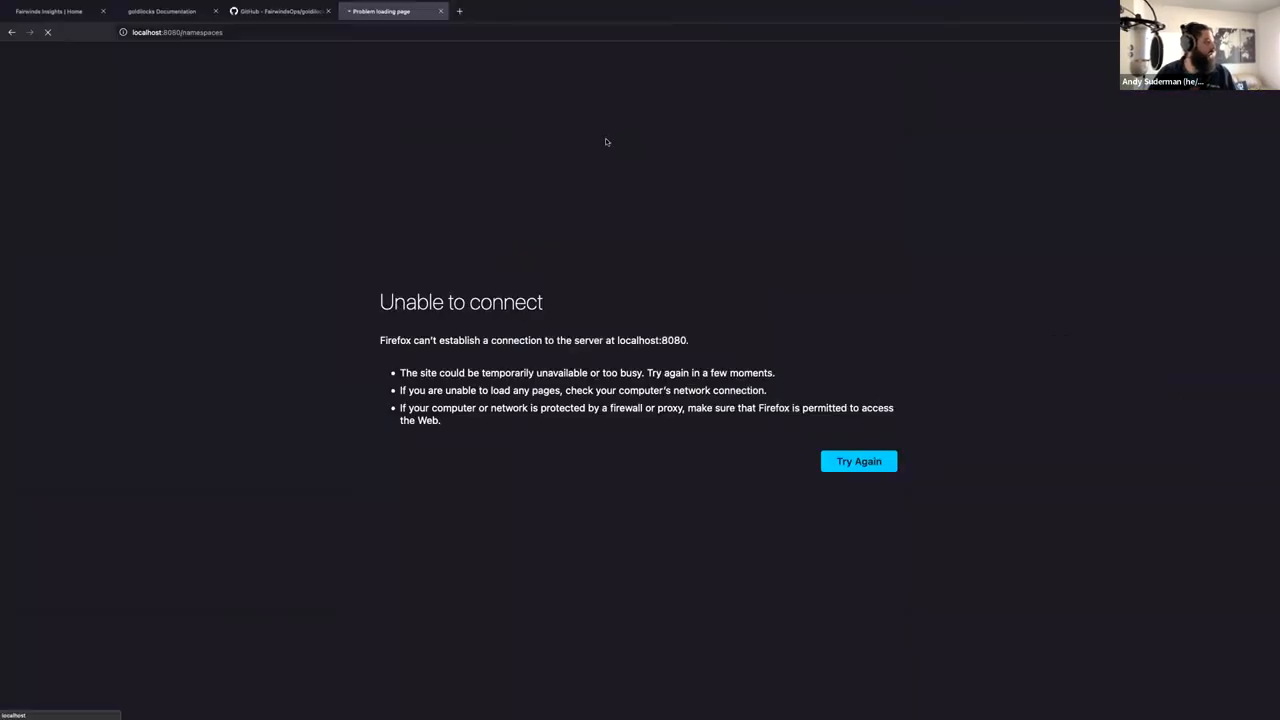
- Reload the namespace list, open the goldilocks namespace, and run k get vpa -A
left_click(858, 461)
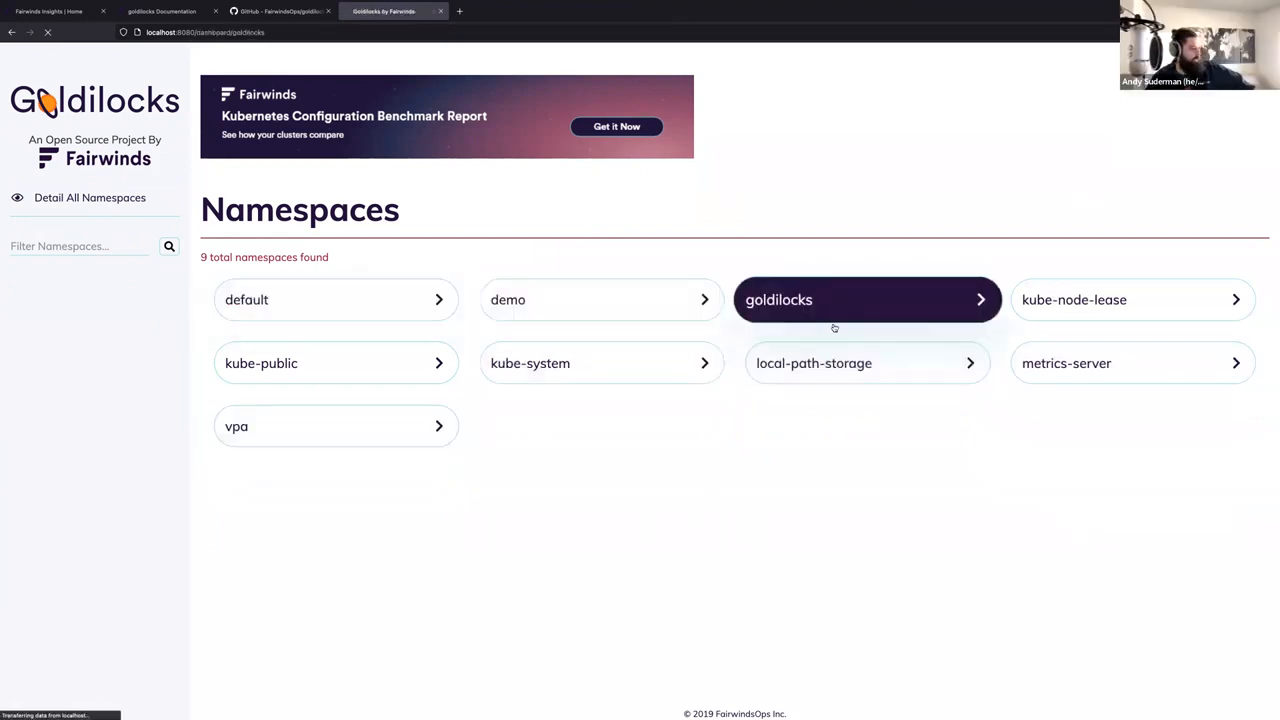
left_click(867, 299)
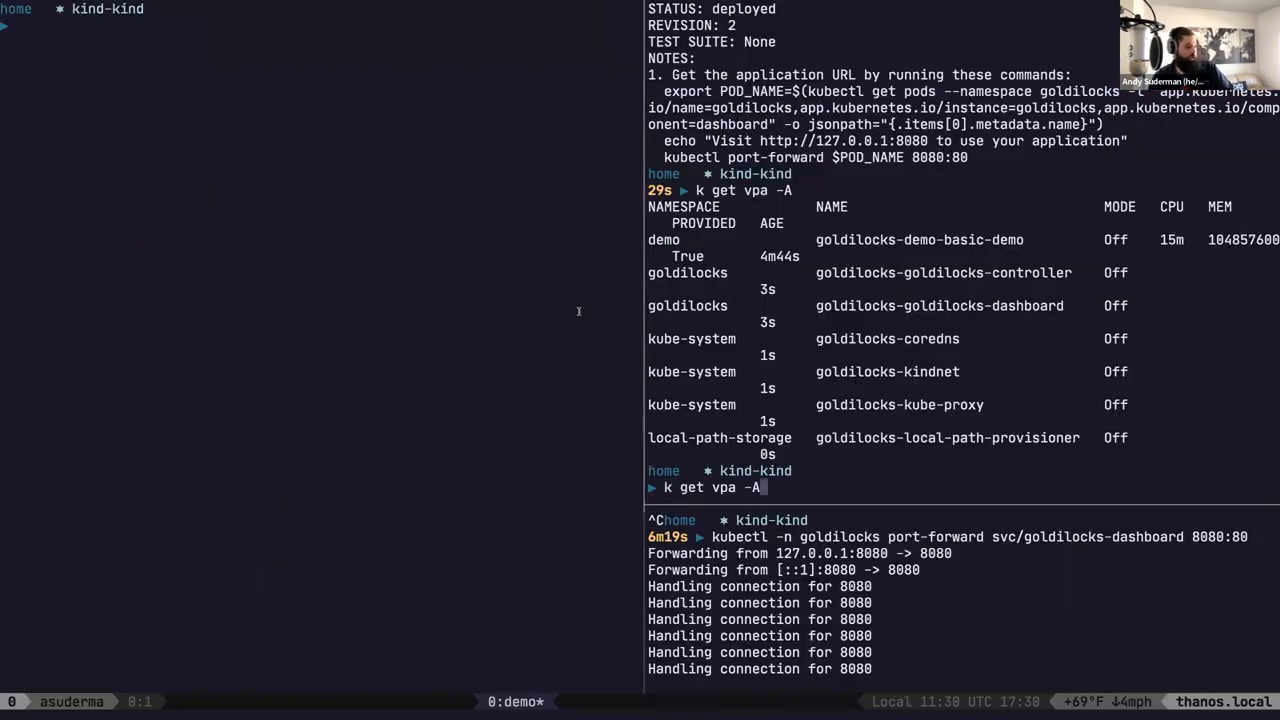
key("Return")
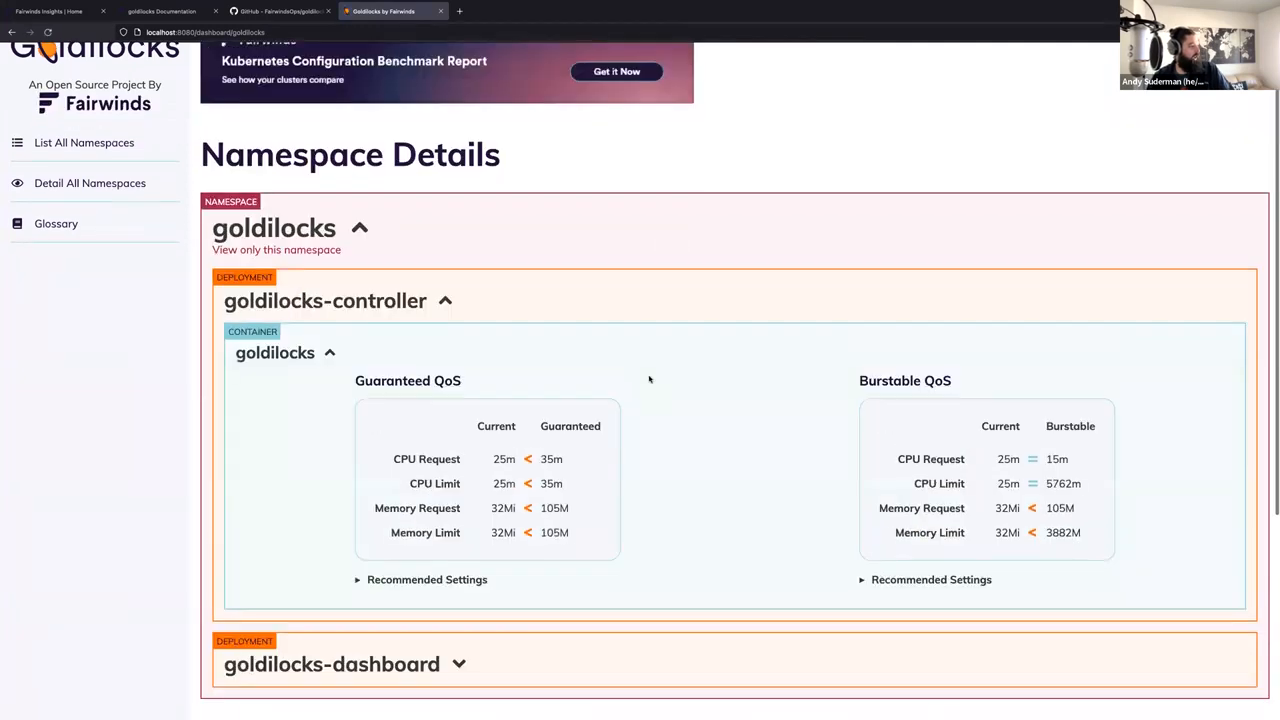
scroll("down", 3)
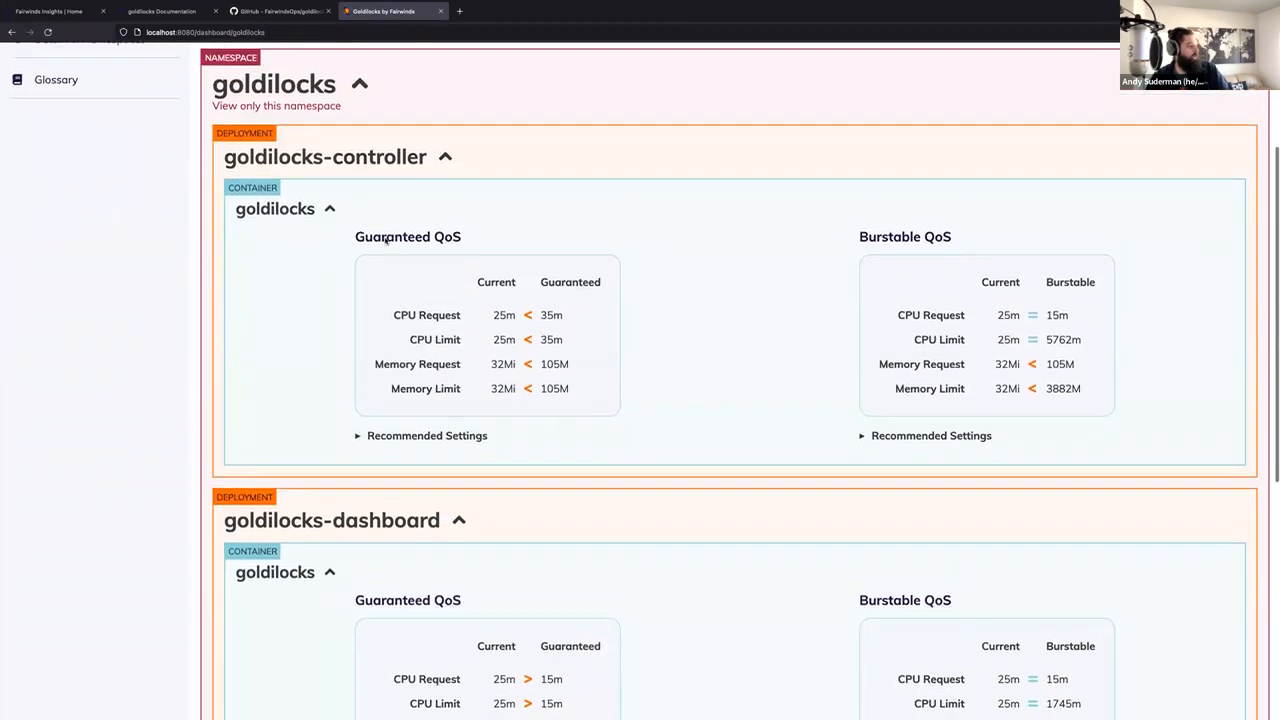
scroll("down", 3)
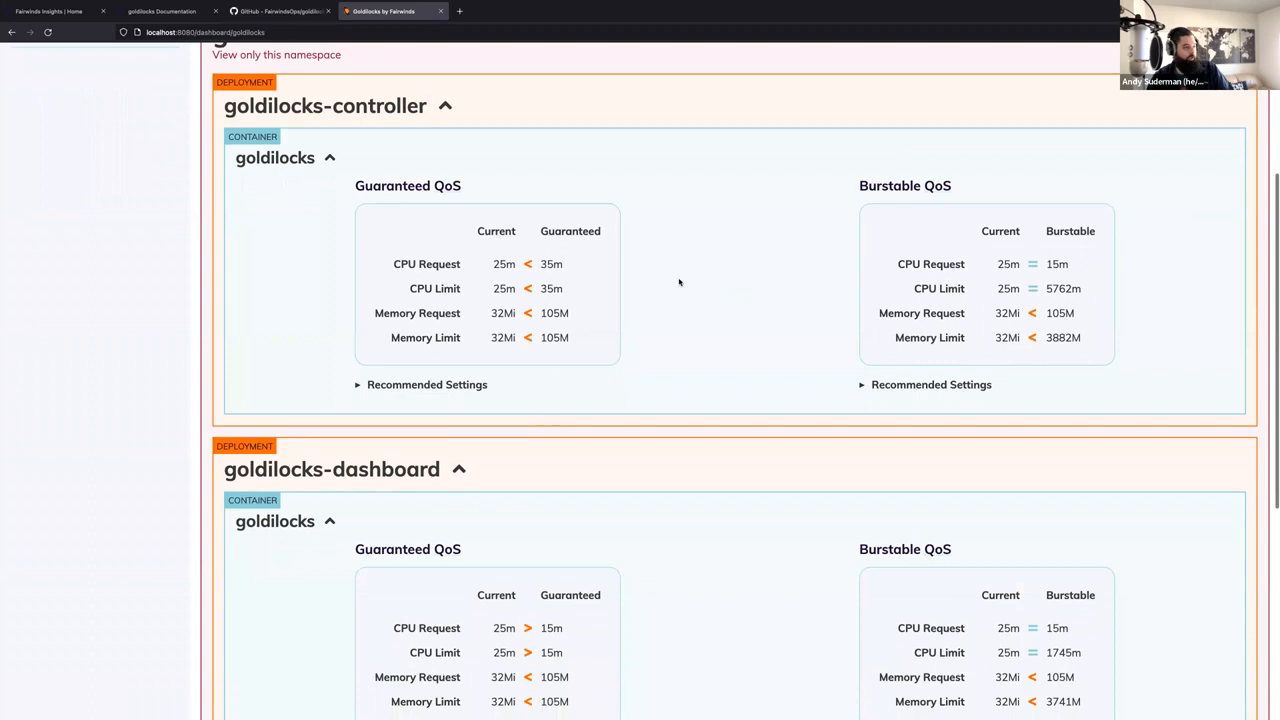
scroll("down", 3)
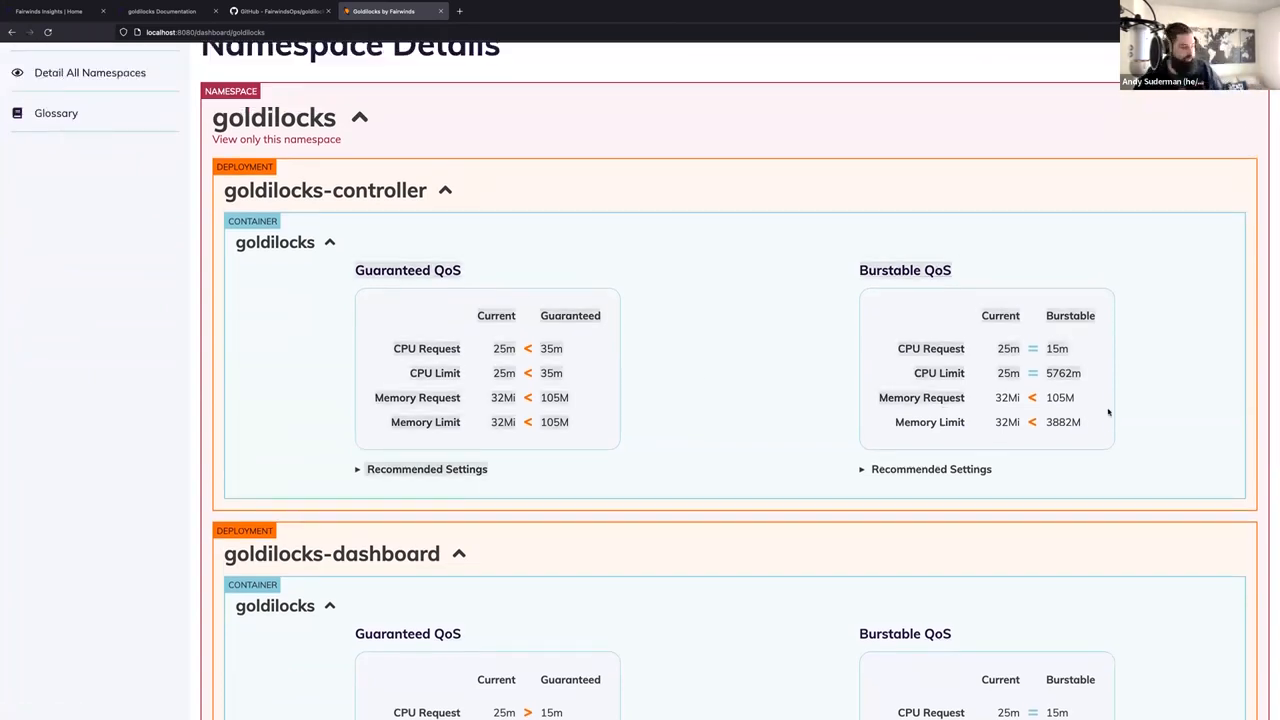
mouse_move(1082, 397)
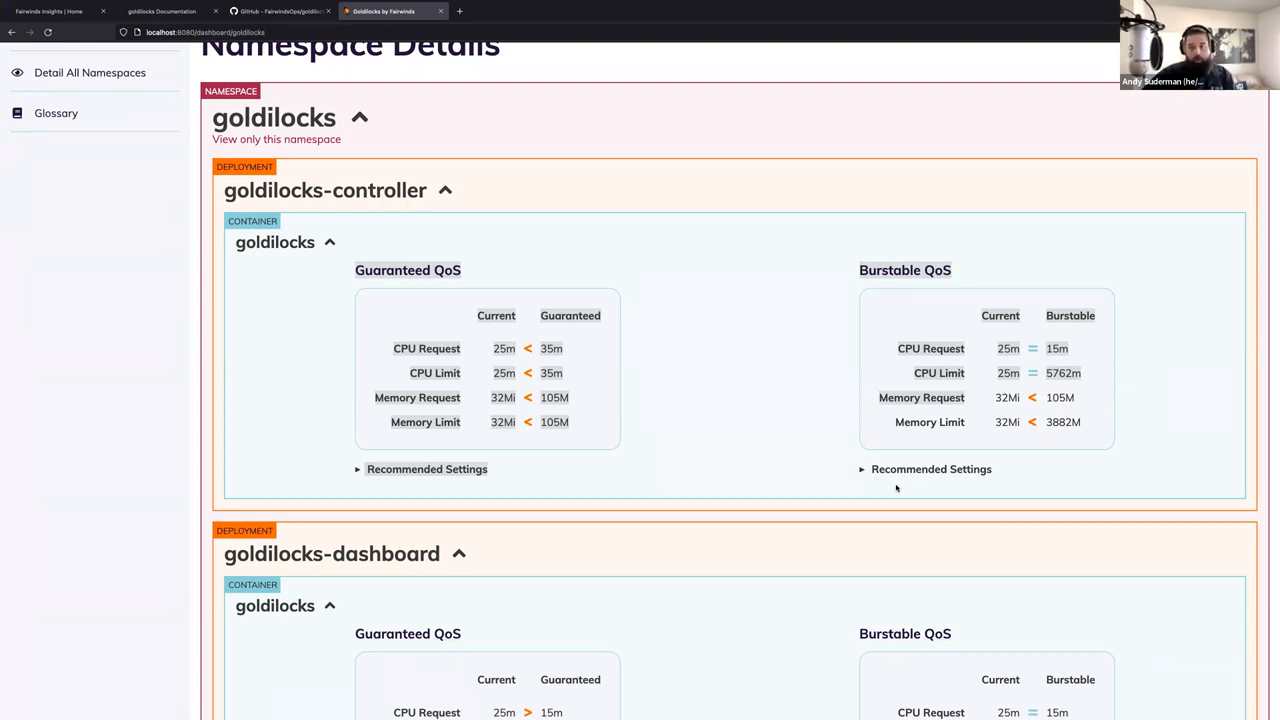
mouse_move(624, 281)
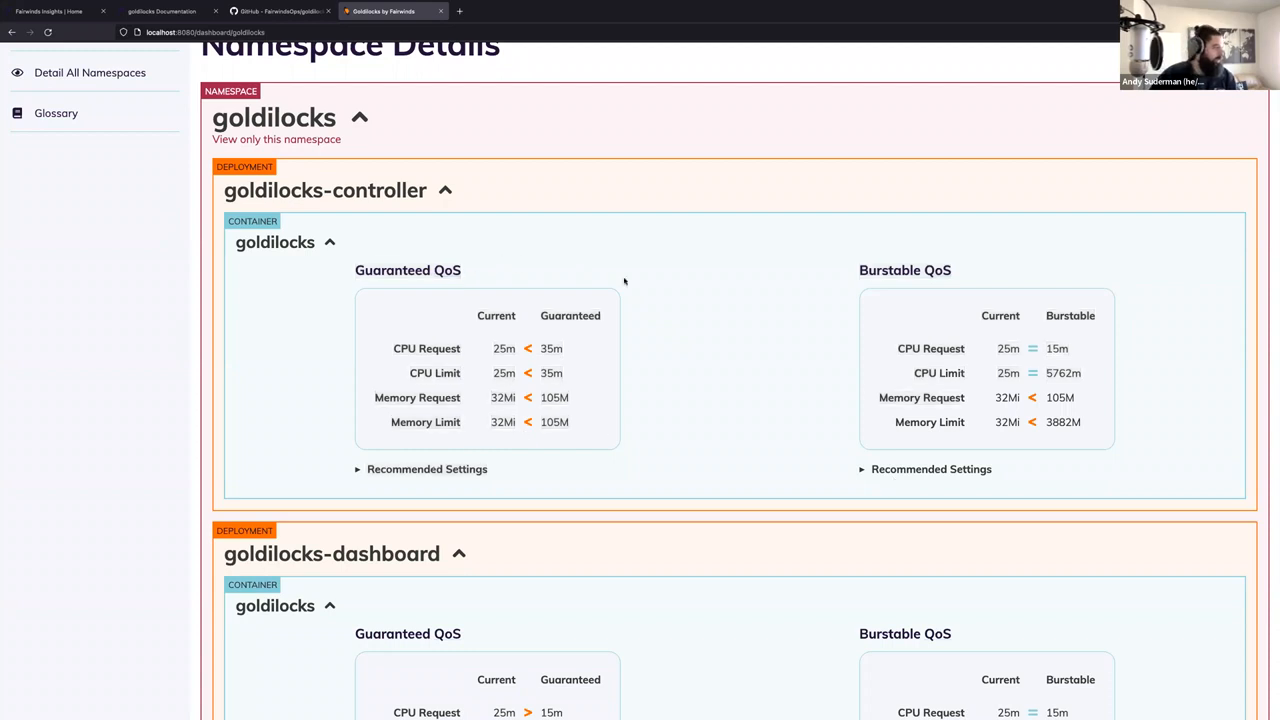
mouse_move(608, 397)
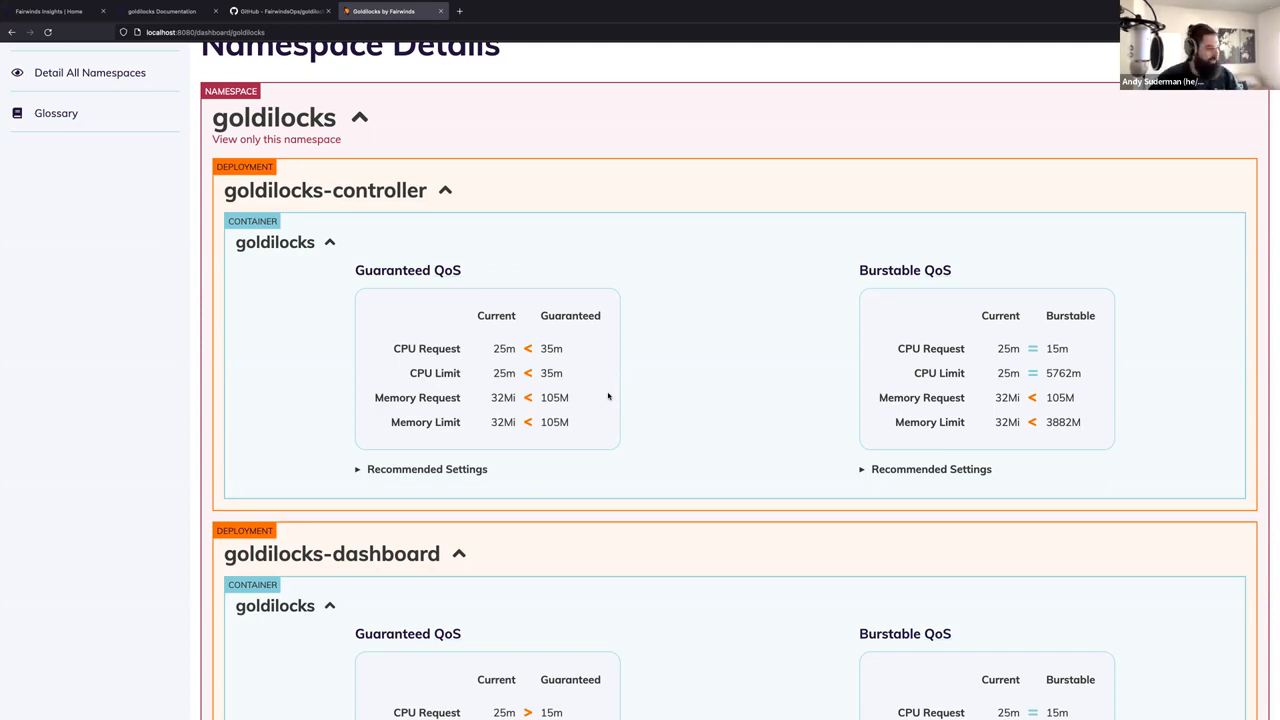
- Show the controller's Guaranteed recommendations and scroll down to the QoS glossary
left_click(427, 469)
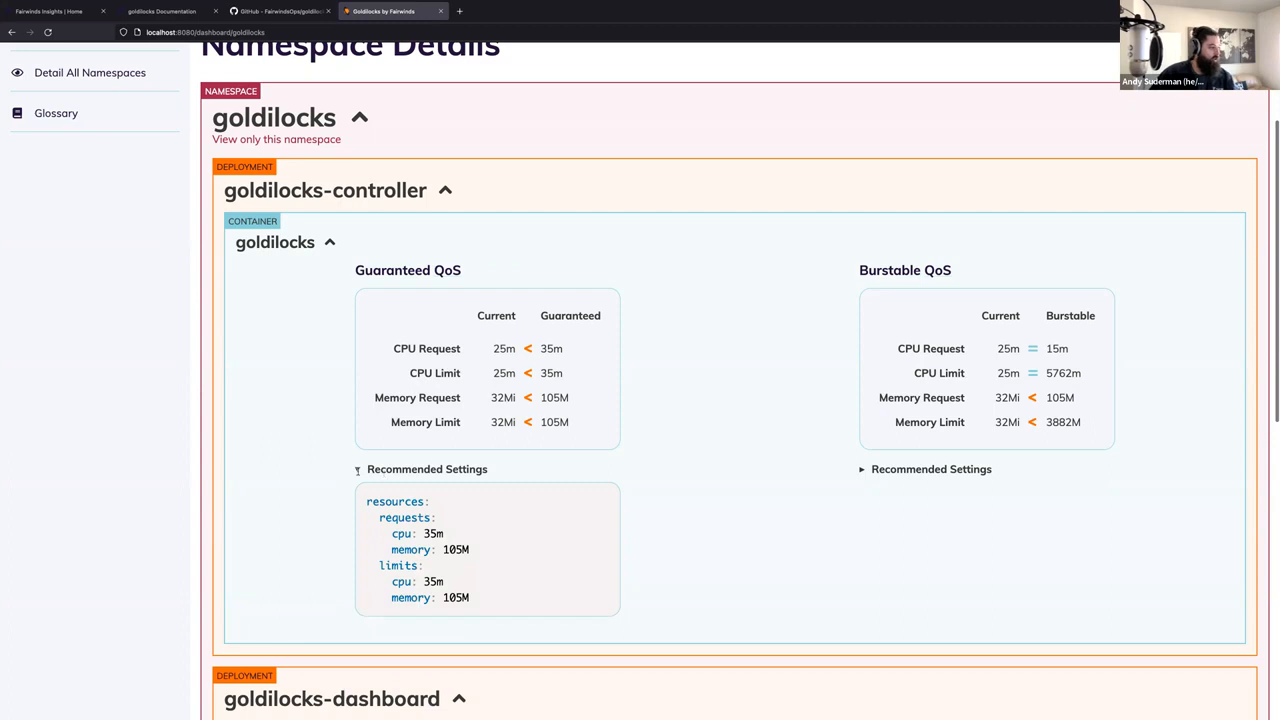
scroll("down", 3)
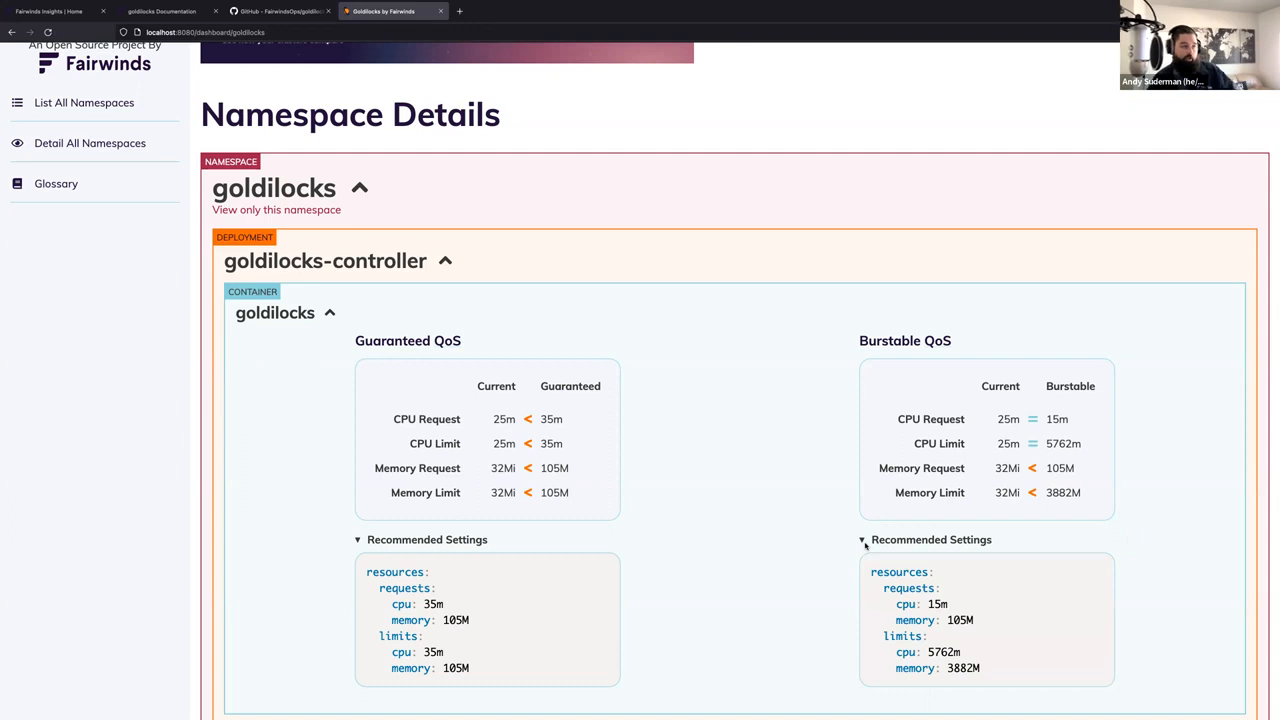
scroll("down", 3)
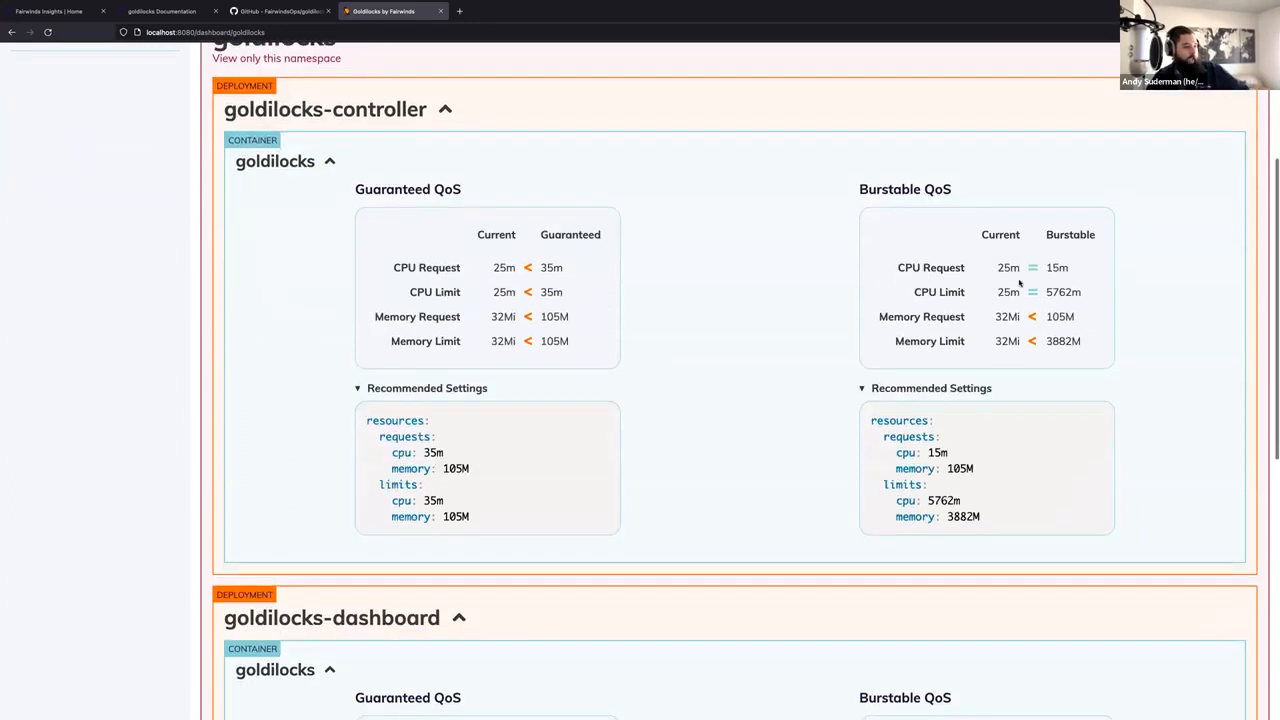
mouse_move(1035, 317)
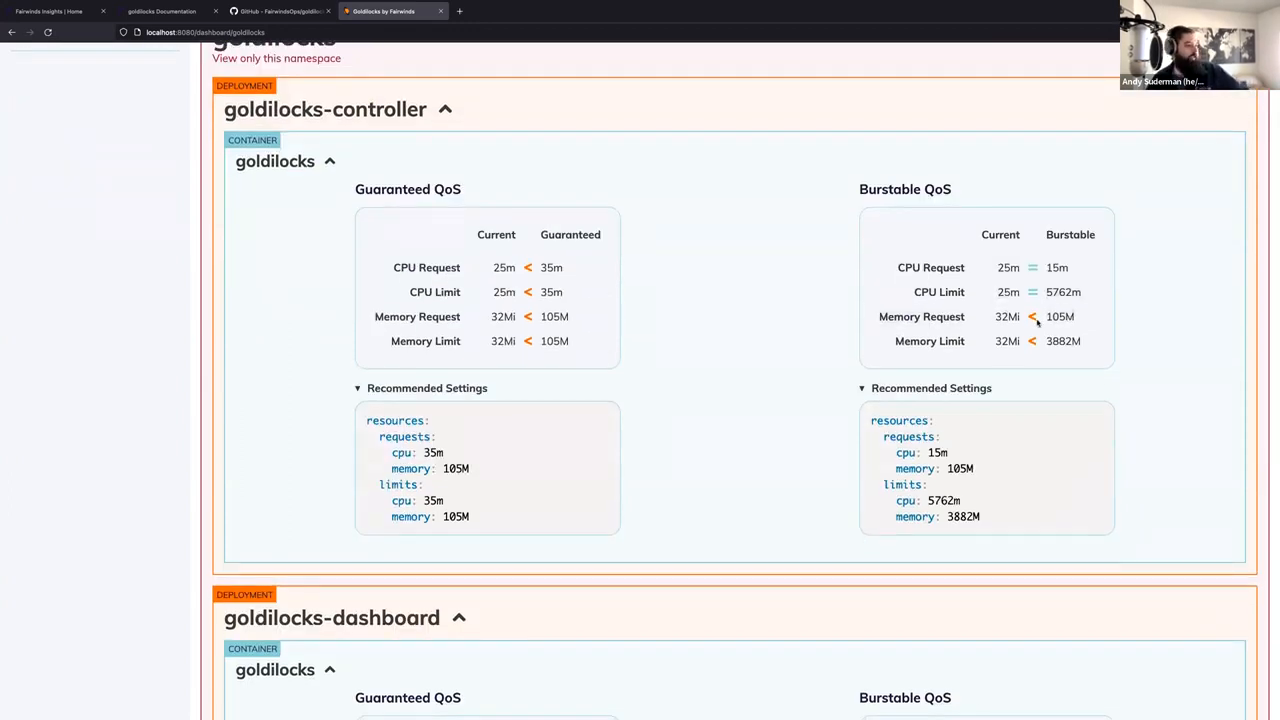
mouse_move(850, 311)
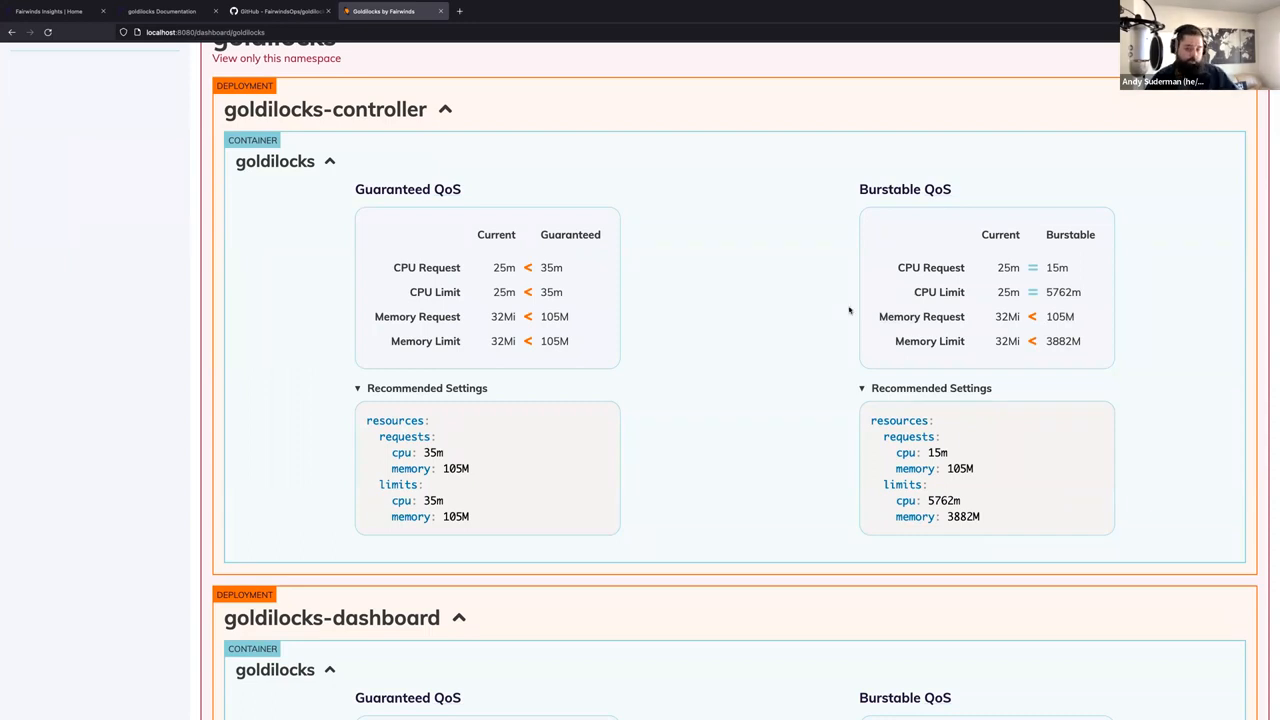
mouse_move(370, 182)
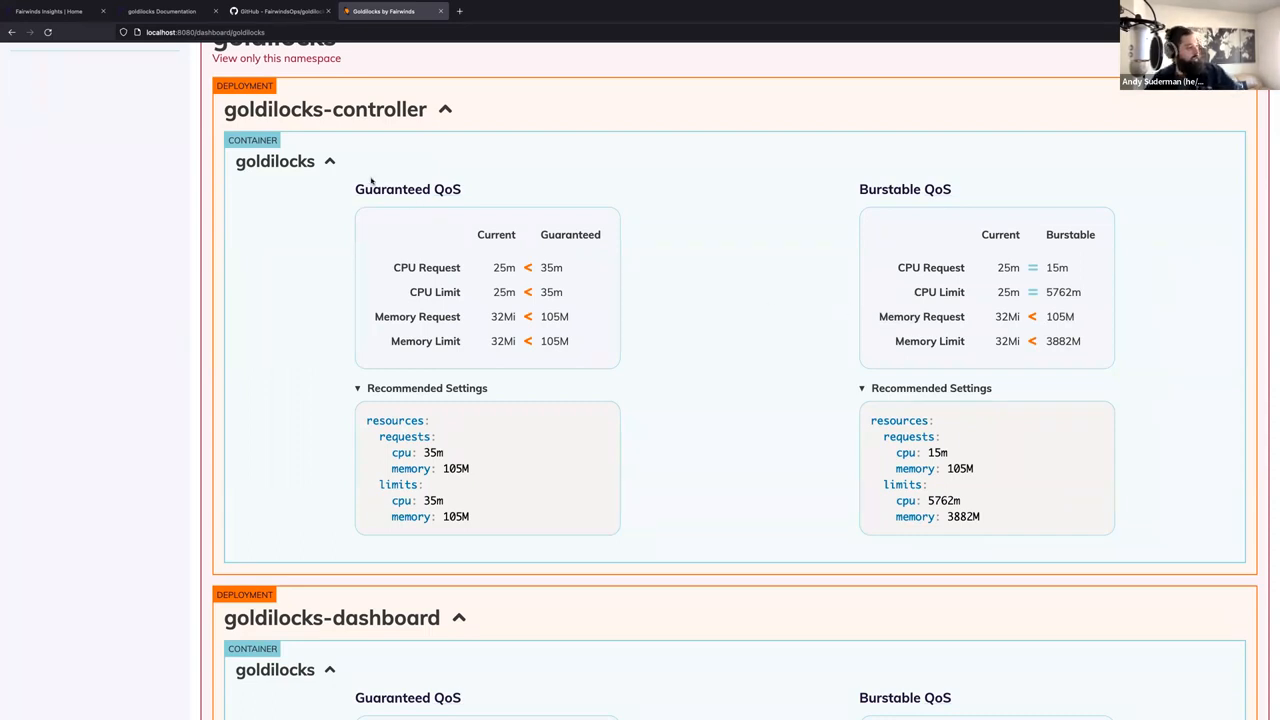
mouse_move(526, 182)
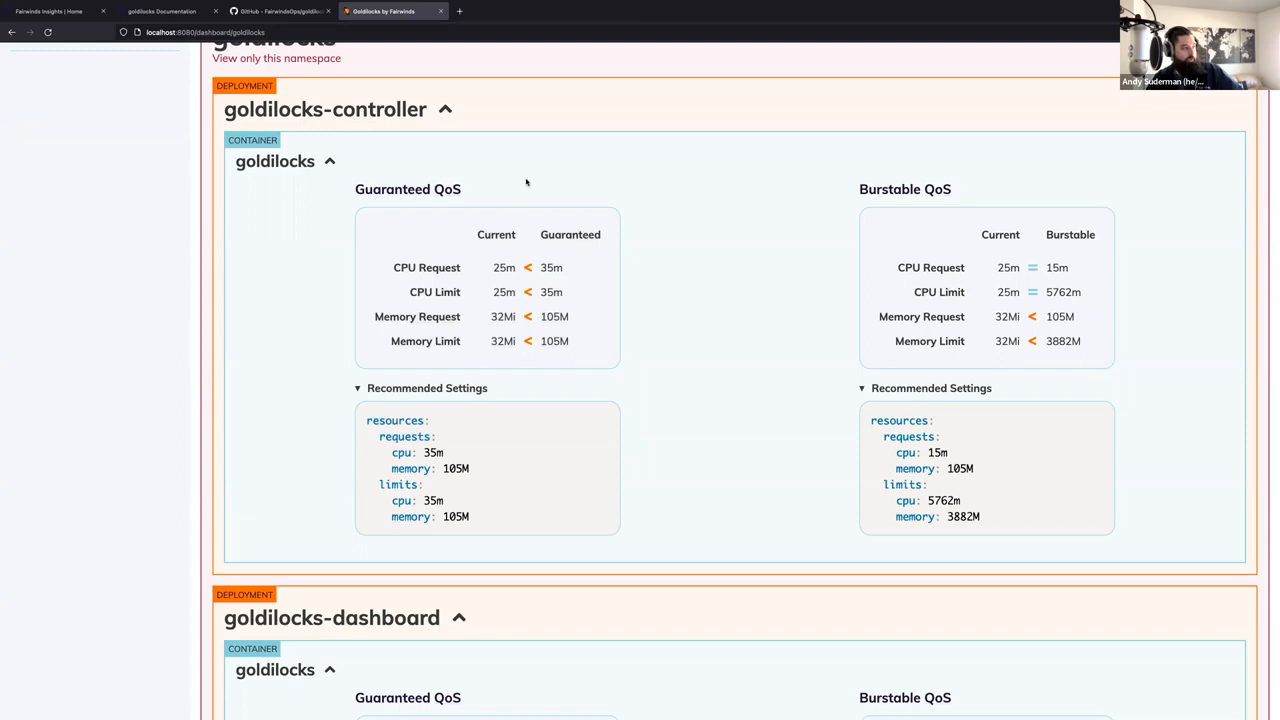
mouse_move(677, 382)
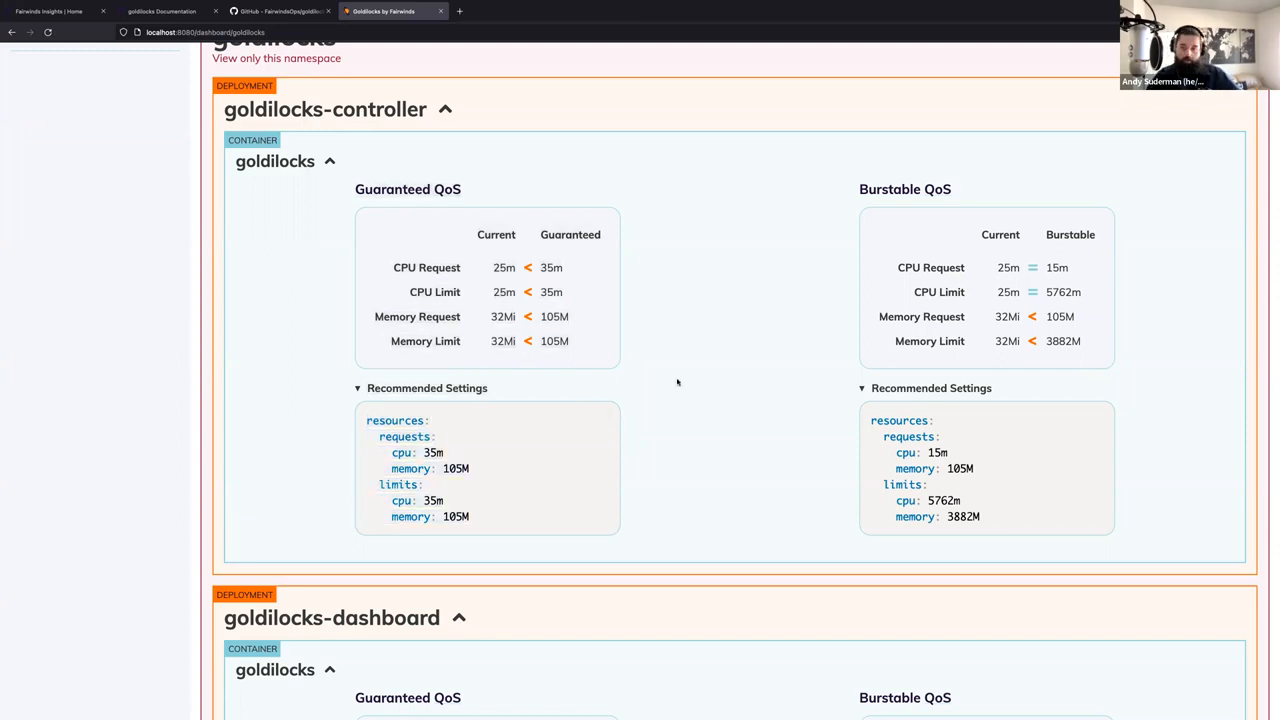
mouse_move(790, 437)
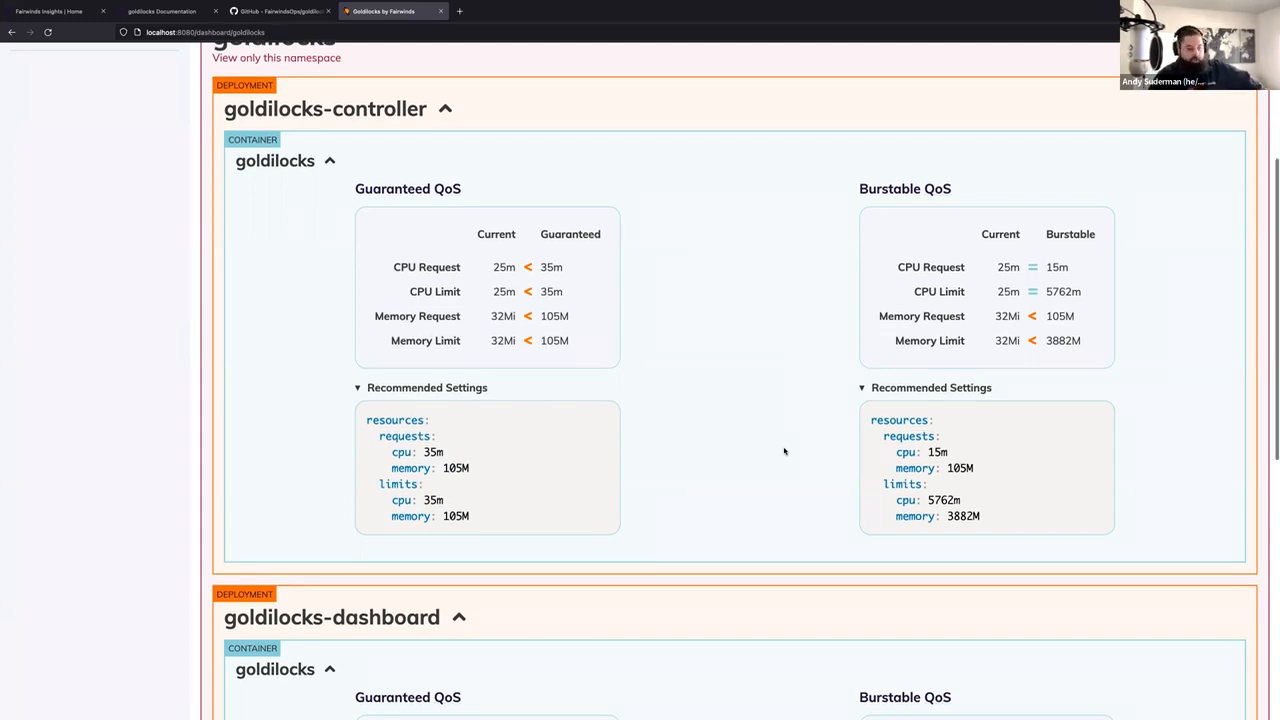
scroll("down", 3)
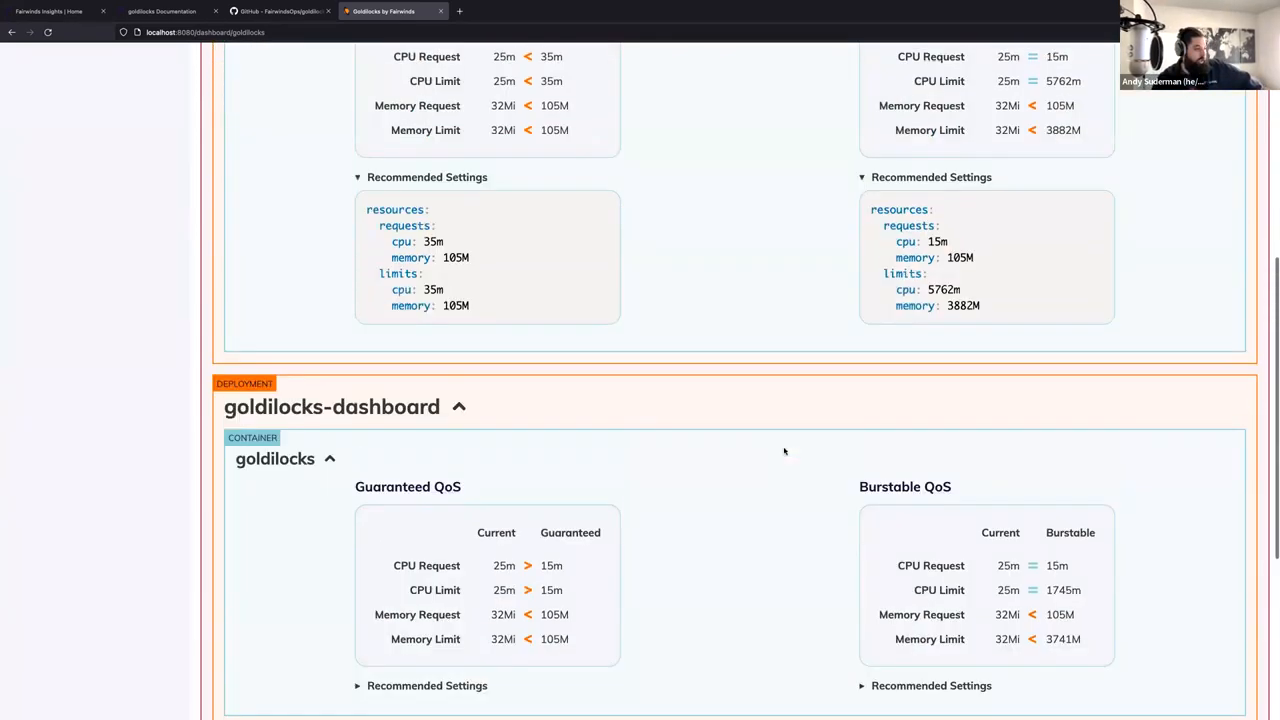
scroll("down", 3)
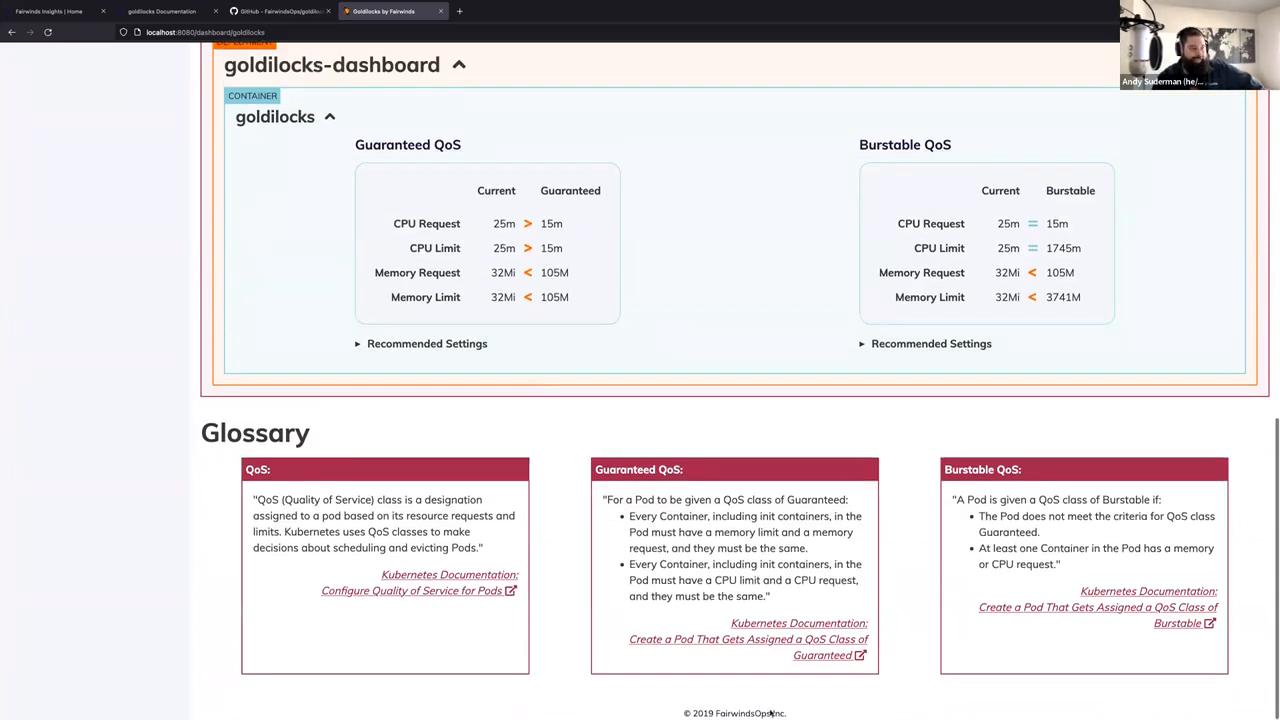
mouse_move(840, 407)
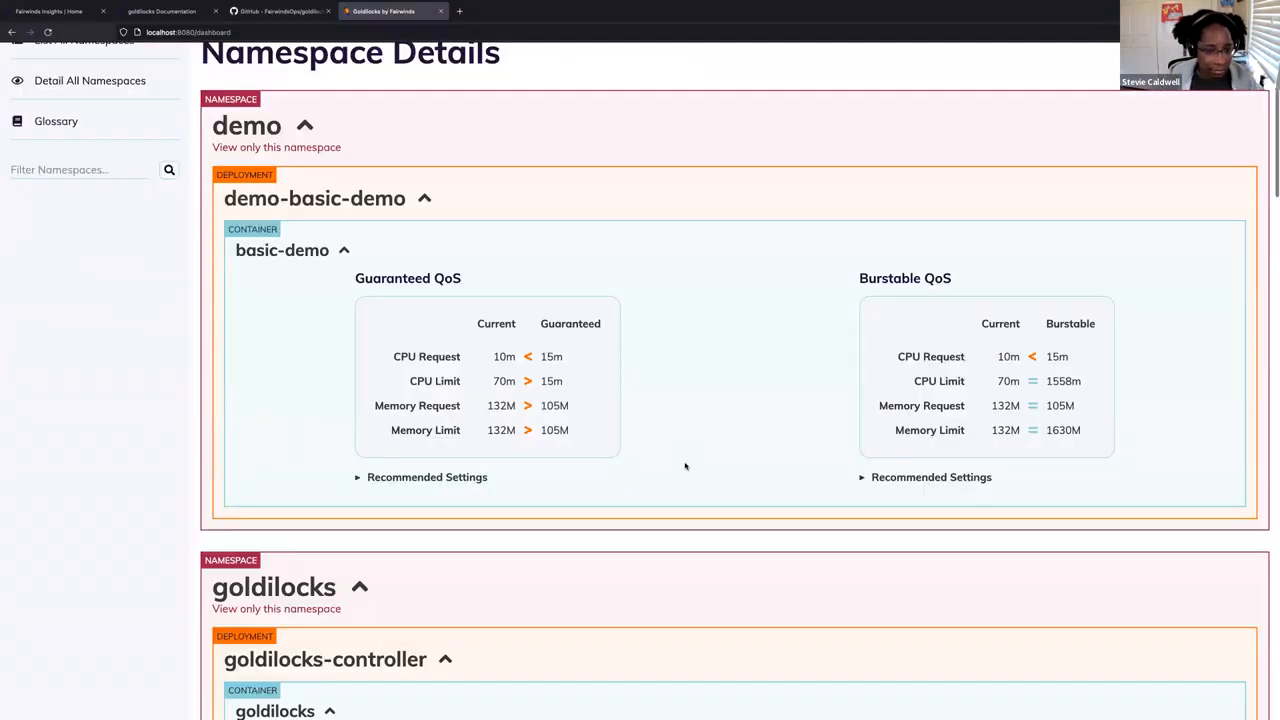
scroll("down", 3)
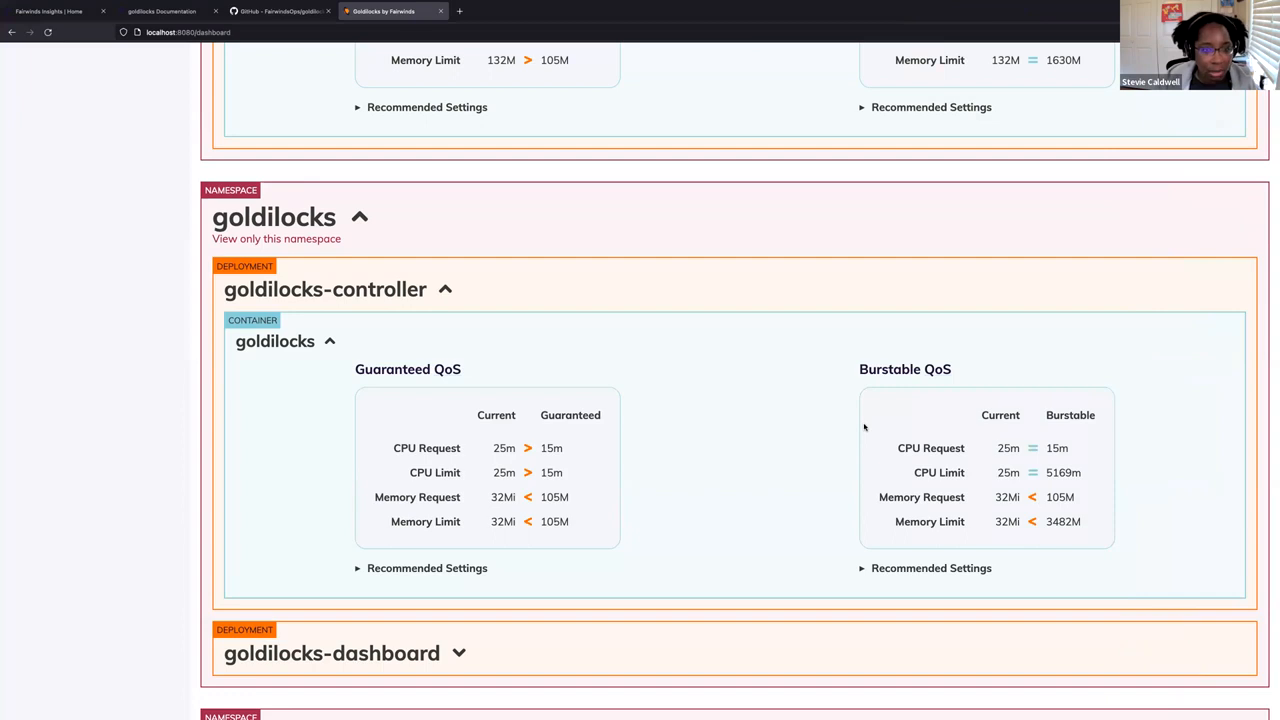
mouse_move(985, 316)
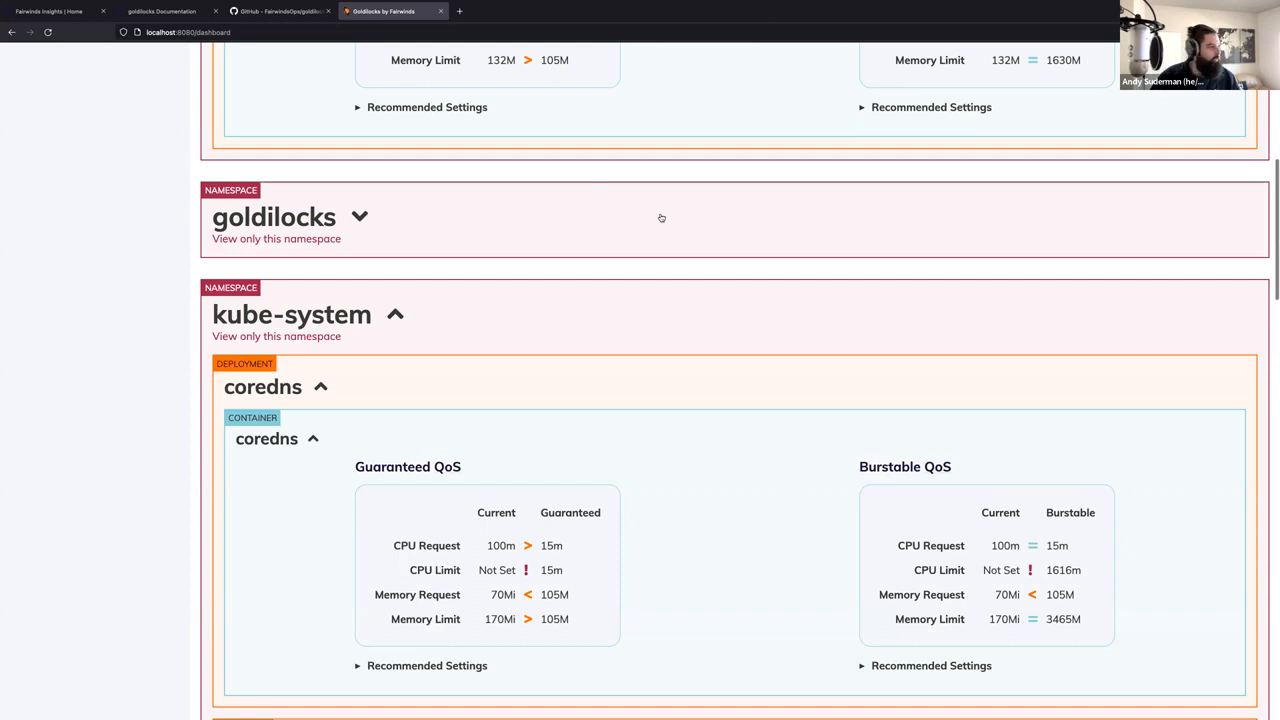
left_click(359, 217)
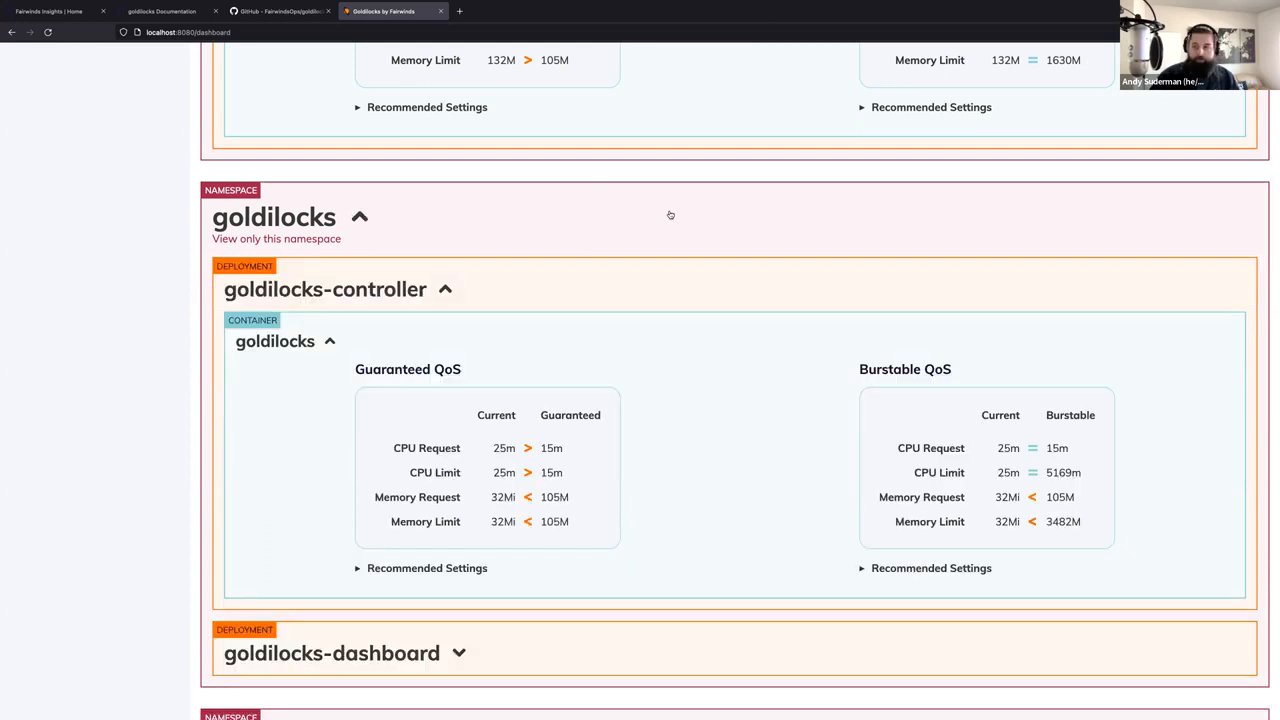
mouse_move(682, 246)
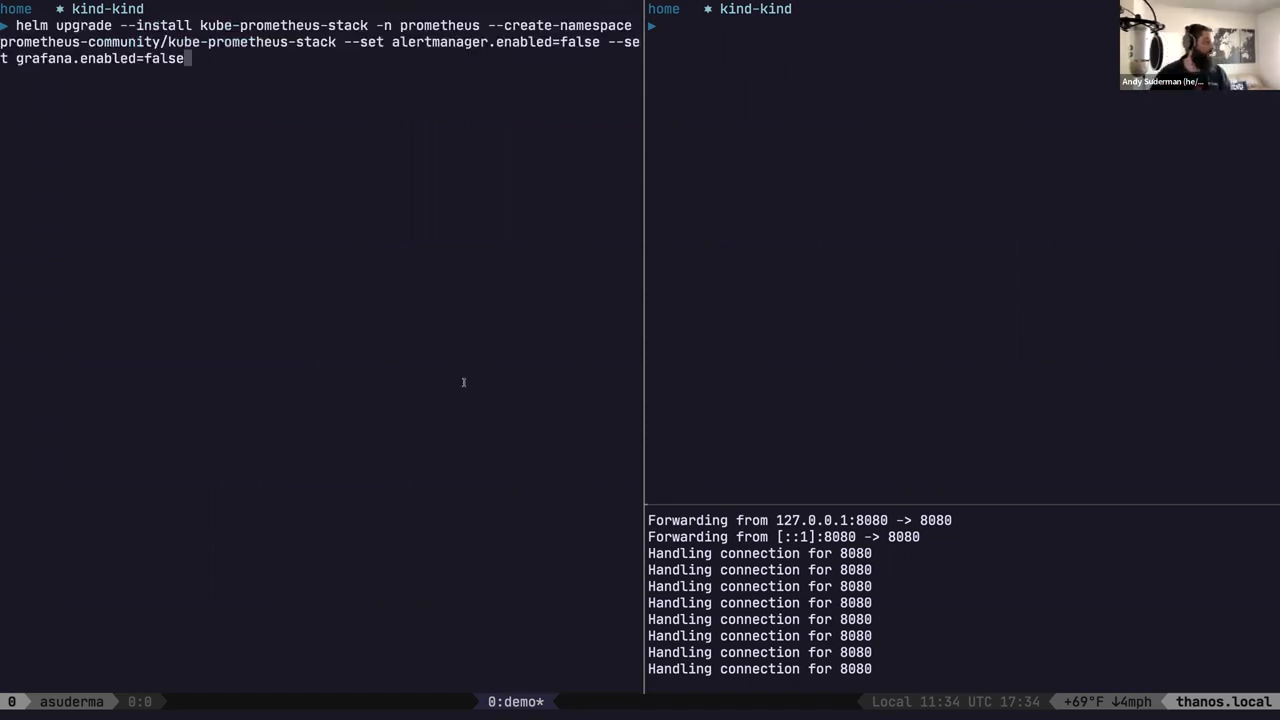
mouse_move(475, 261)
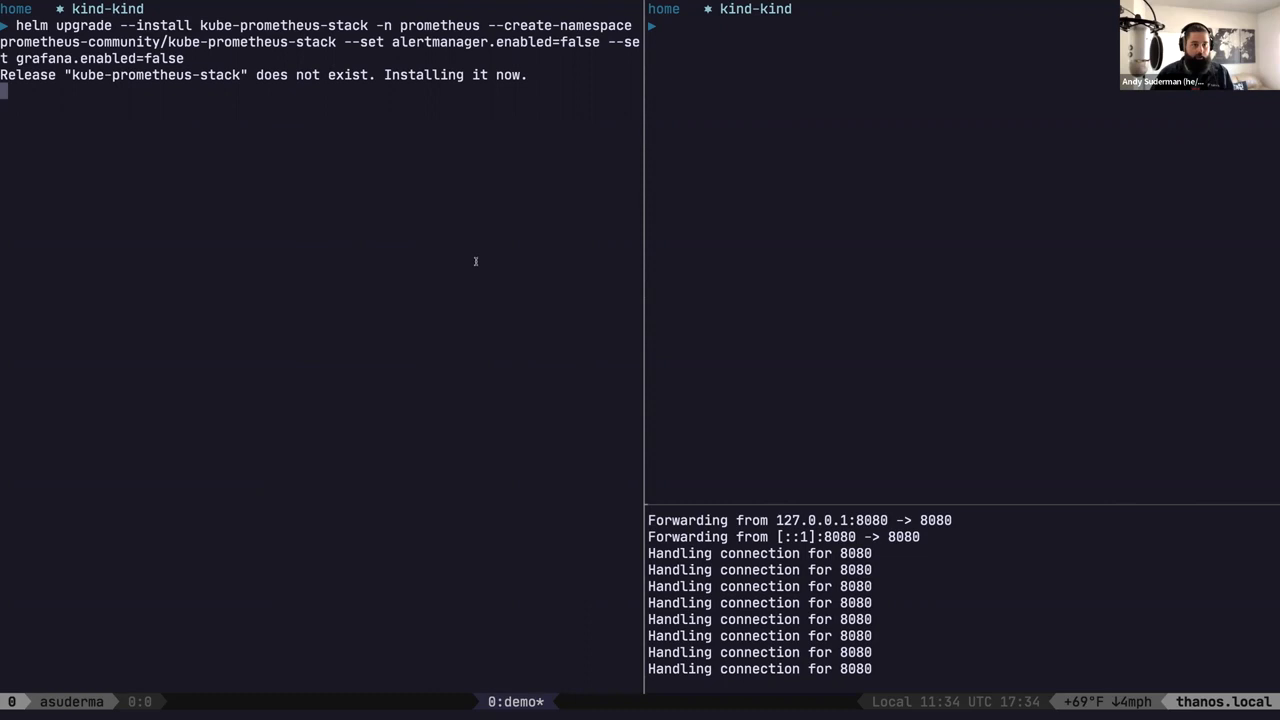
mouse_move(1015, 250)
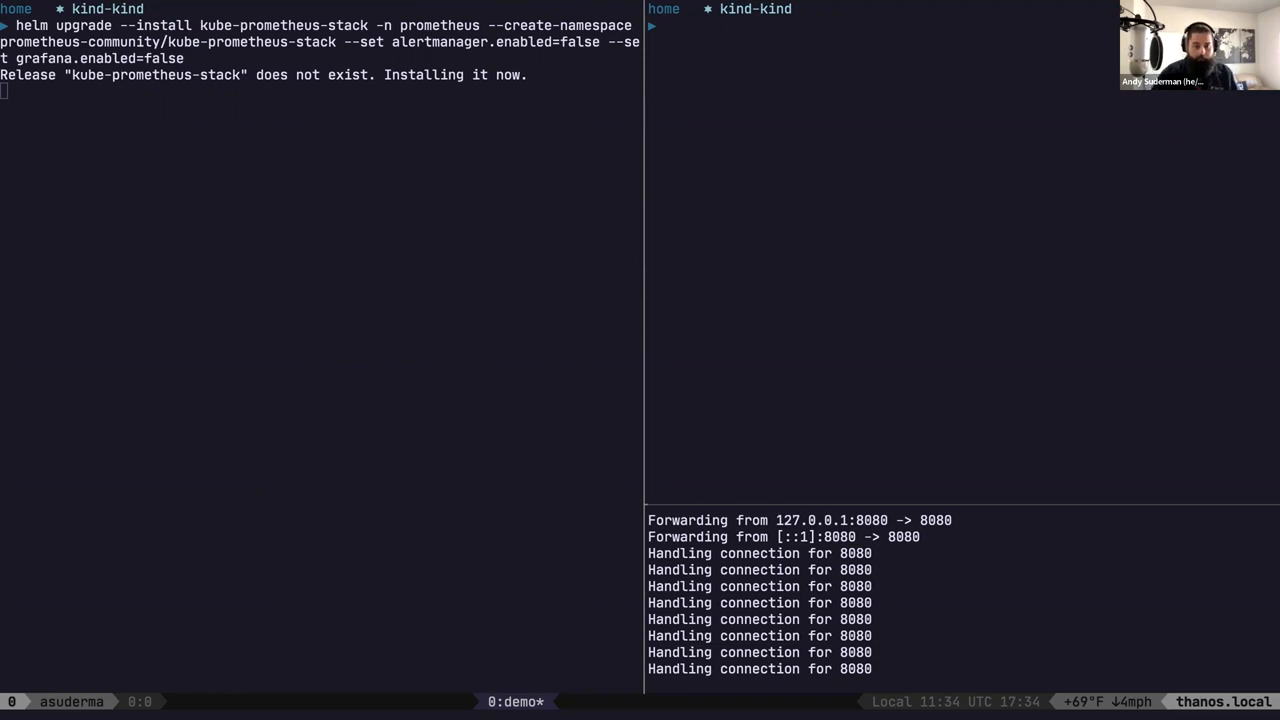
mouse_move(909, 418)
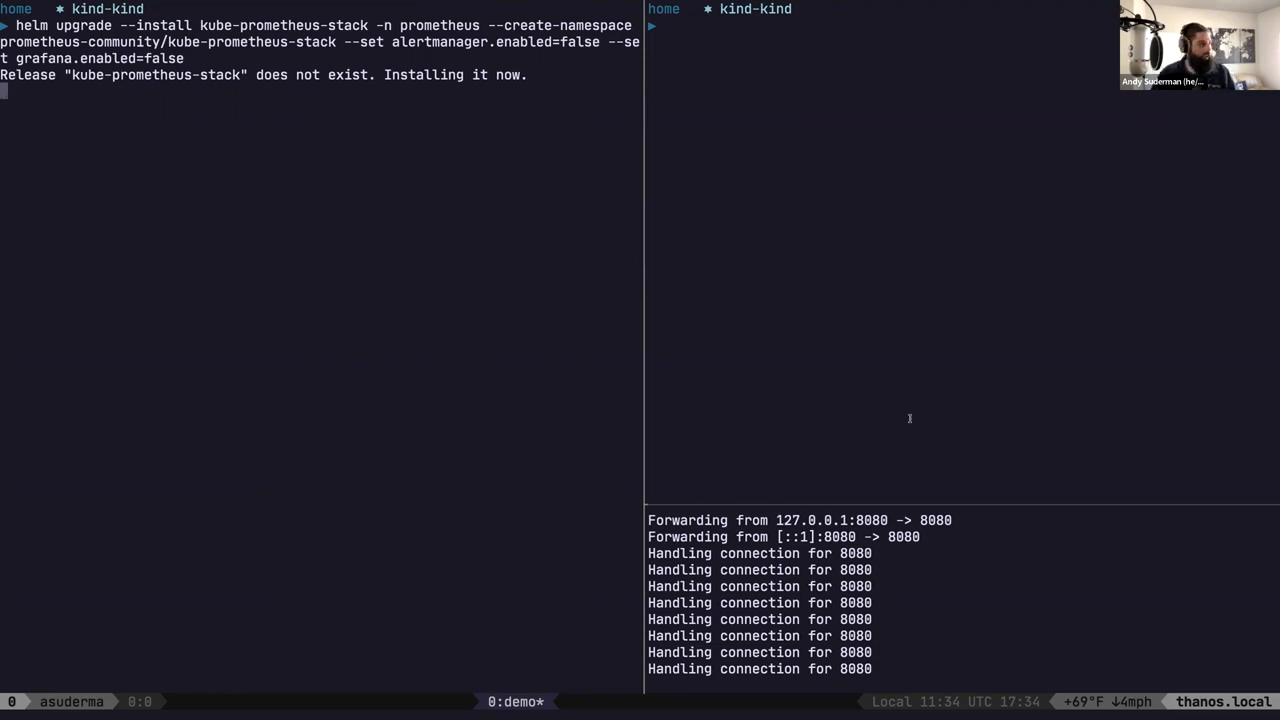
- Begin typing the vpa helm upgrade with recommender extraArgs prometheus-address set to http
type("helm upgrade --install vpa -n vpa --create-namespace fair")
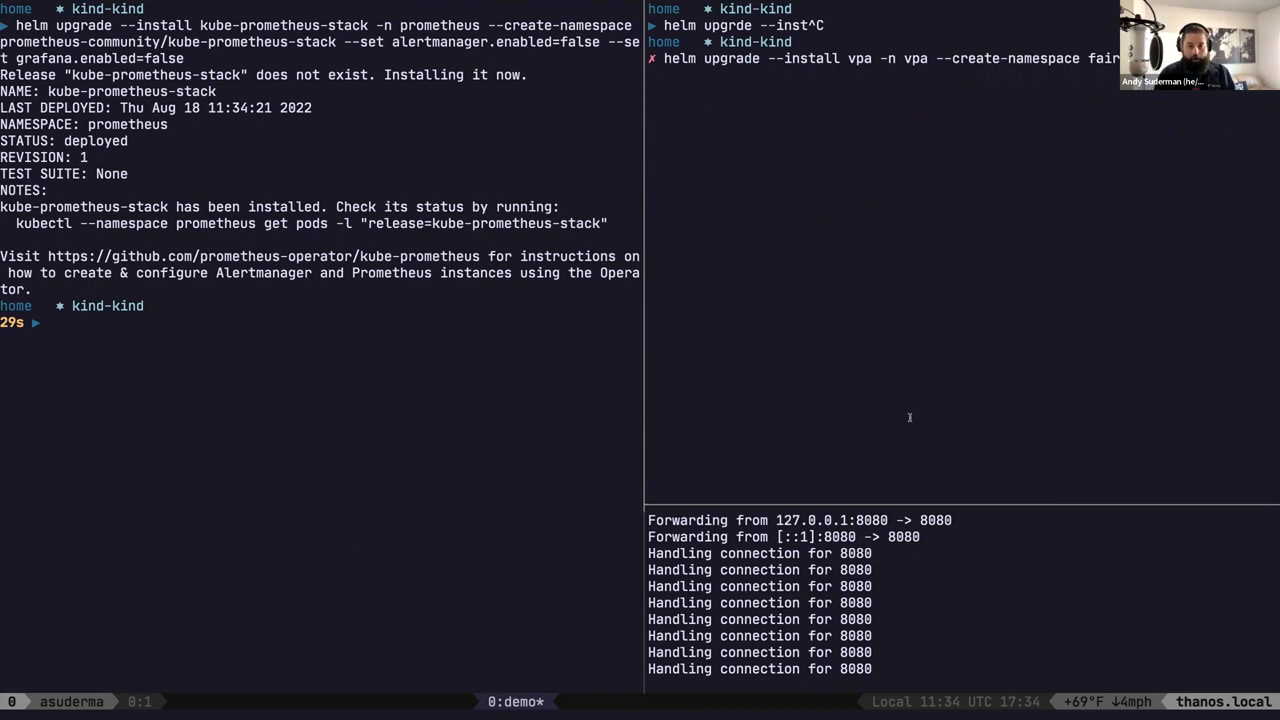
type("et recommender.extra")
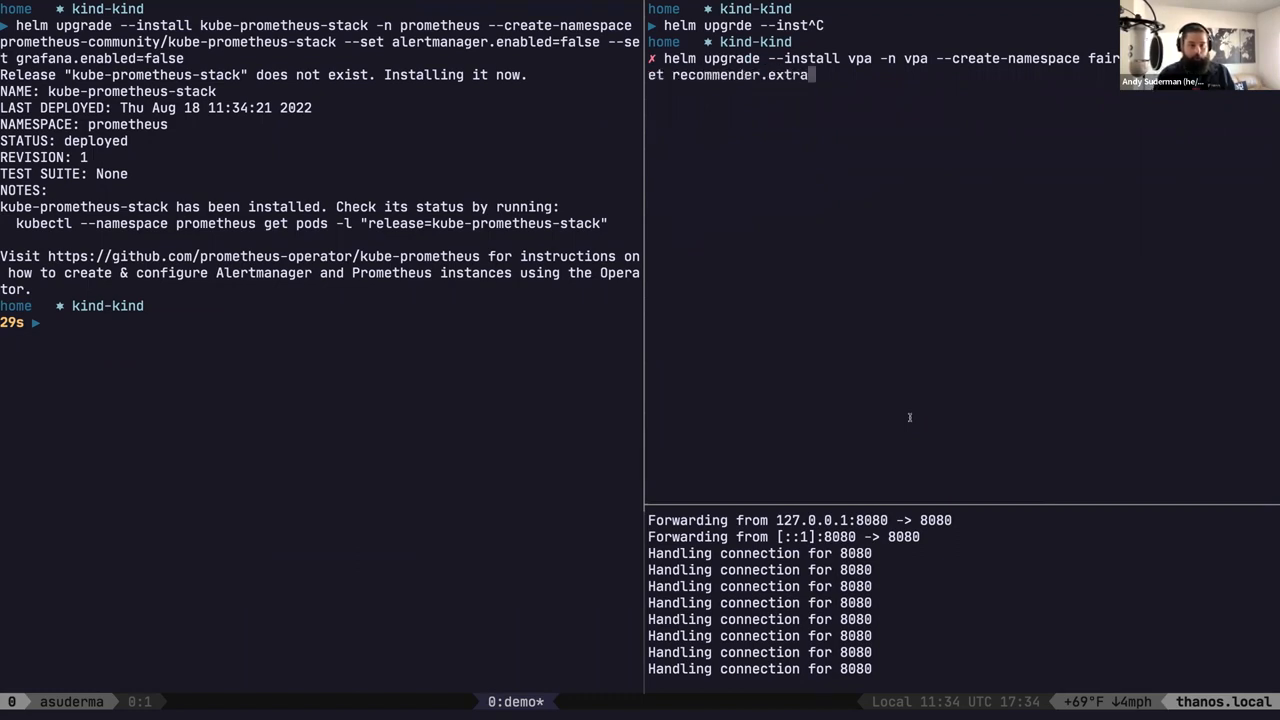
type("Args.promethe")
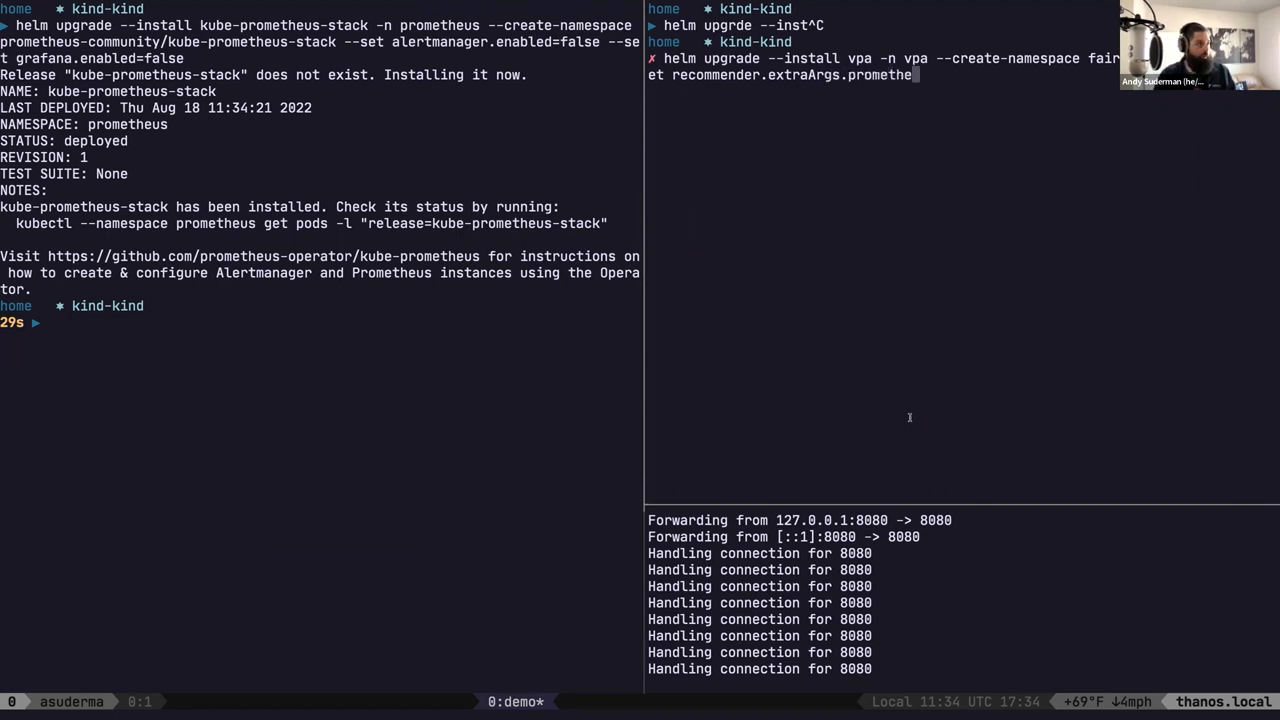
type("-address")
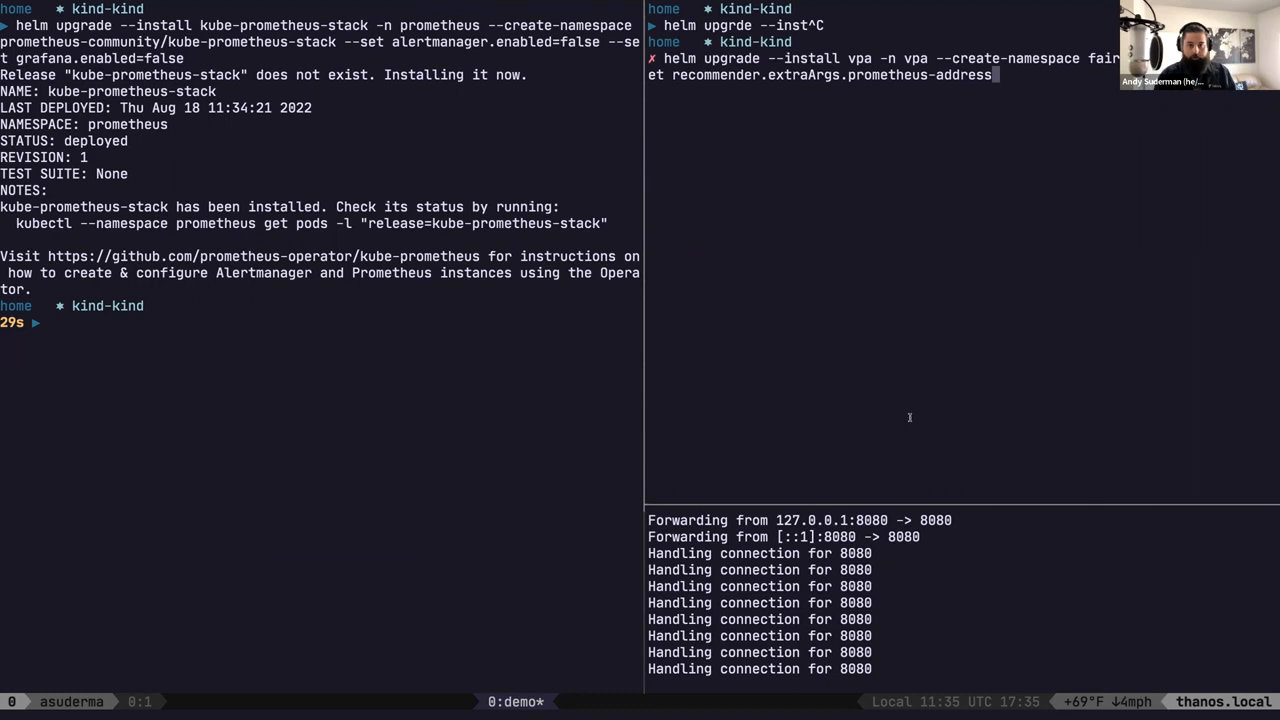
type("=http://")
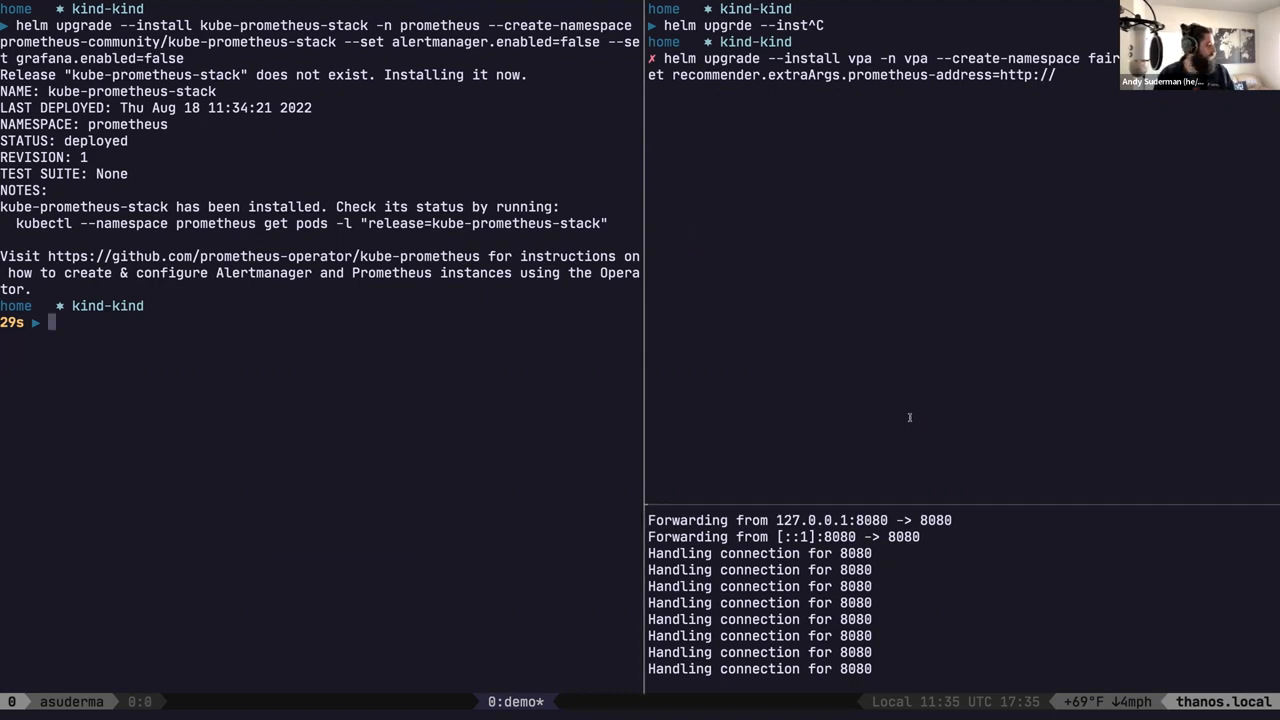
type("k get po")
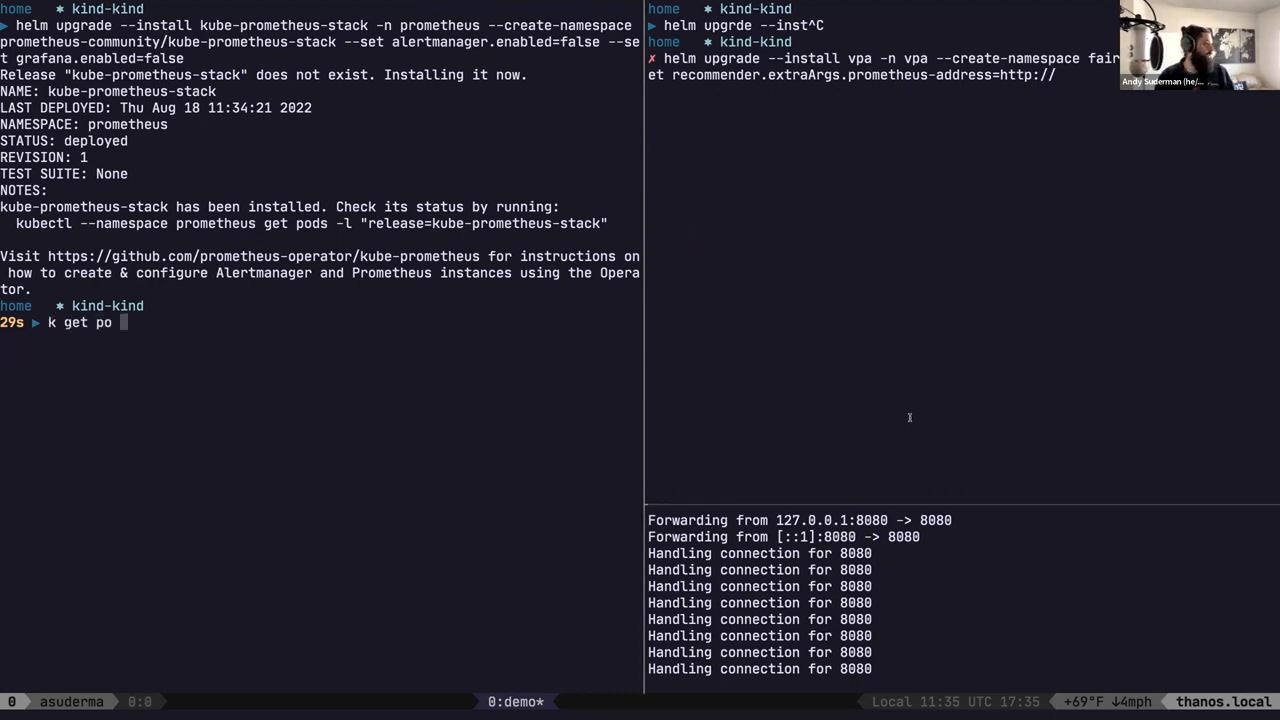
- Complete the vpa upgrade with Prometheus address on port 9090 and recommender storage=prometheus
type("-n prometheus")
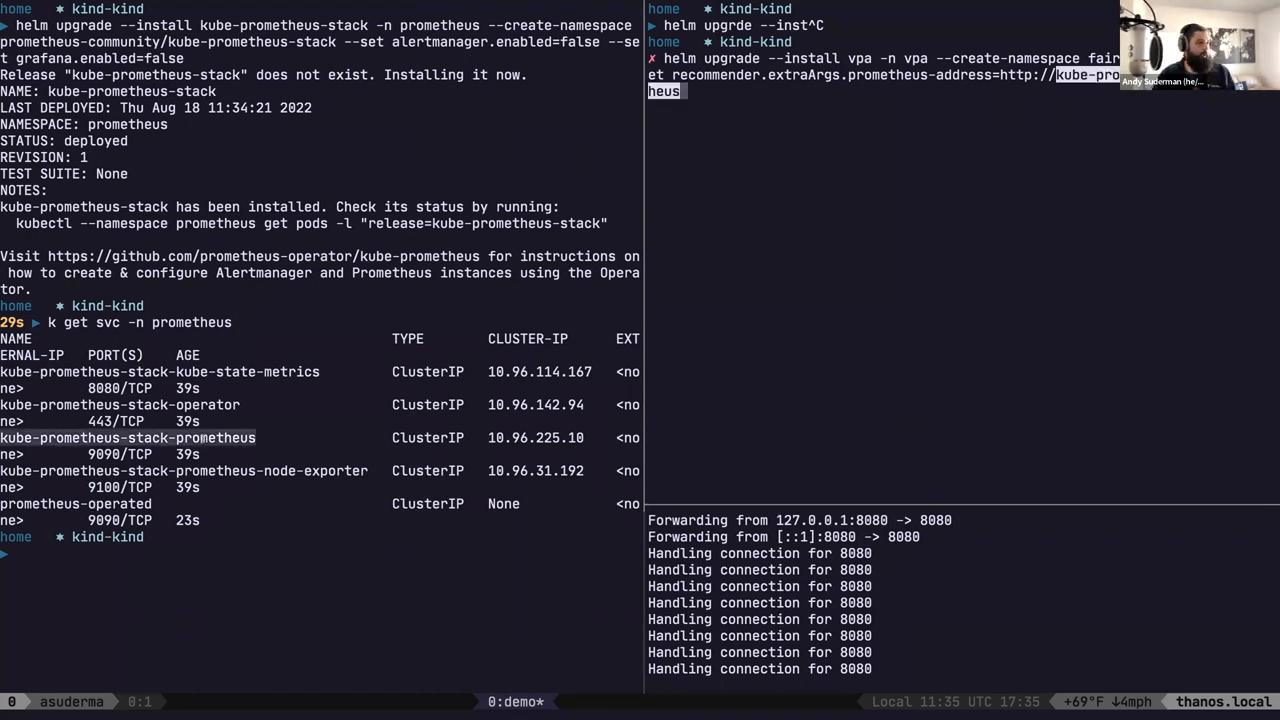
type(".prometheus")
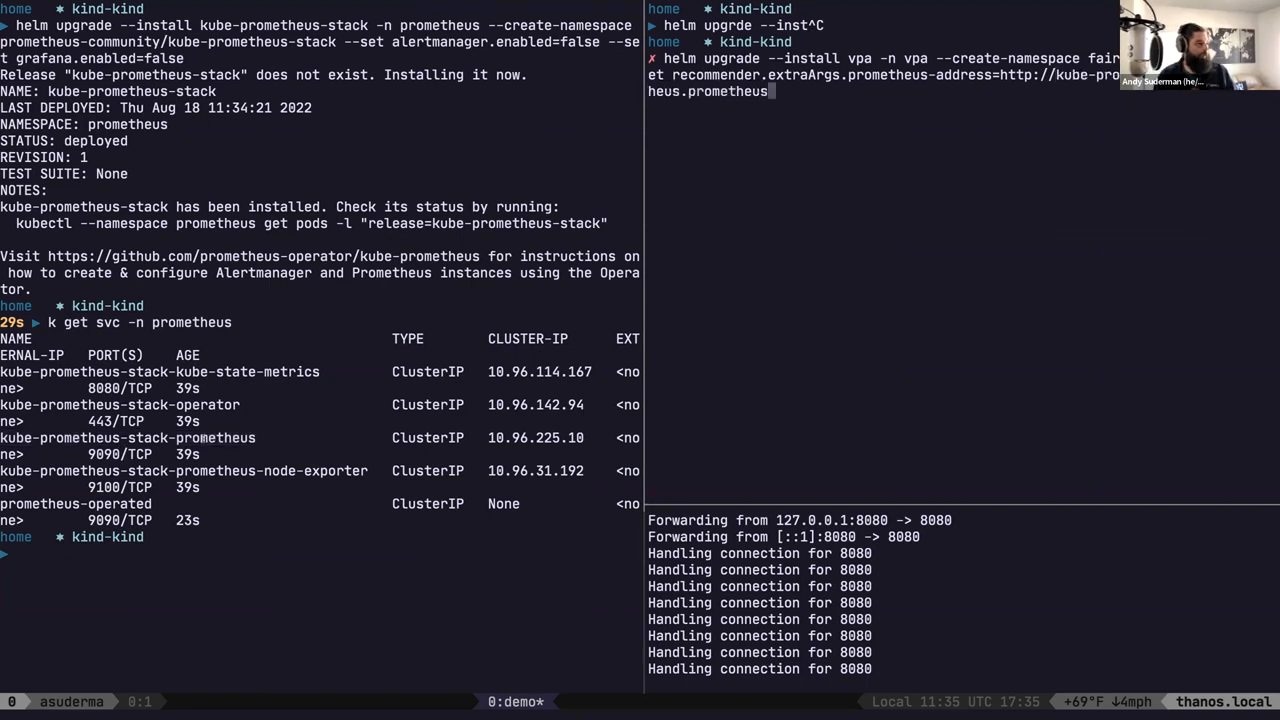
type(":9090")
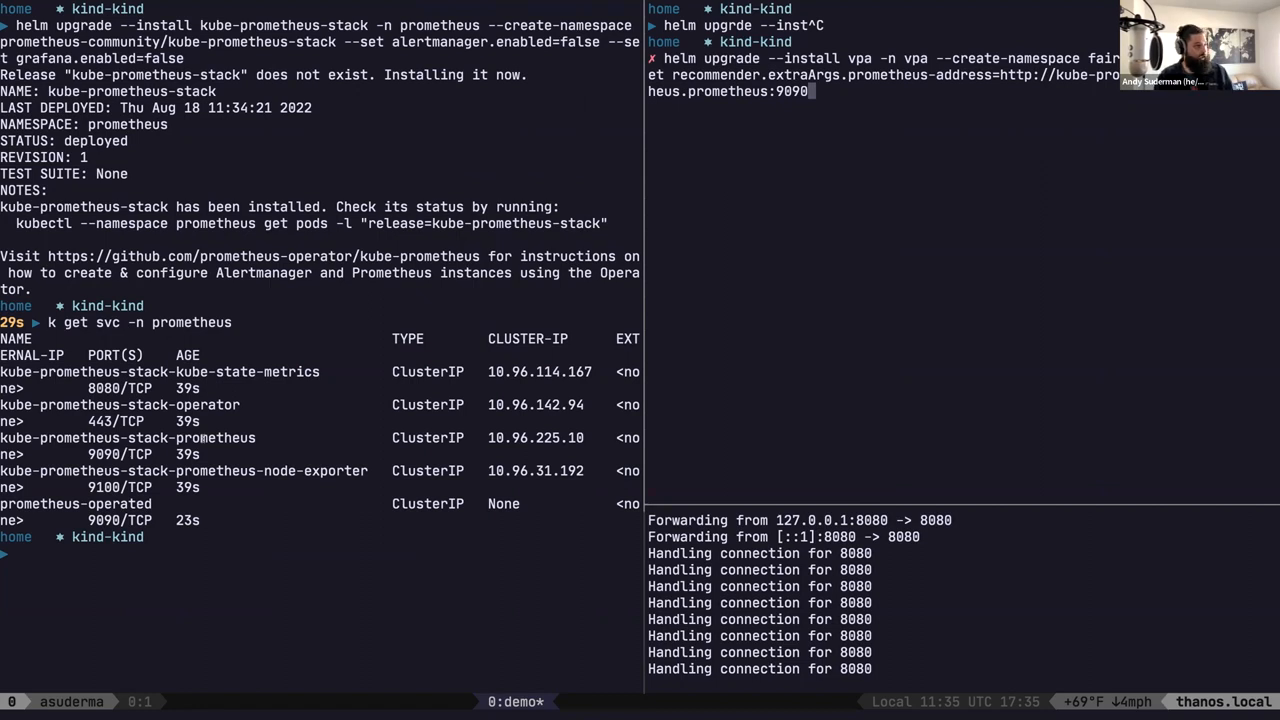
type("--")
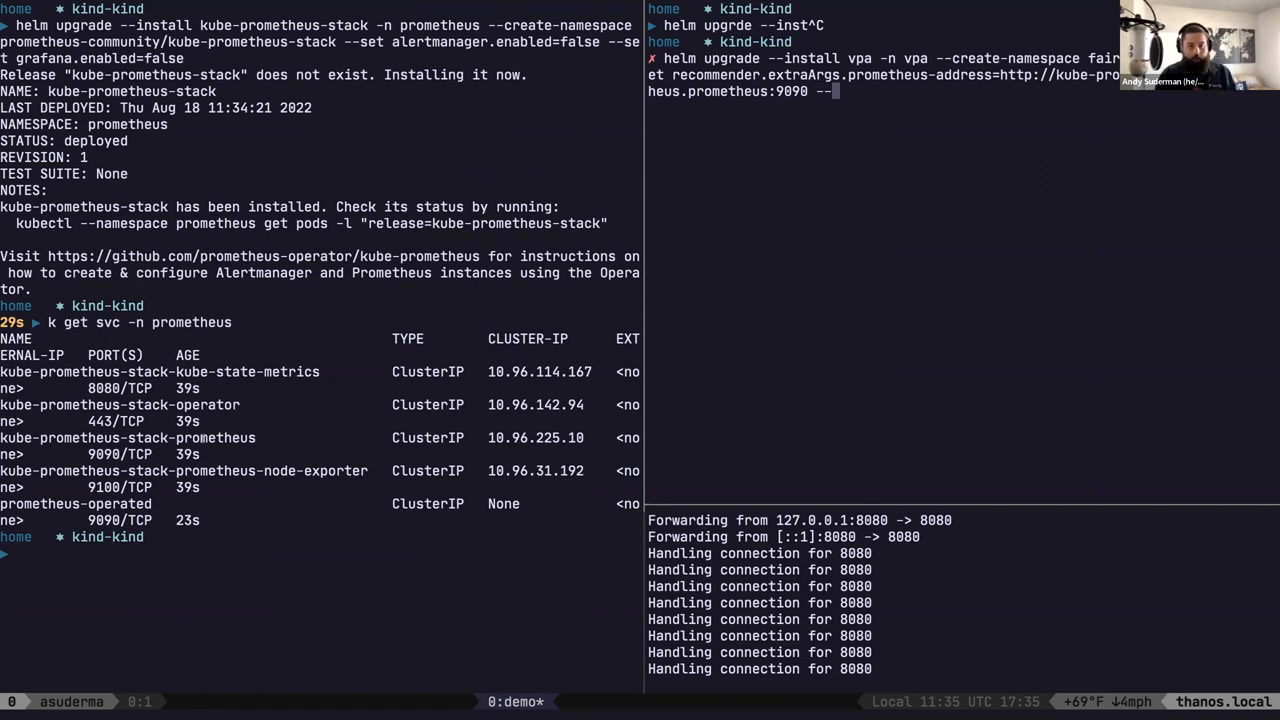
type("--set recommender")
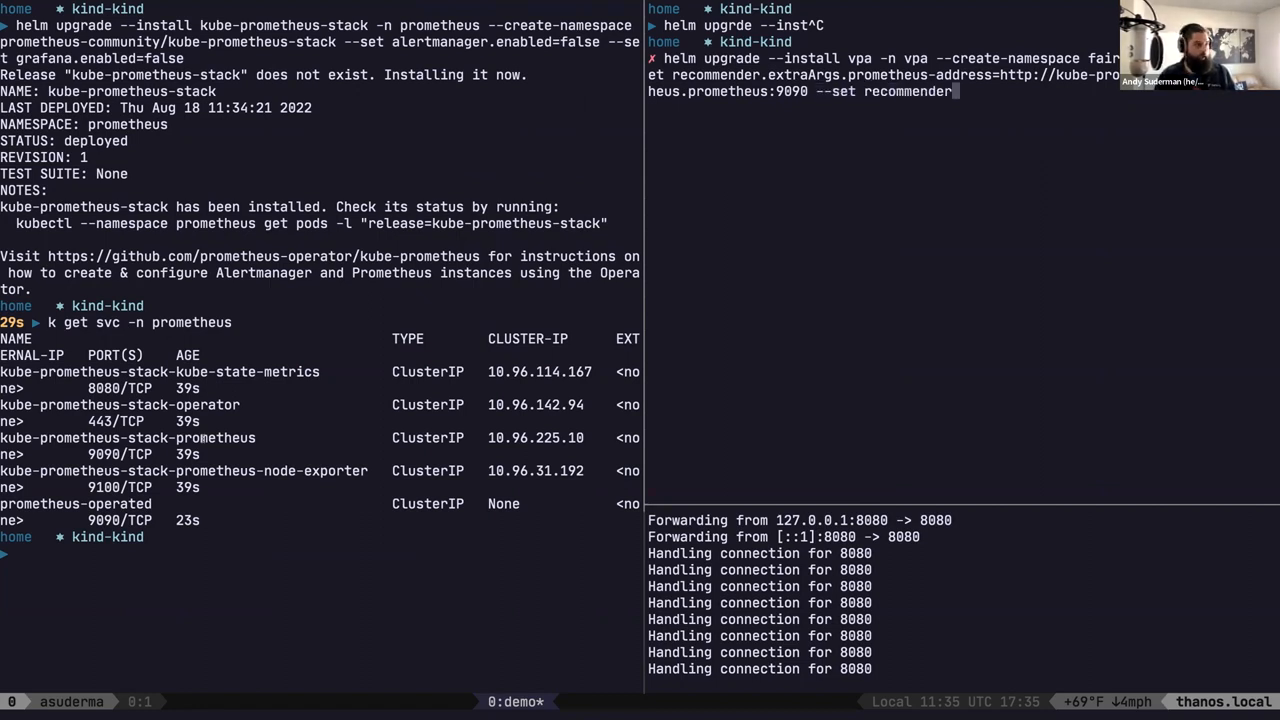
type(".extraArgs.")
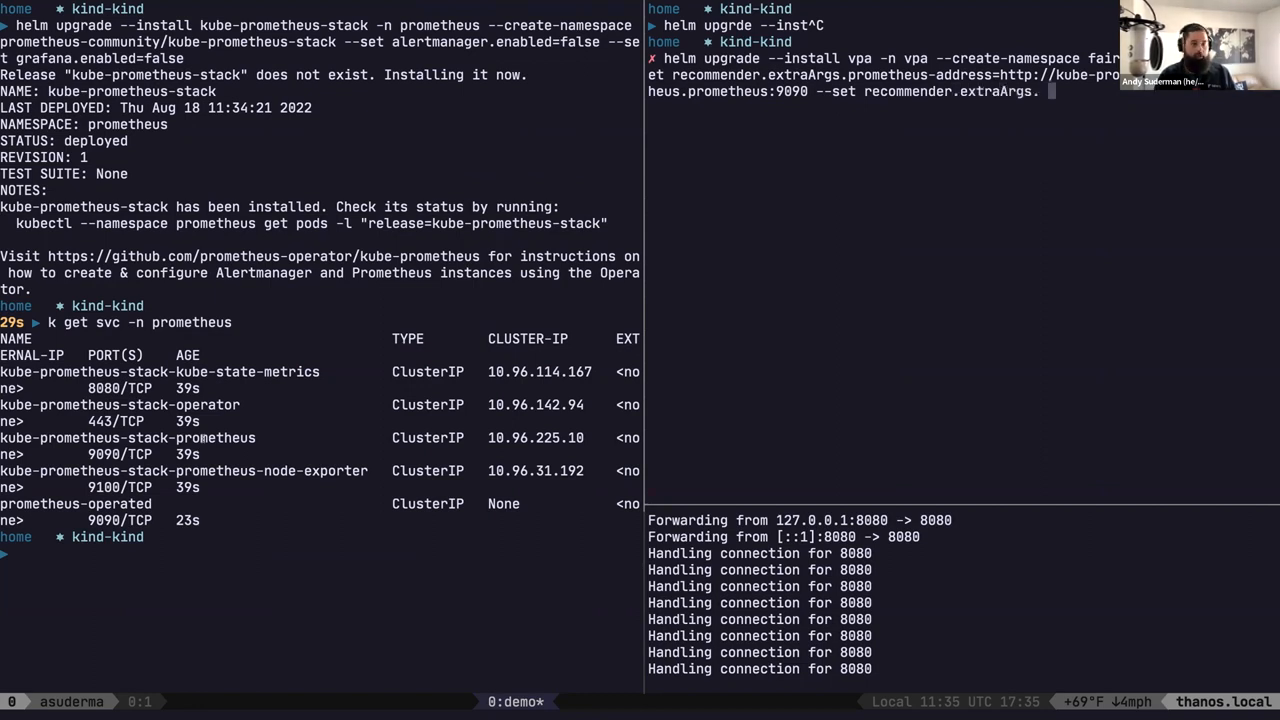
type("sttr")
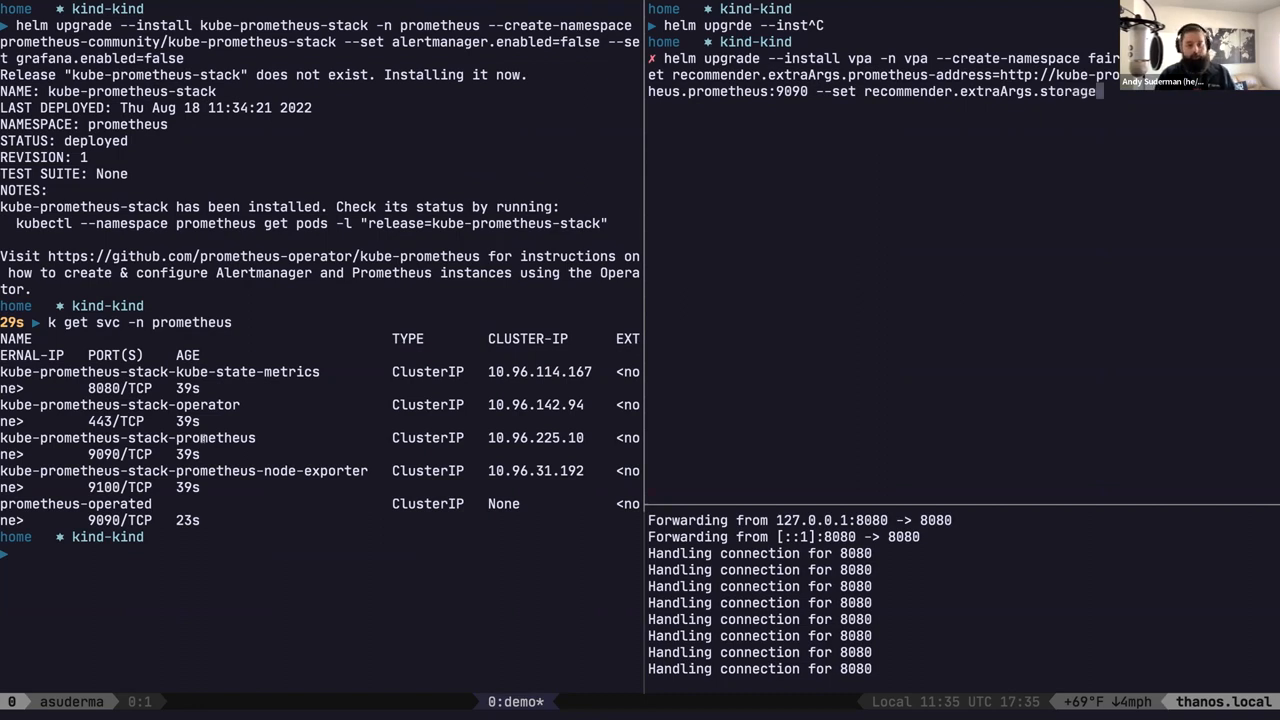
type("prometheus")
left_click(320, 553)
type("k get po -n^C")
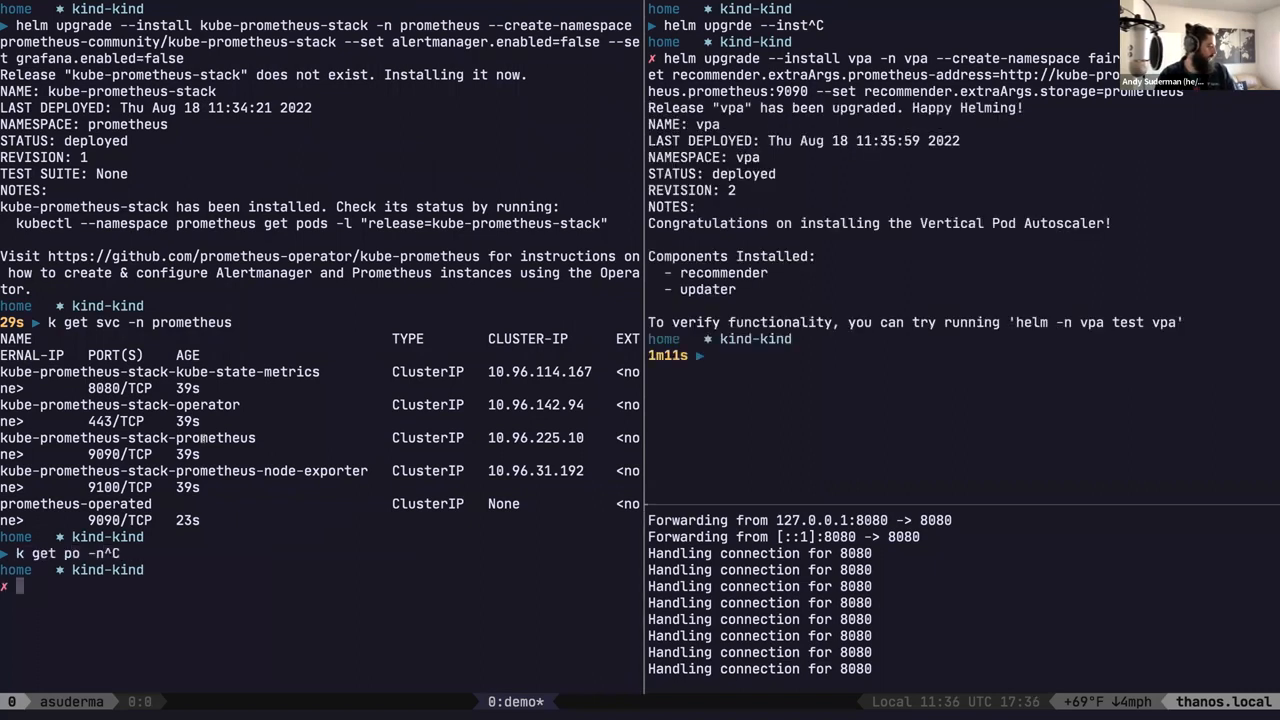
- Stream the vpa namespace pod logs with stern
type("stern -n vap")
left_click(884, 355)
type("k g")
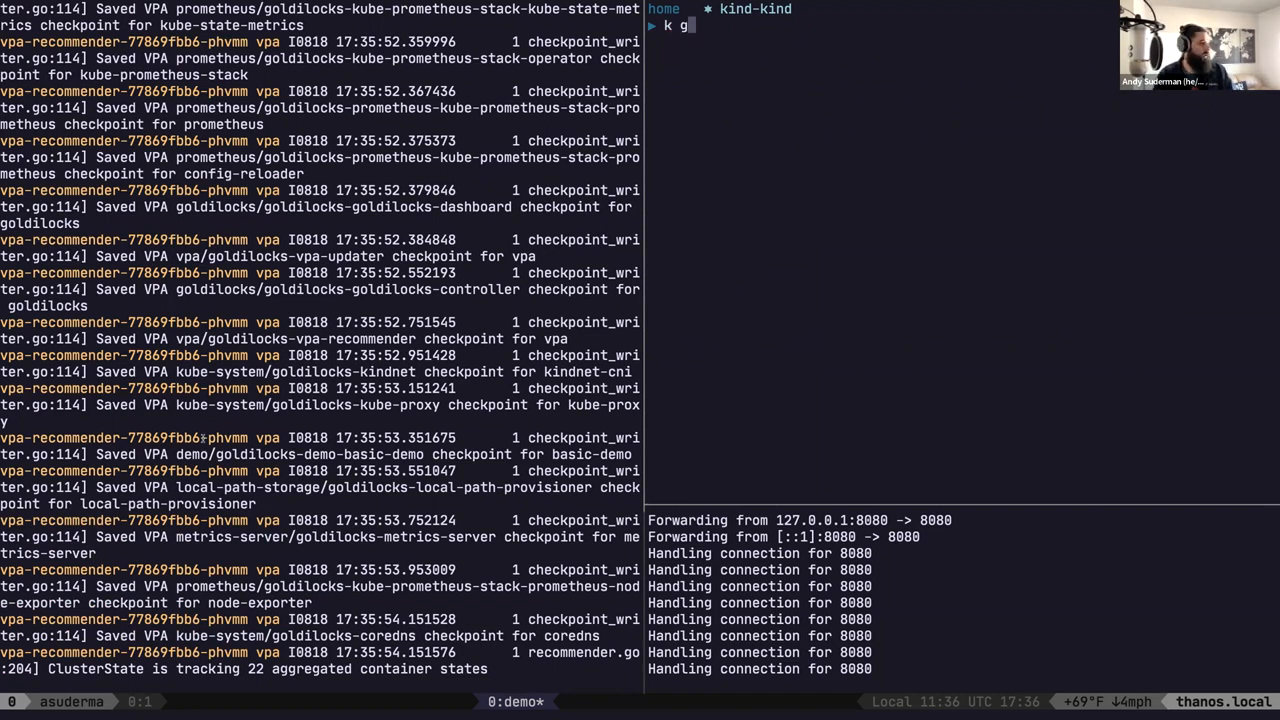
type("et po -n vpa")
key("Enter")
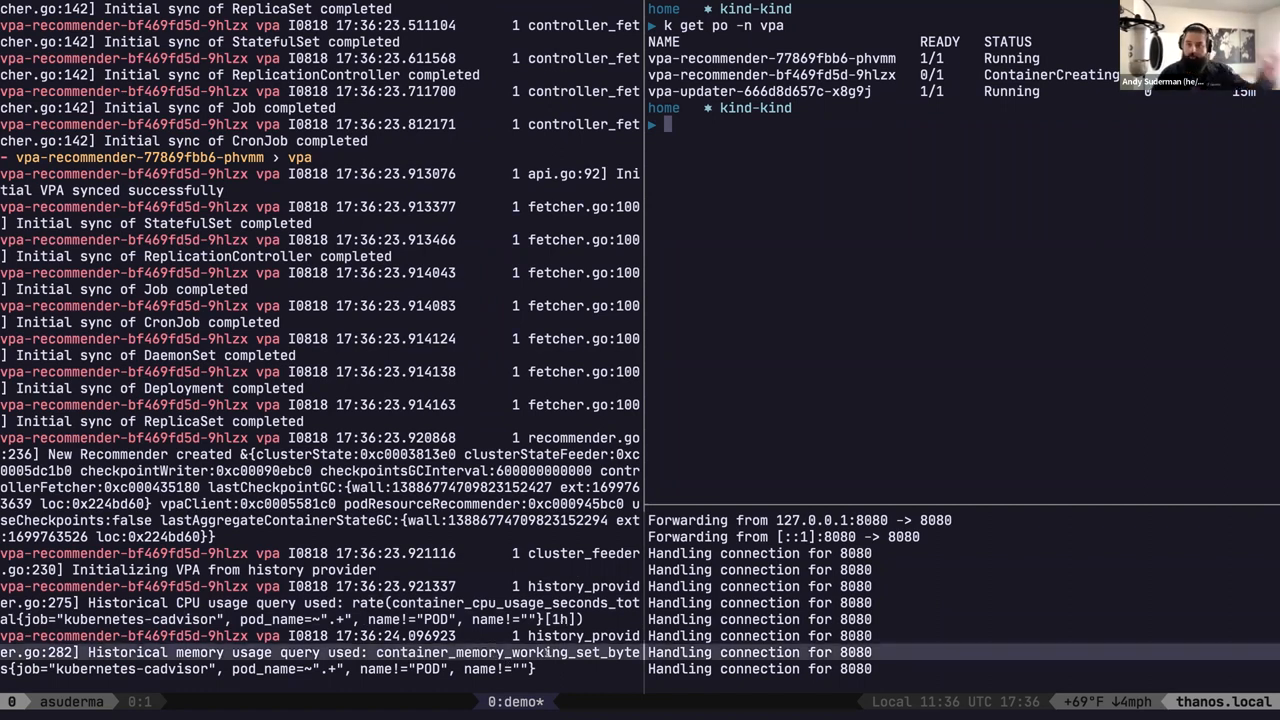
mouse_move(900, 408)
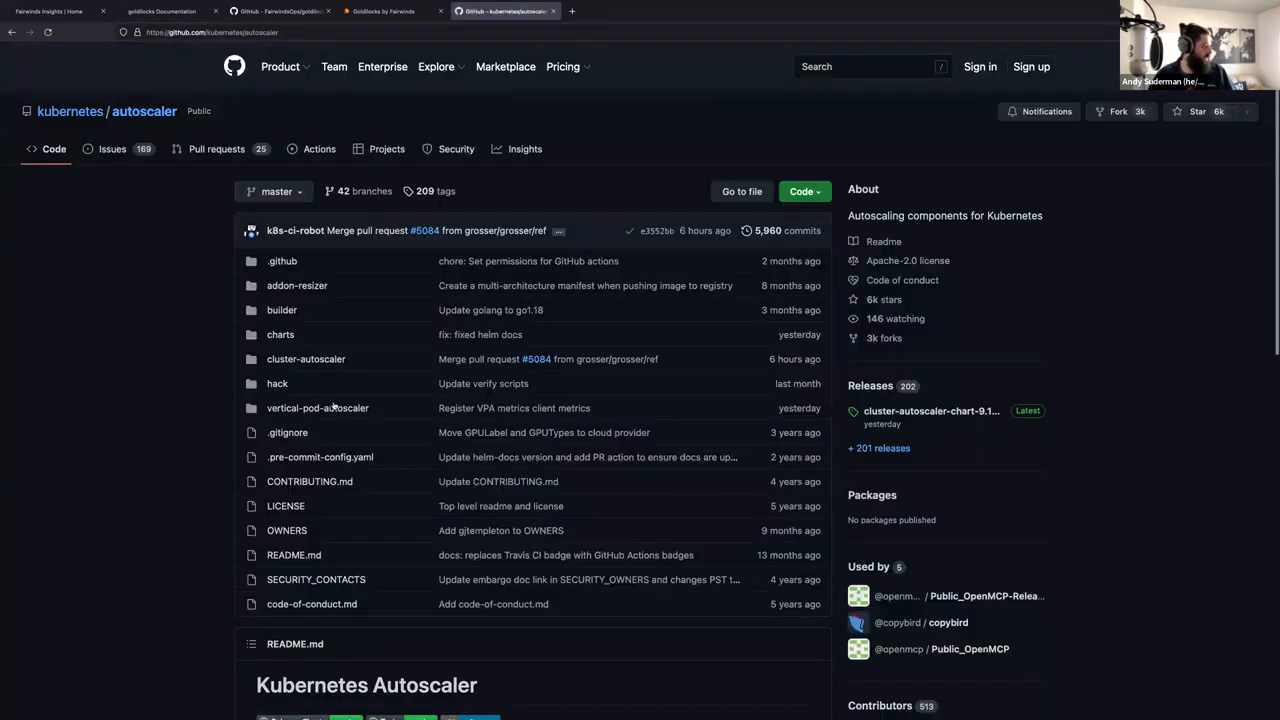
- Browse into vertical-pod-autoscaler/pkg/recommender in the autoscaler repository
left_click(317, 407)
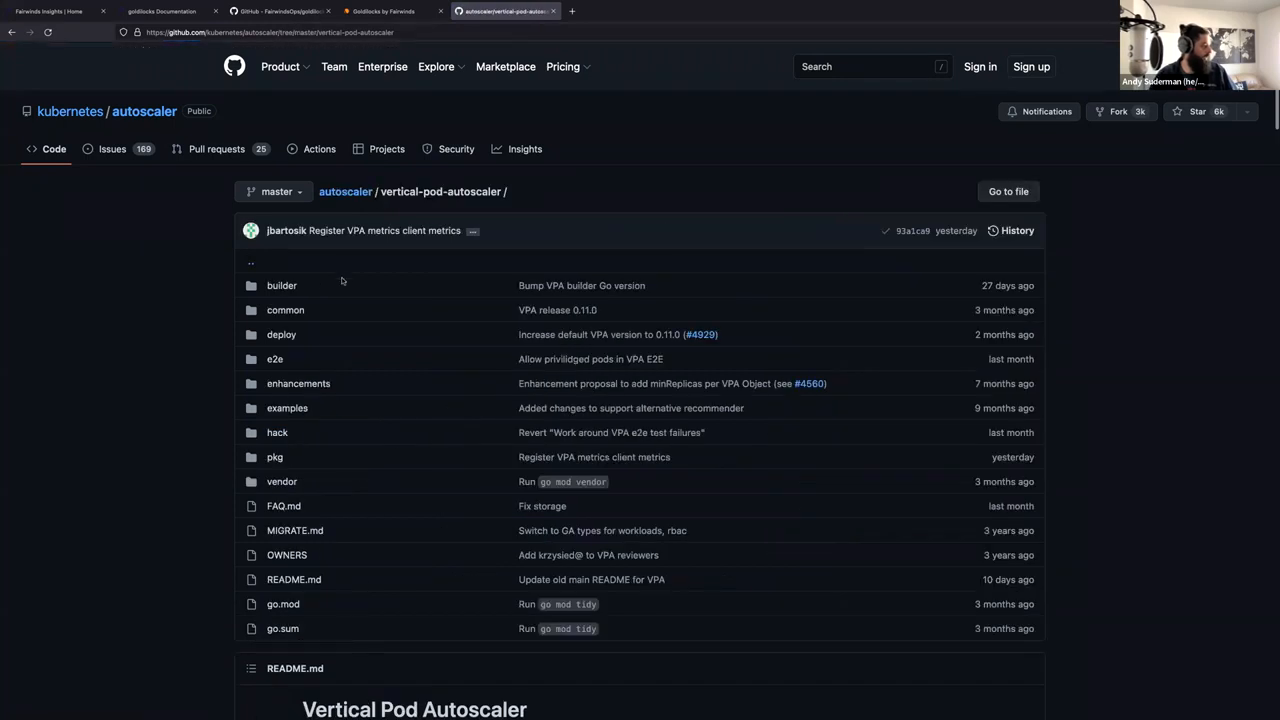
scroll("down", 3)
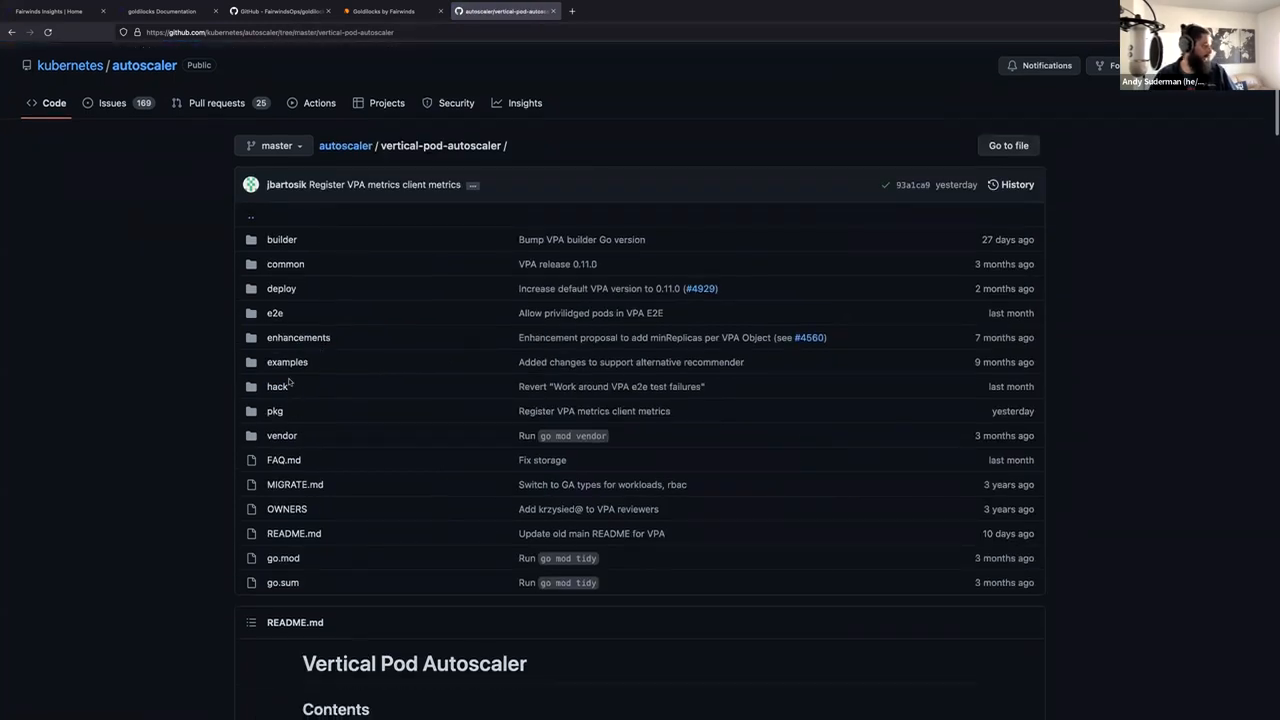
left_click(274, 411)
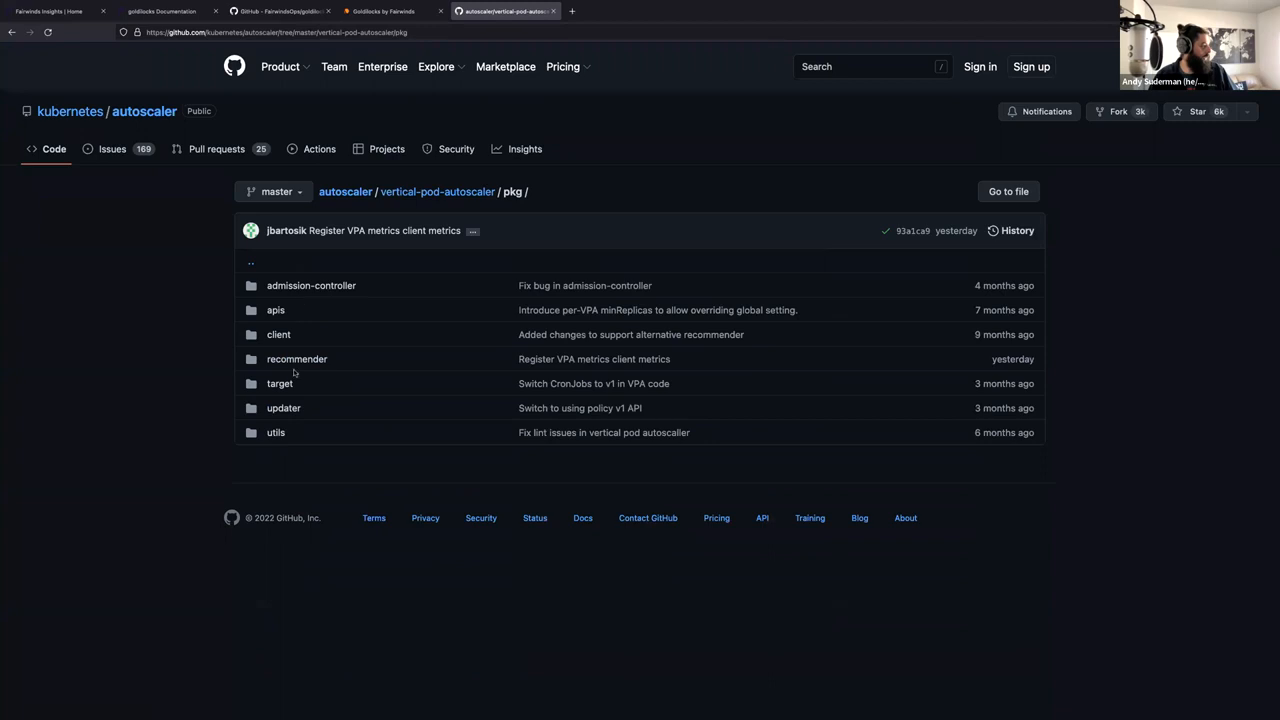
left_click(296, 358)
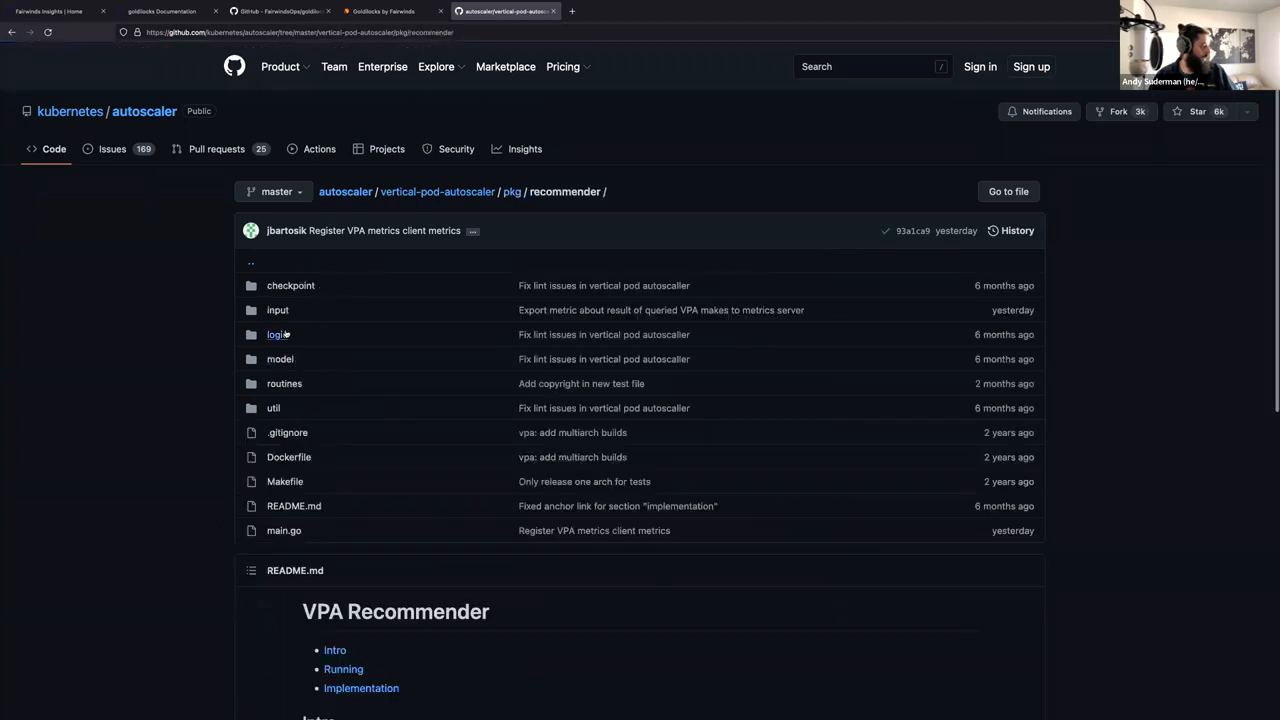
mouse_move(277, 310)
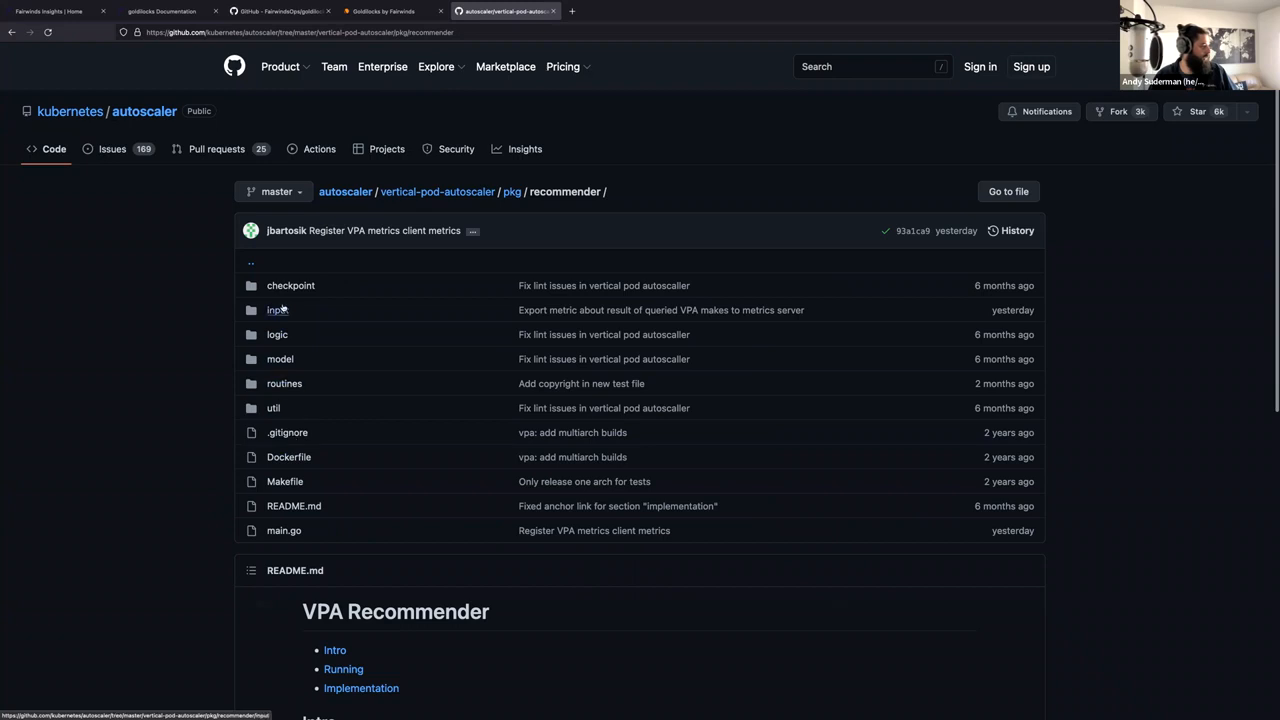
- Peek into the input folder, return, and open the recommender's main.go
left_click(275, 310)
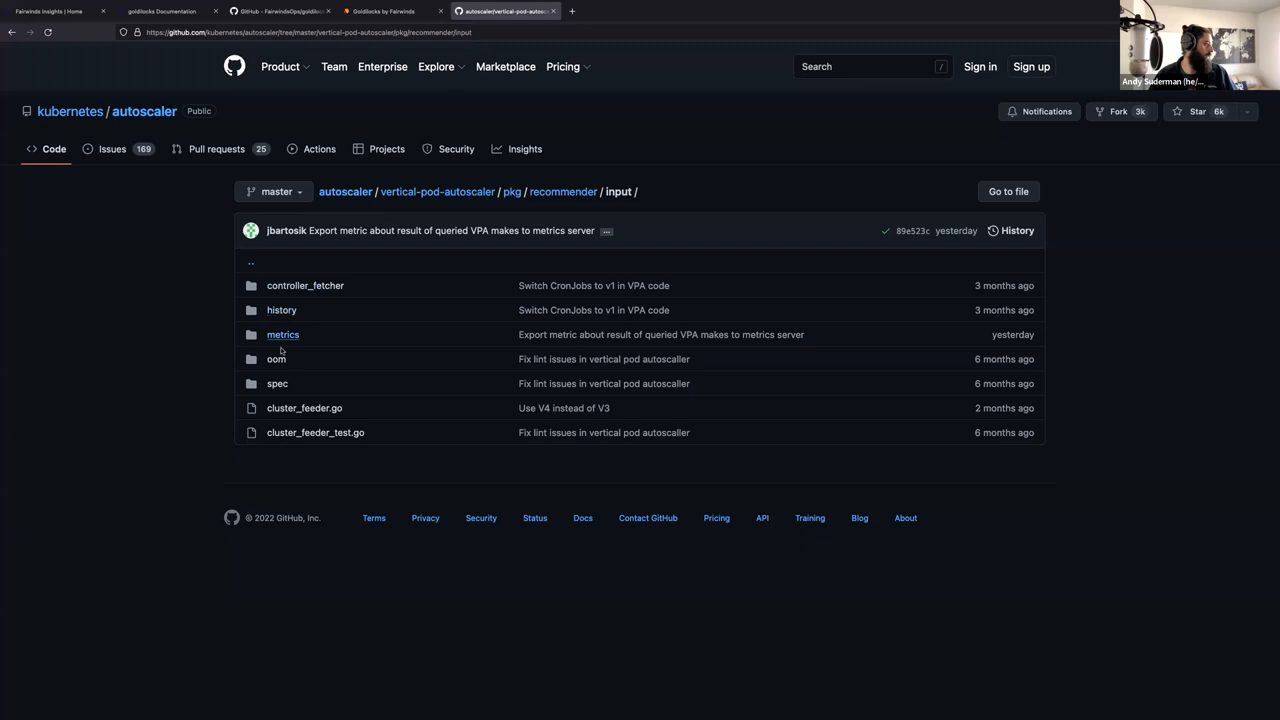
left_click(562, 191)
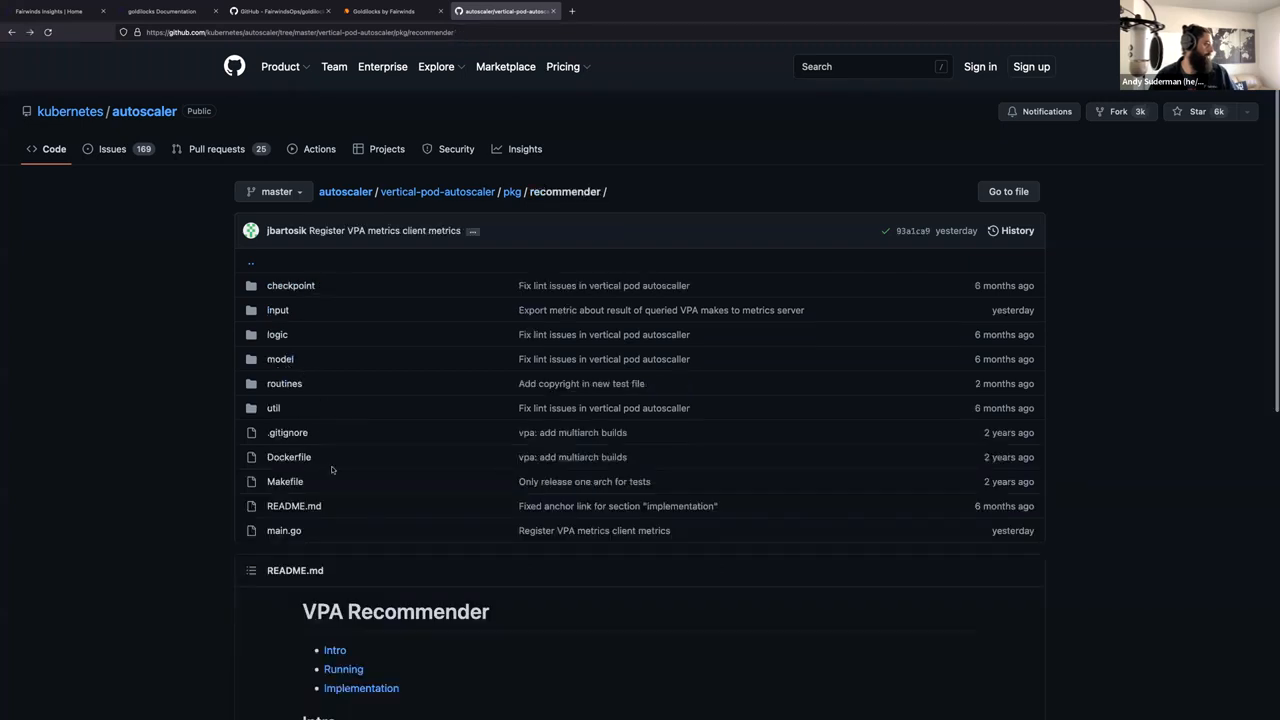
scroll("down", 3)
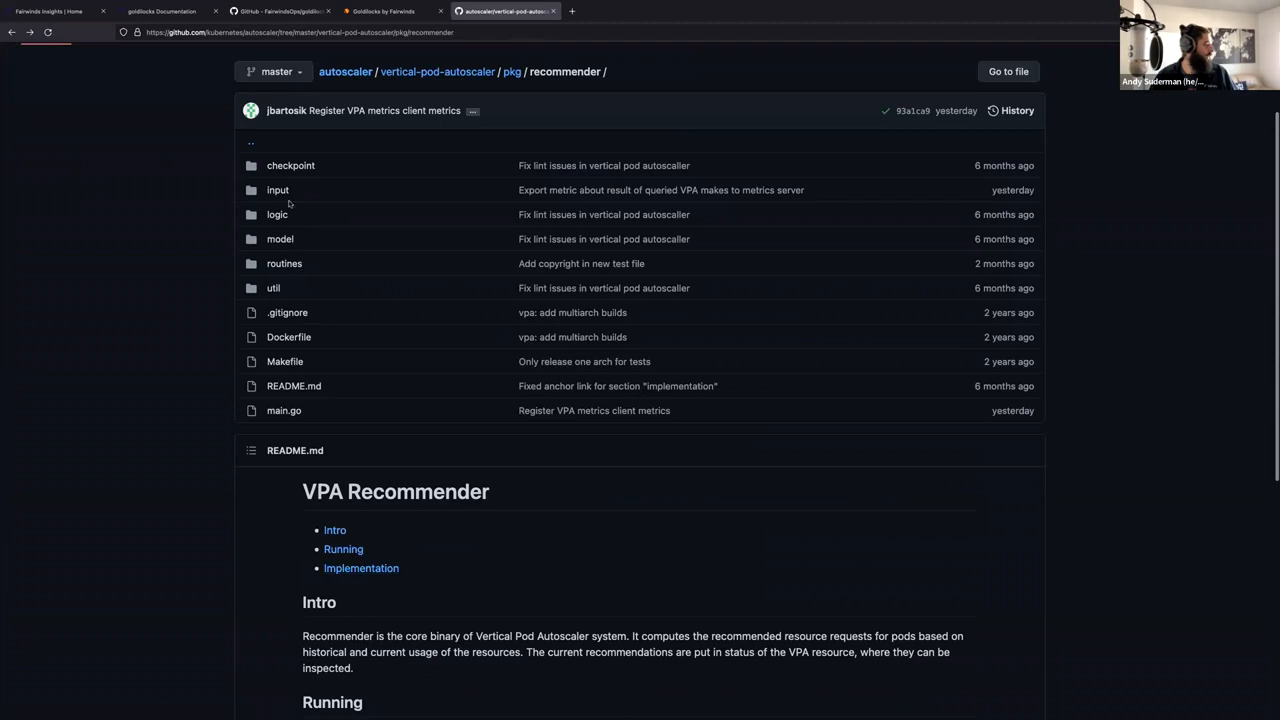
mouse_move(281, 245)
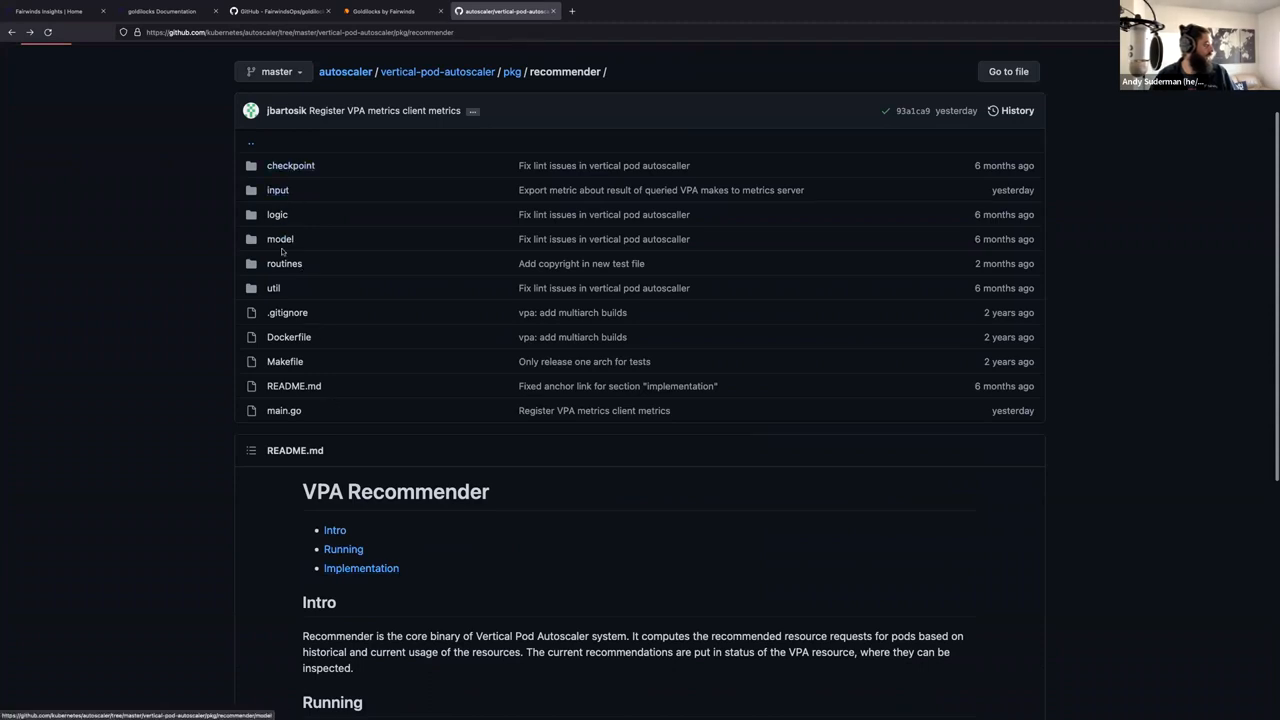
mouse_move(294, 407)
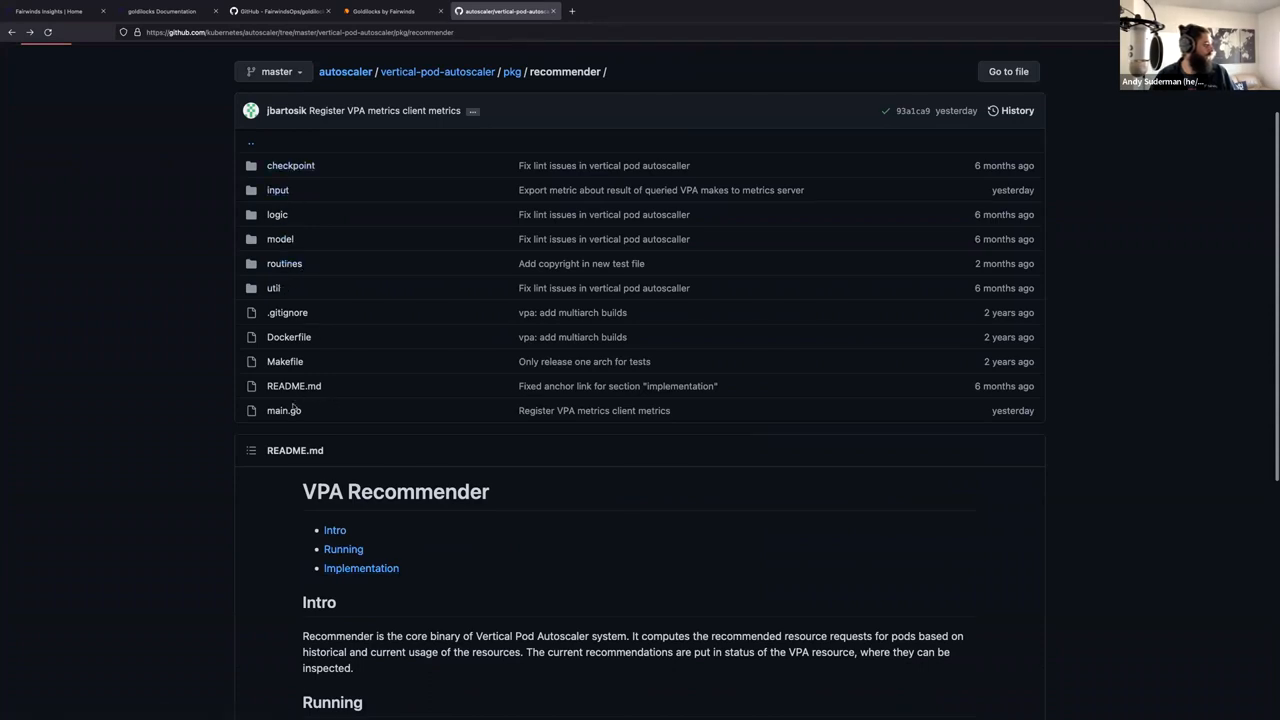
left_click(283, 410)
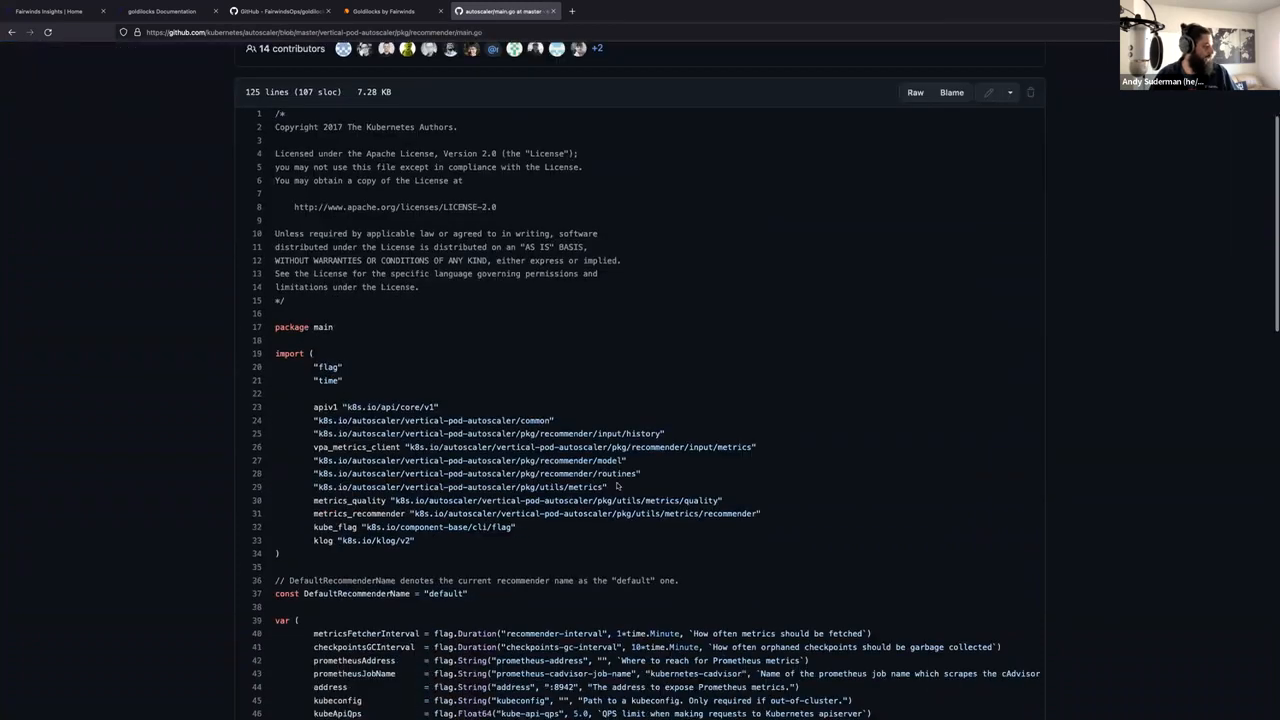
scroll("down", 3)
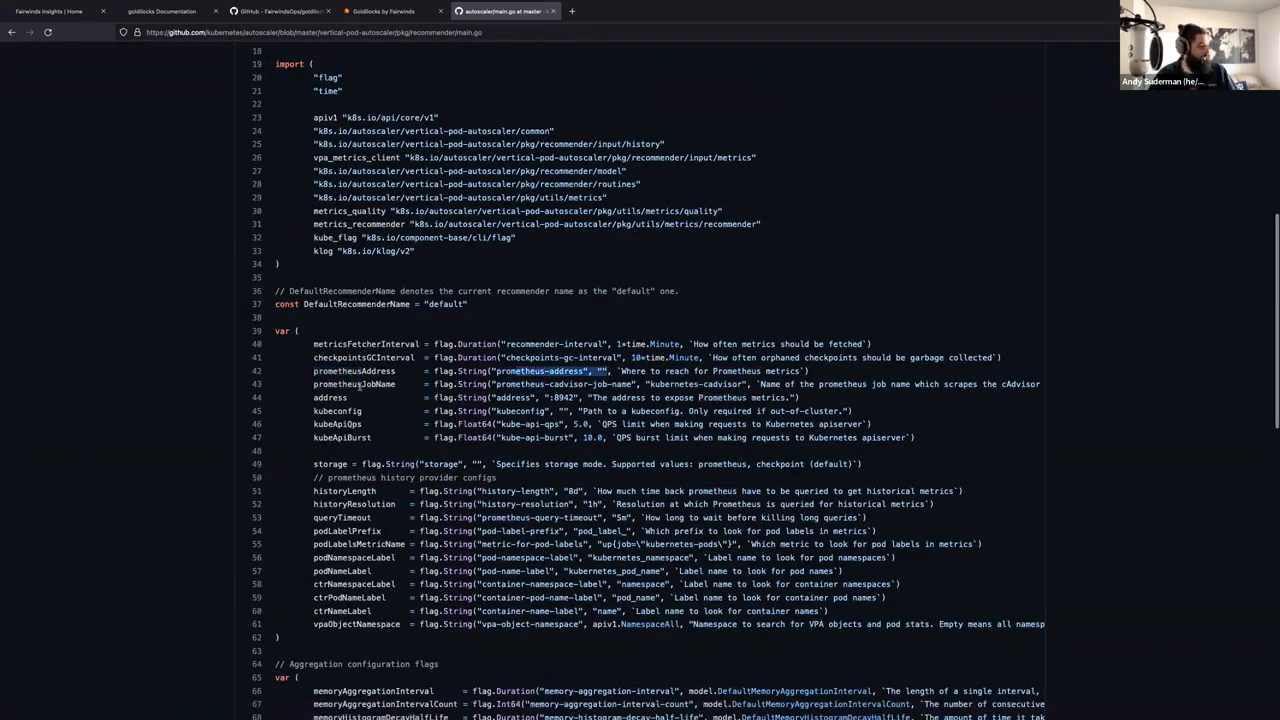
scroll("down", 3)
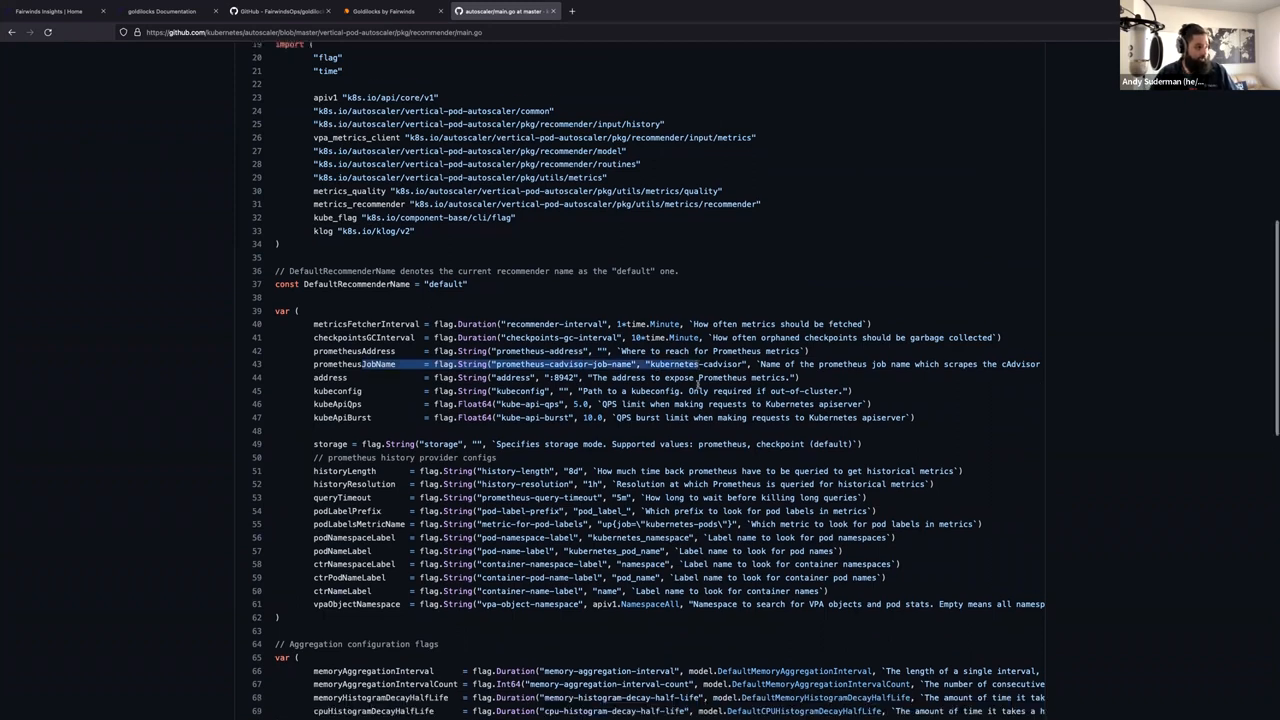
scroll("down", 3)
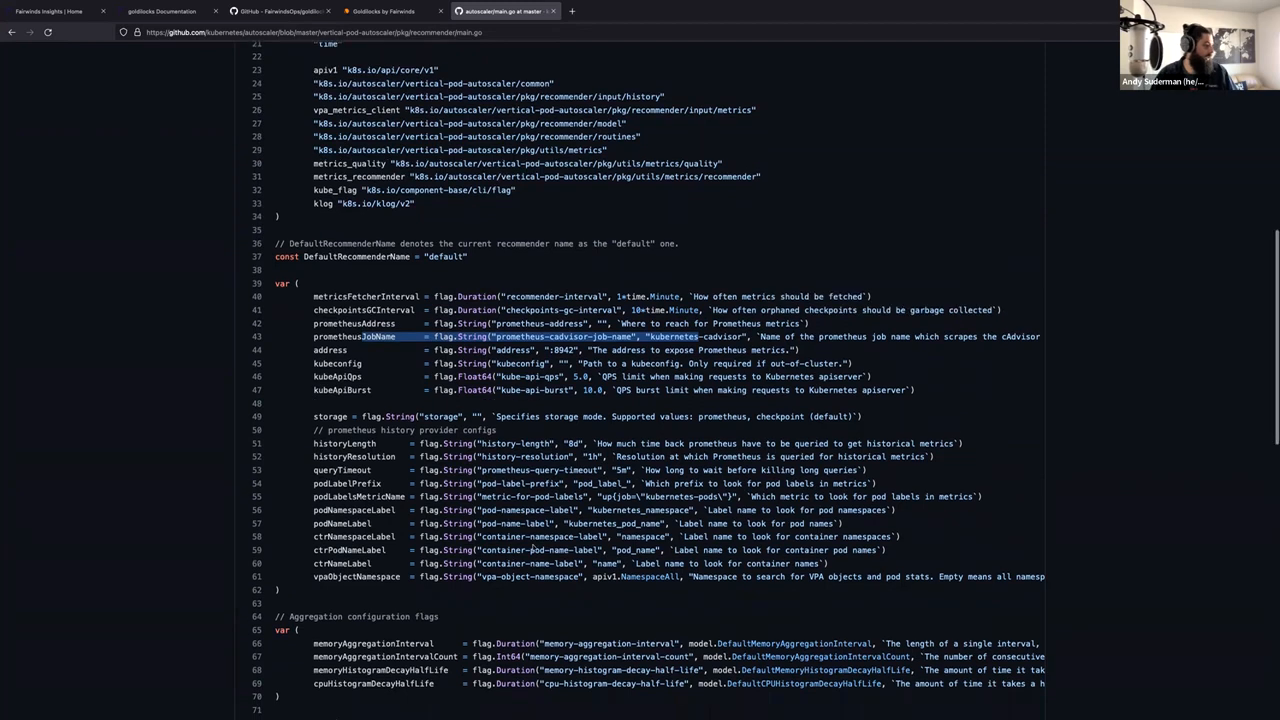
scroll("down", 3)
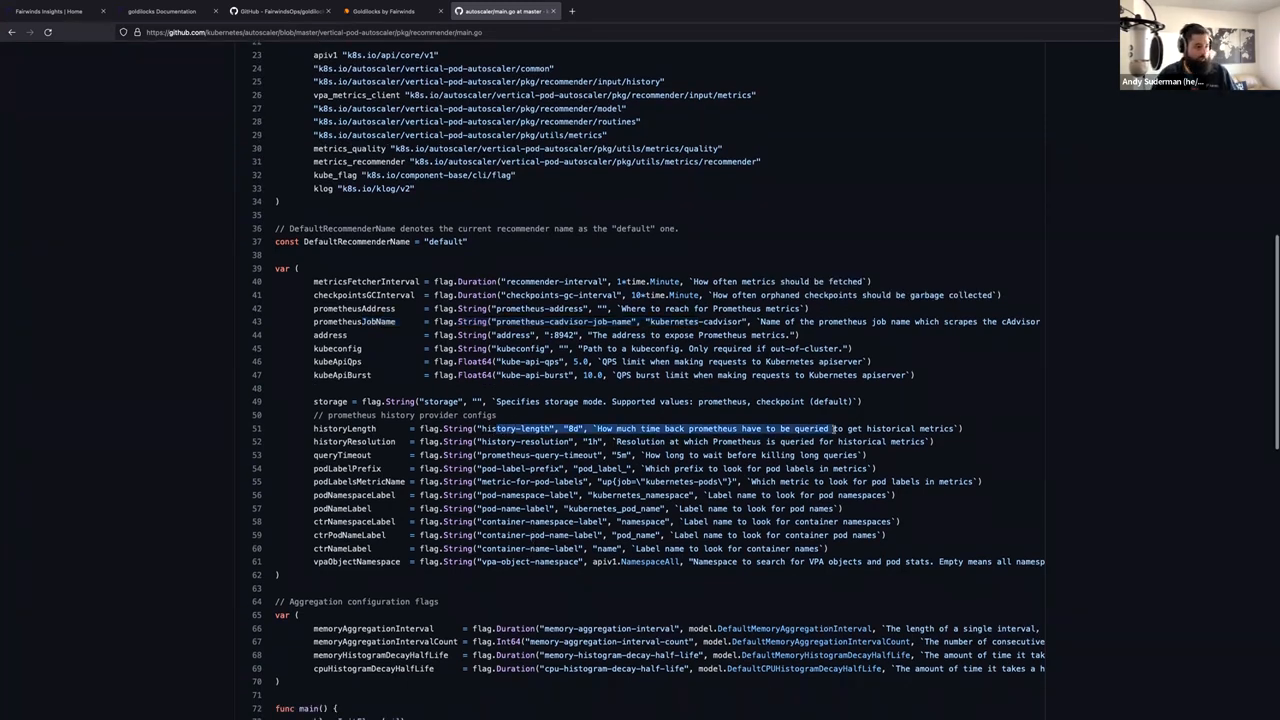
double_click(543, 441)
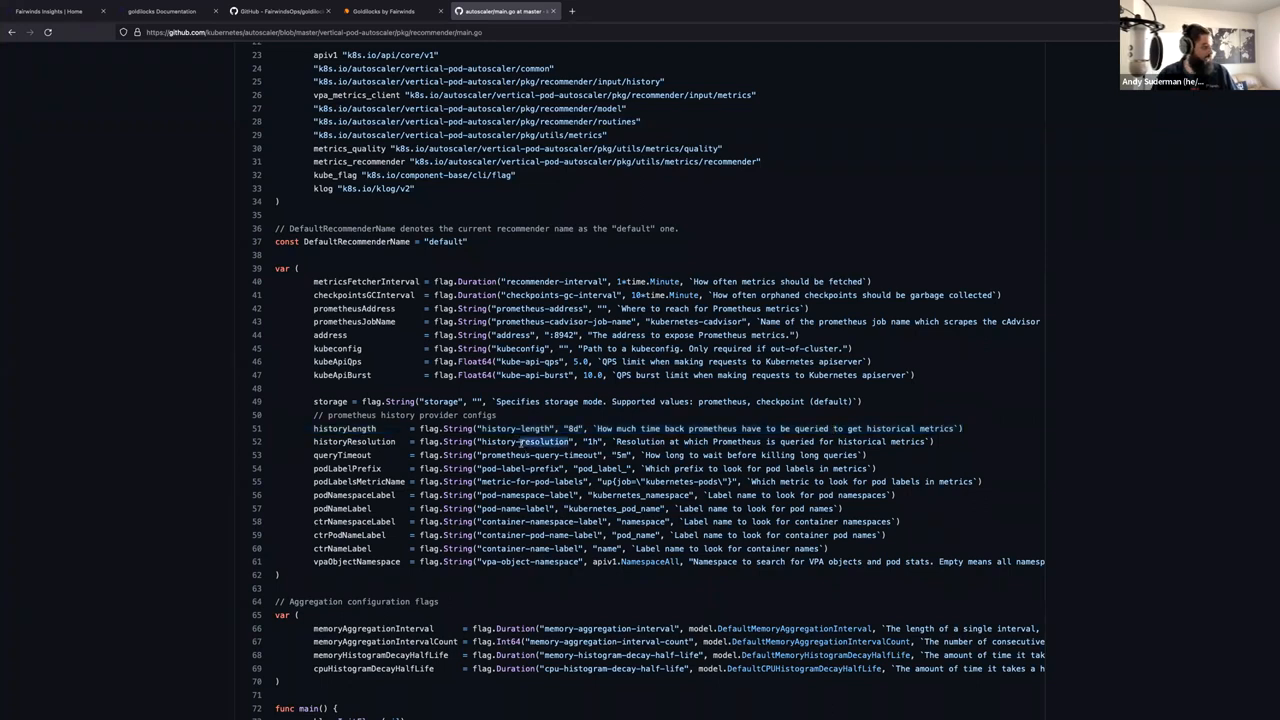
double_click(638, 441)
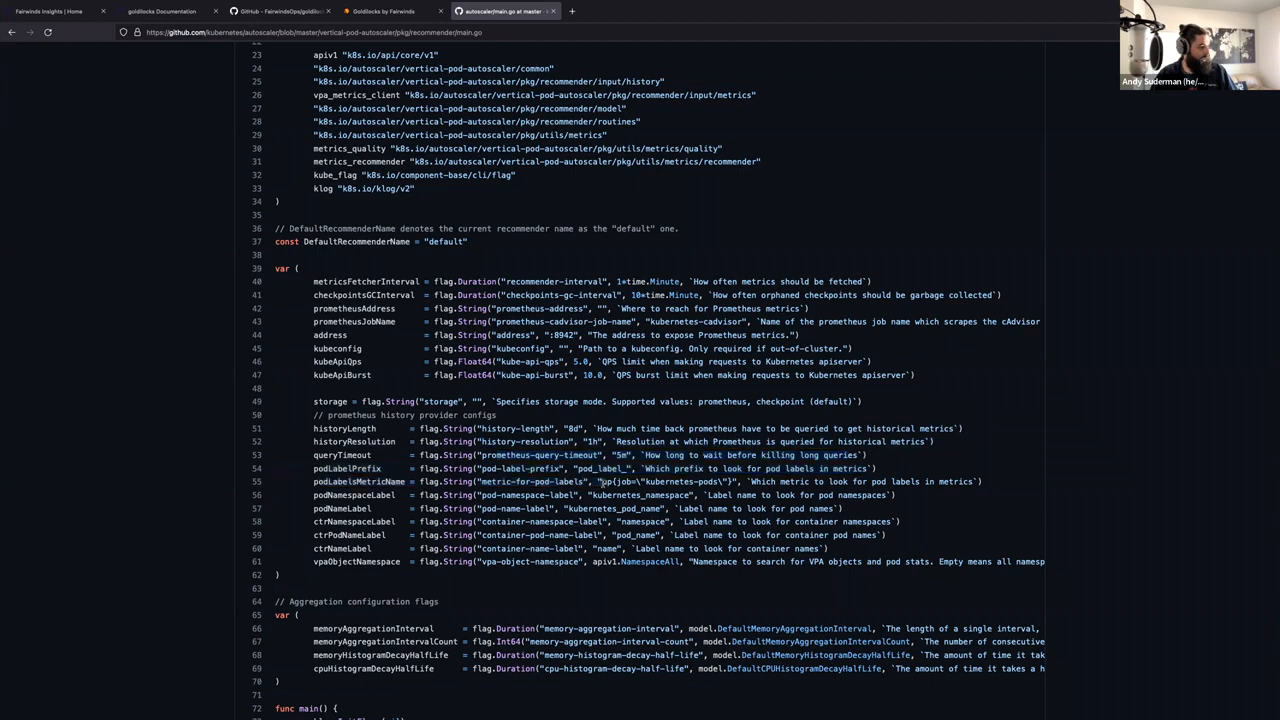
scroll("down", 3)
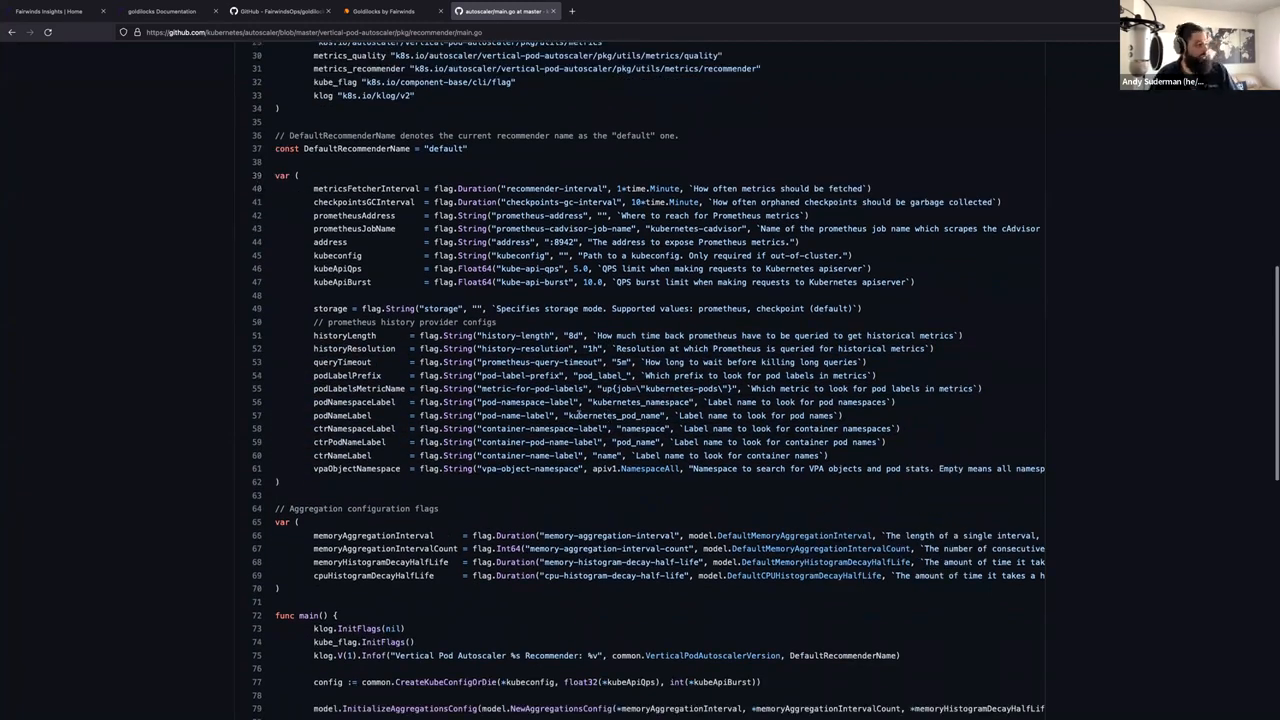
scroll("down", 3)
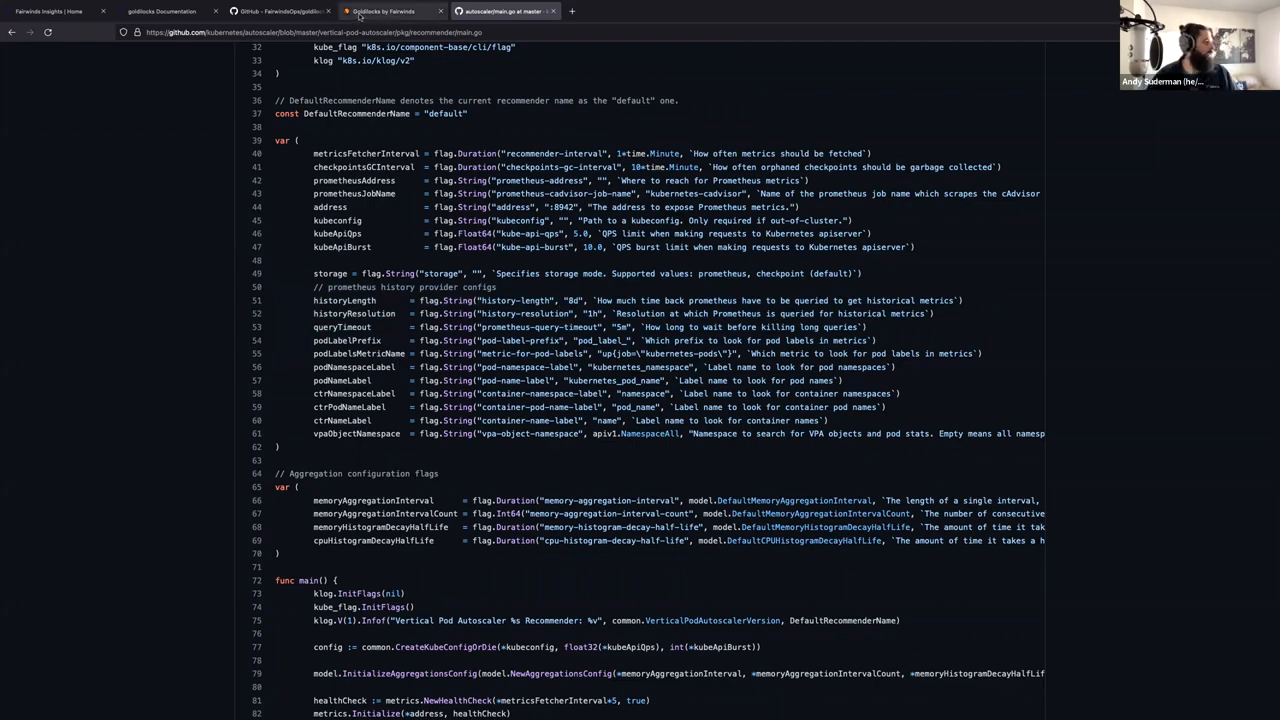
- Switch to the Goldilocks dashboard tab, then back to the recommender main.go source
left_click(383, 11)
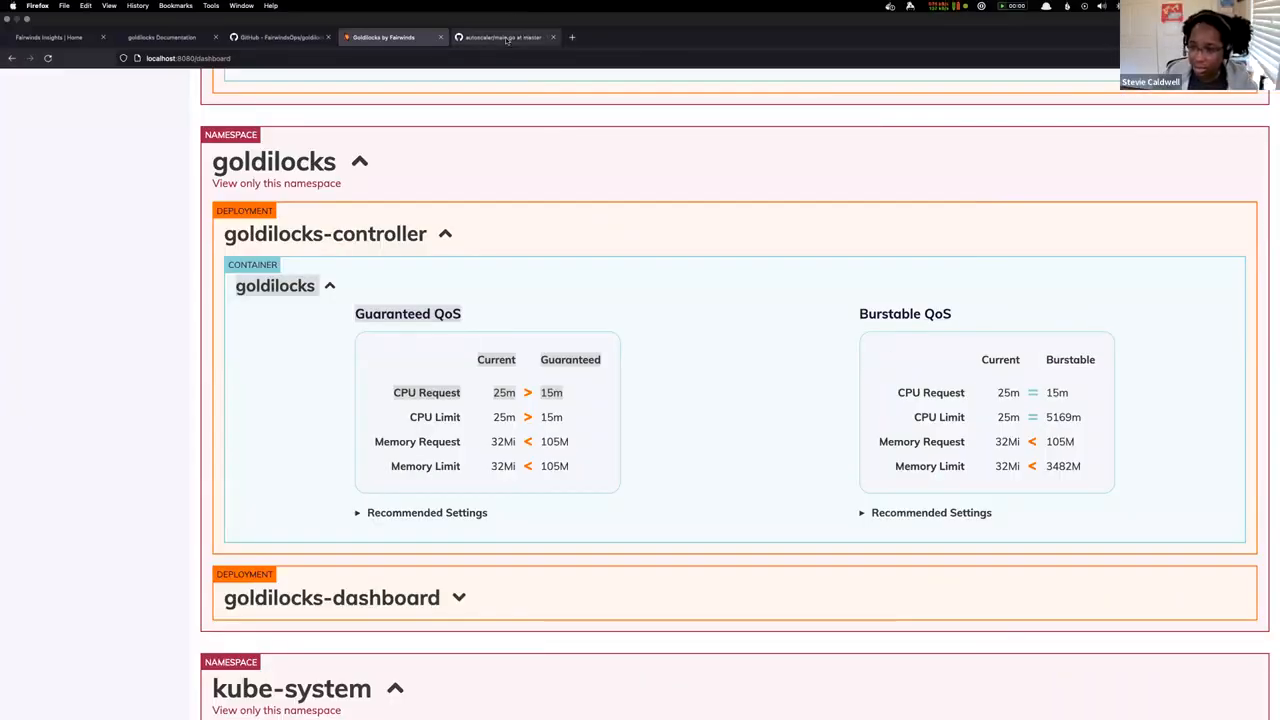
left_click(505, 38)
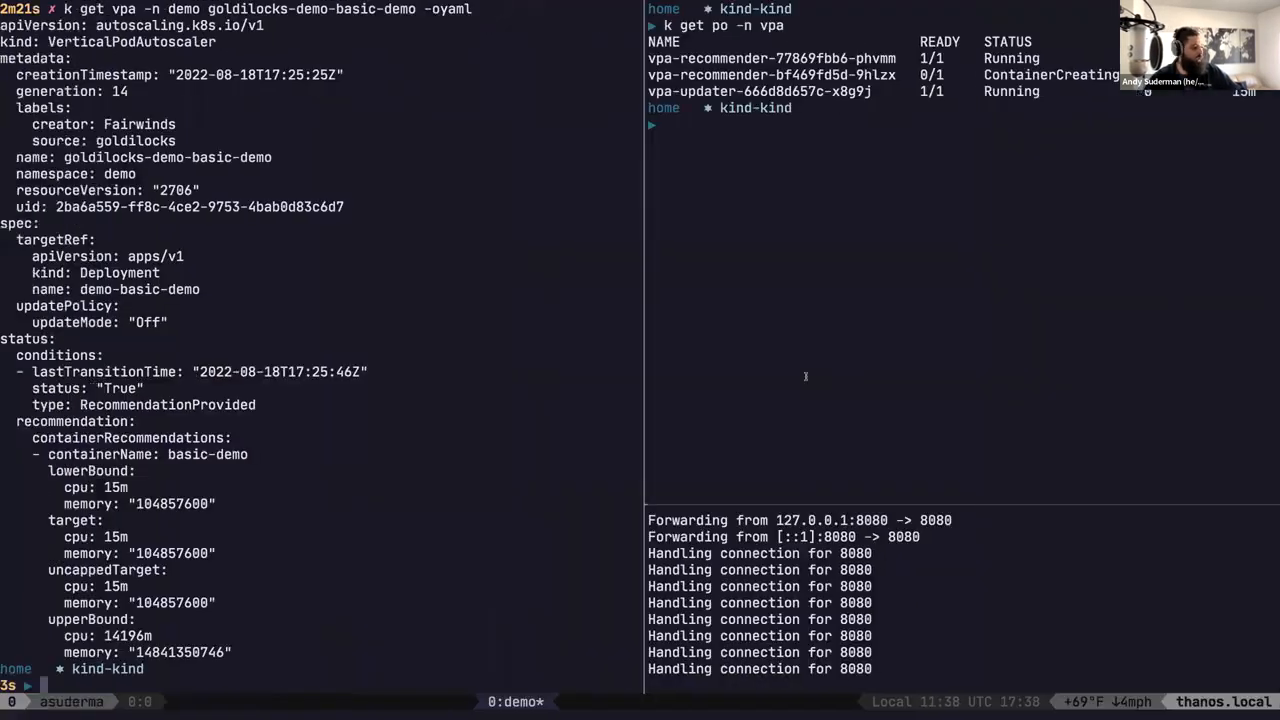
mouse_move(436, 460)
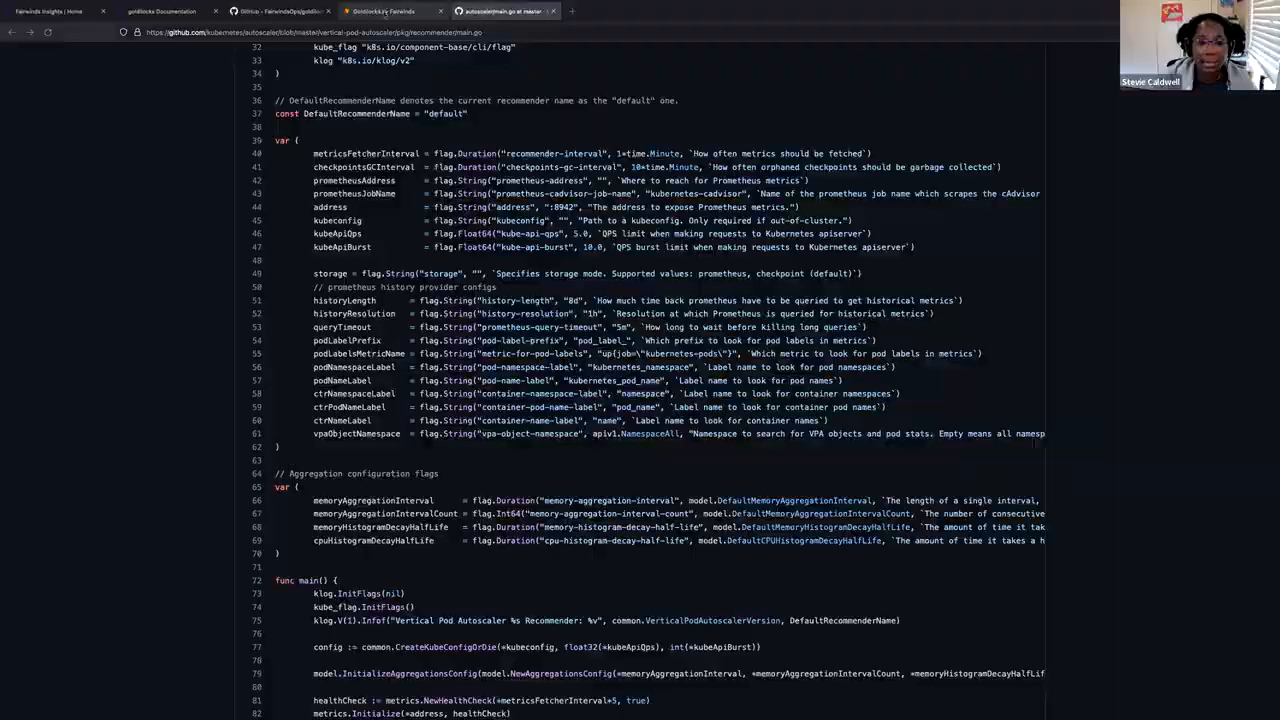
- Return to the tmux terminal and begin typing the 'goldilocks summary' command
left_click(384, 11)
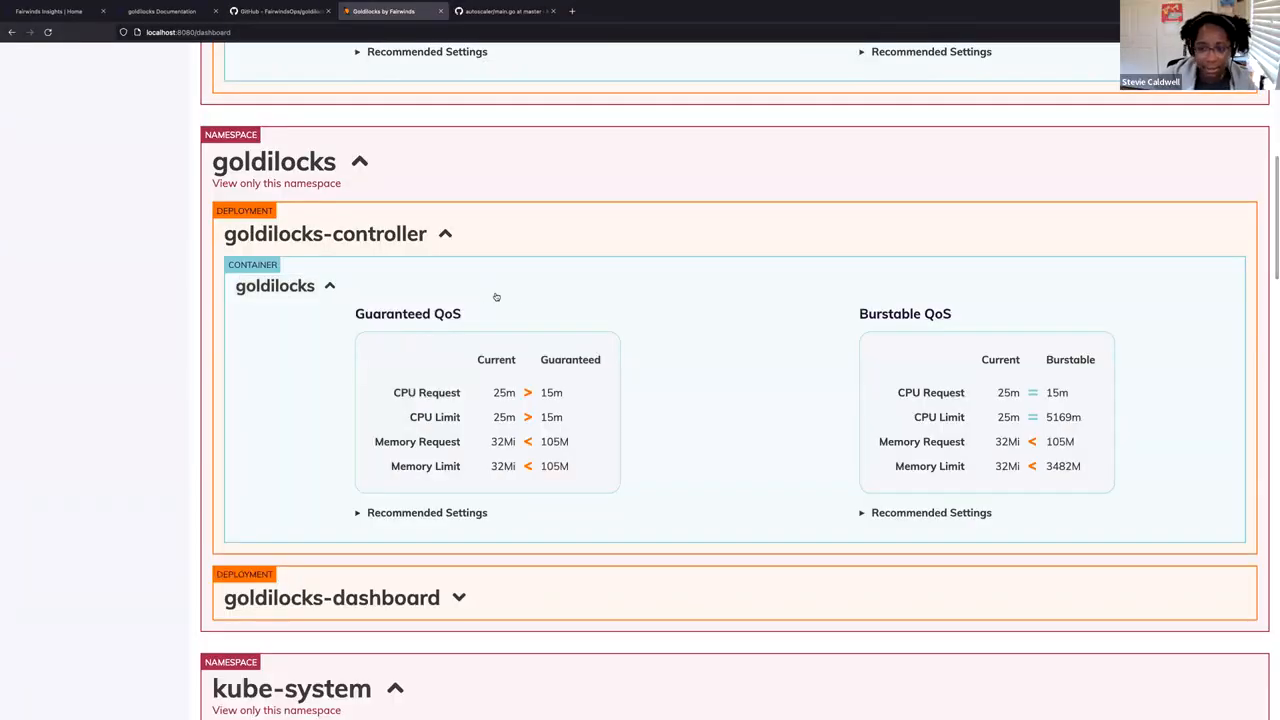
mouse_move(475, 438)
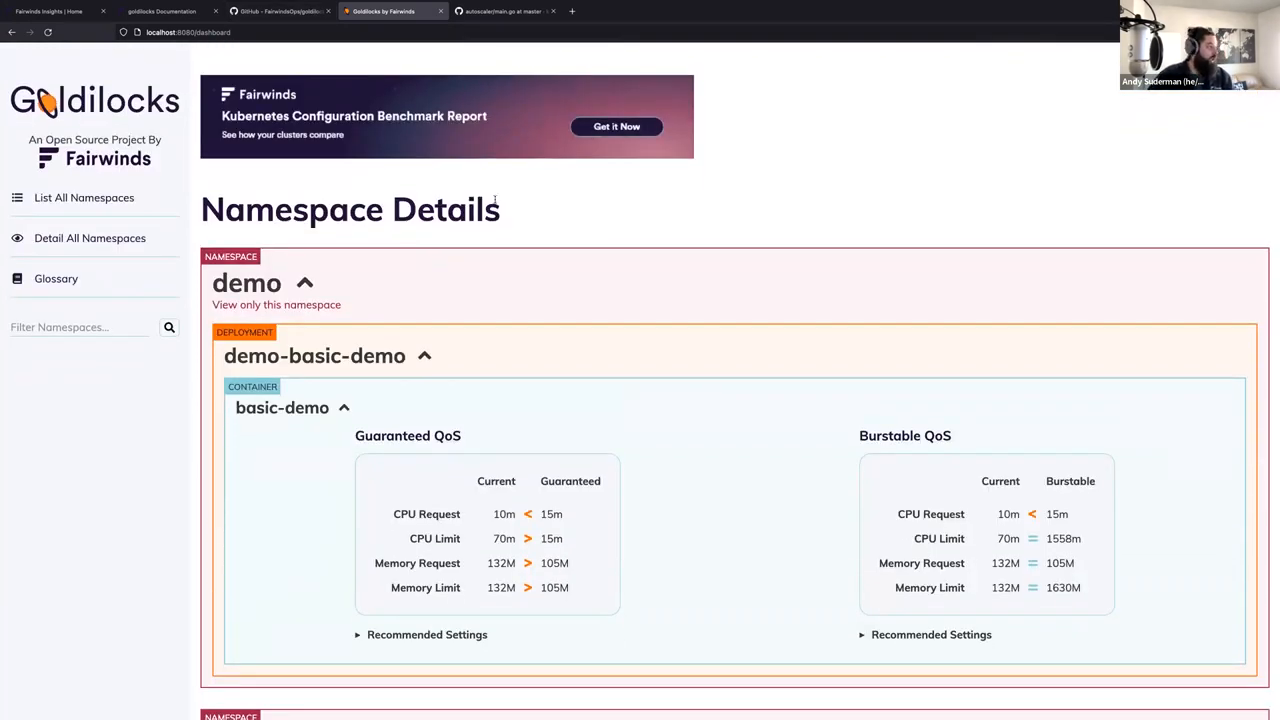
mouse_move(663, 356)
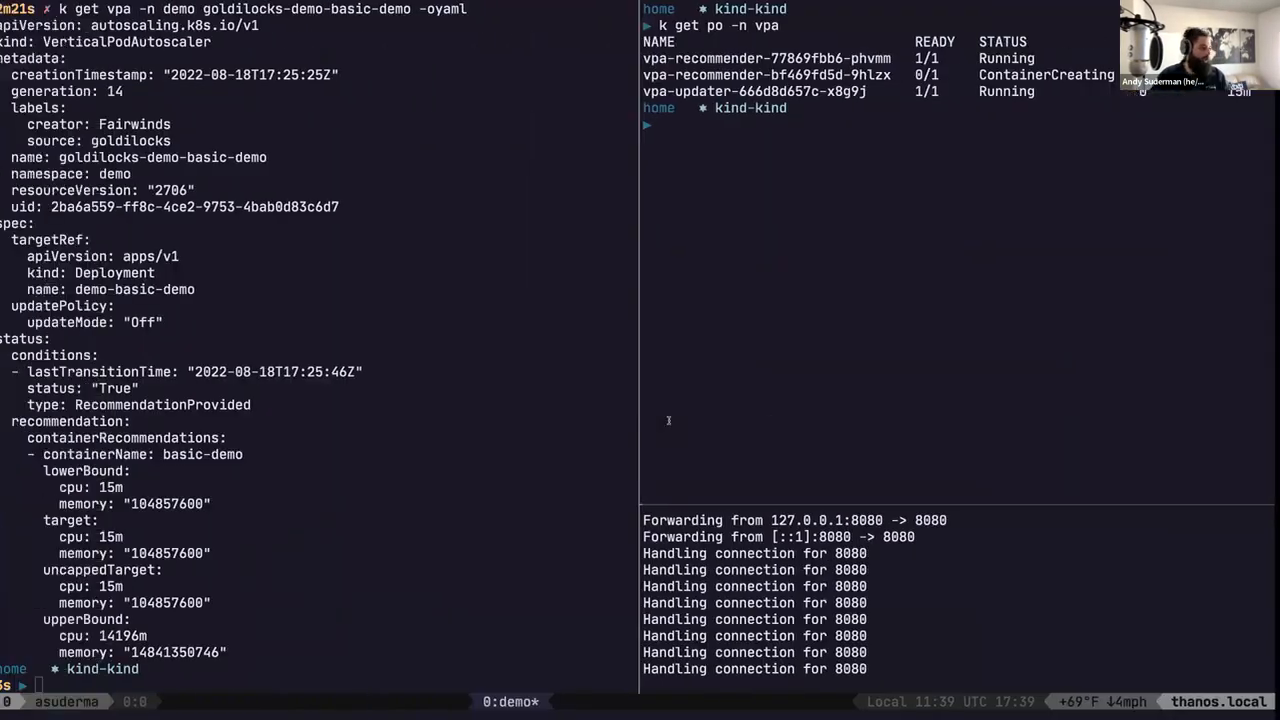
type("goldilocks s")
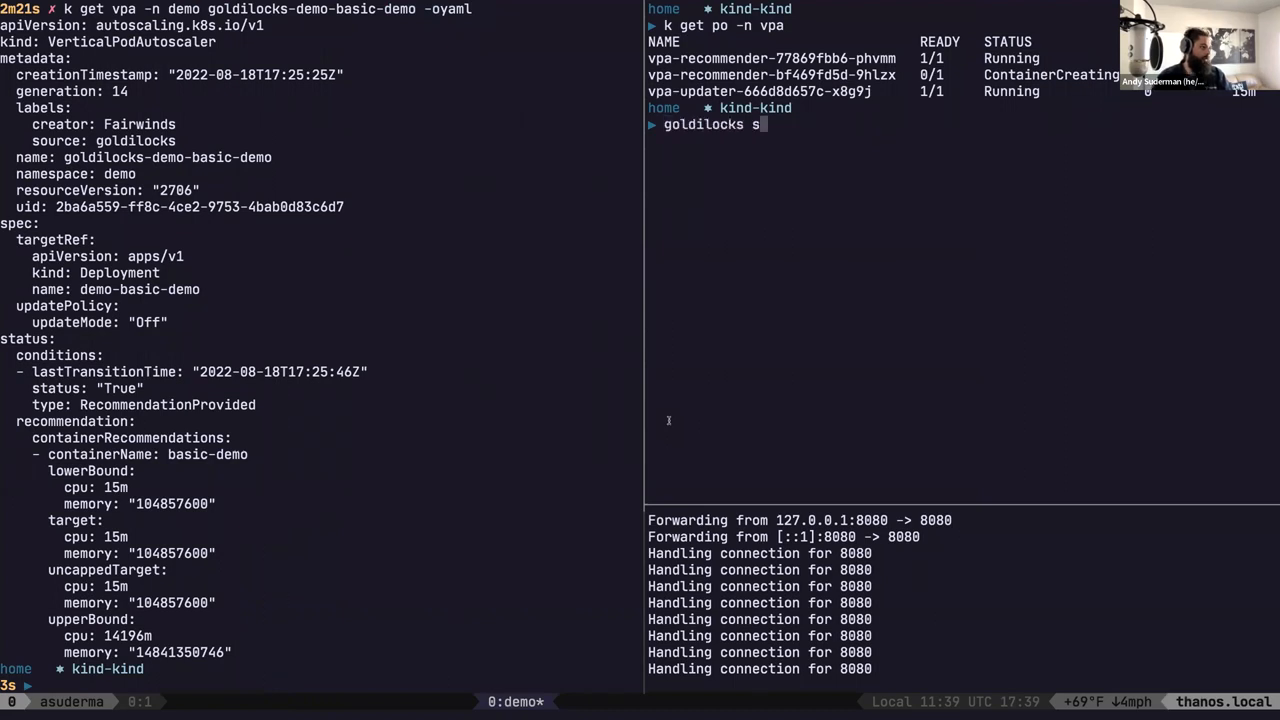
- Run 'goldilocks summary', open the saved /tmp output in vi, and scroll the JSON
key("Enter")
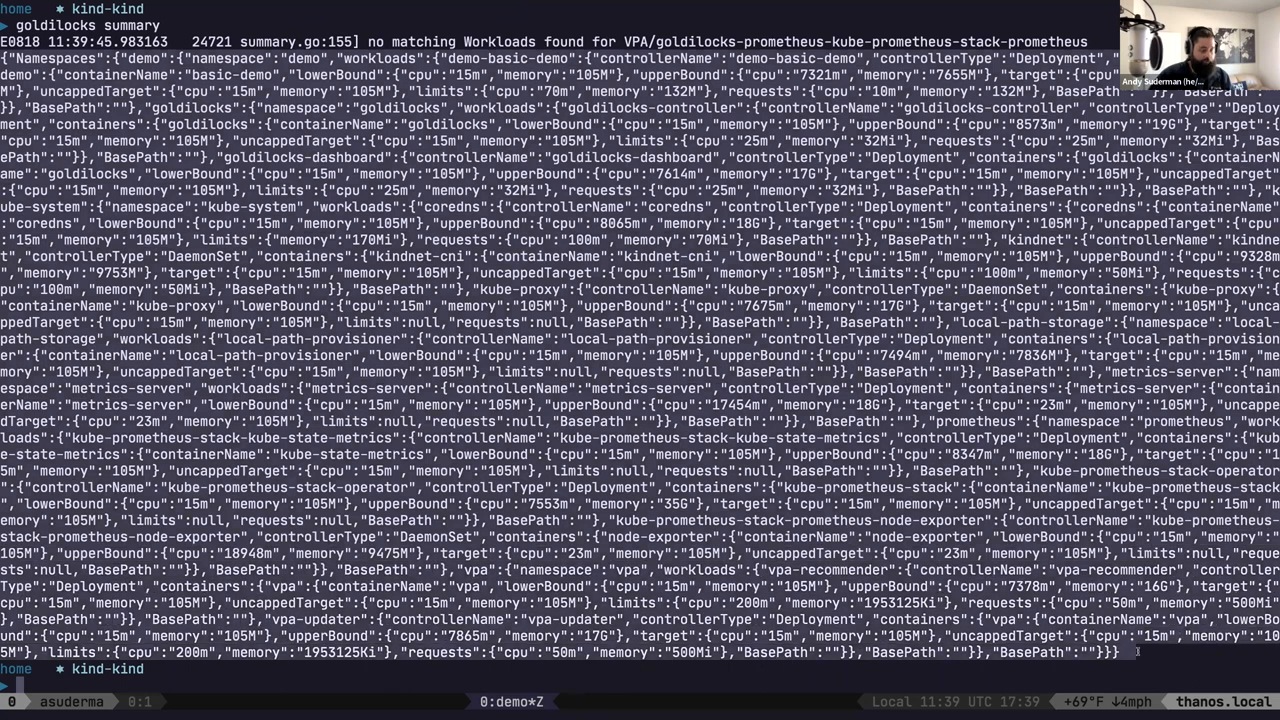
type("vi /tmp")
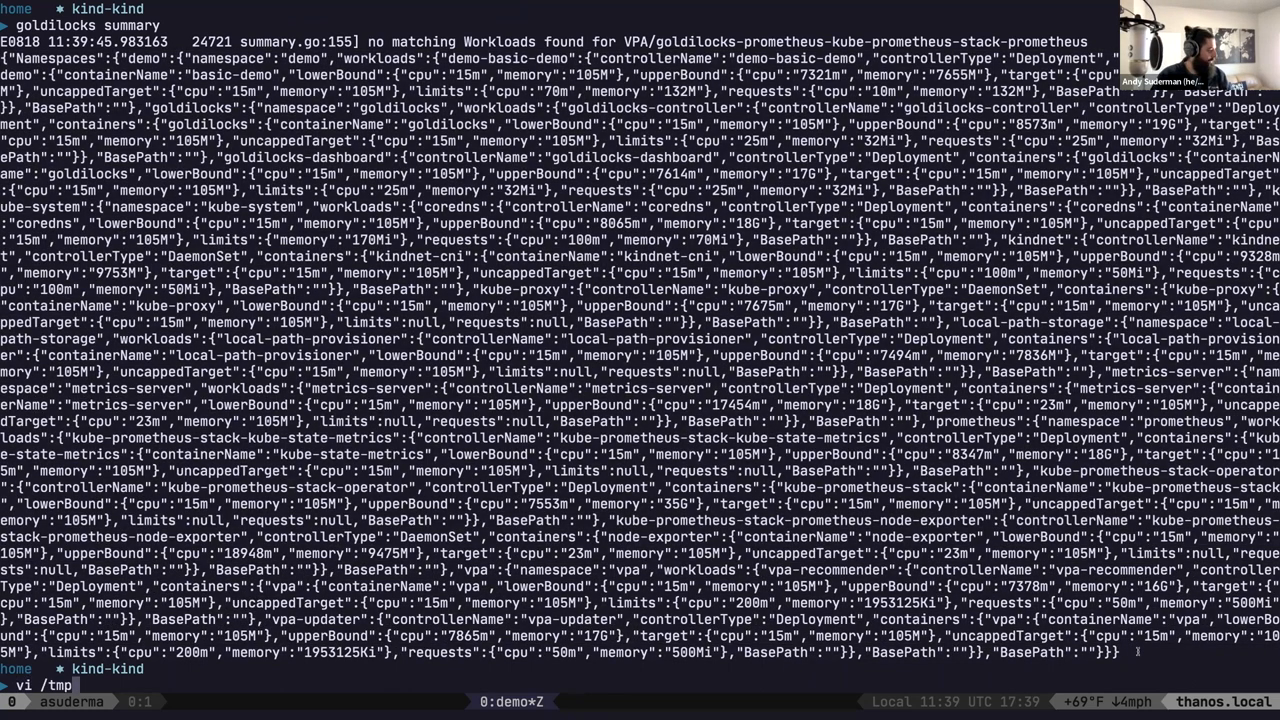
type("goldi")
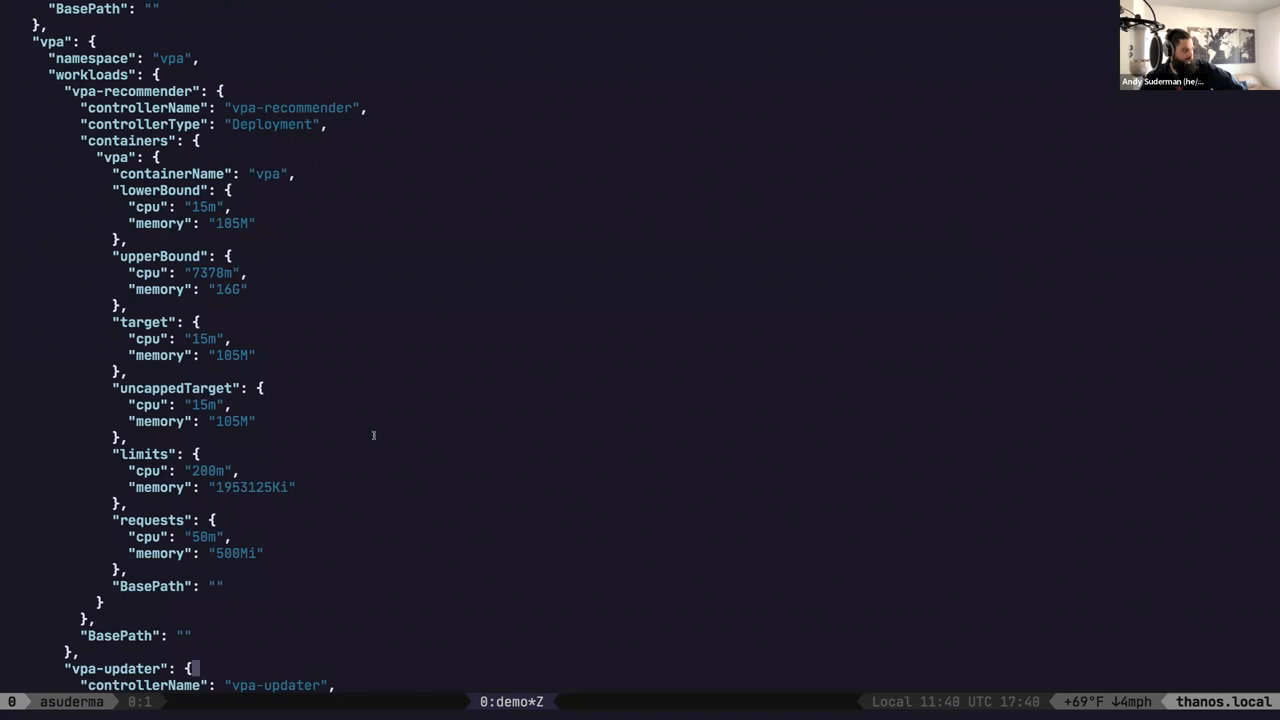
scroll("down", 3)
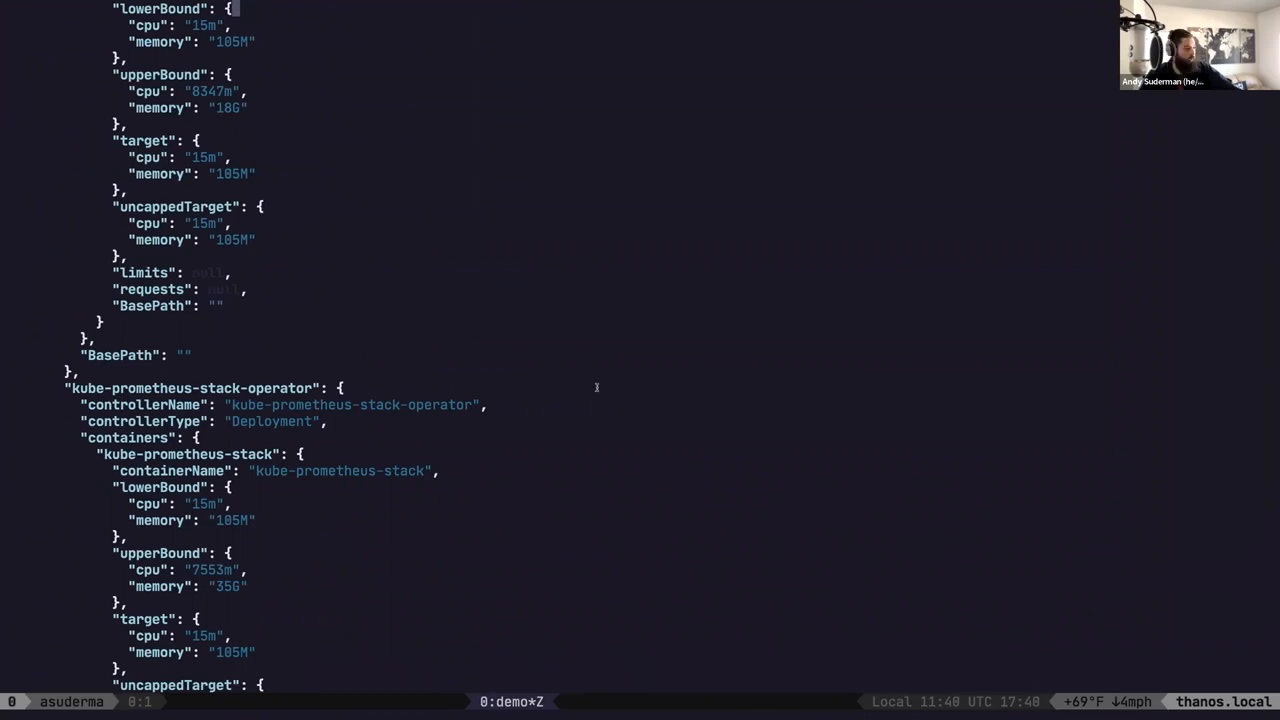
scroll("down", 3)
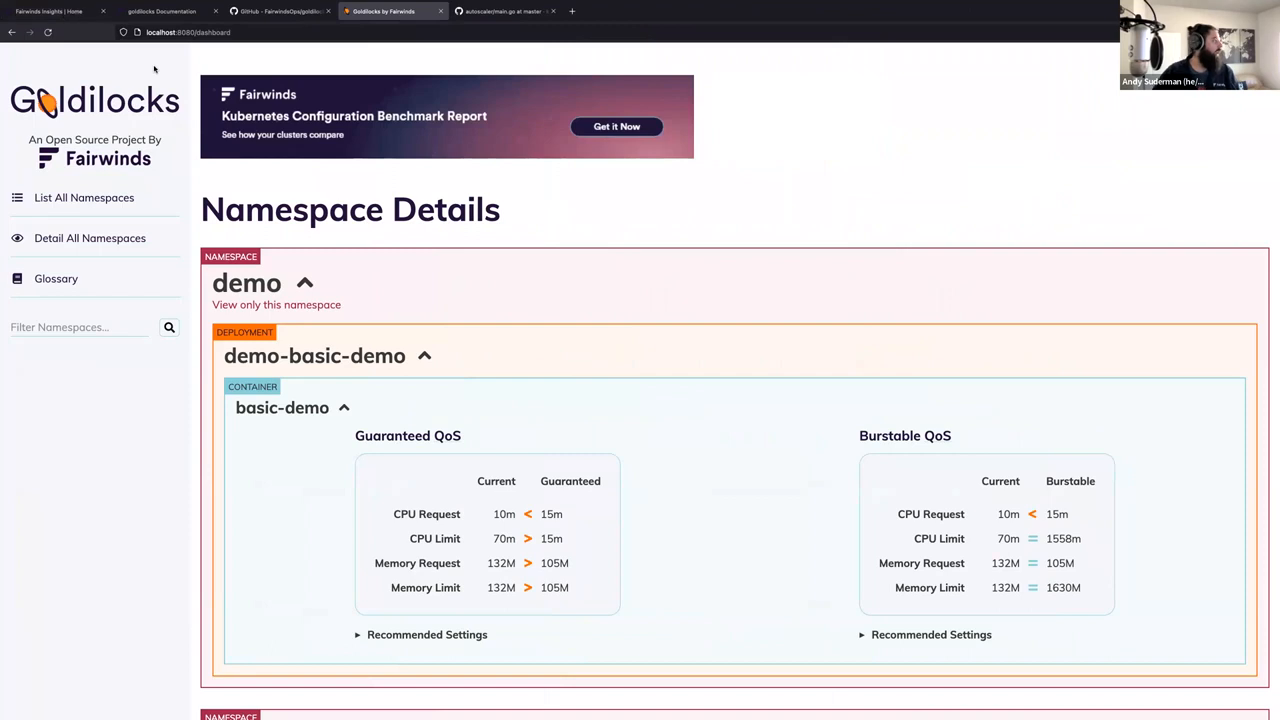
- Collapse the demo namespace to reveal the goldilocks-controller QoS recommendations
left_click(188, 32)
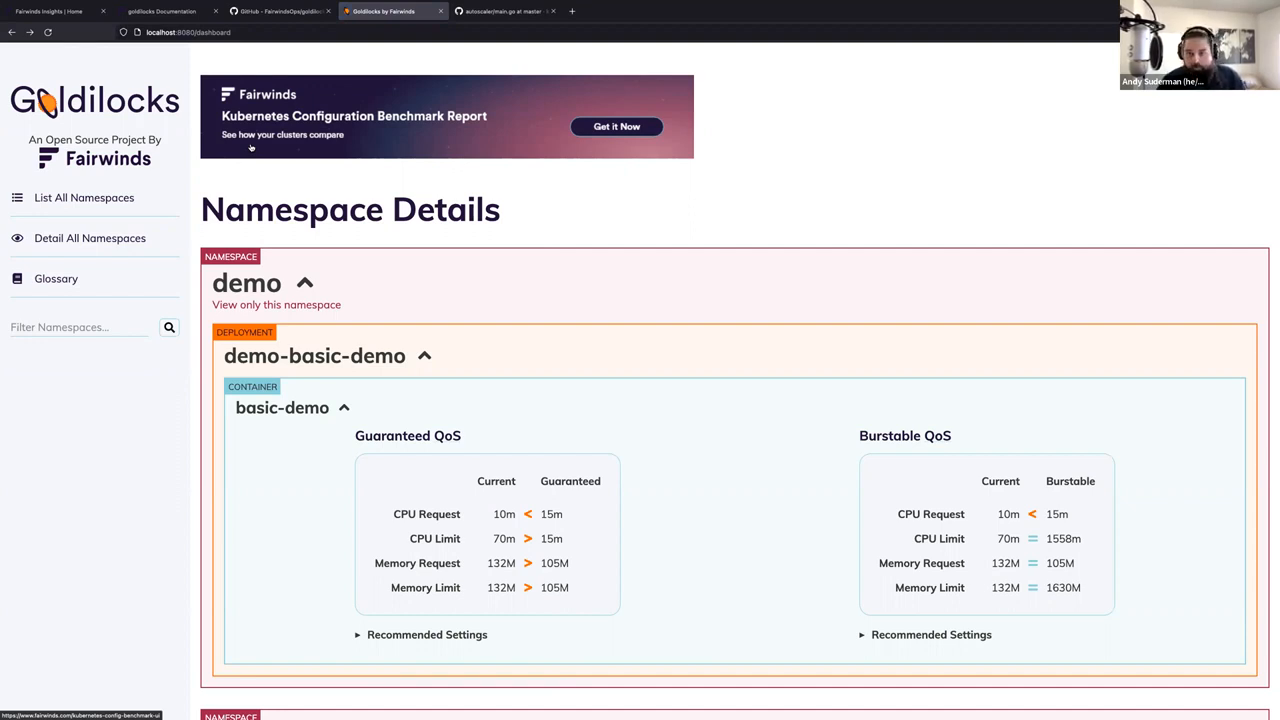
mouse_move(935, 318)
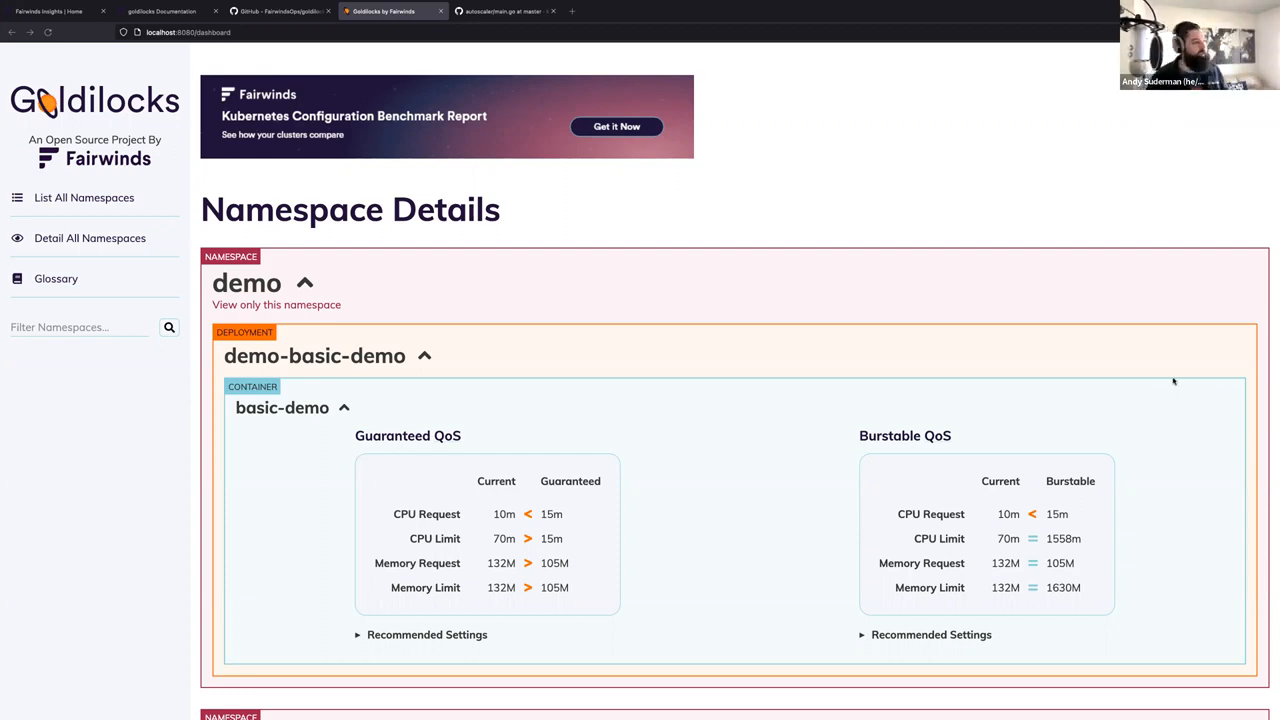
mouse_move(1018, 258)
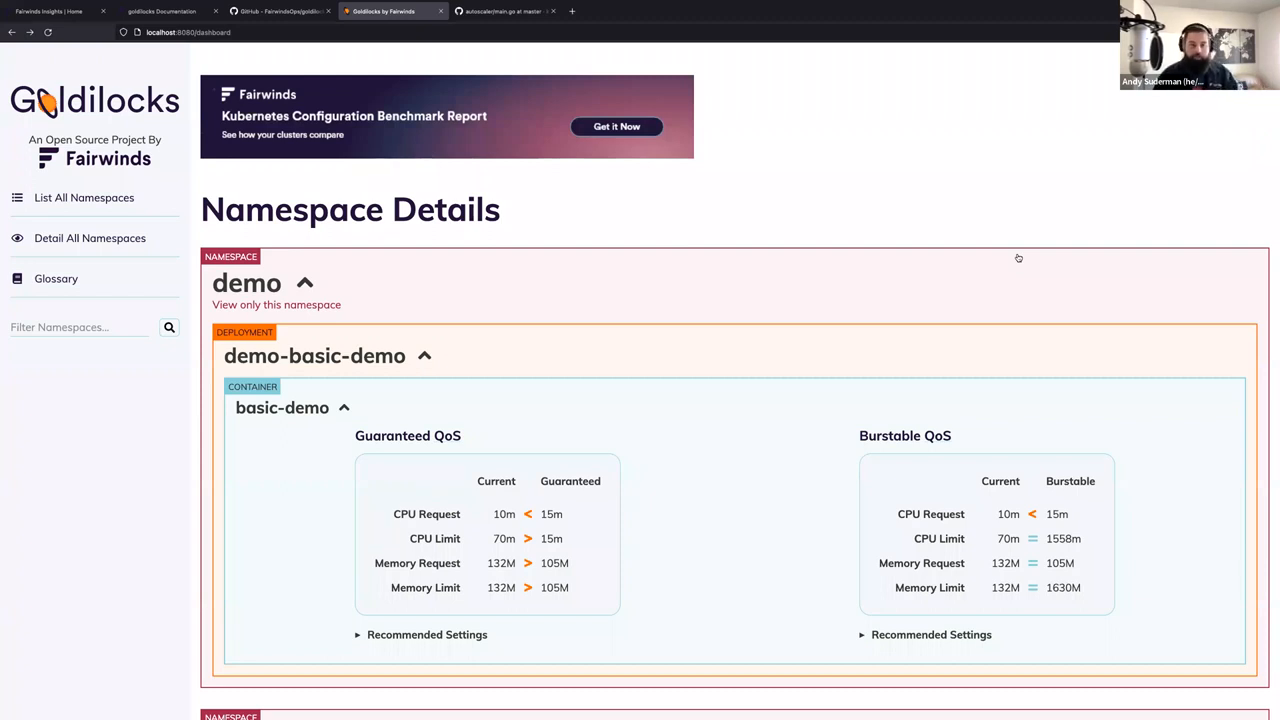
mouse_move(745, 463)
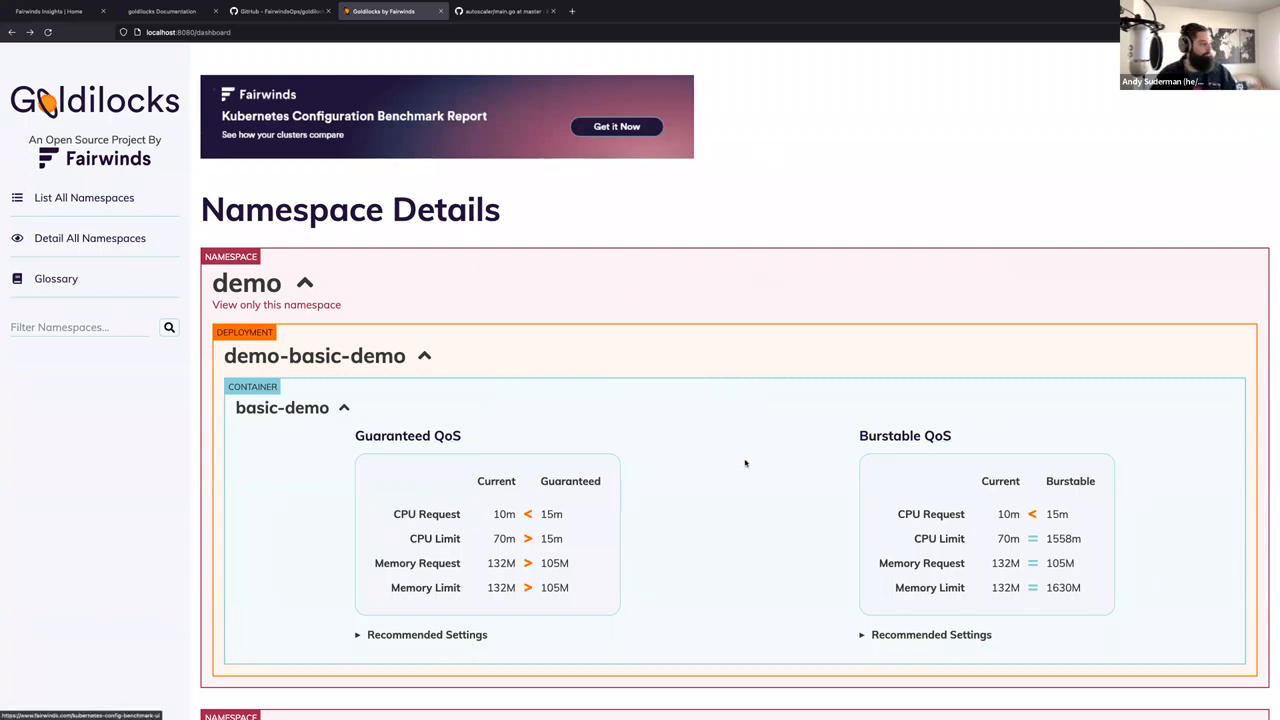
left_click(305, 283)
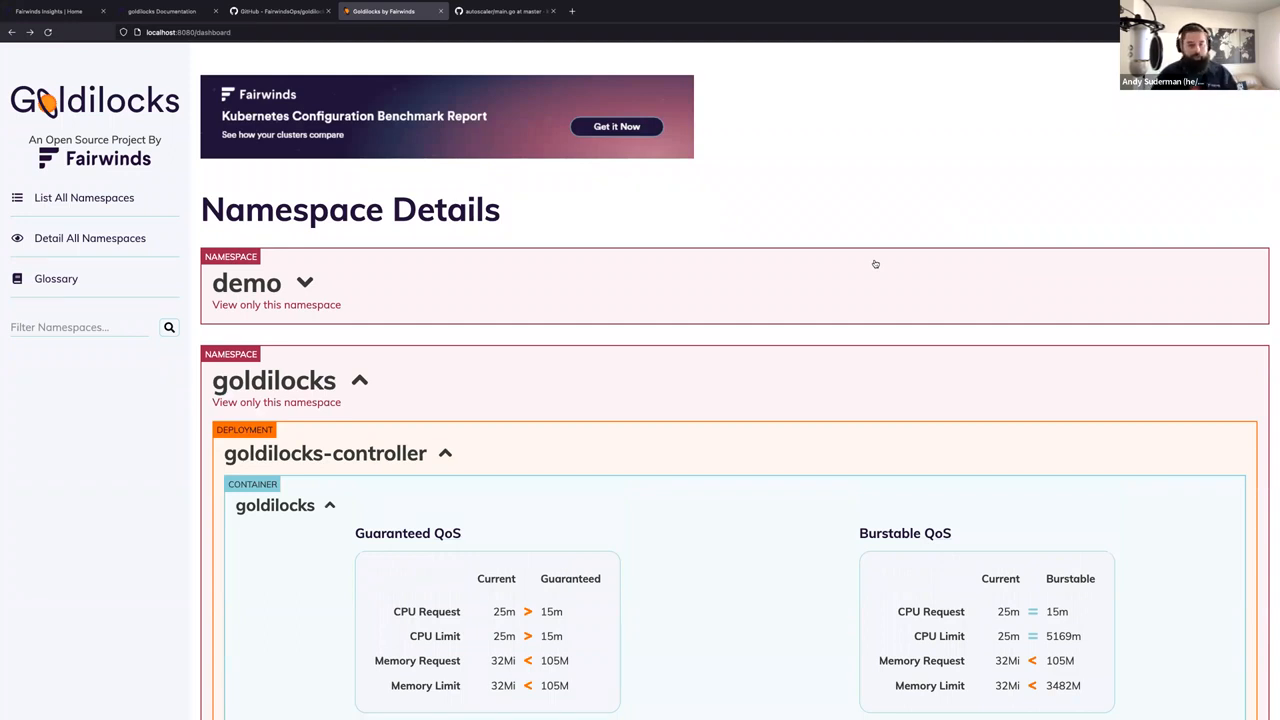
mouse_move(848, 241)
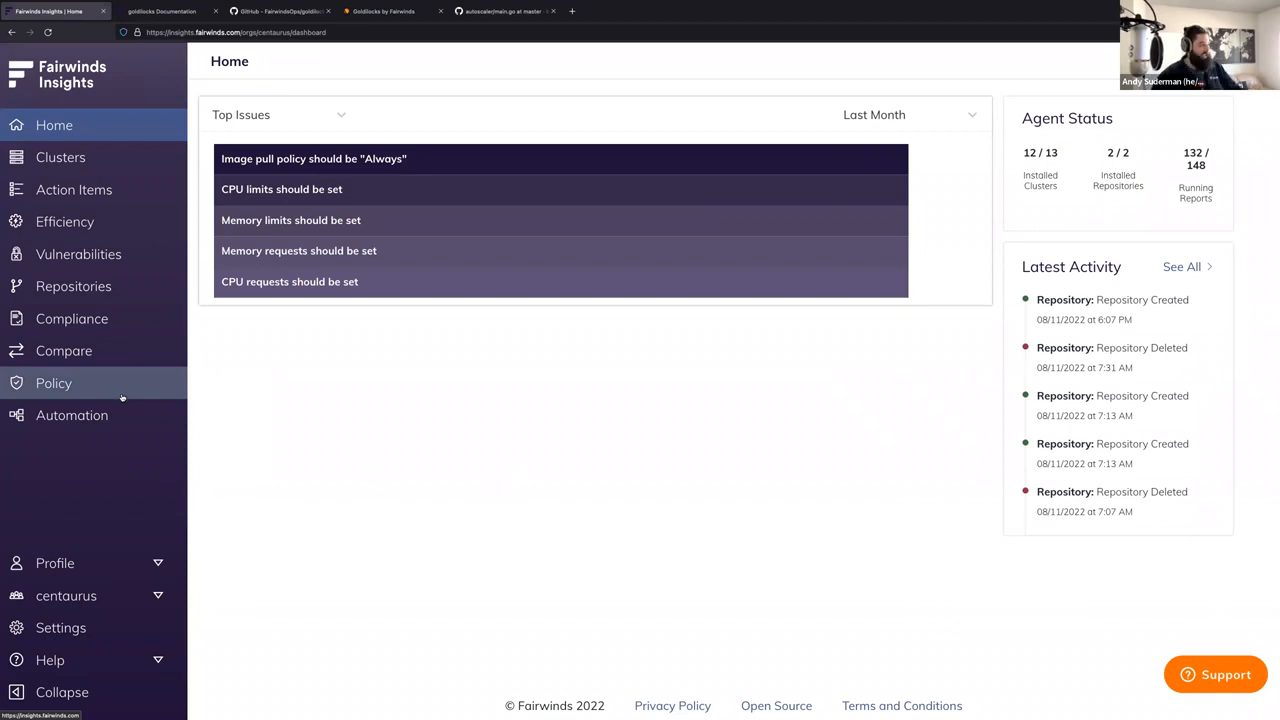
mouse_move(430, 189)
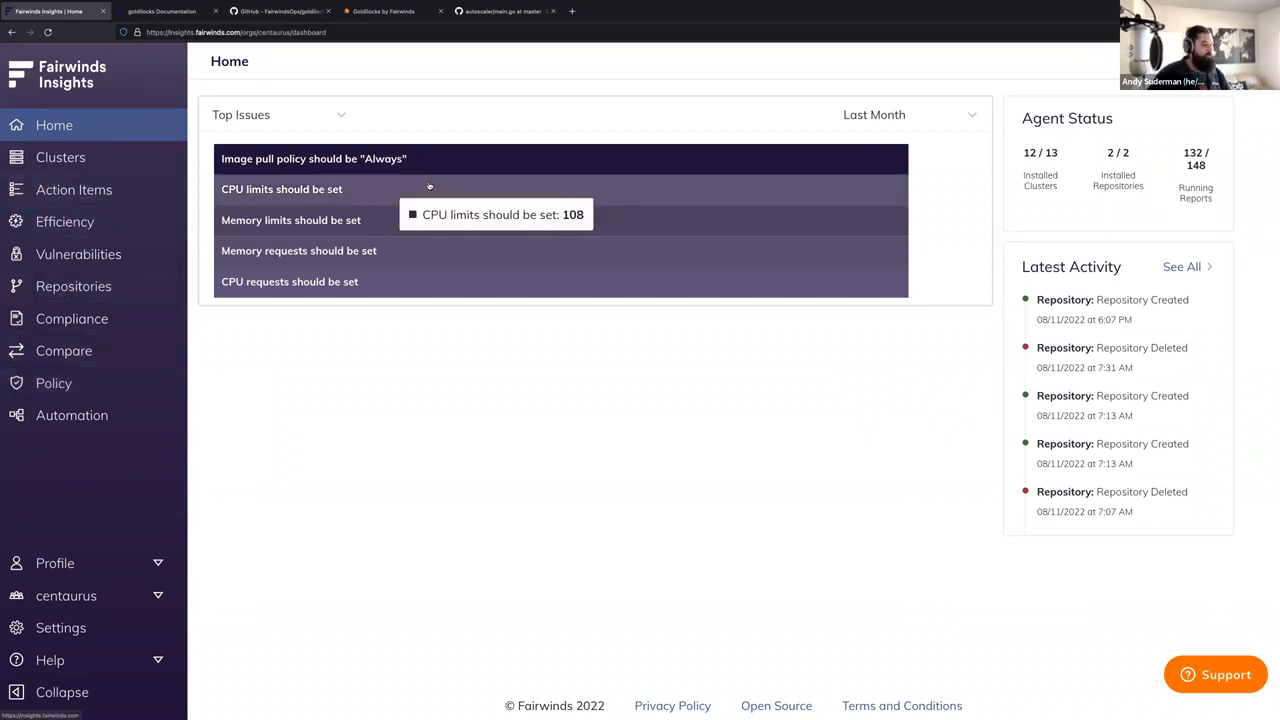
- View the cluster list with health scores, then the Efficiency Capacity CPU comparison
left_click(60, 157)
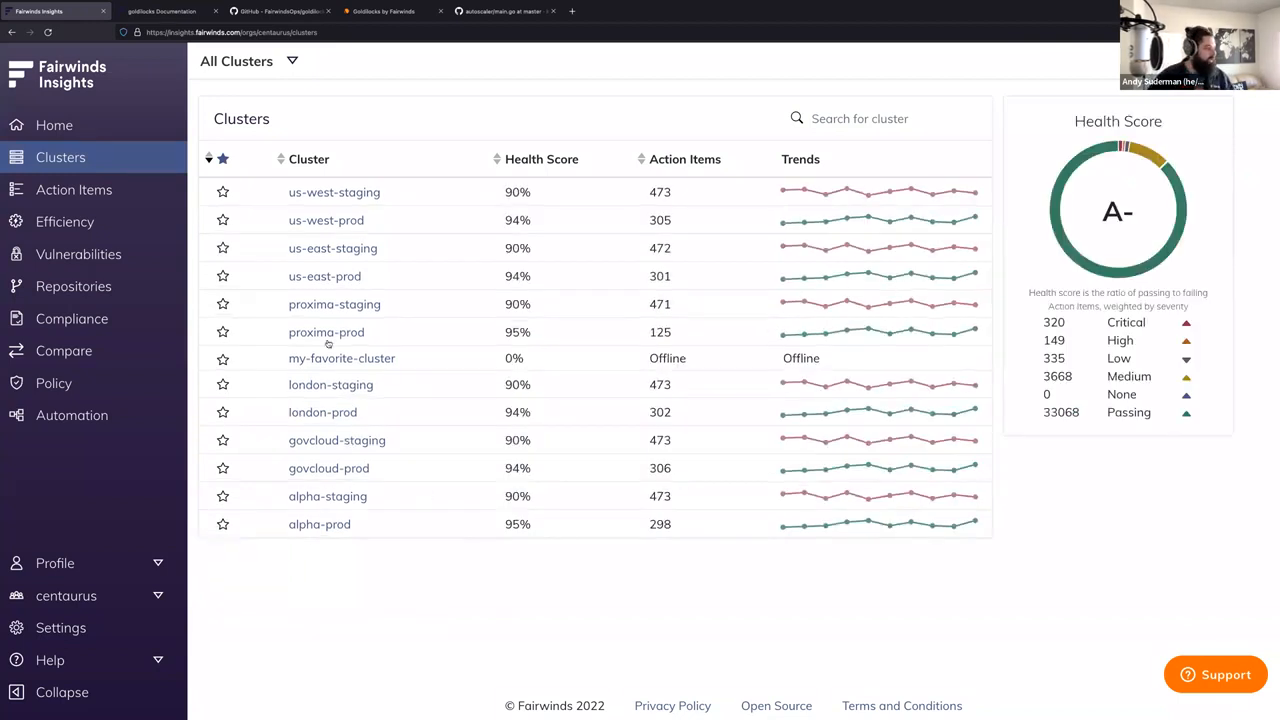
mouse_move(857, 289)
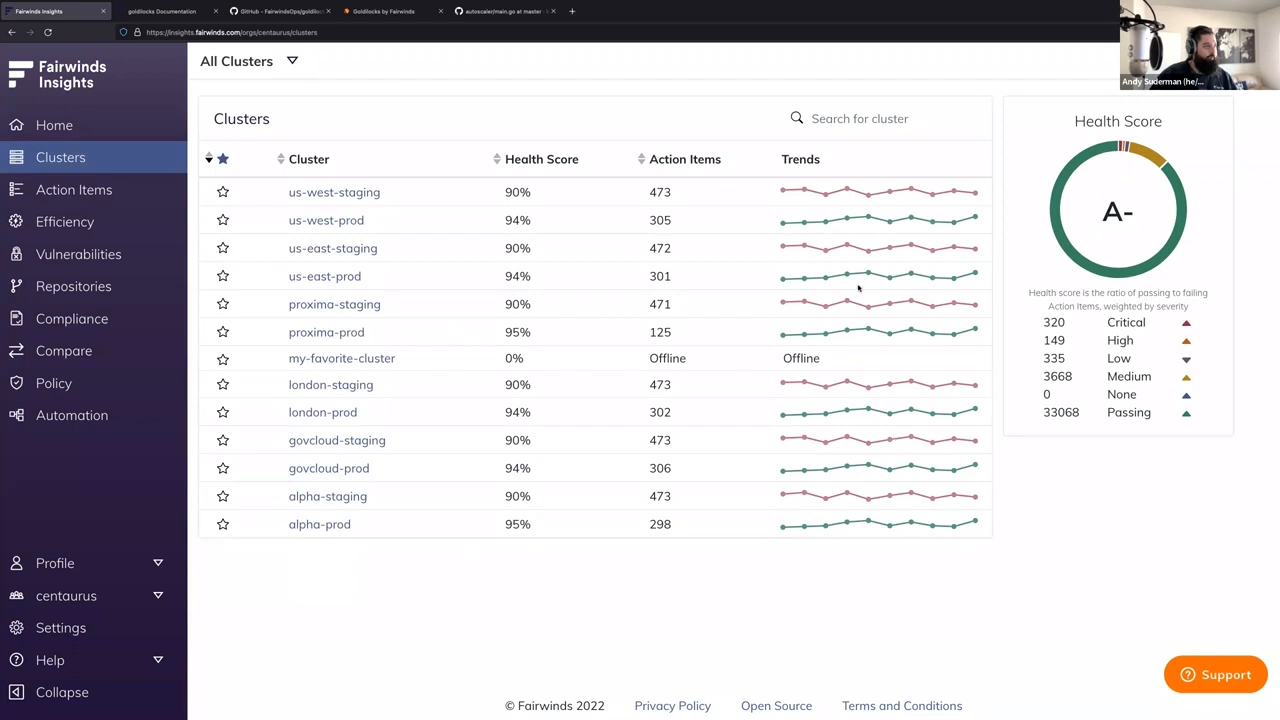
mouse_move(347, 351)
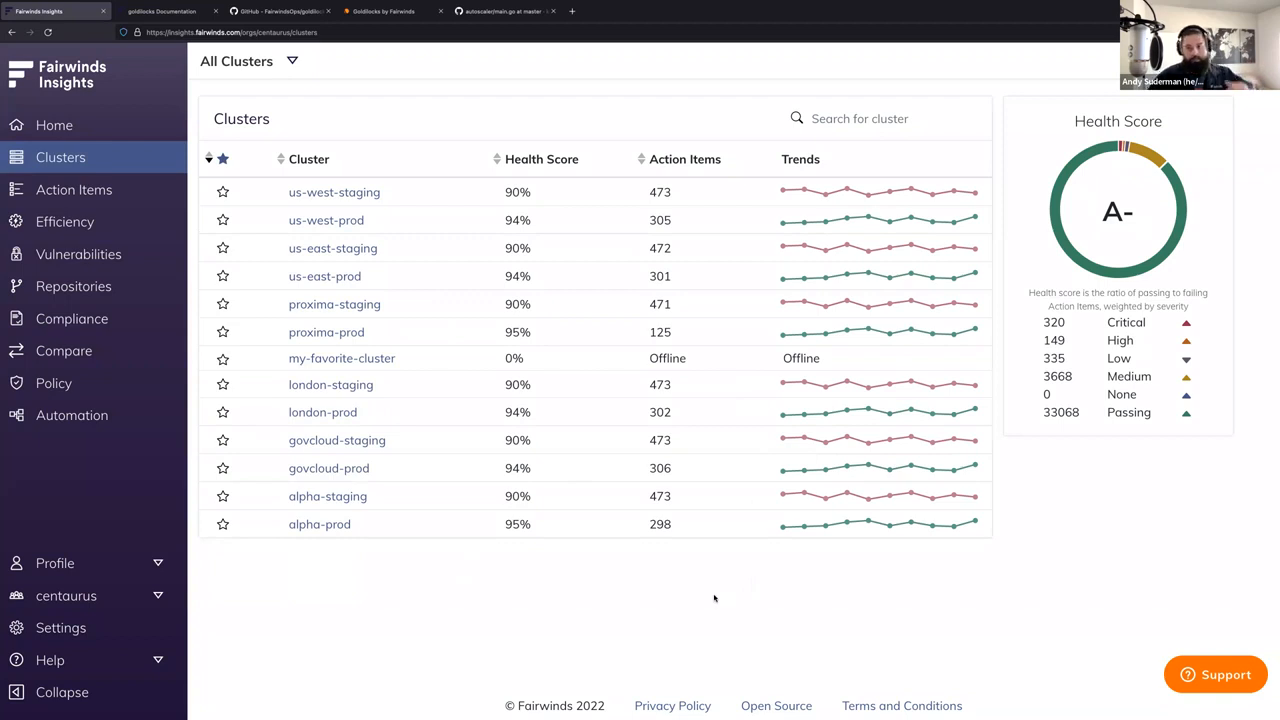
mouse_move(715, 588)
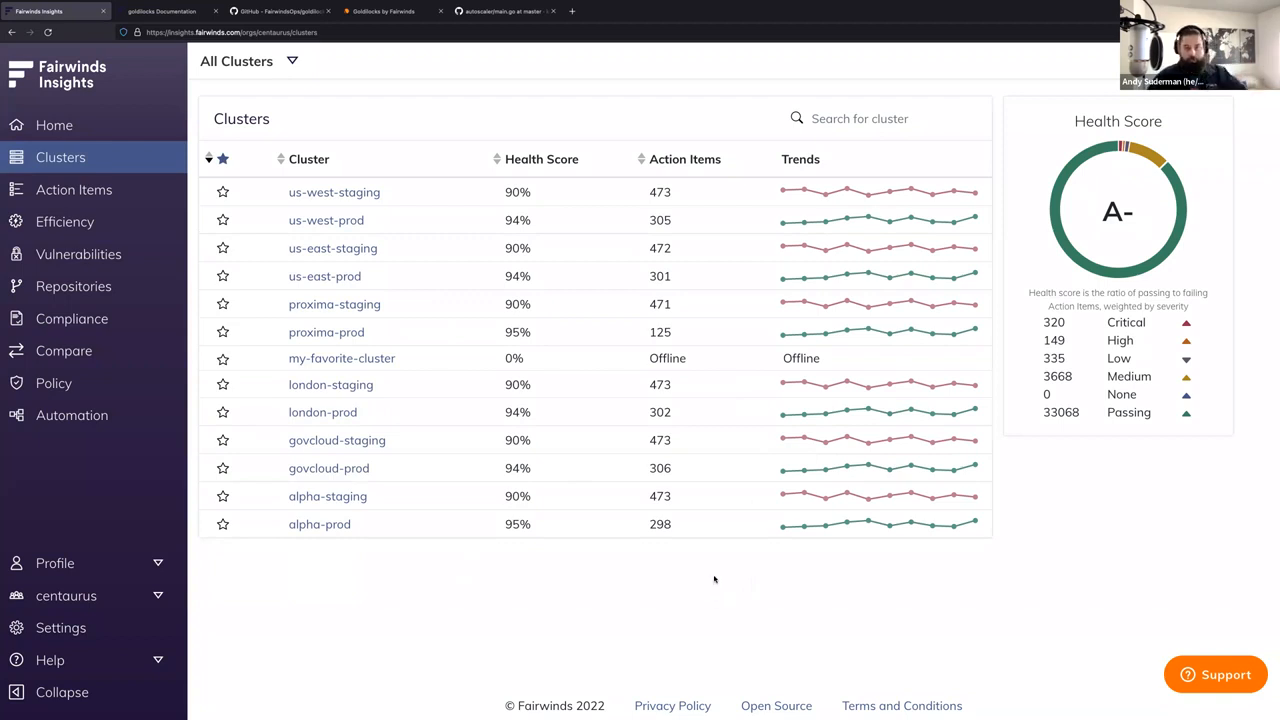
mouse_move(941, 313)
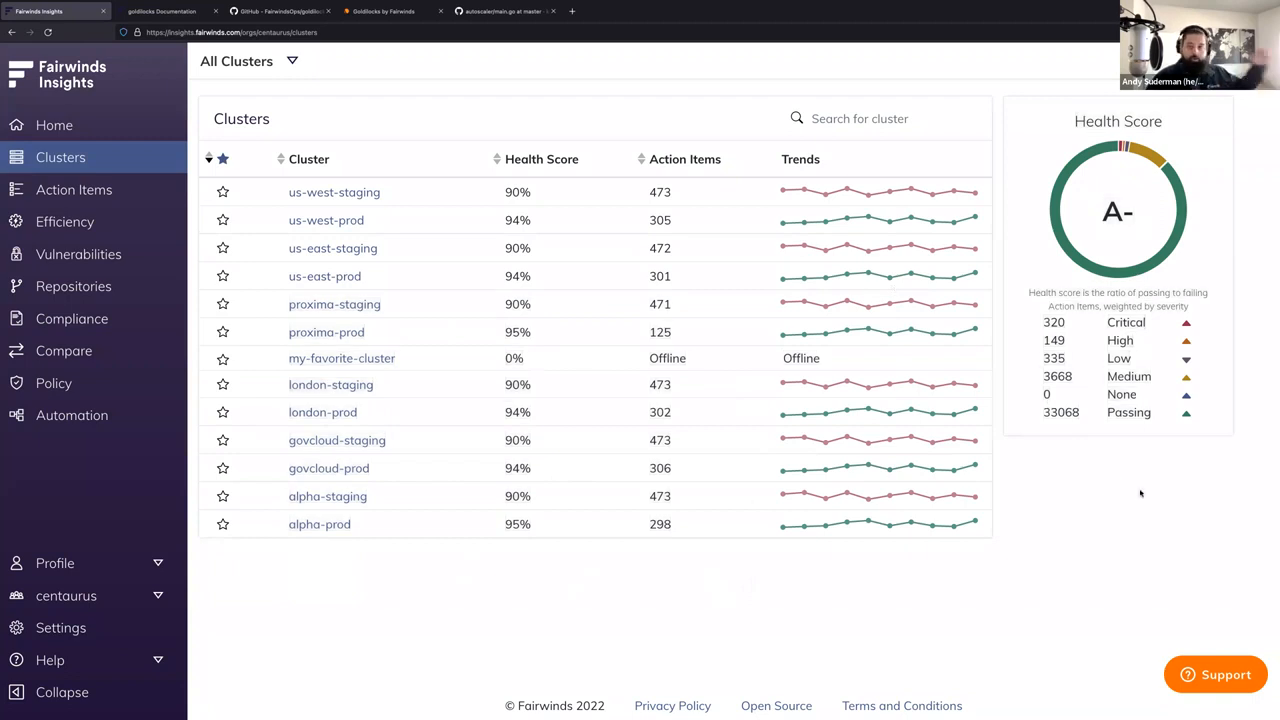
mouse_move(332, 264)
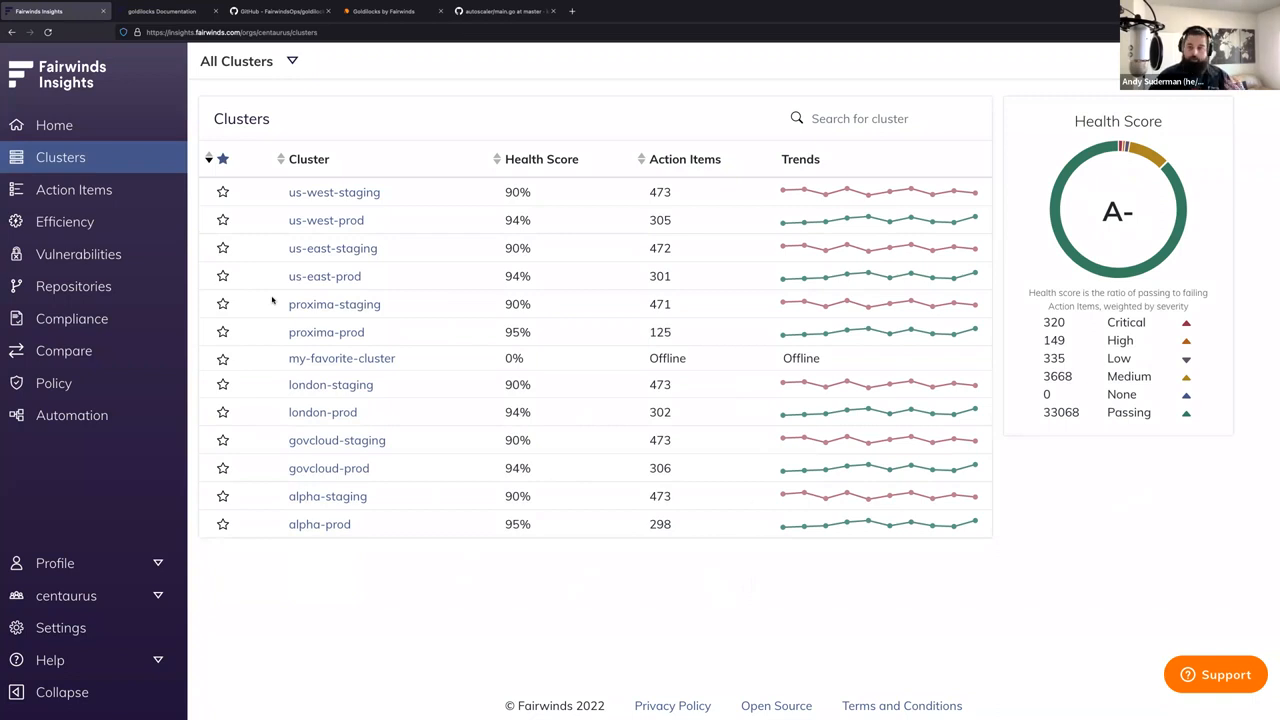
left_click(65, 221)
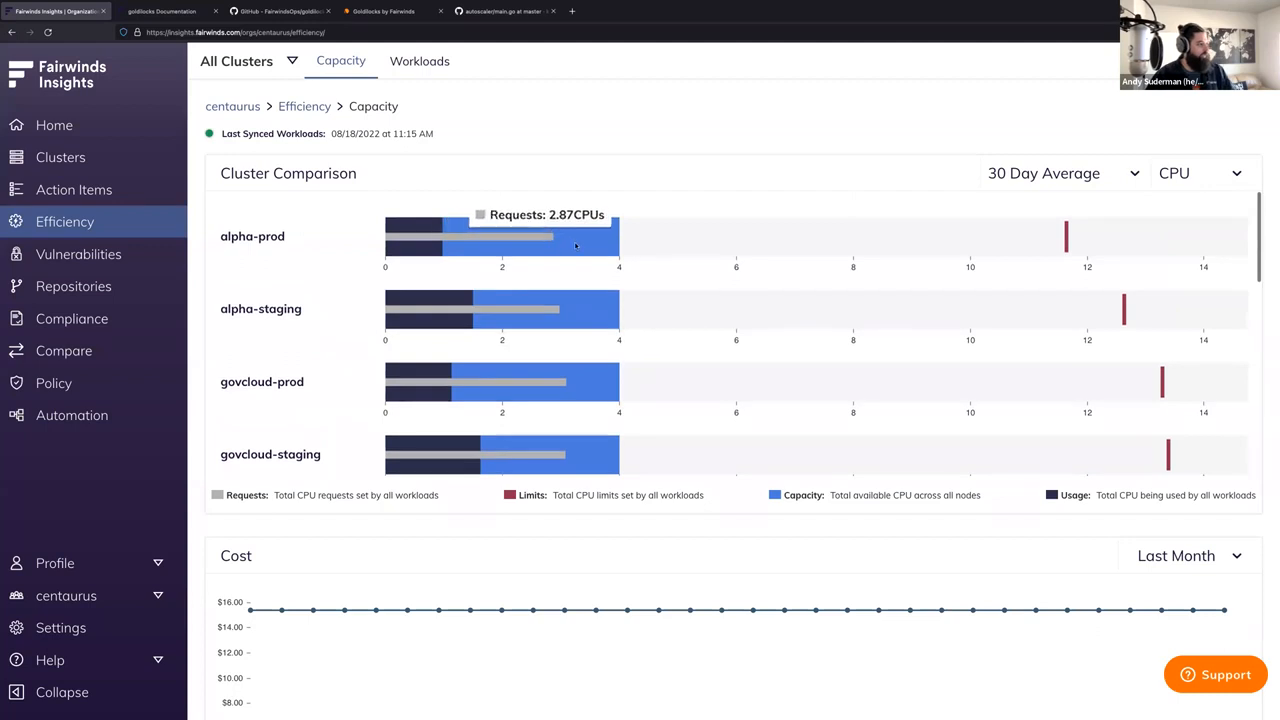
mouse_move(588, 247)
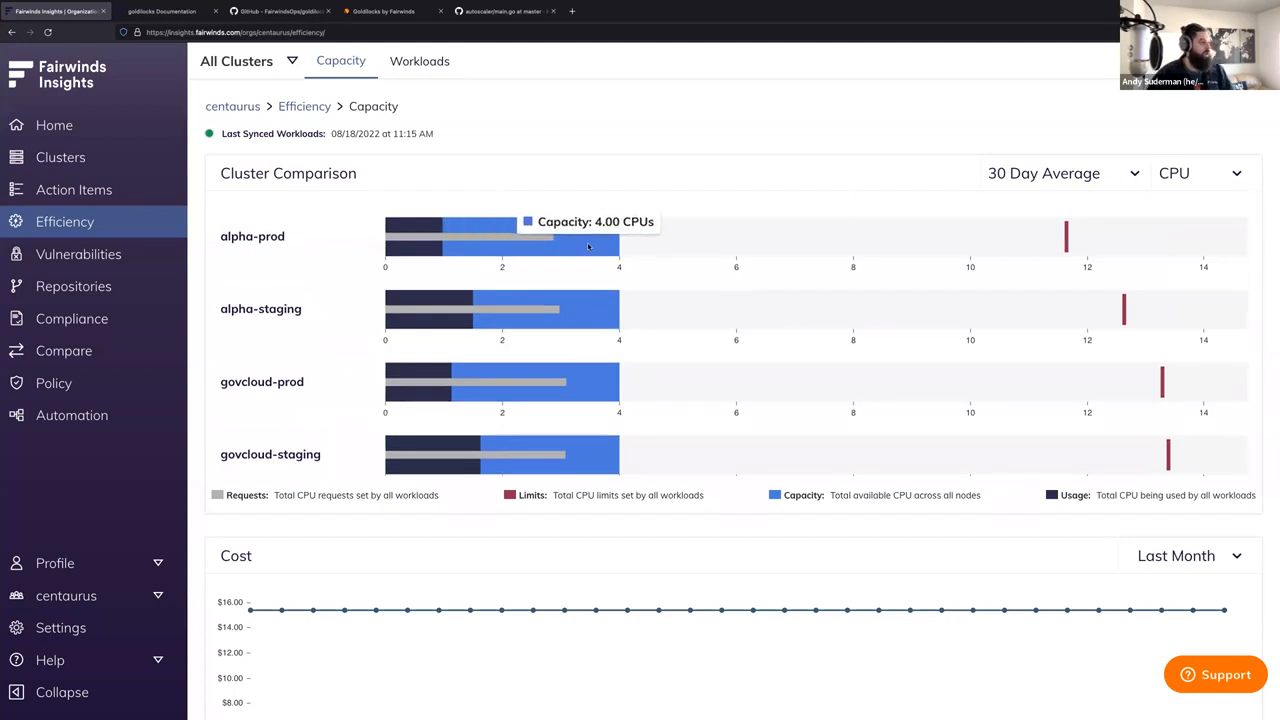
mouse_move(625, 354)
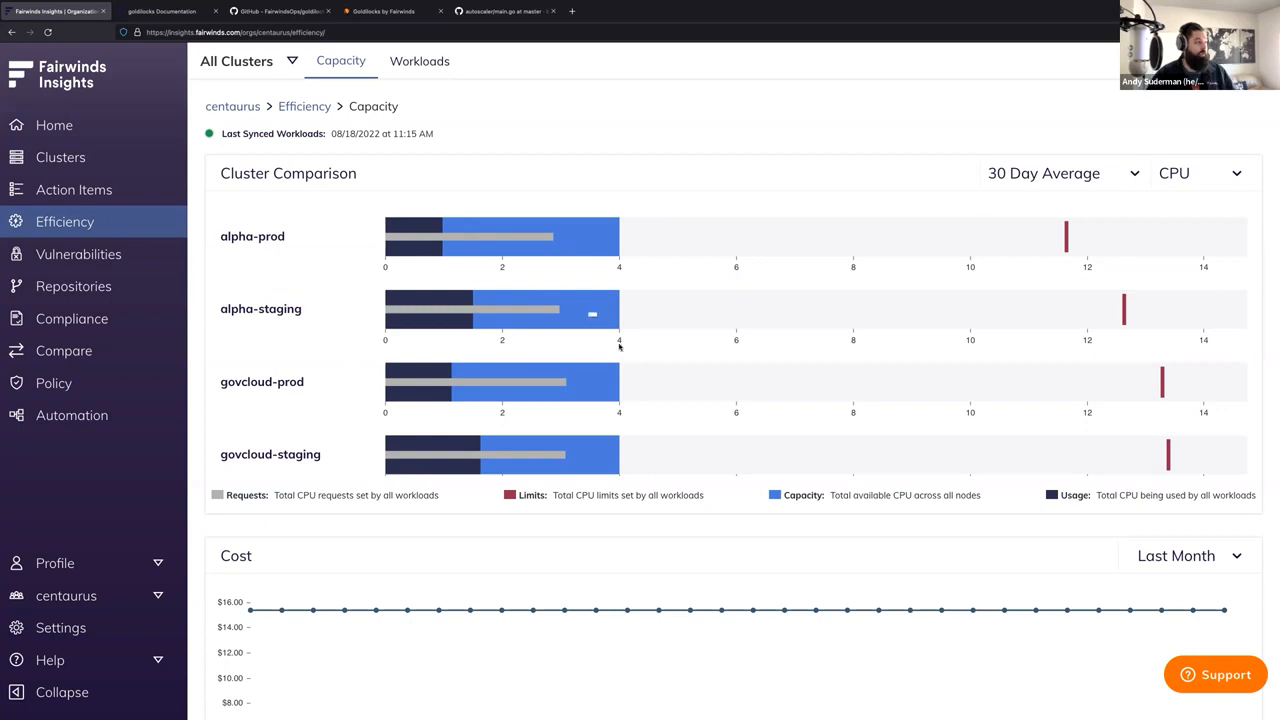
mouse_move(570, 227)
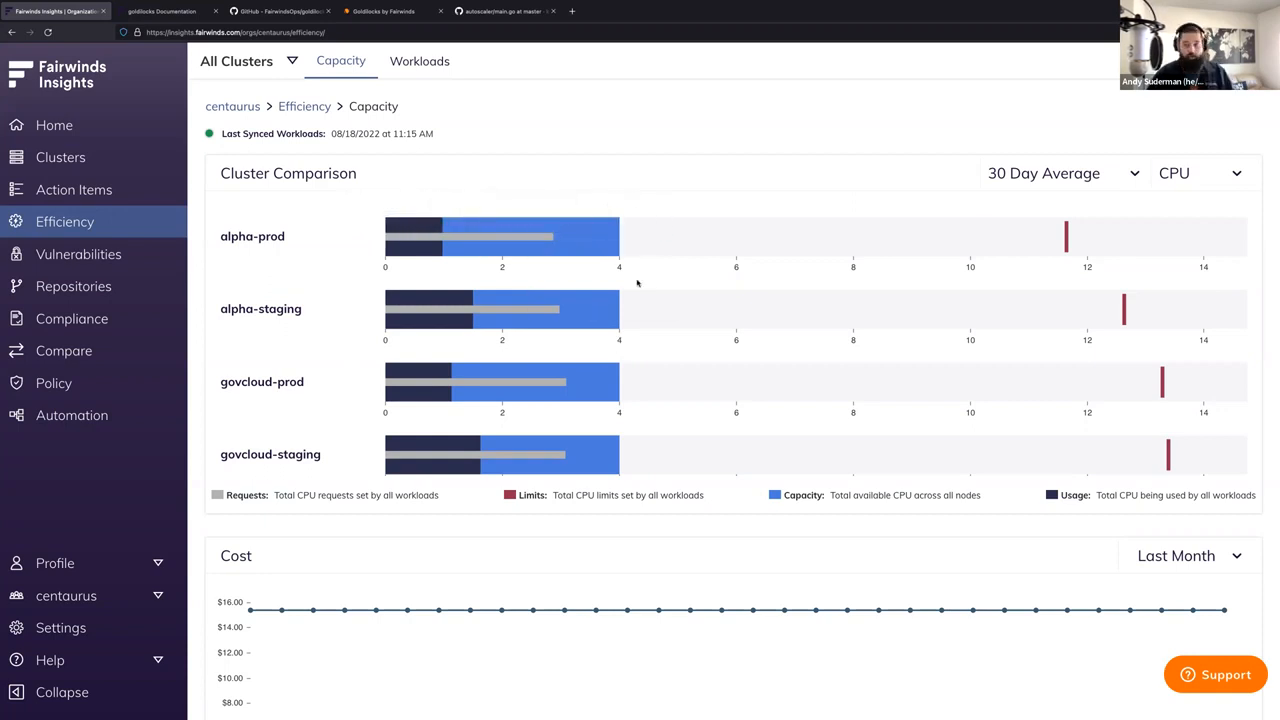
mouse_move(597, 243)
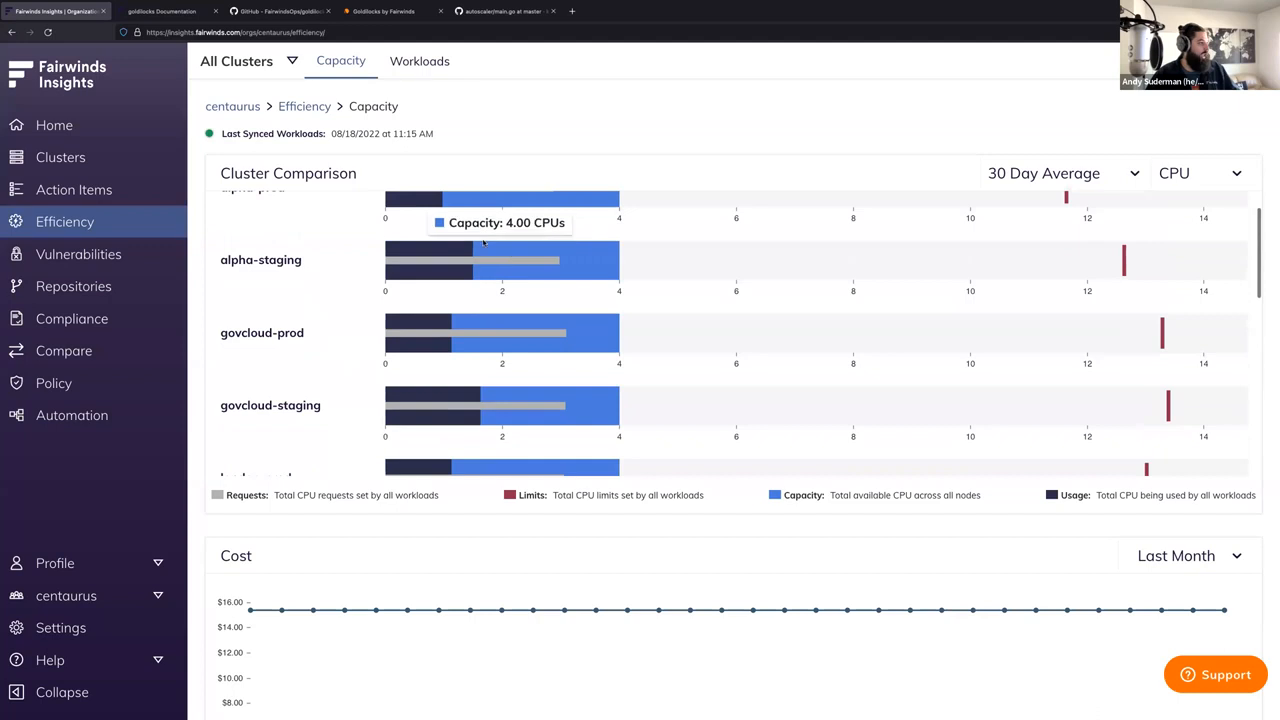
- Switch the capacity comparison to memory, scroll through the cost charts, and open Workloads
left_click(1200, 173)
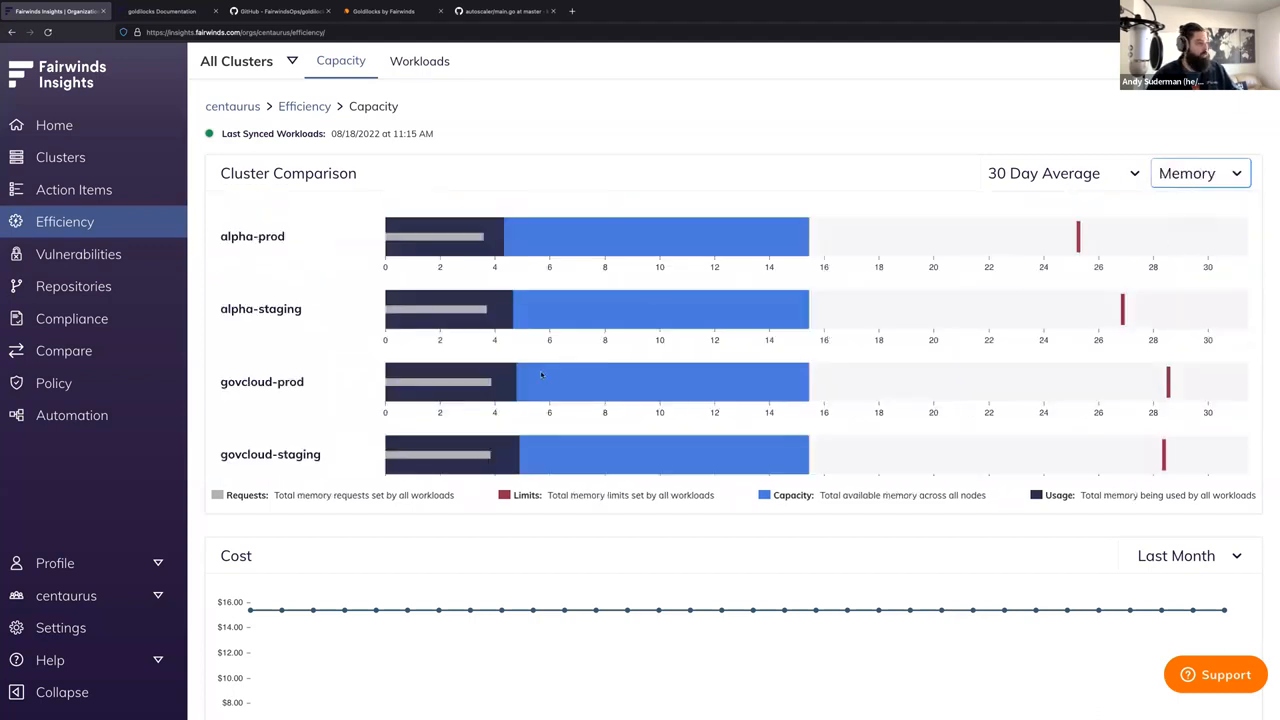
scroll("down", 3)
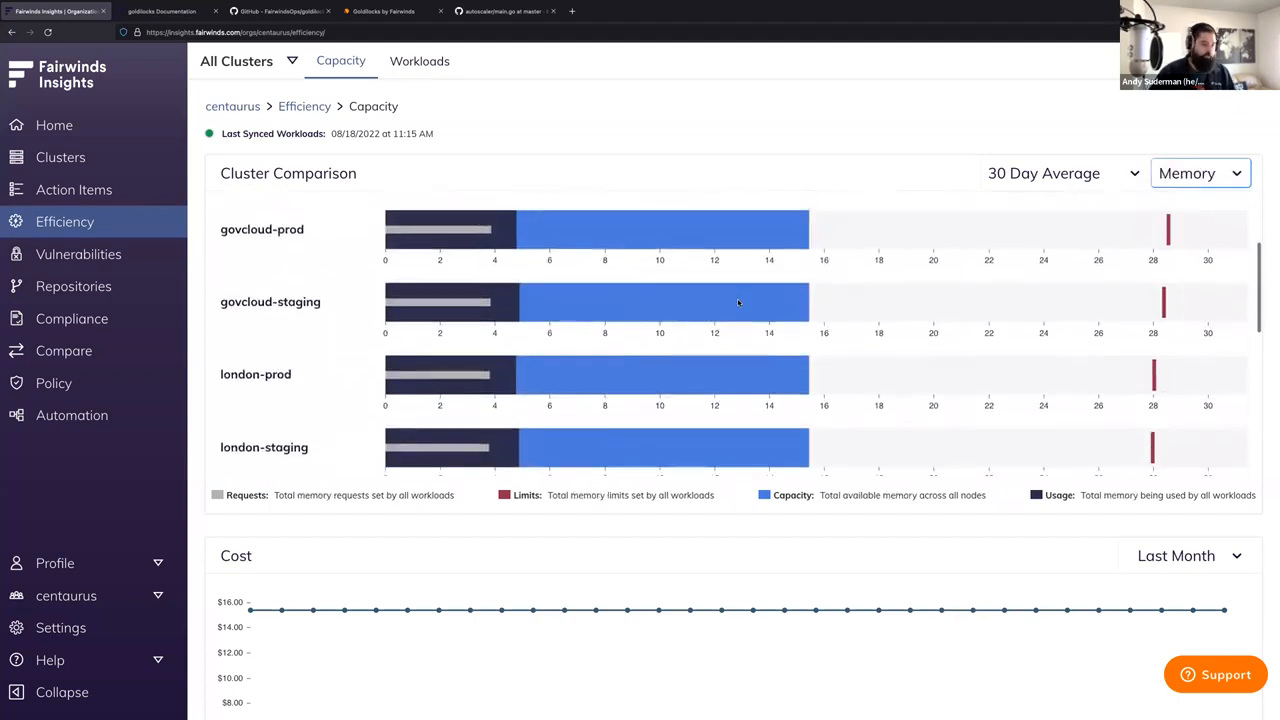
scroll("down", 3)
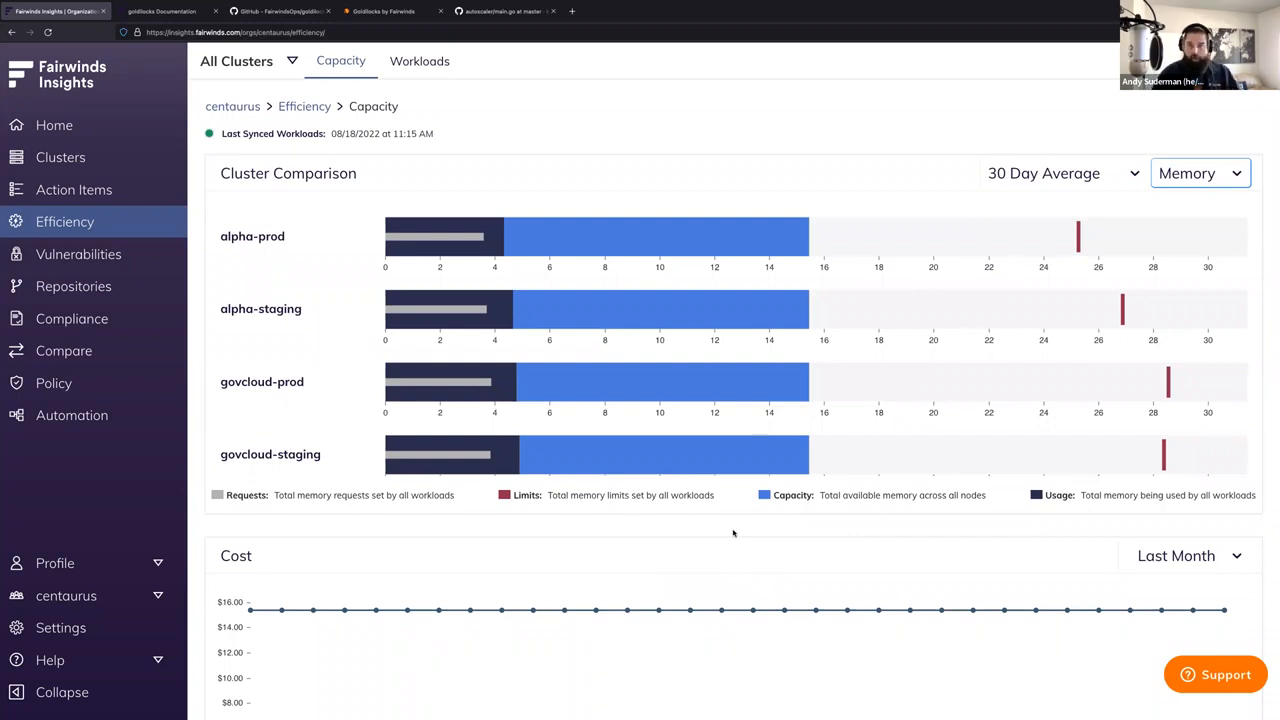
scroll("down", 3)
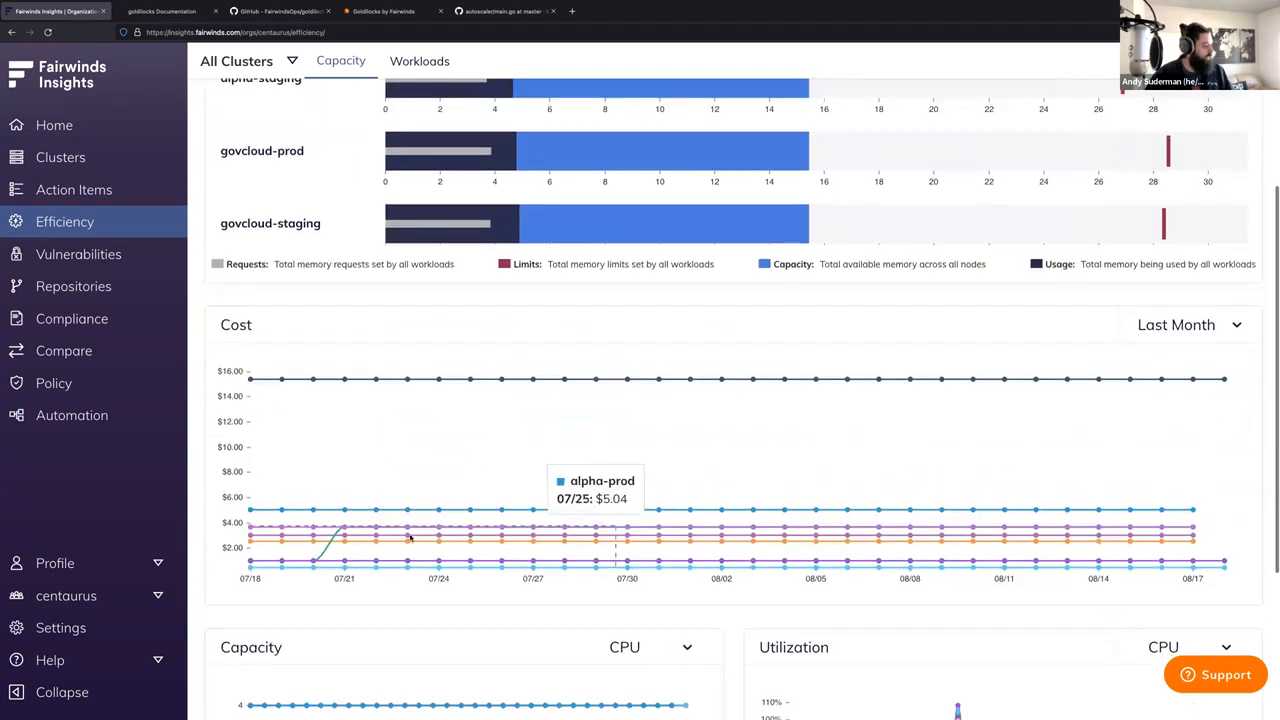
mouse_move(658, 433)
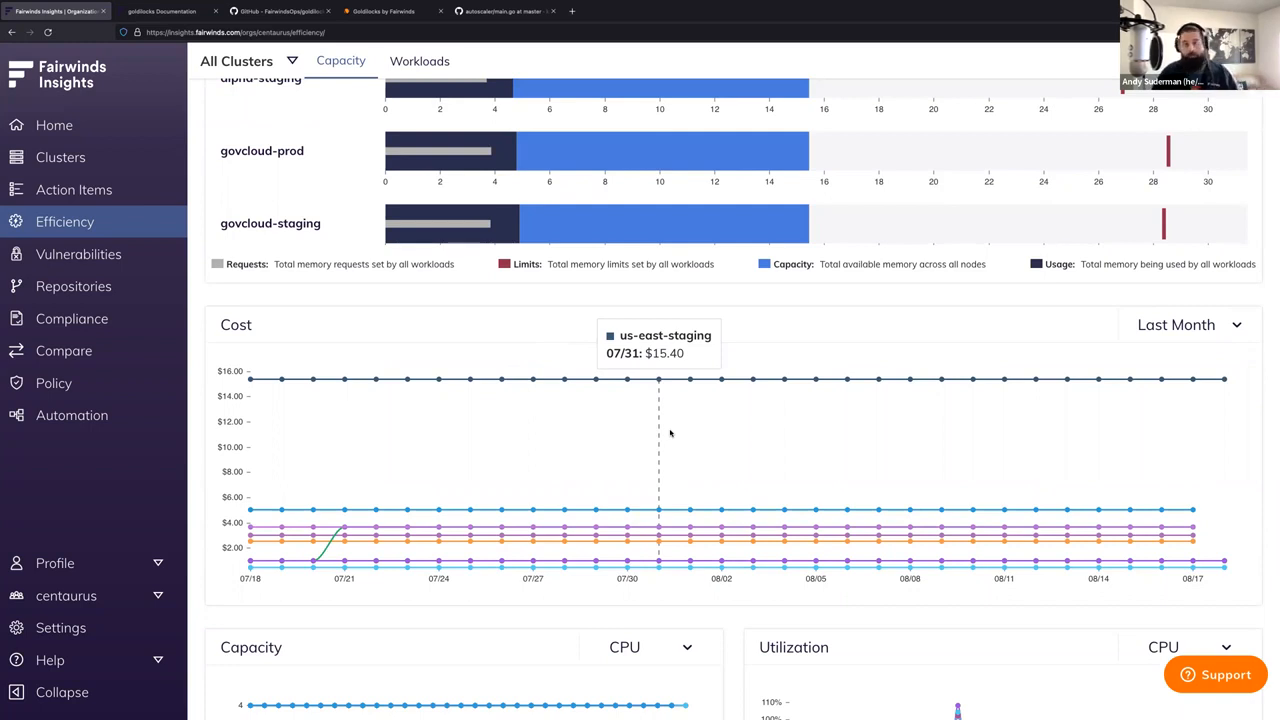
mouse_move(660, 535)
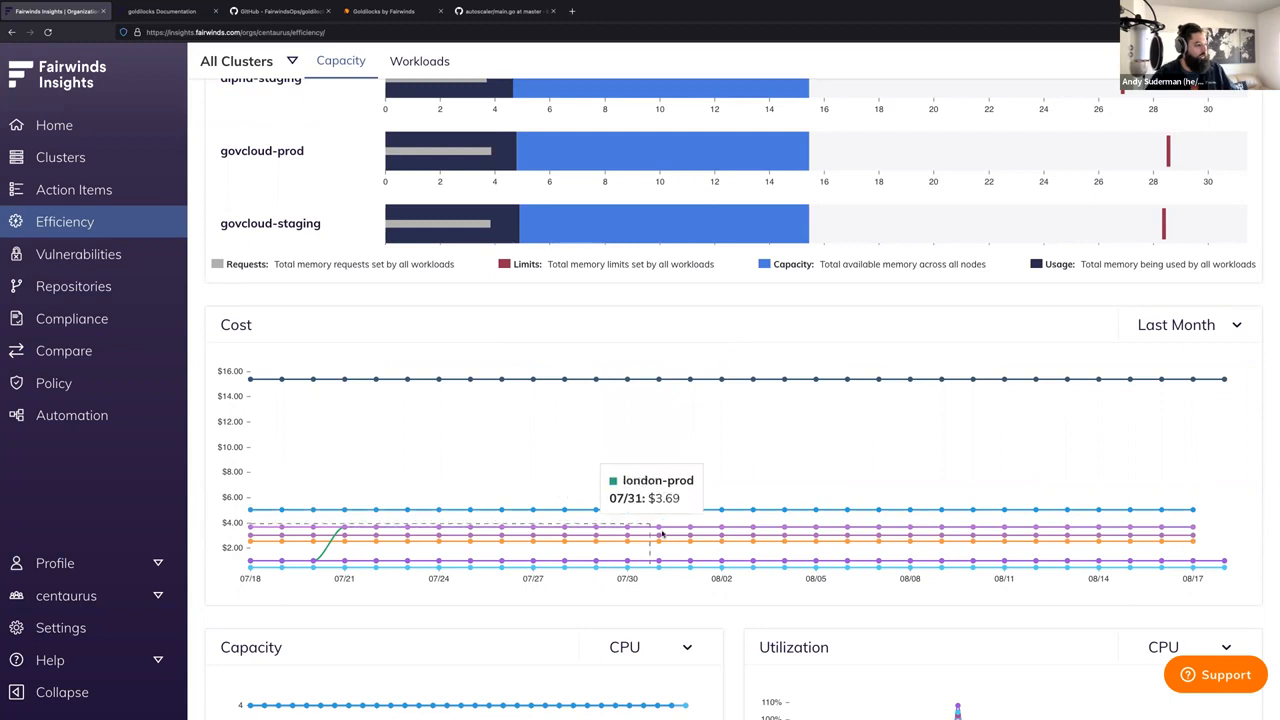
scroll("down", 3)
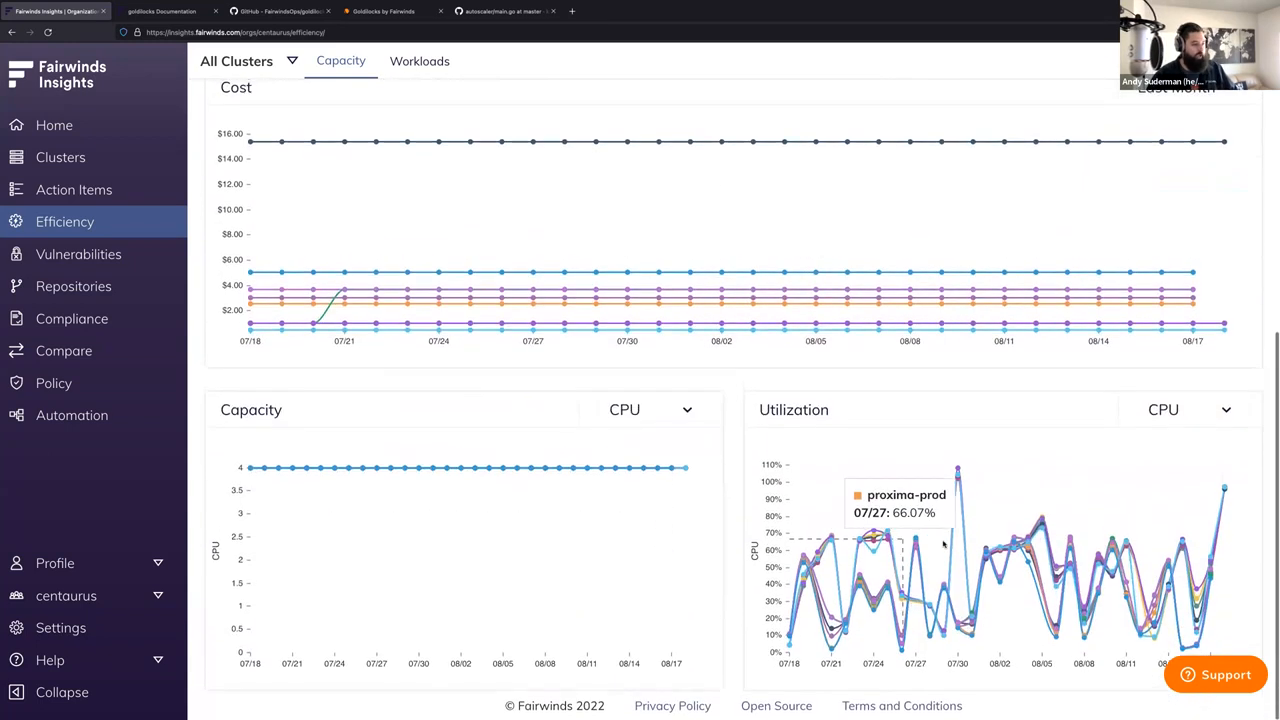
mouse_move(802, 476)
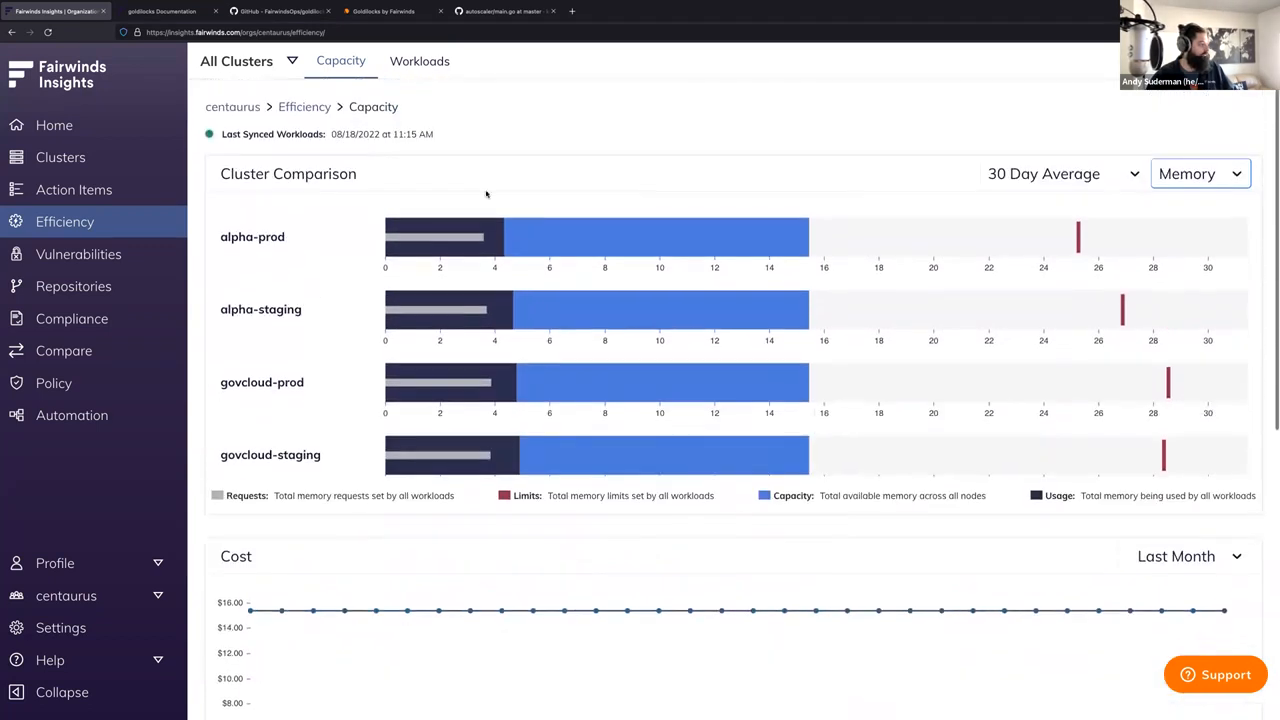
scroll("down", 3)
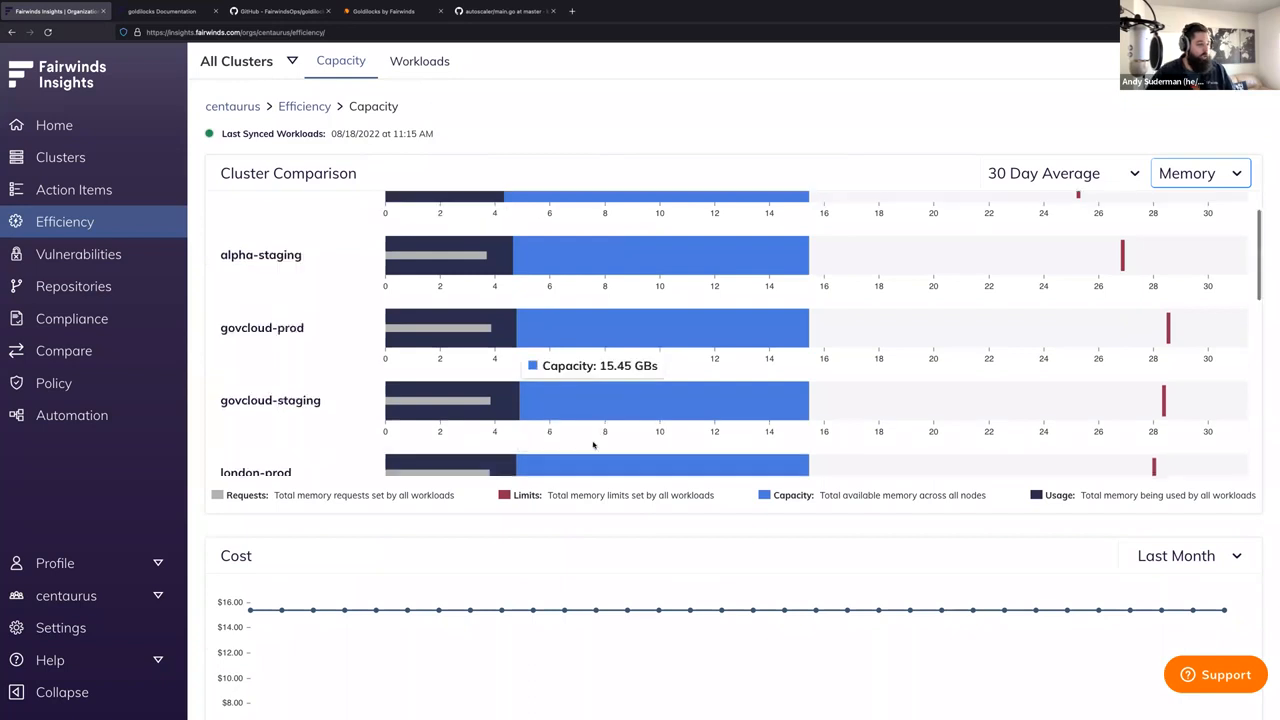
left_click(419, 61)
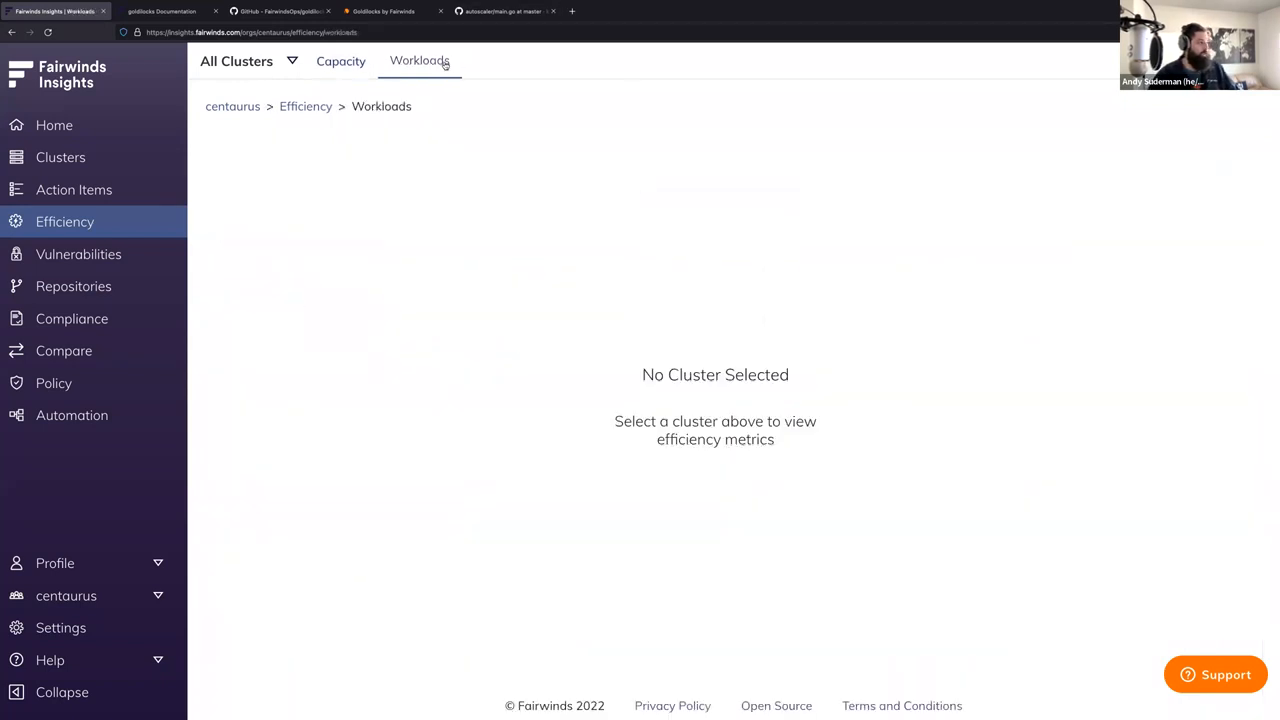
- Show workloads for the alpha-staging cluster, filtered to kind Deployment
left_click(236, 61)
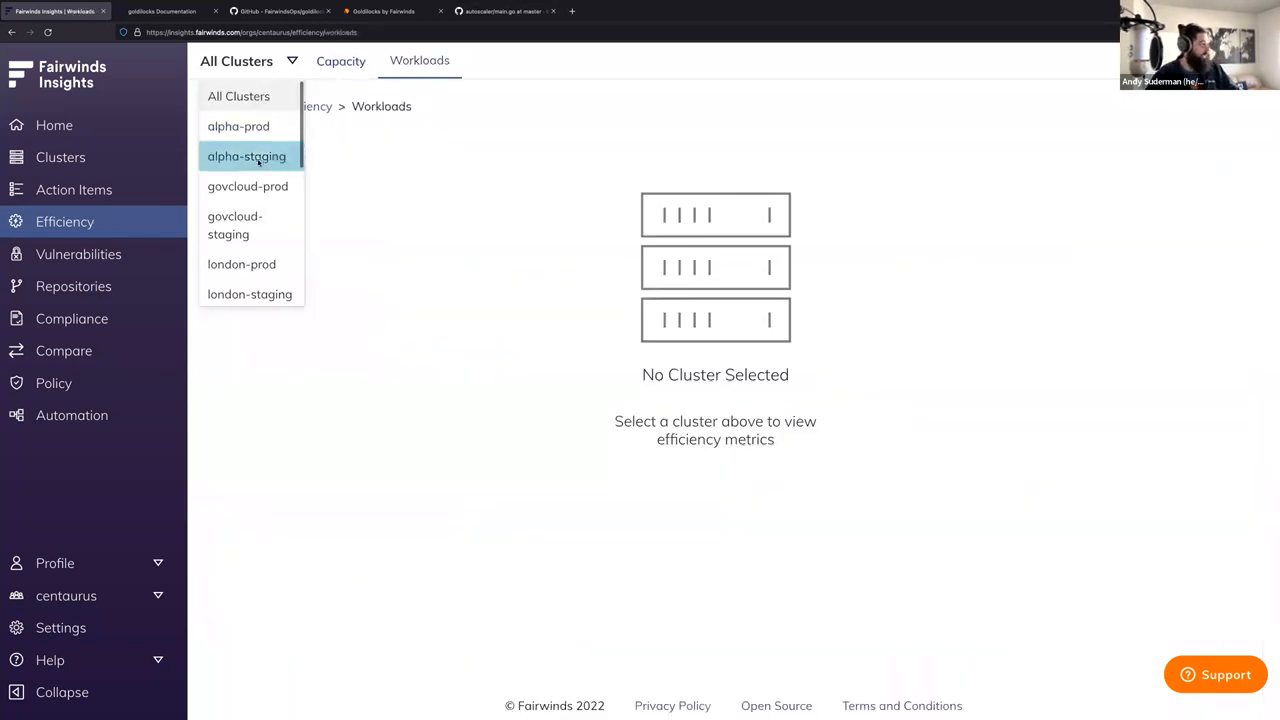
left_click(246, 156)
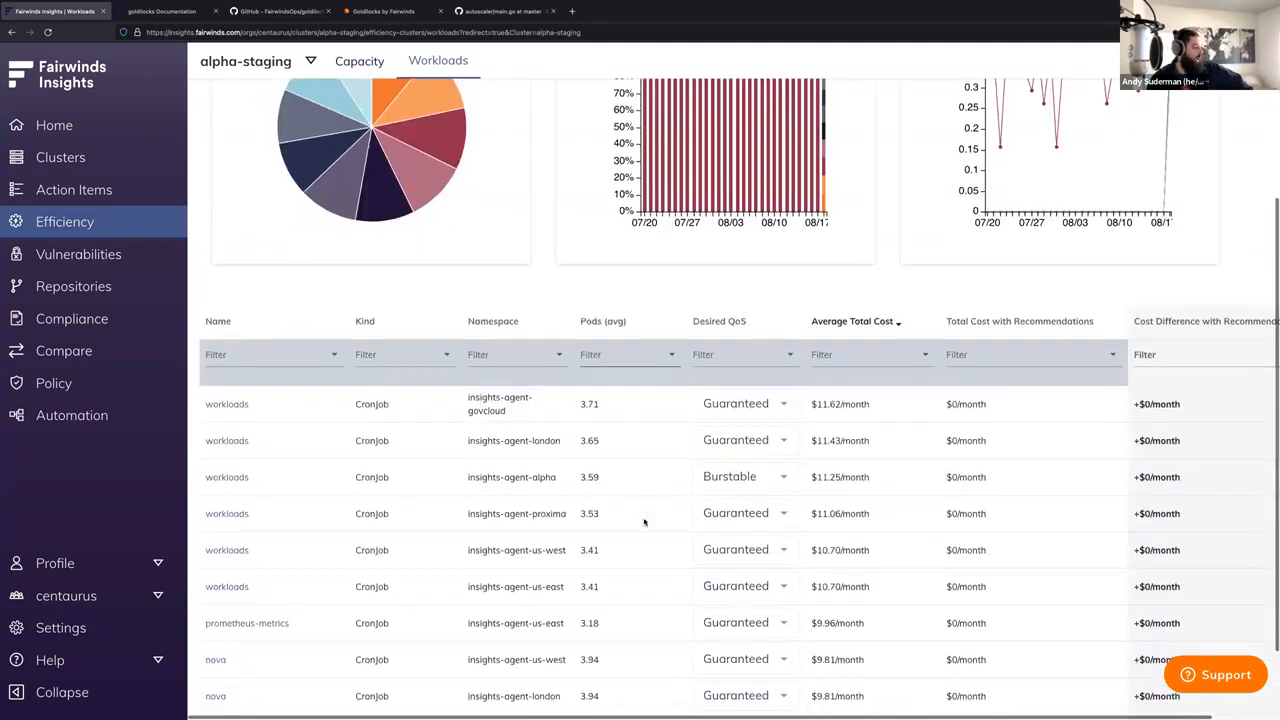
mouse_move(628, 623)
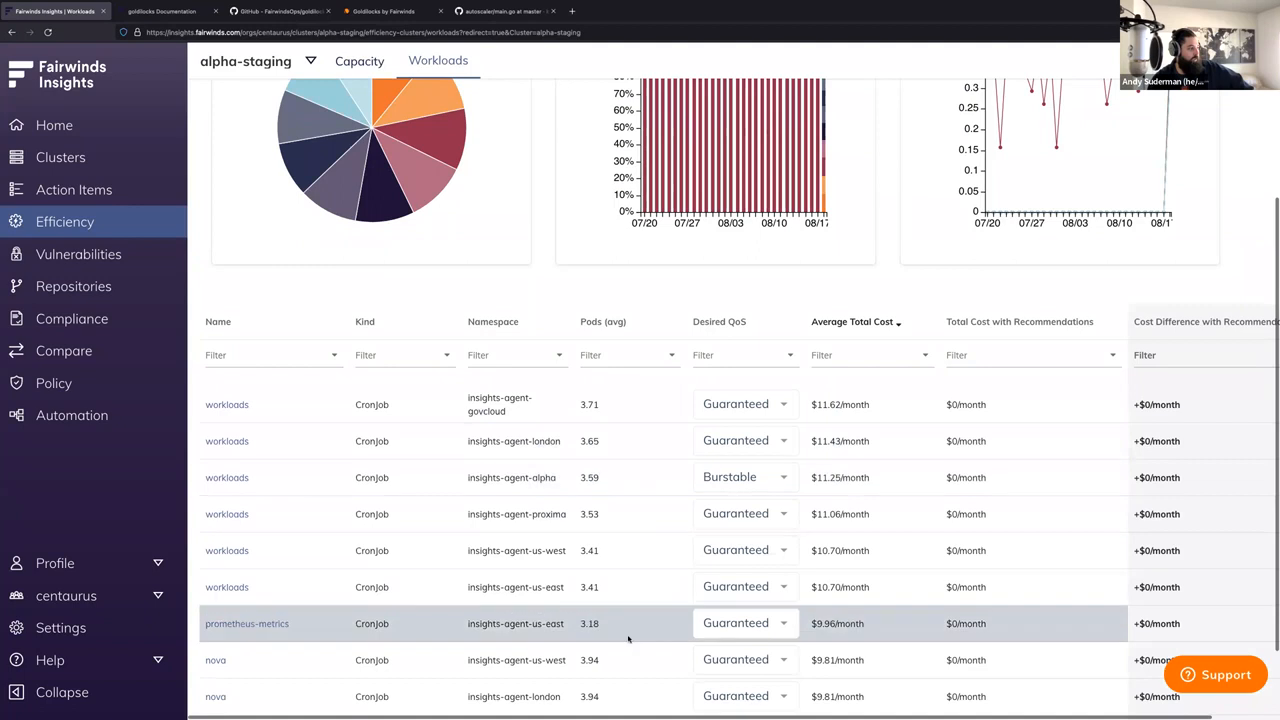
left_click(400, 355)
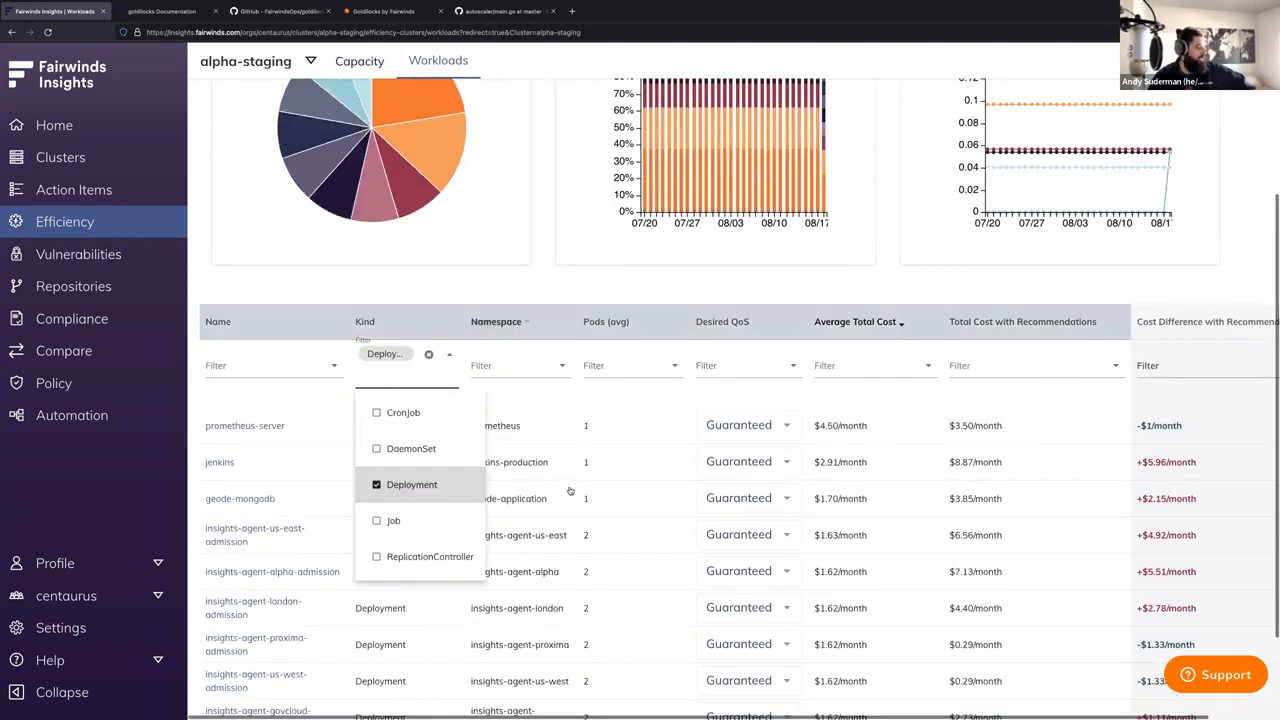
left_click(518, 355)
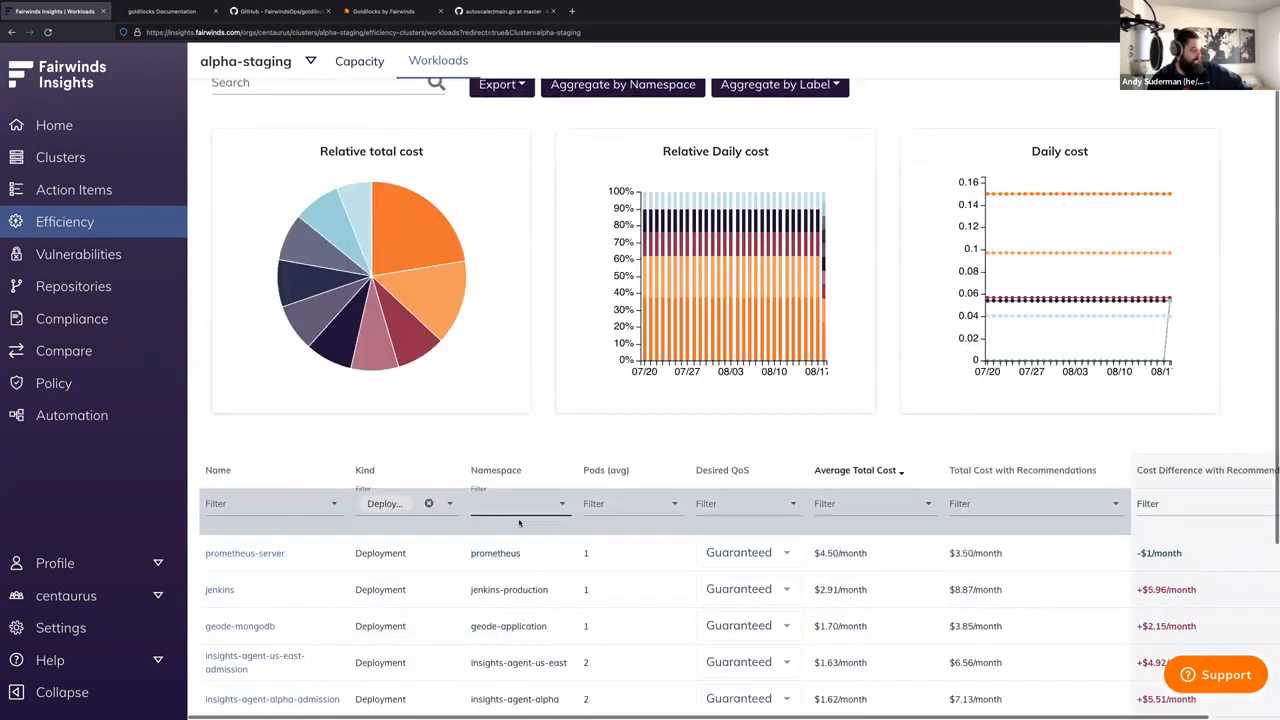
- Filter the workloads table to the prometheus namespace
left_click(520, 503)
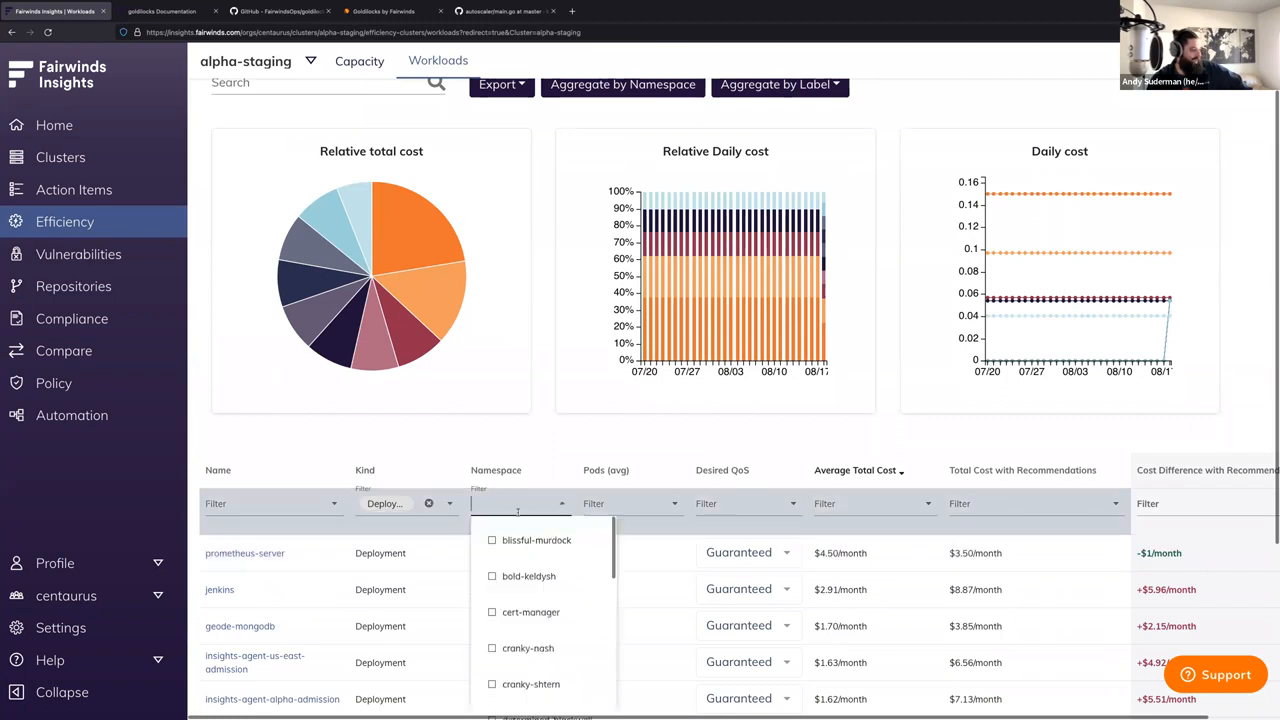
type("prome")
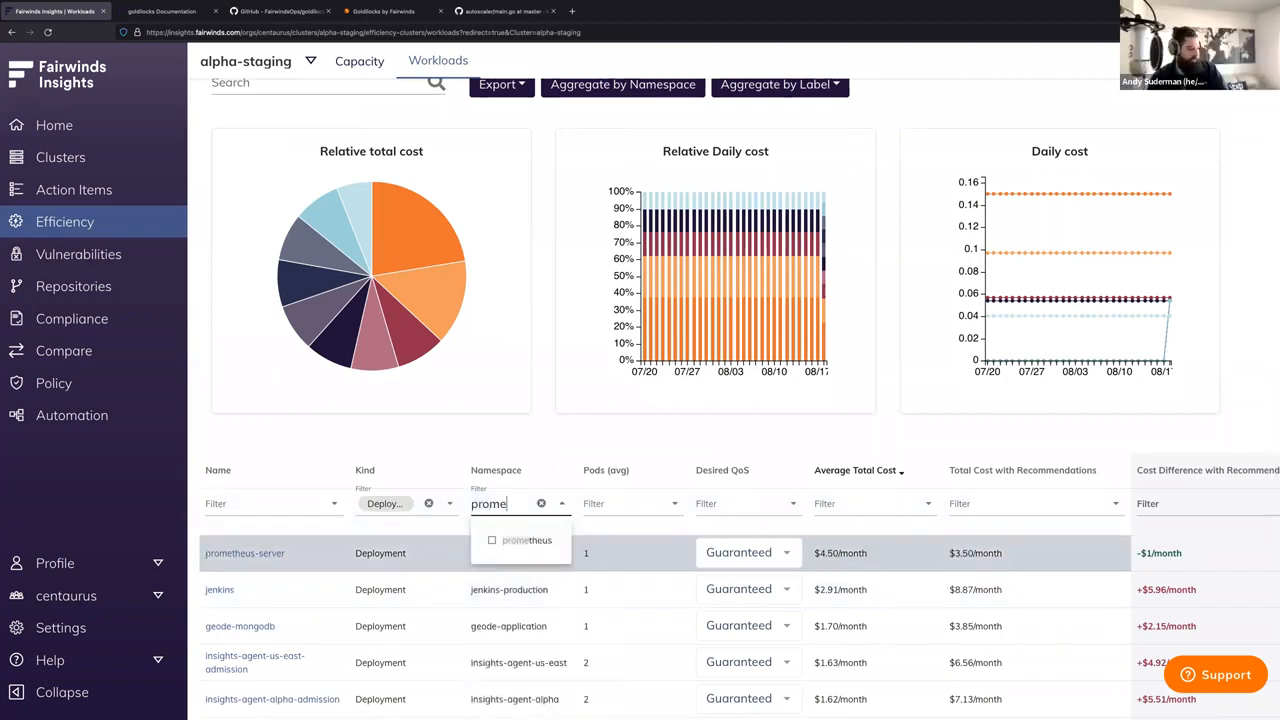
left_click(541, 503)
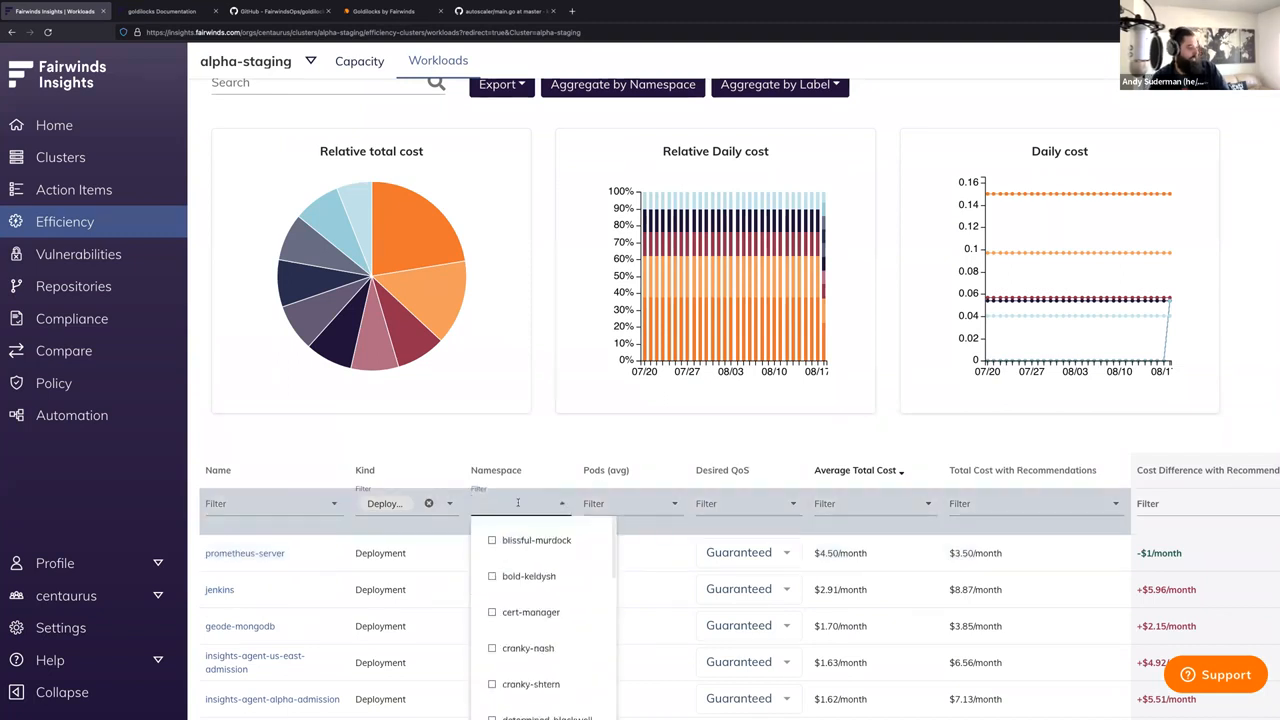
type("prom")
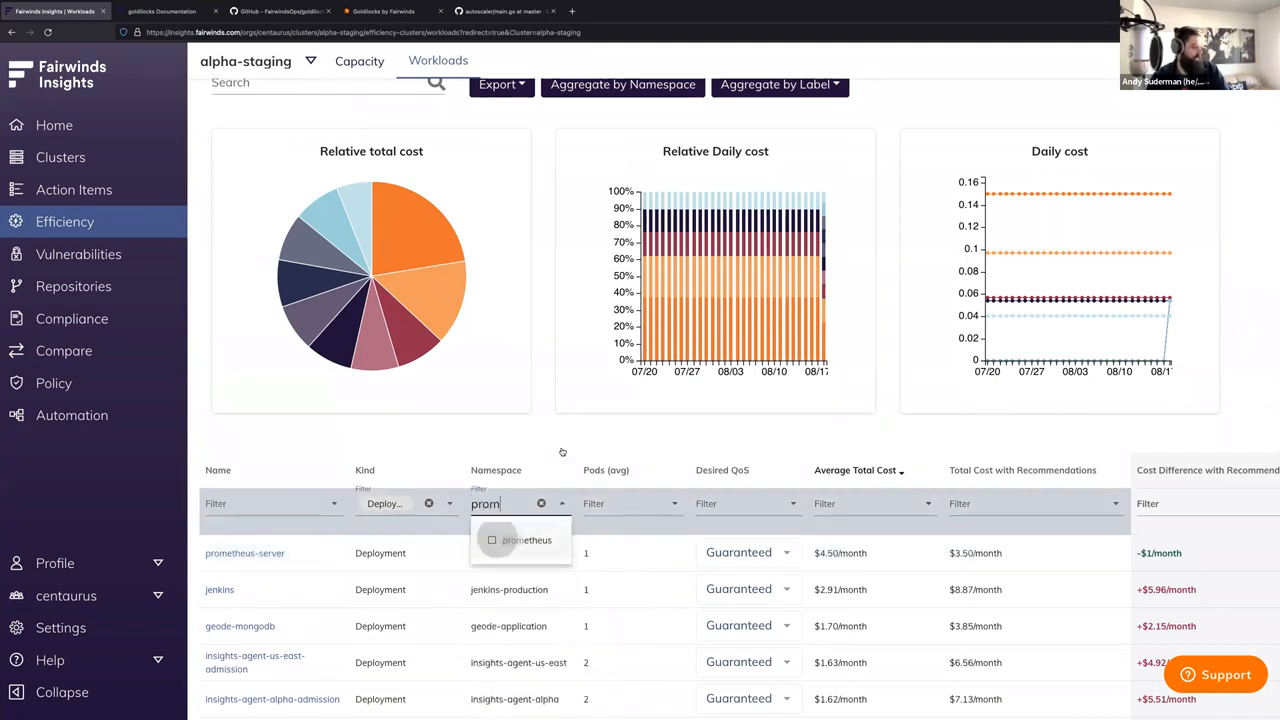
left_click(527, 540)
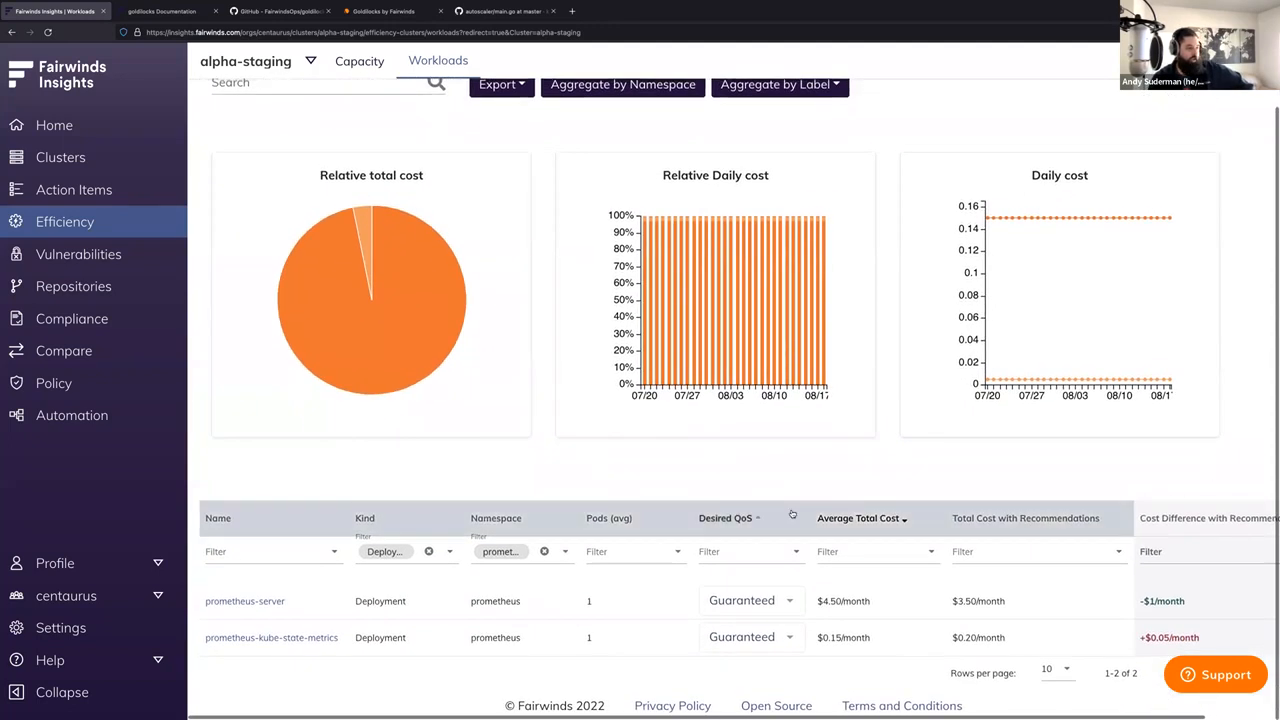
left_click(750, 600)
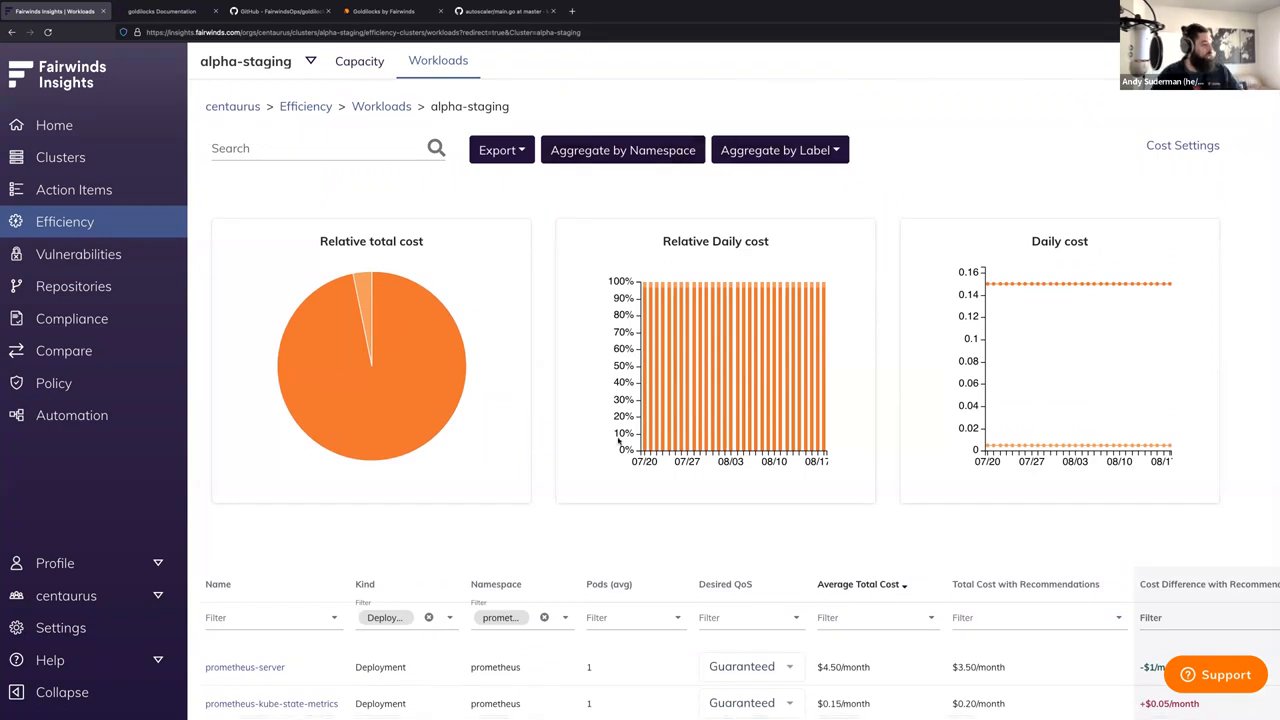
scroll("down", 3)
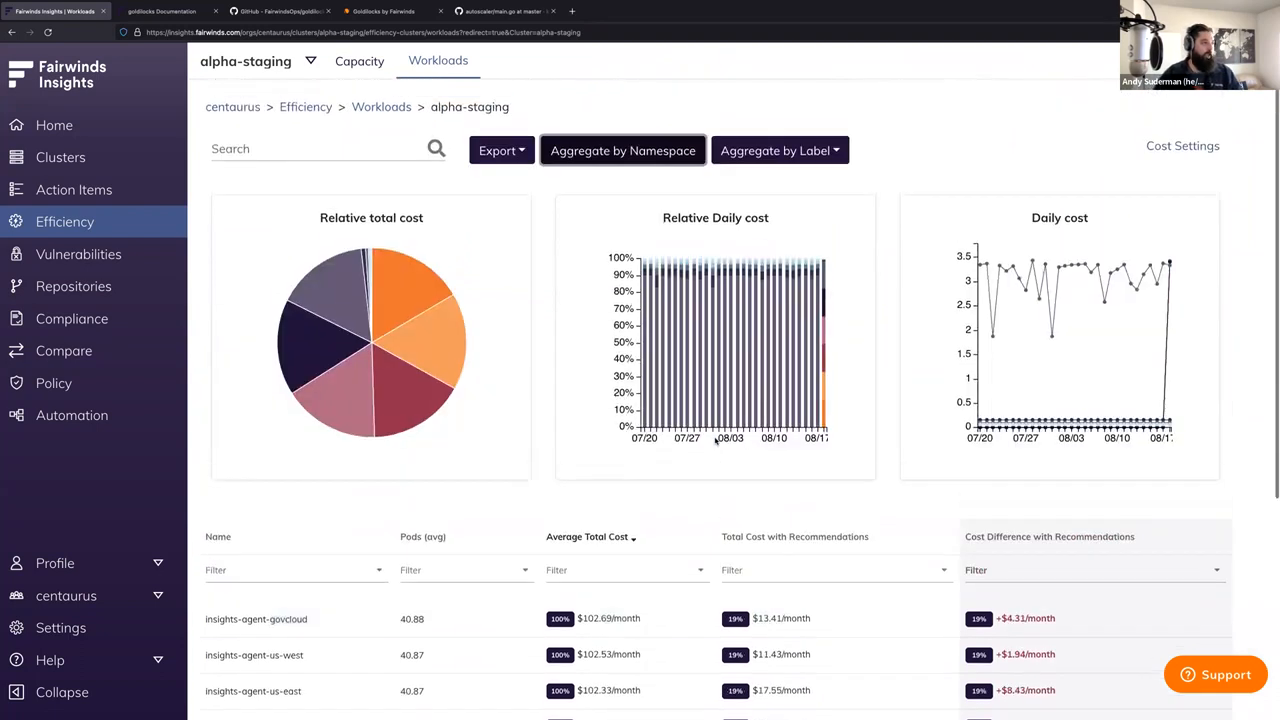
- Open the Aggregate by Label list of label keys such as app, chart and tier
scroll("down", 3)
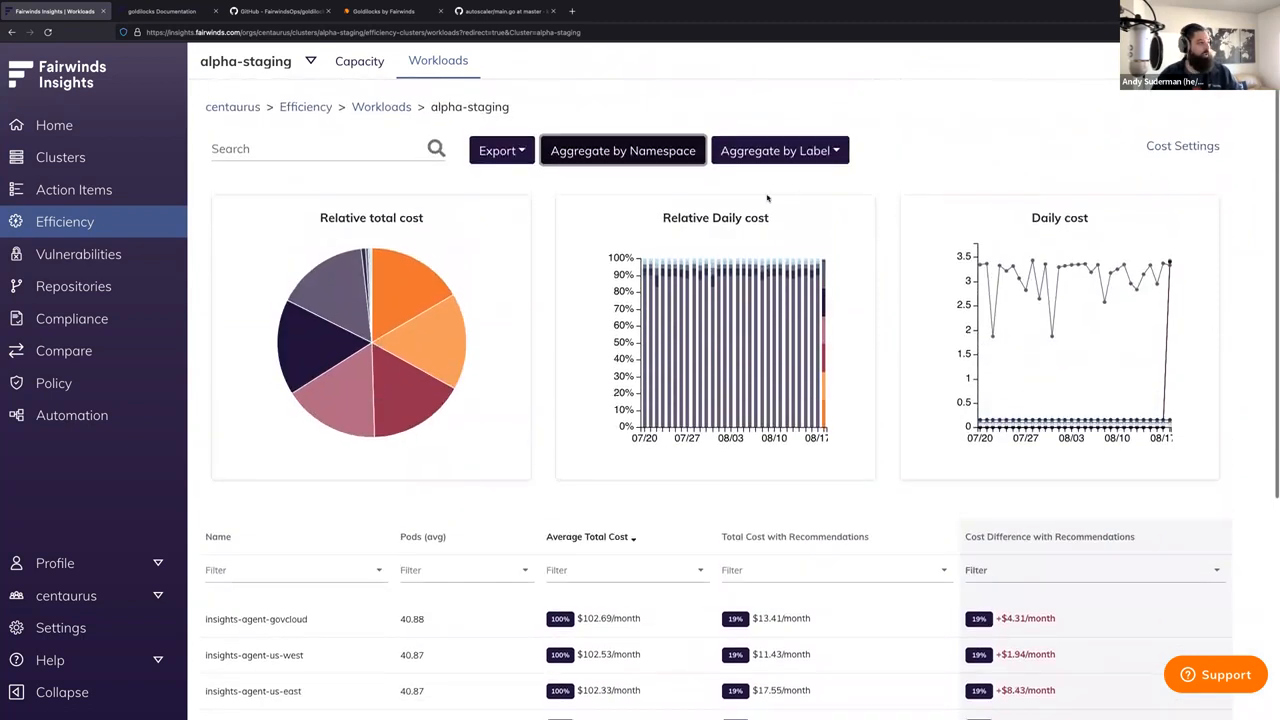
left_click(780, 150)
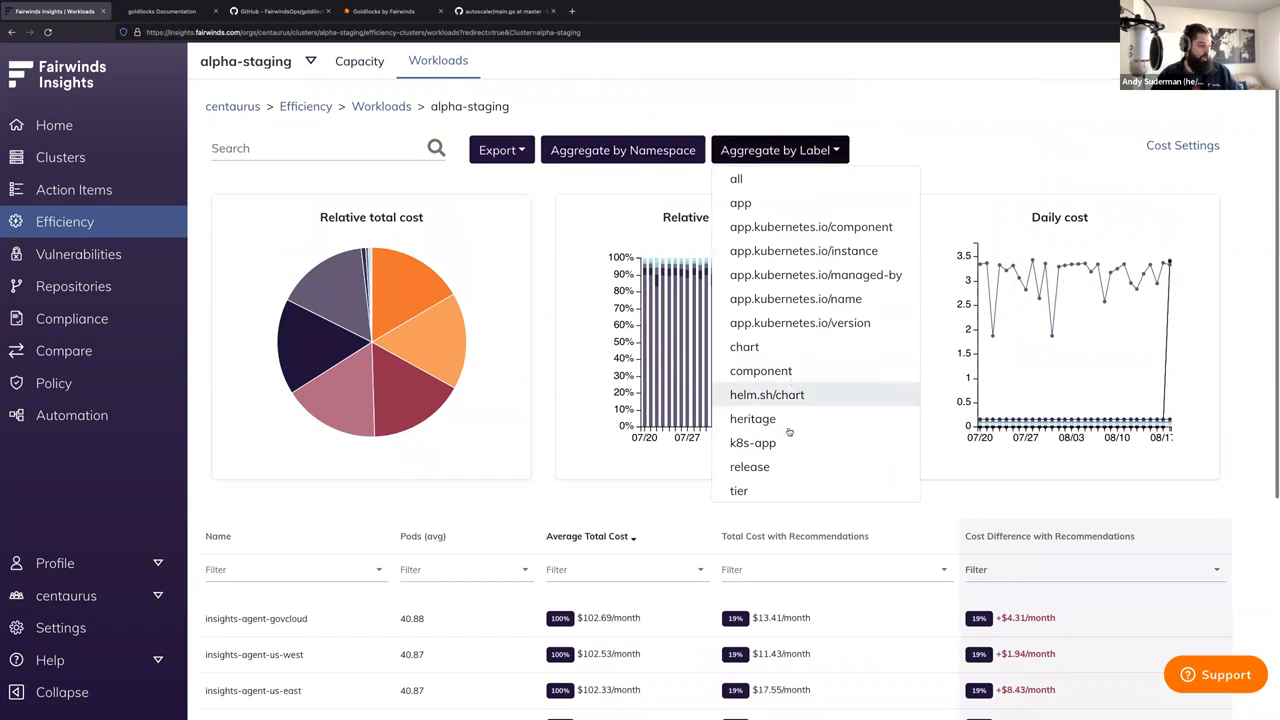
mouse_move(800, 322)
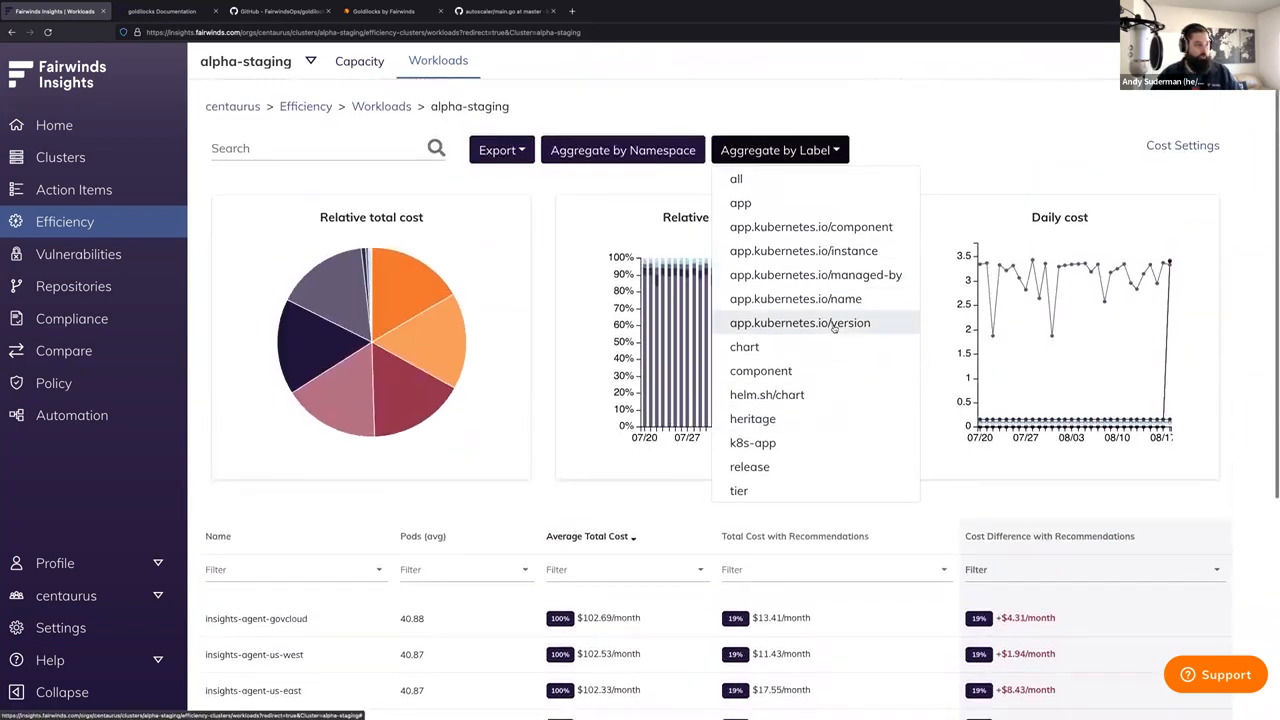
mouse_move(795, 299)
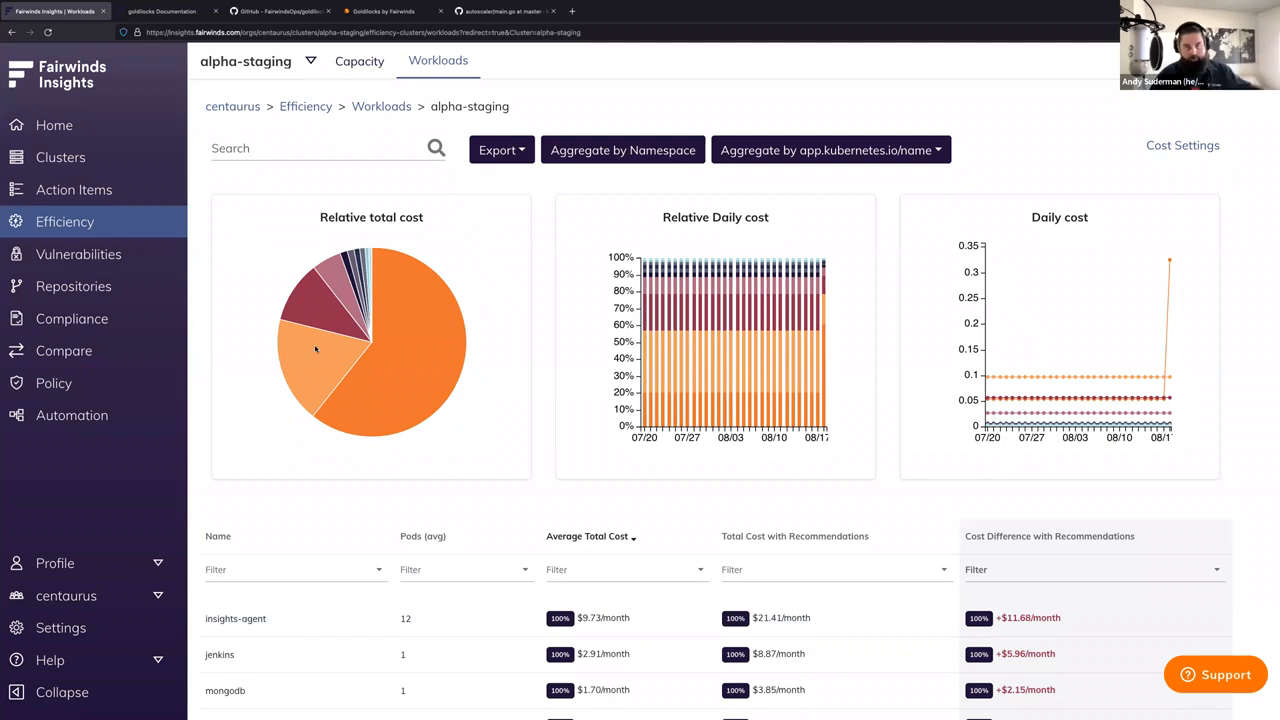
mouse_move(340, 358)
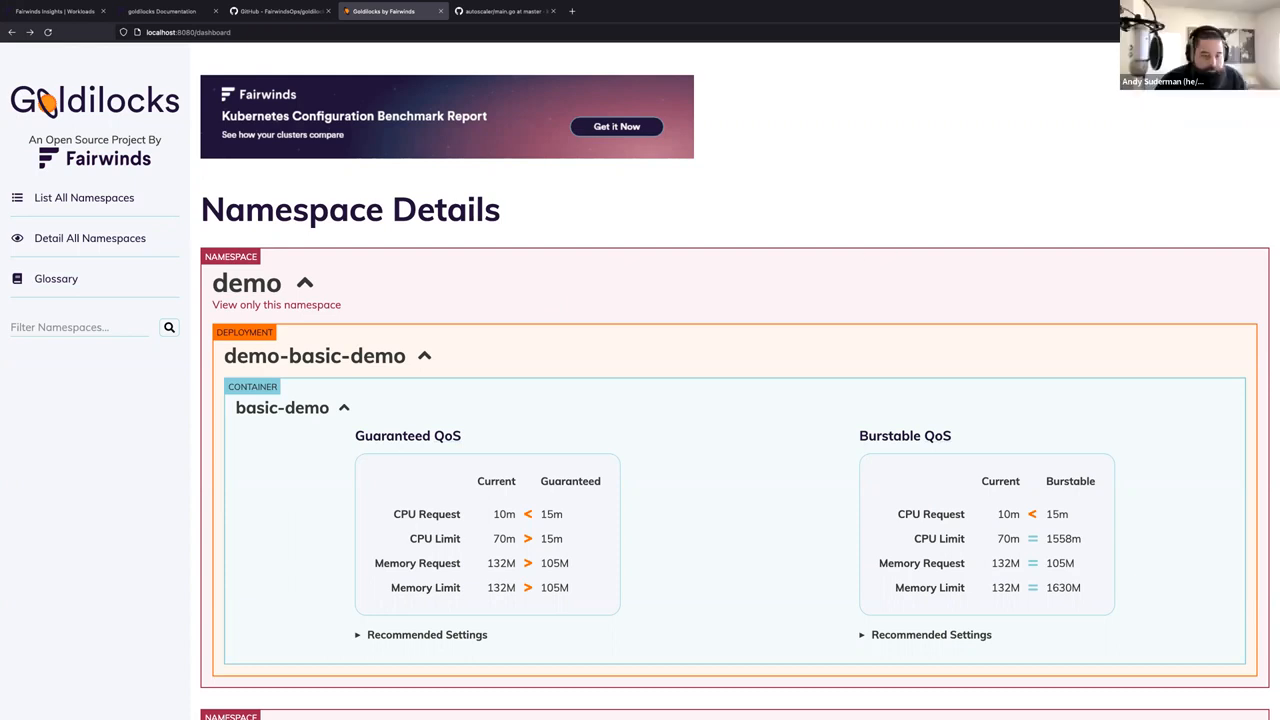
mouse_move(900, 249)
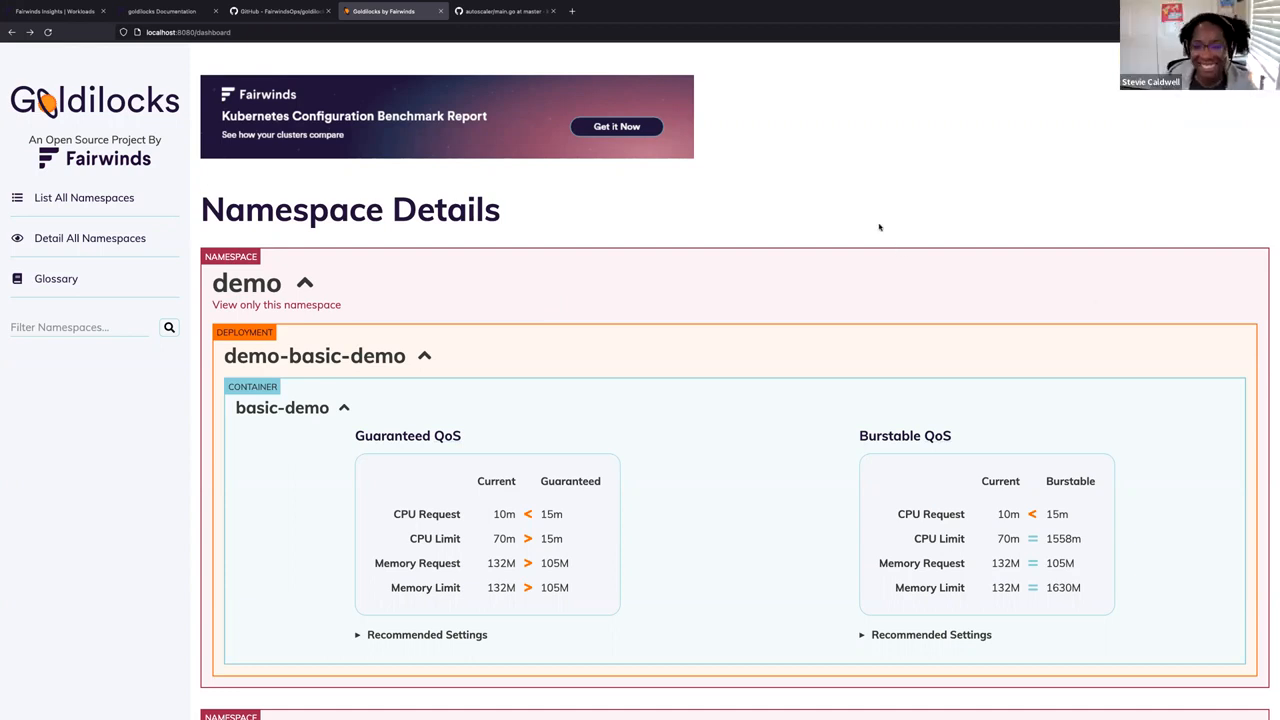
mouse_move(1023, 242)
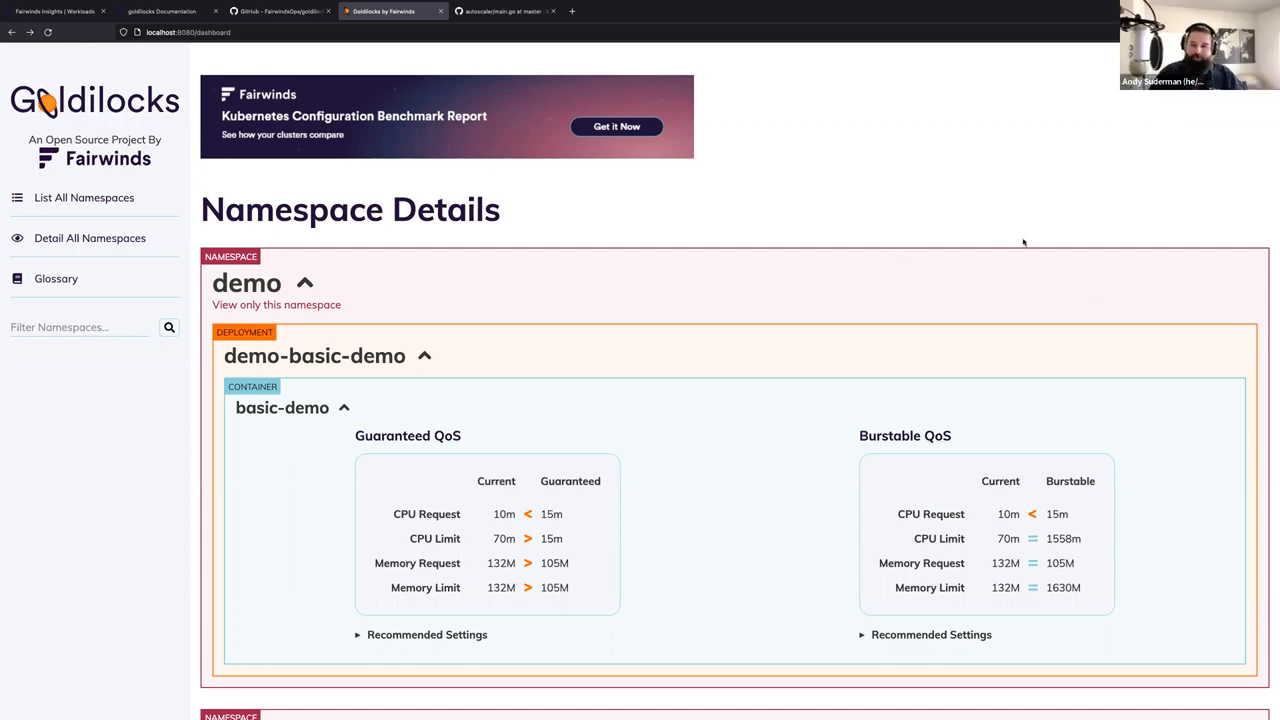
mouse_move(475, 208)
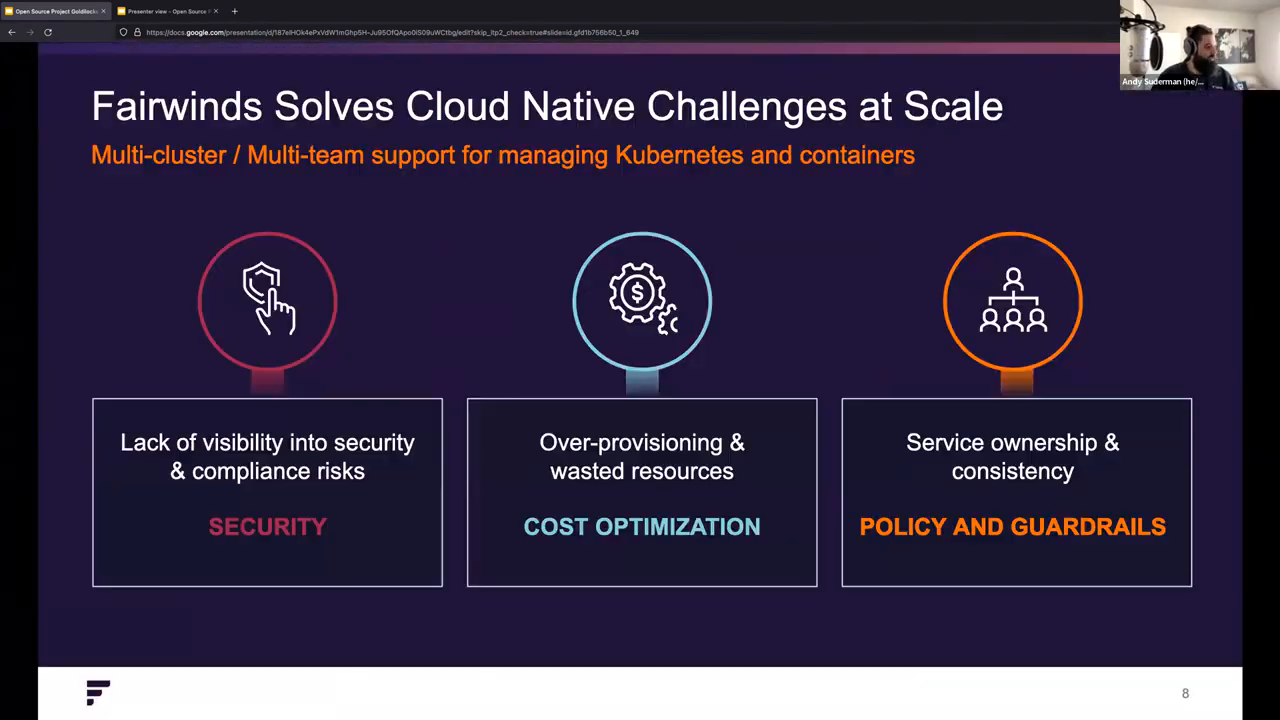
- Advance to slide 9, Kubernetes Misconfiguration, with the Fairwinds white paper
key("Right")
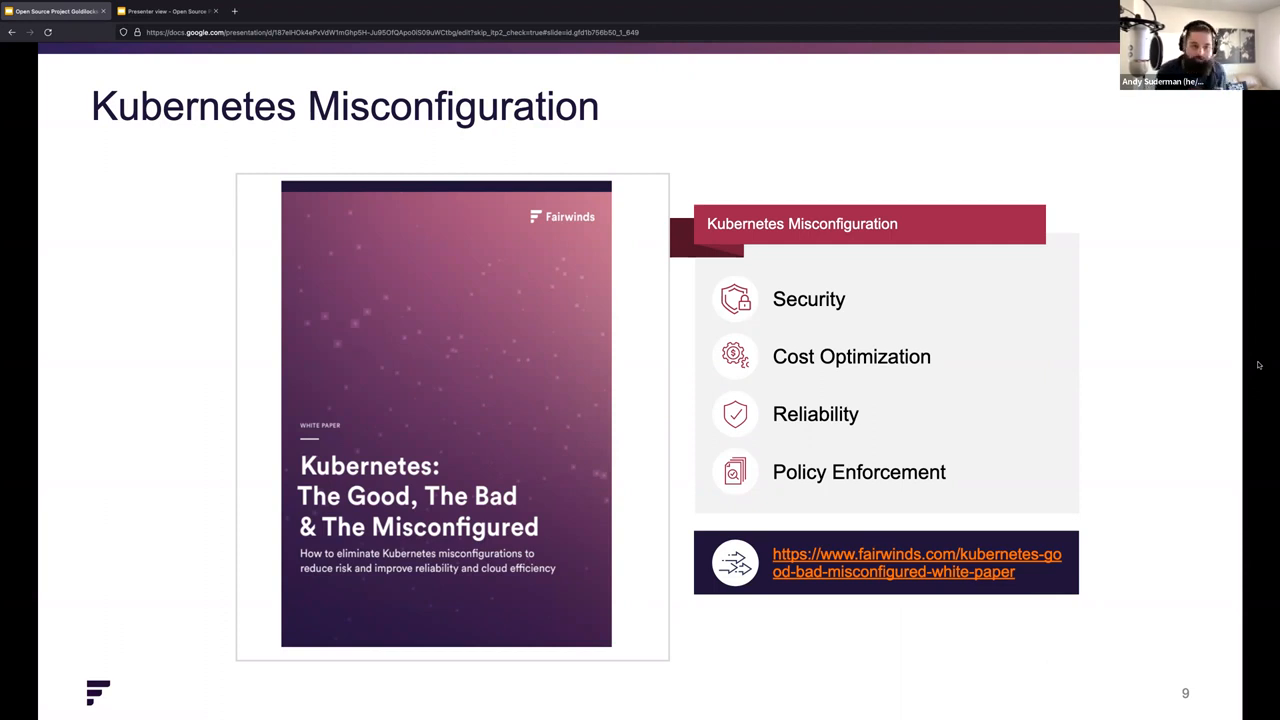